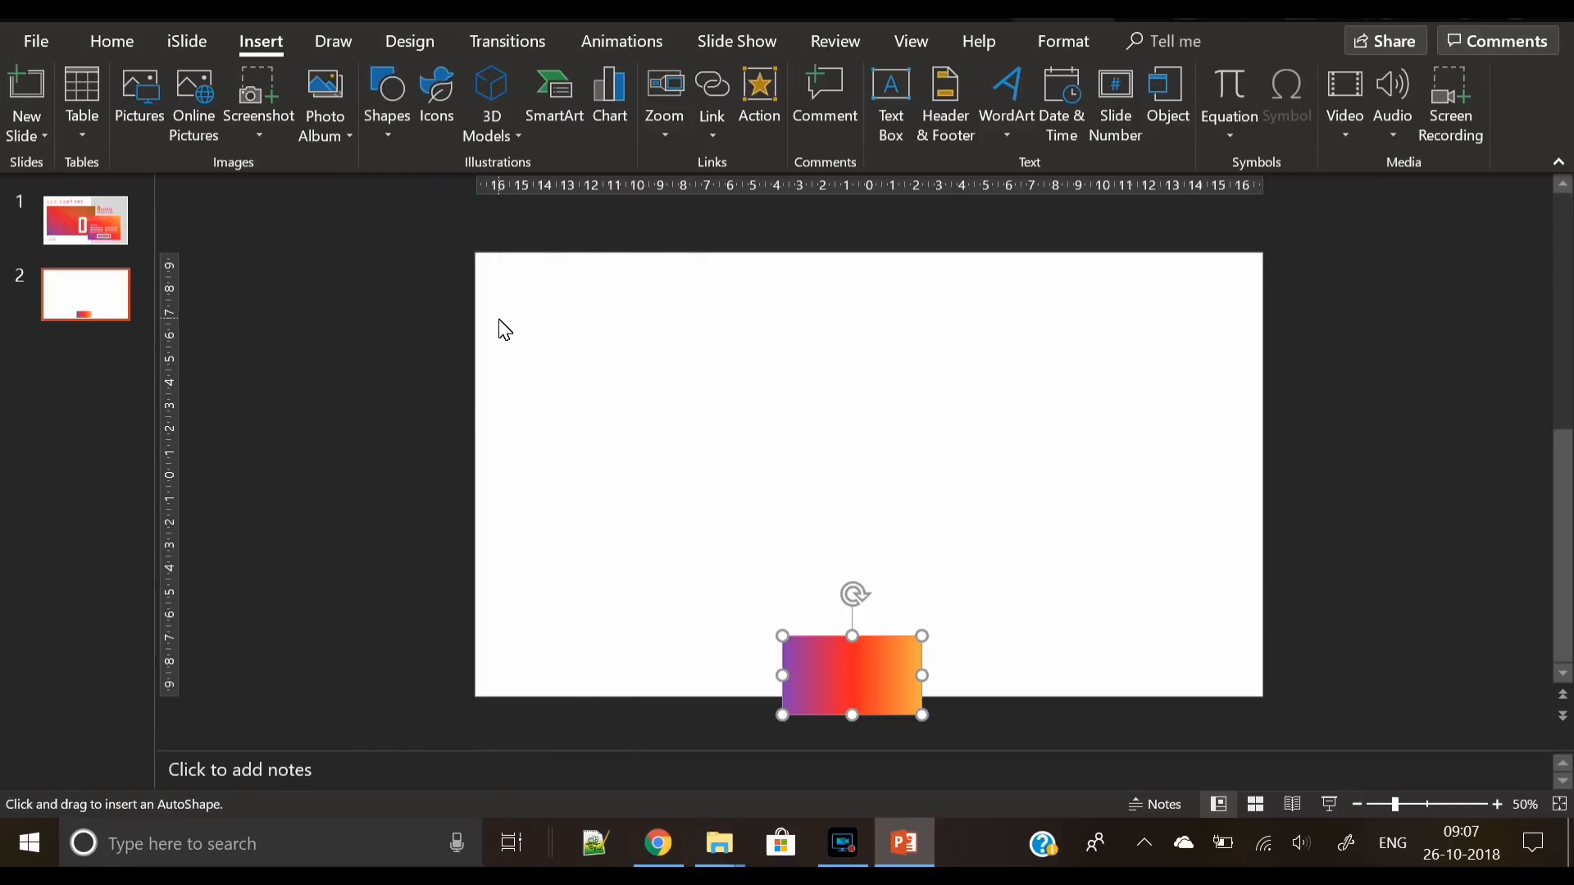
Draw a large rectangle in the upper left of slide 2 and remove its outline
drag(509, 323, 911, 603)
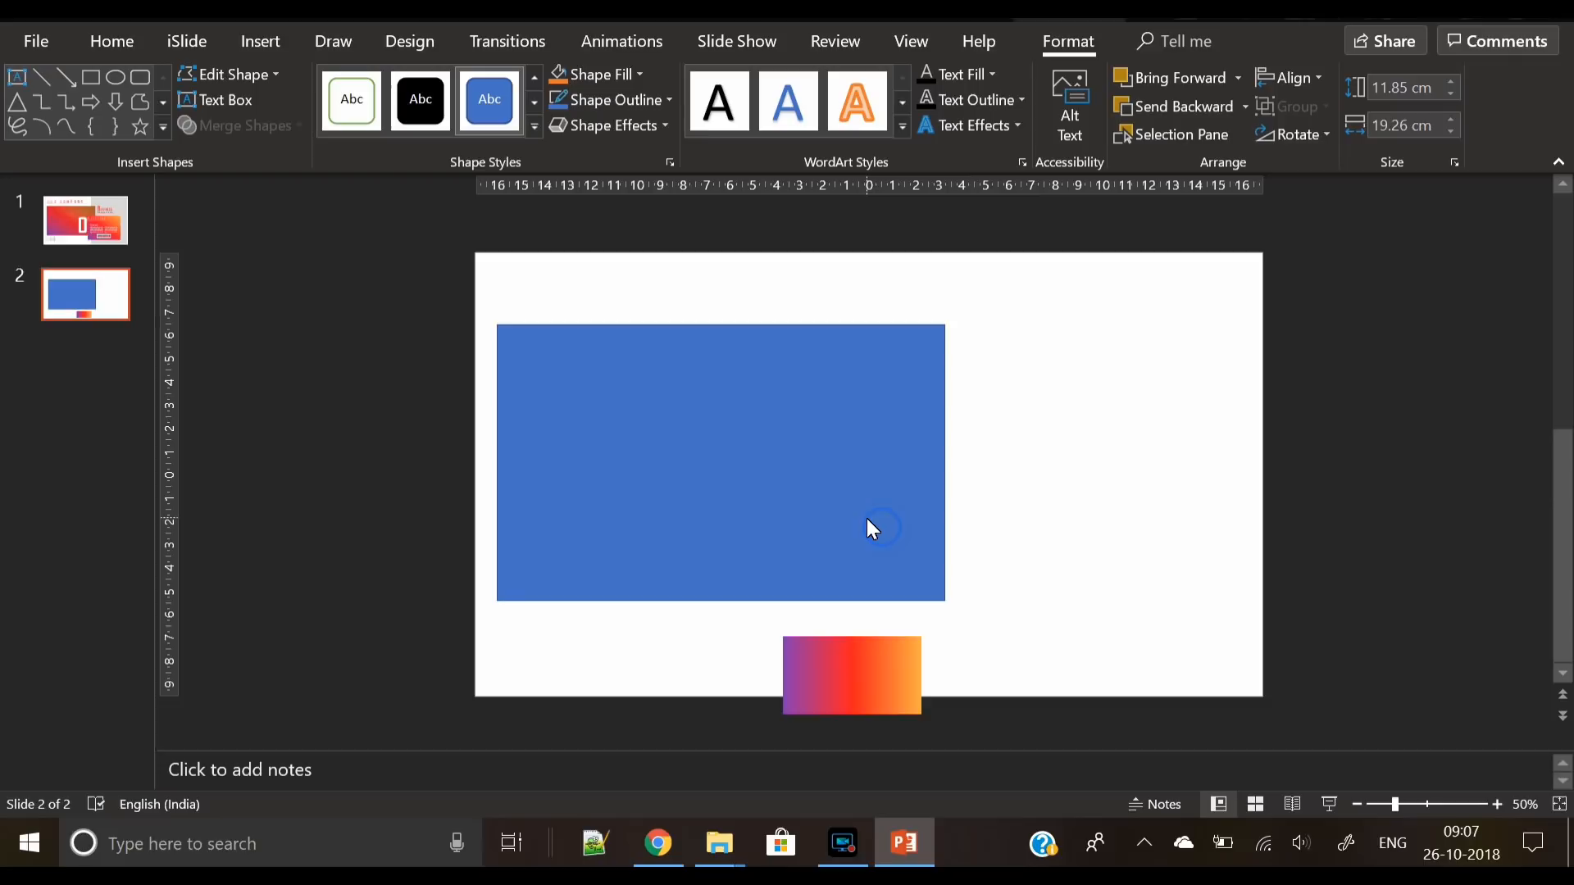
click(603, 99)
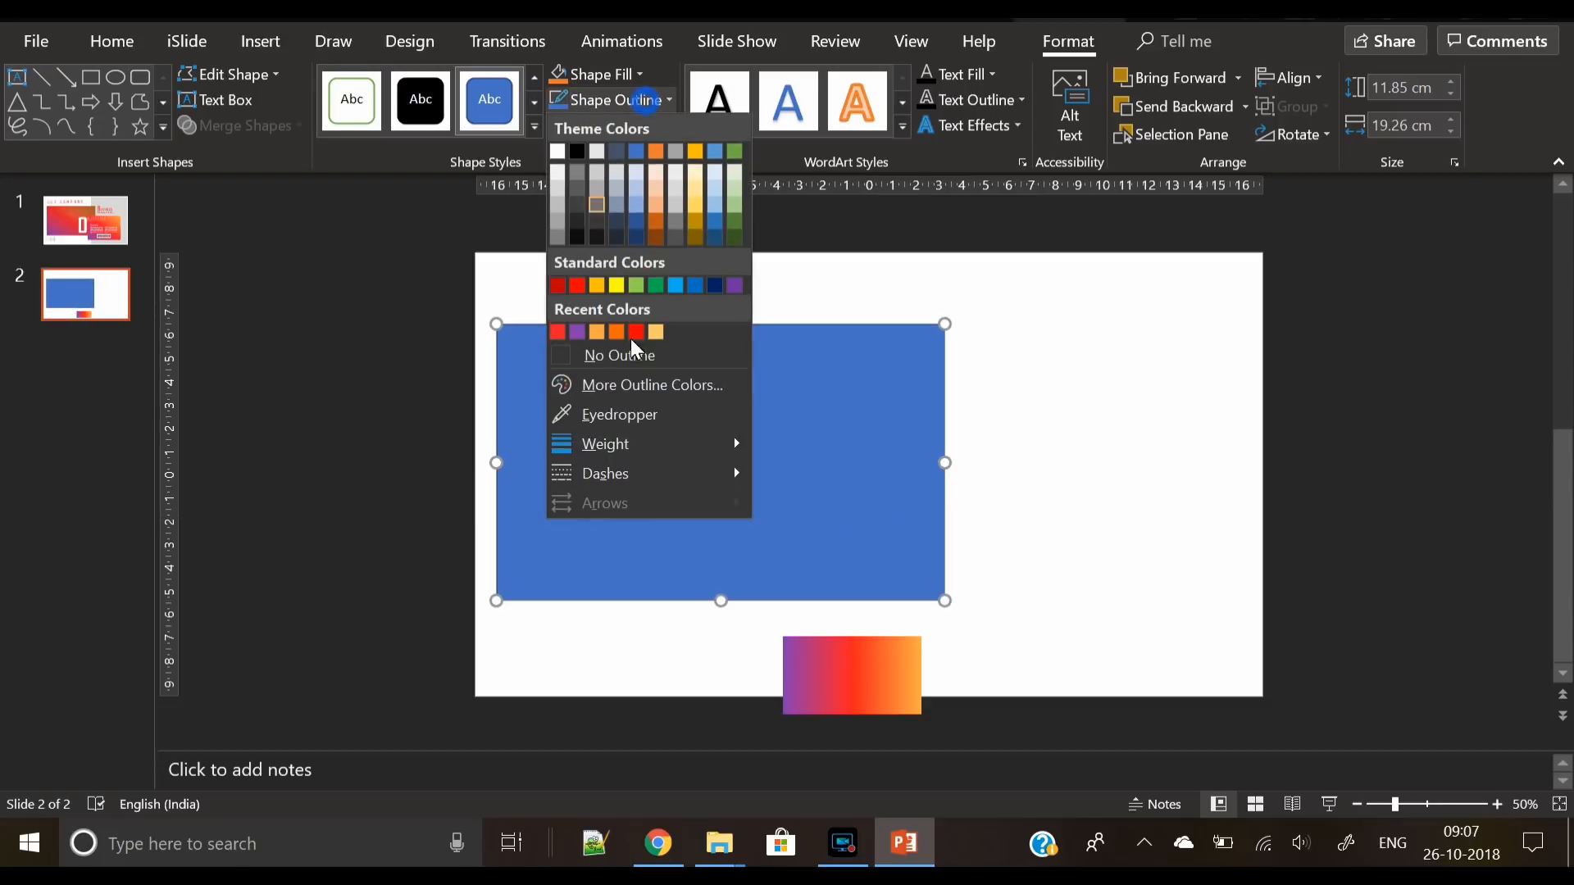
click(619, 354)
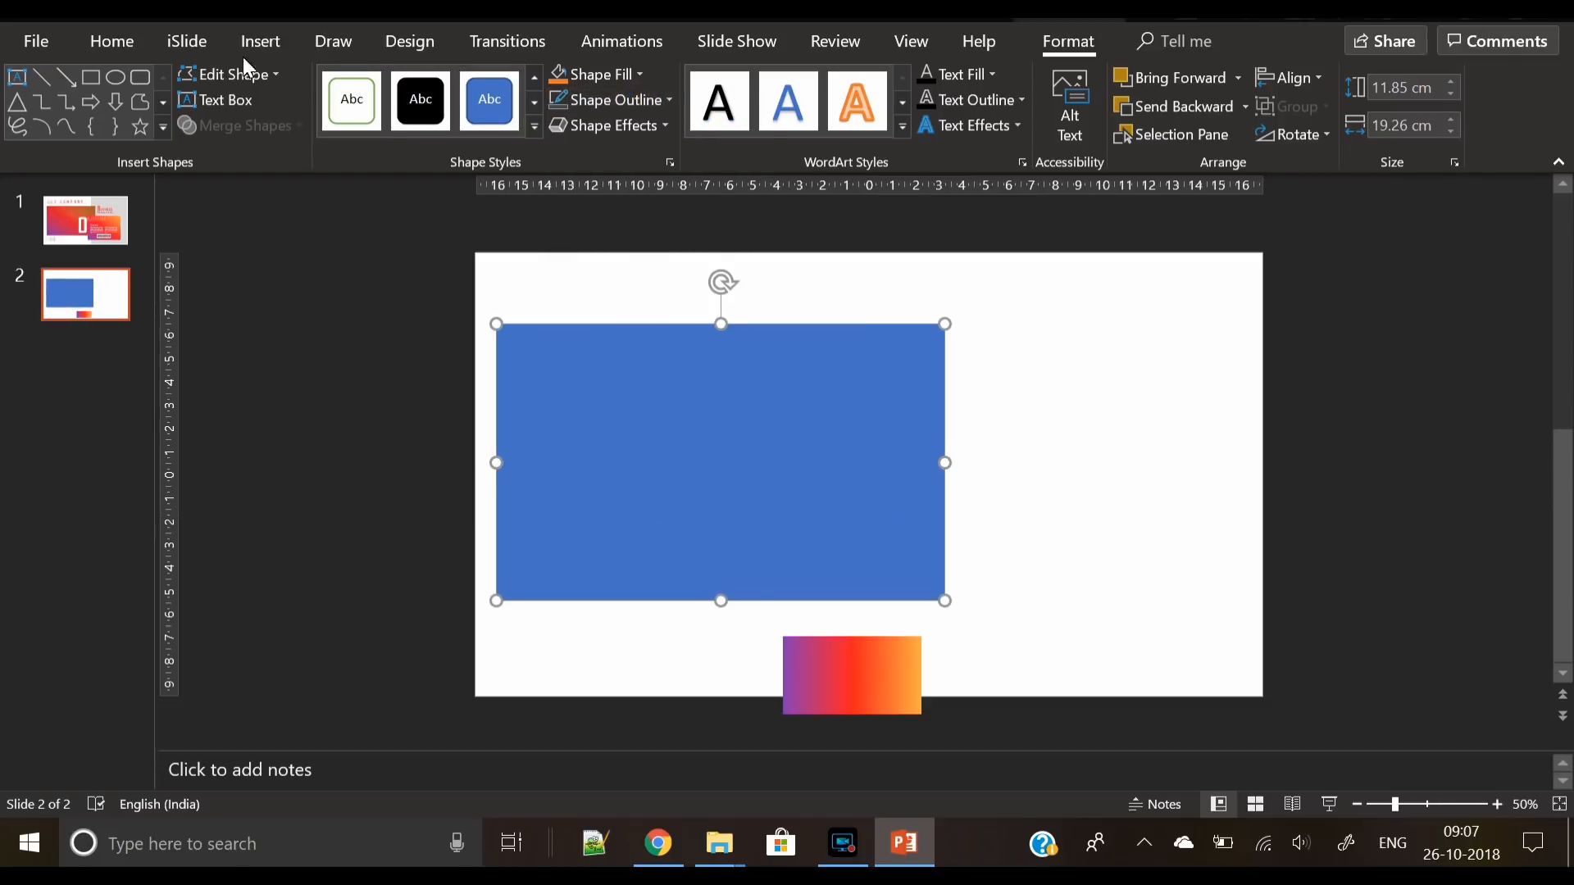
mouse_move(559, 371)
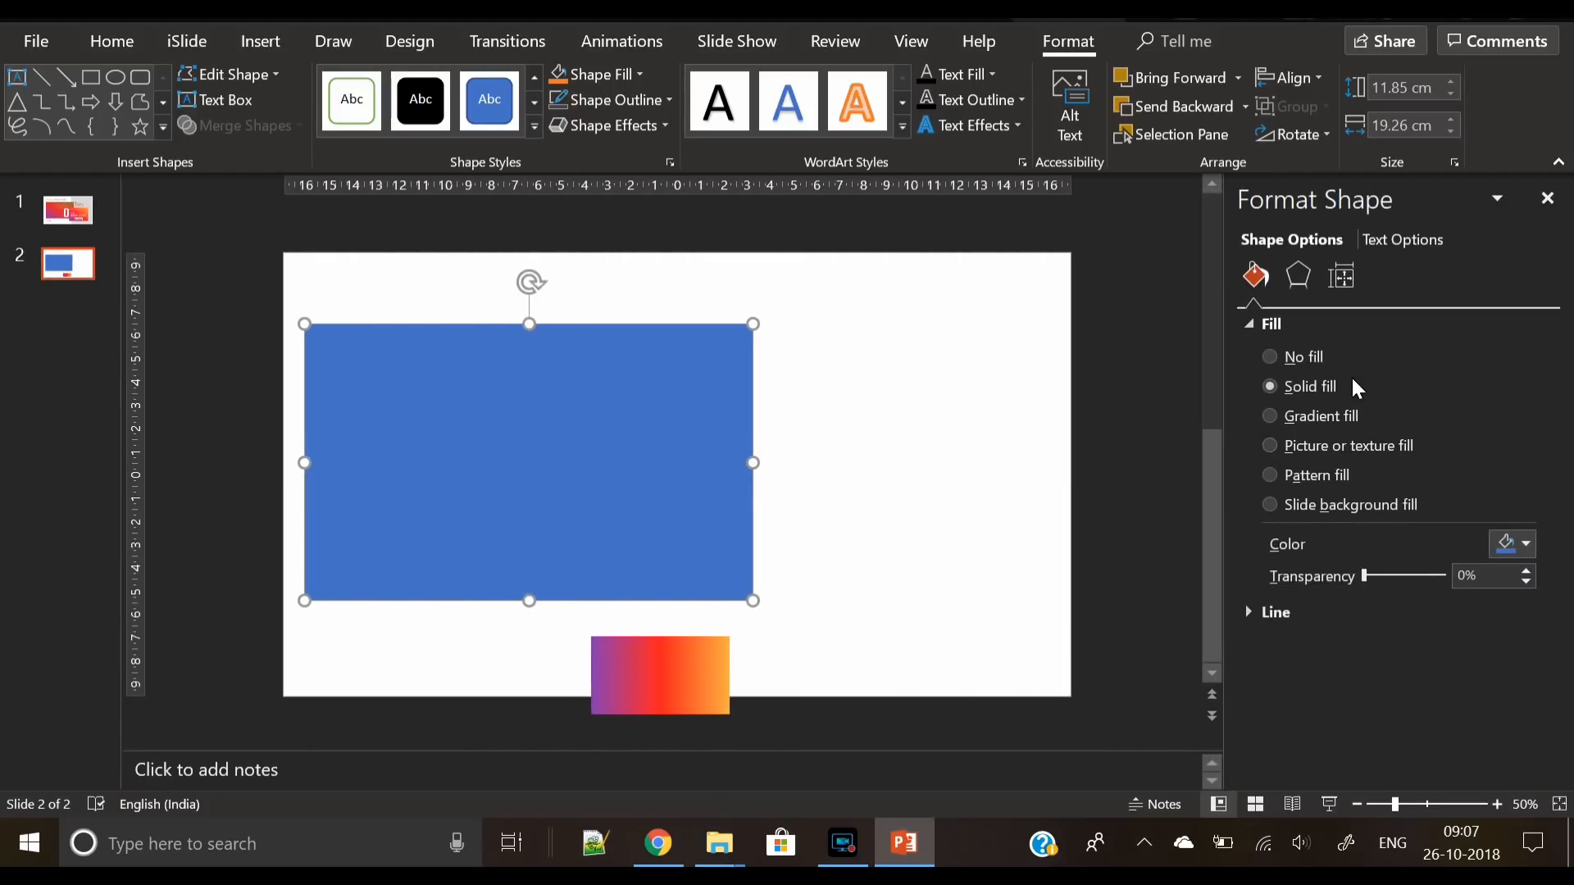
Apply a linear-right purple, red and orange gradient fill to the rectangle
click(1271, 415)
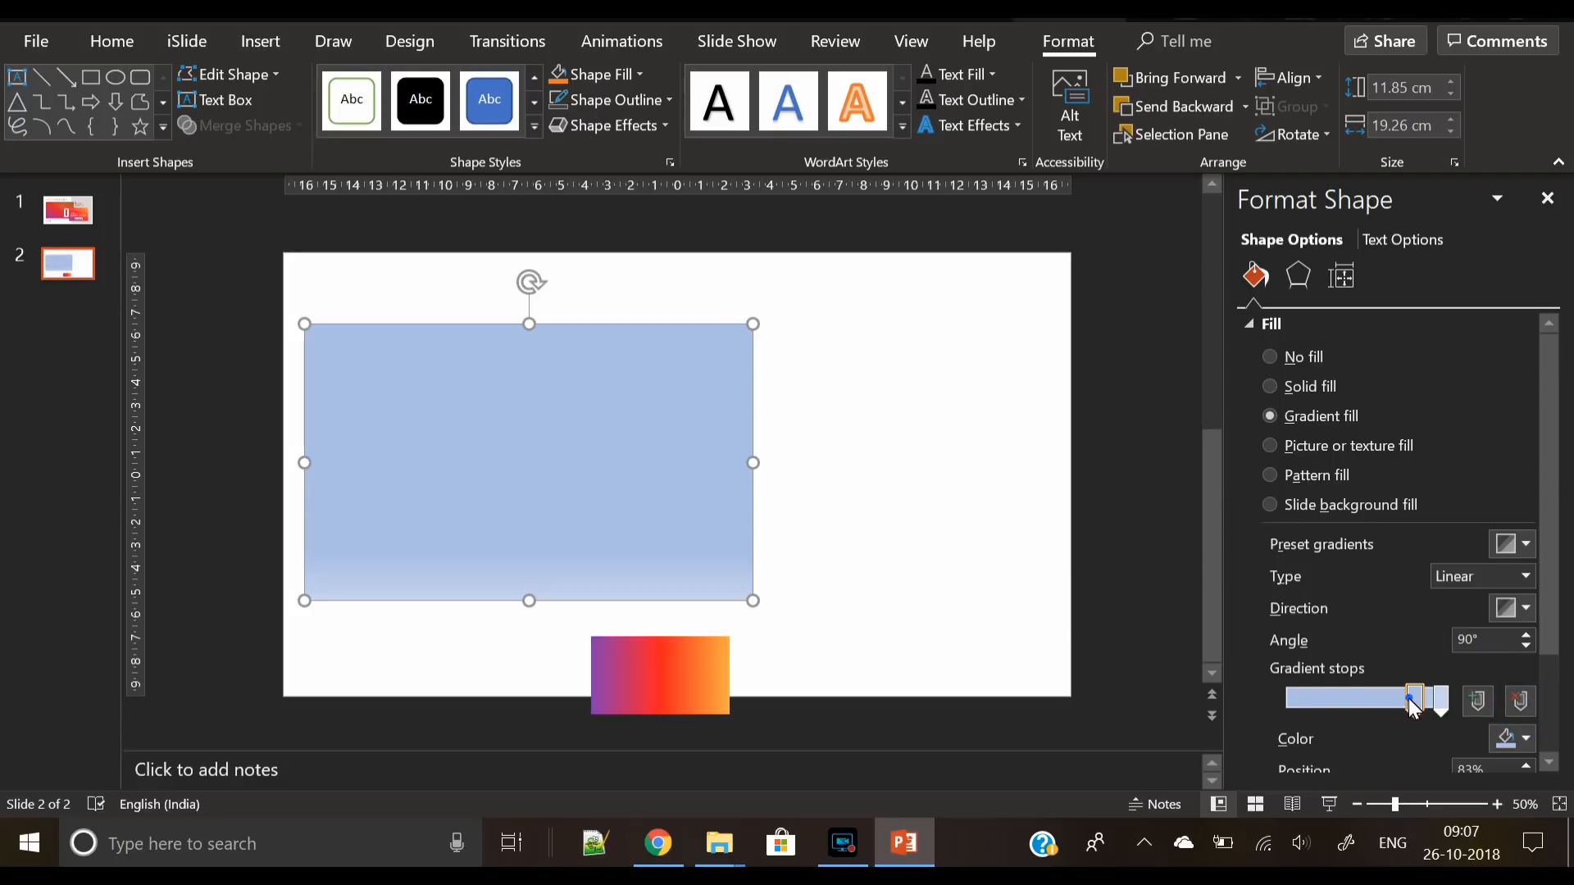
drag(1413, 699, 1364, 699)
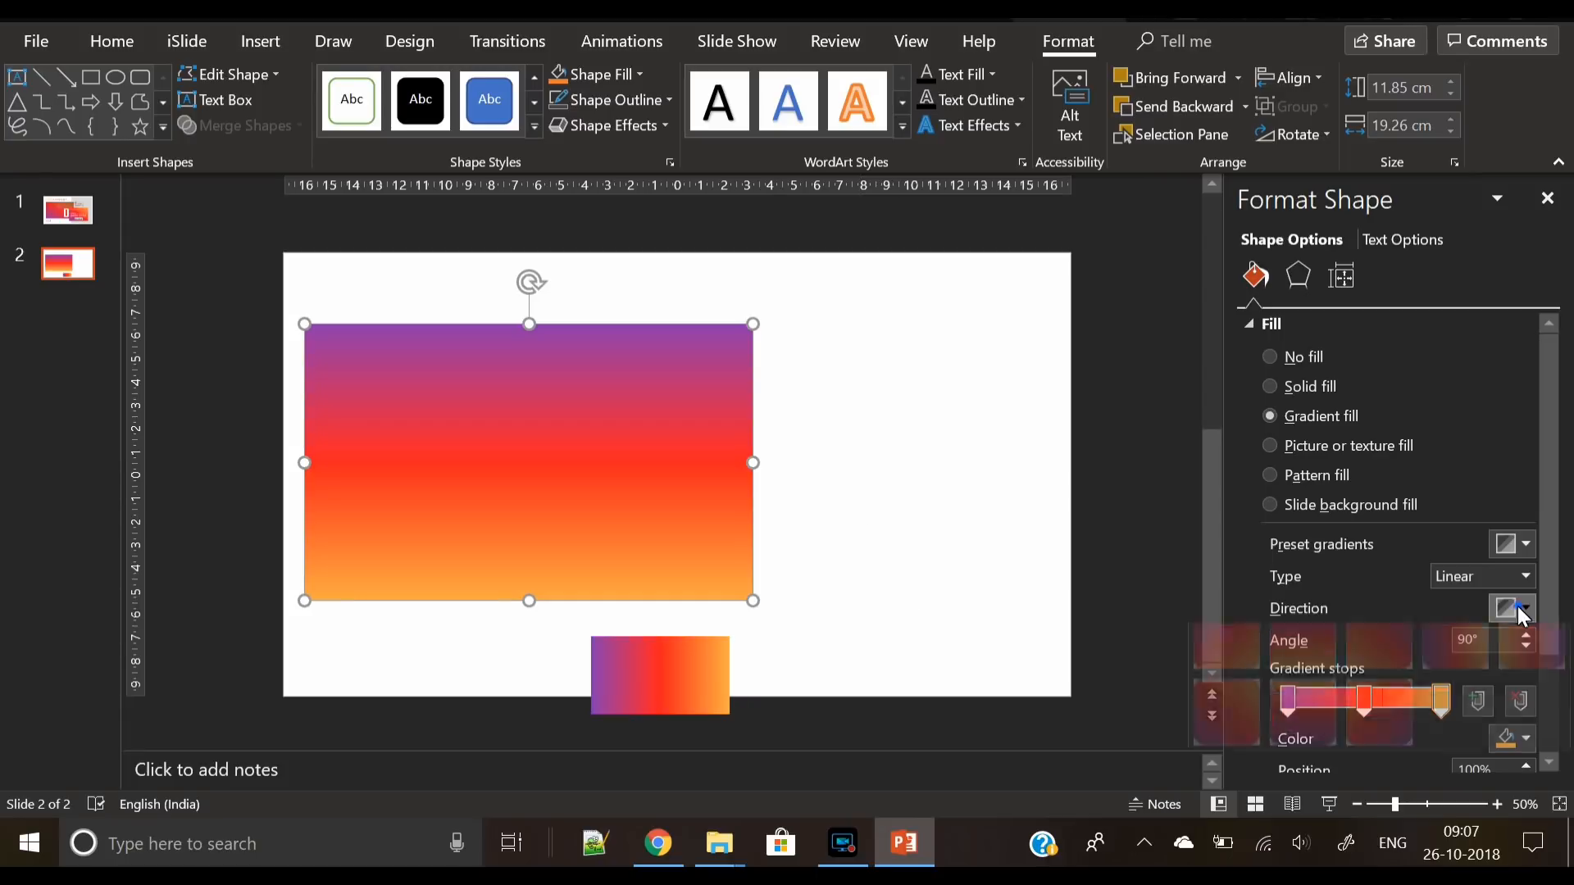
click(1509, 612)
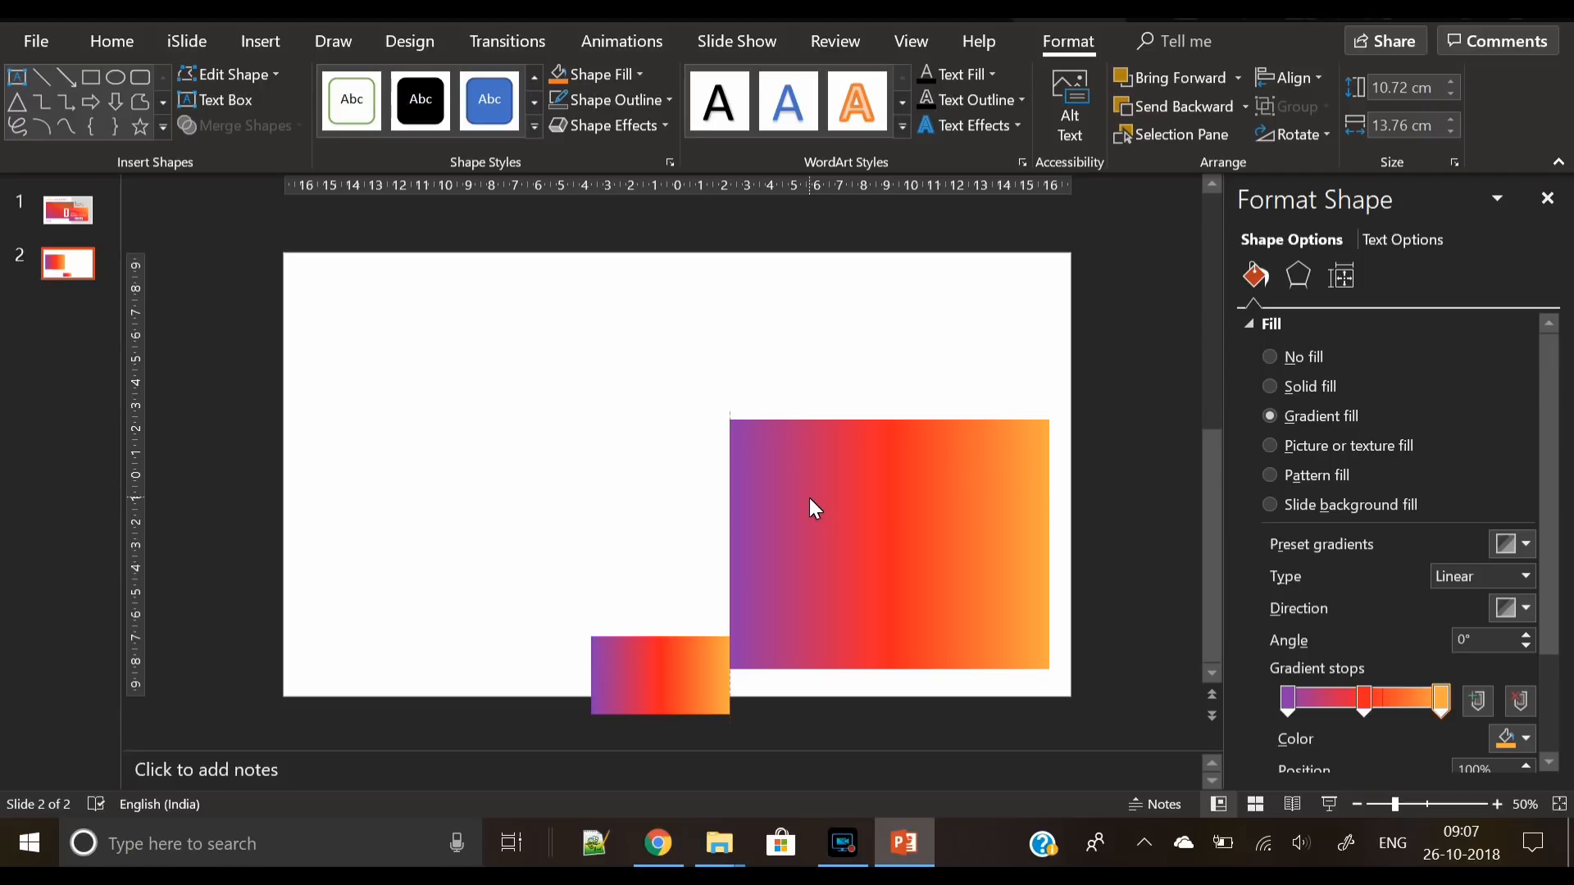
Fill a new upper-left rectangle with the rocket-launch photo and give a copy a gradient fill
click(813, 509)
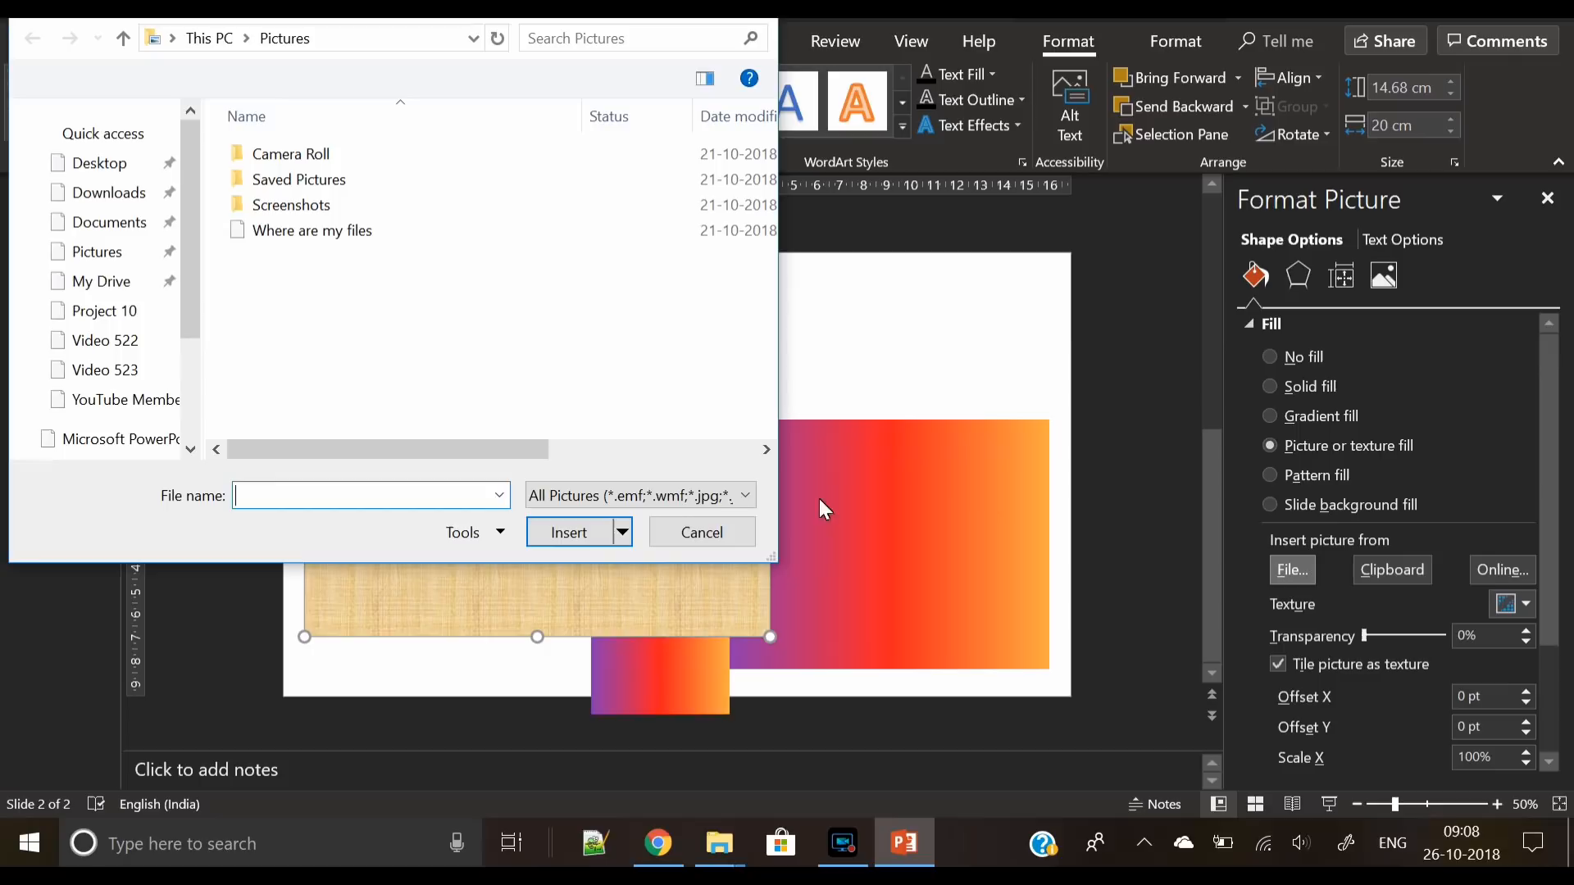
click(92, 370)
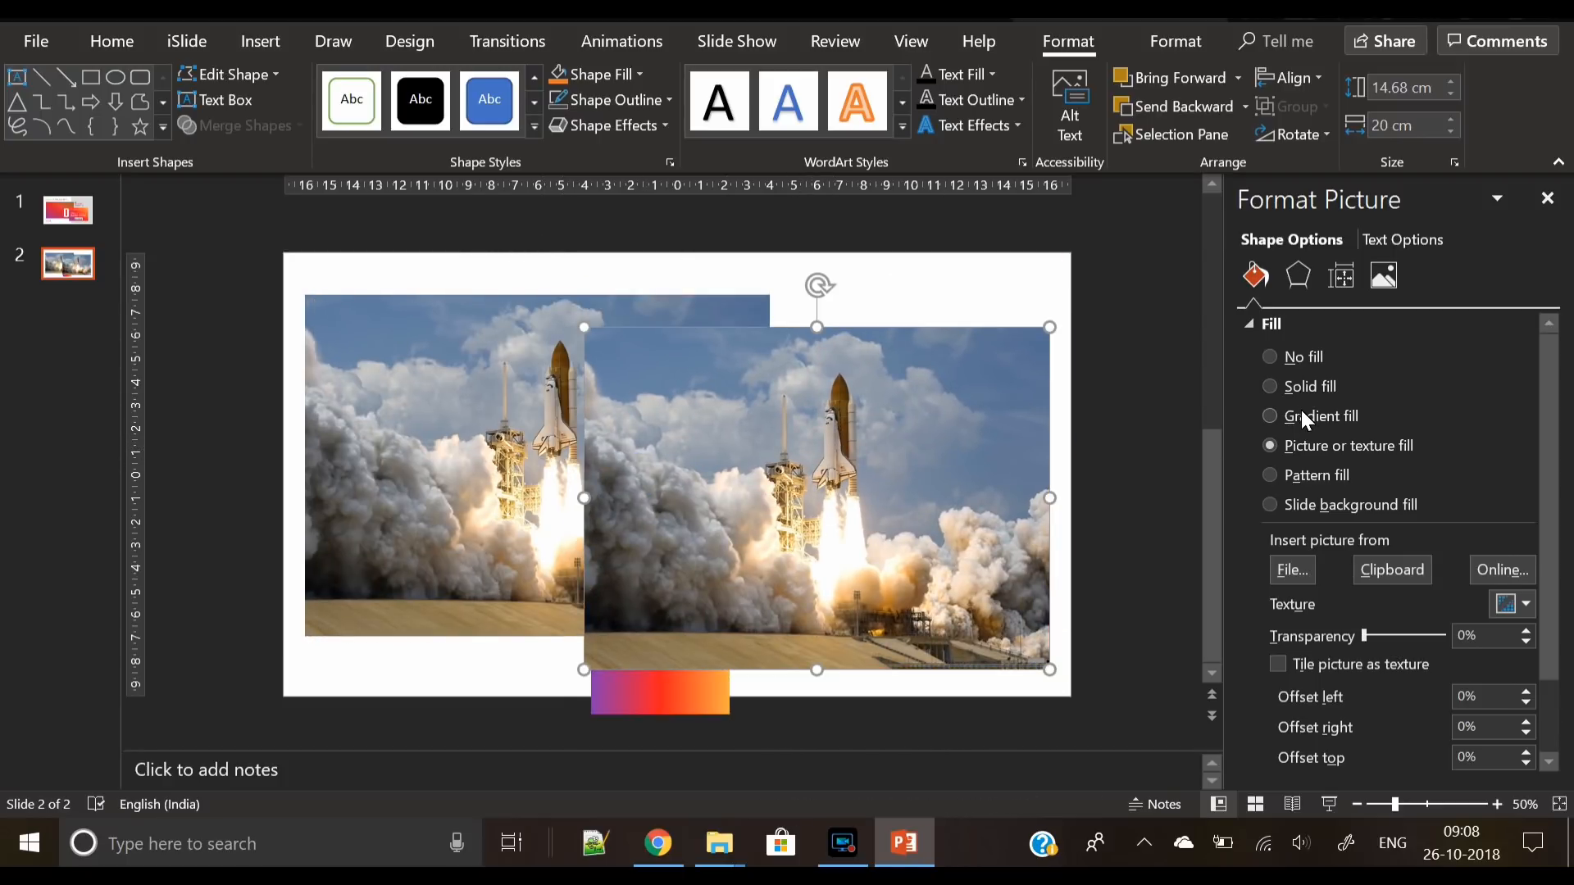
click(1271, 415)
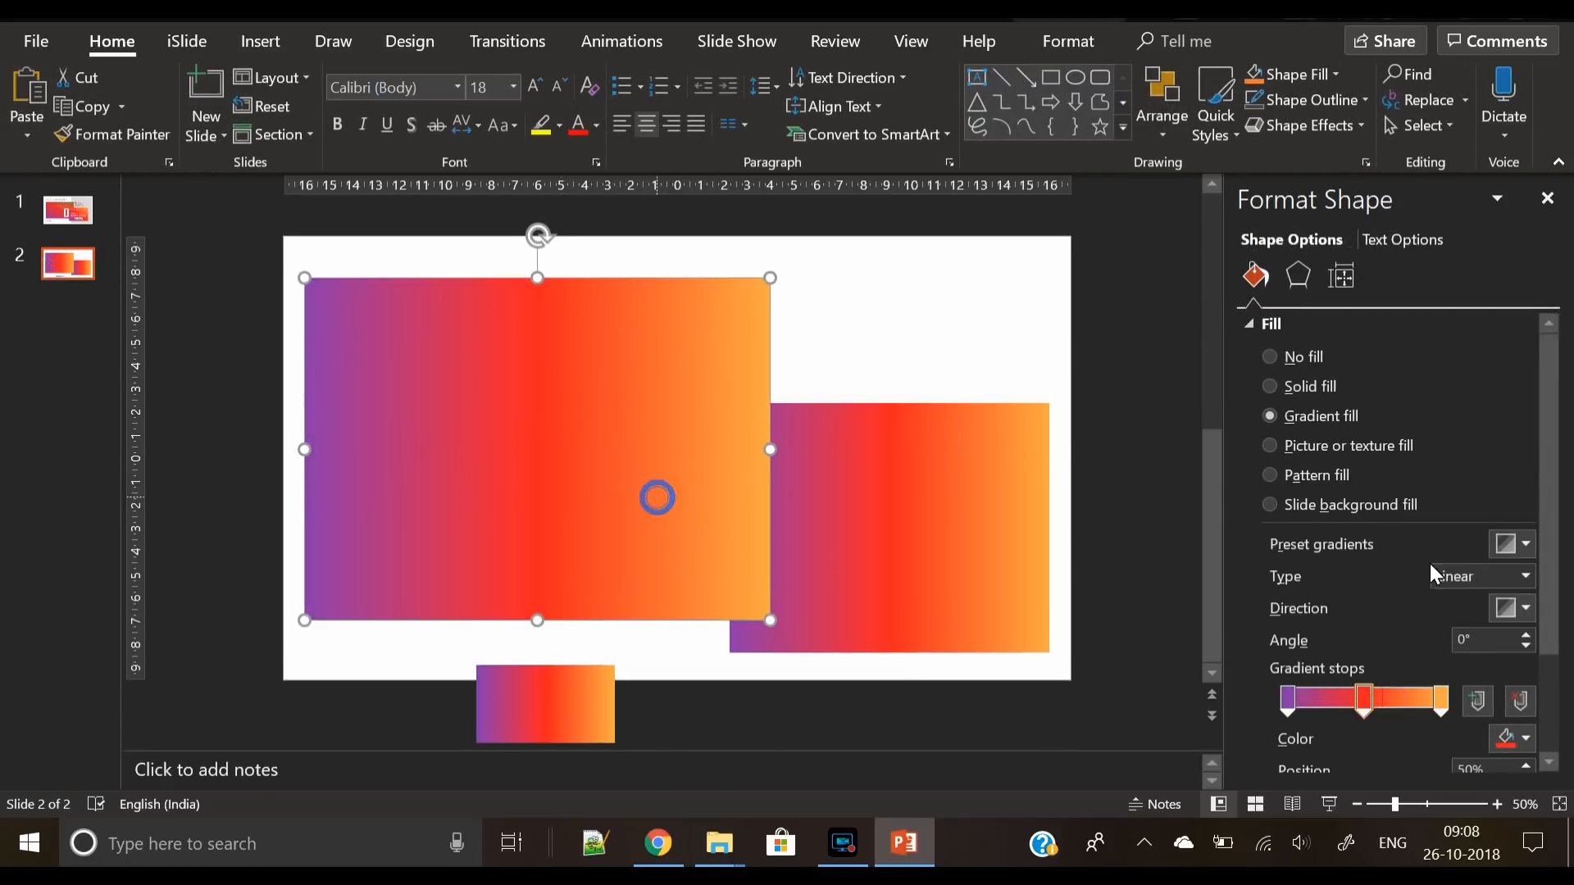
Set the last gradient stop to white, angle 315°, and make a stop about 25% transparent
click(1506, 738)
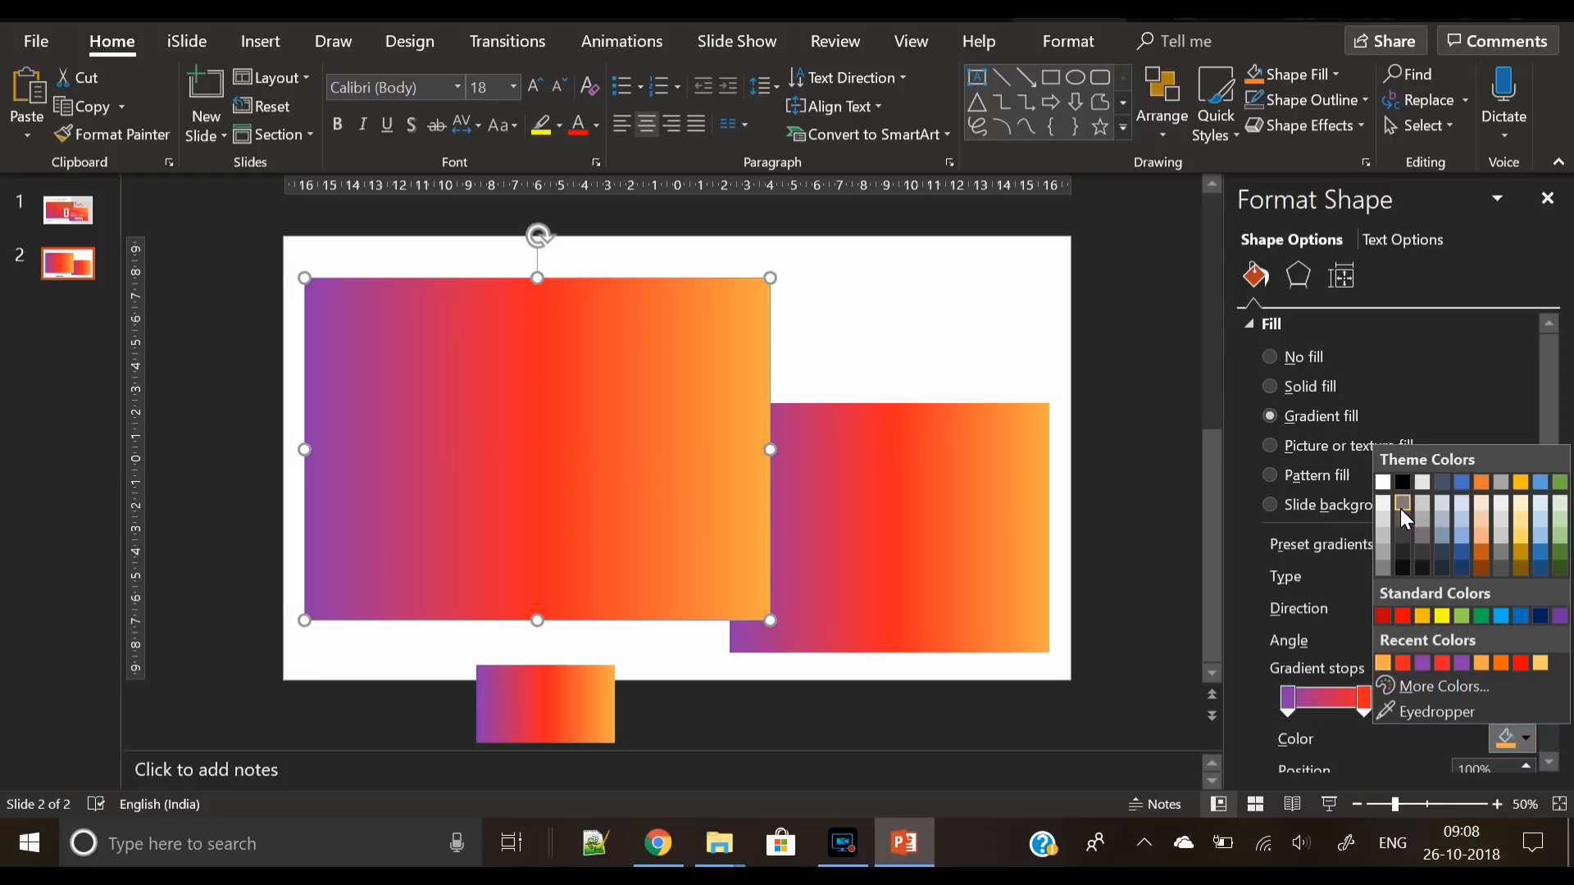
click(1403, 504)
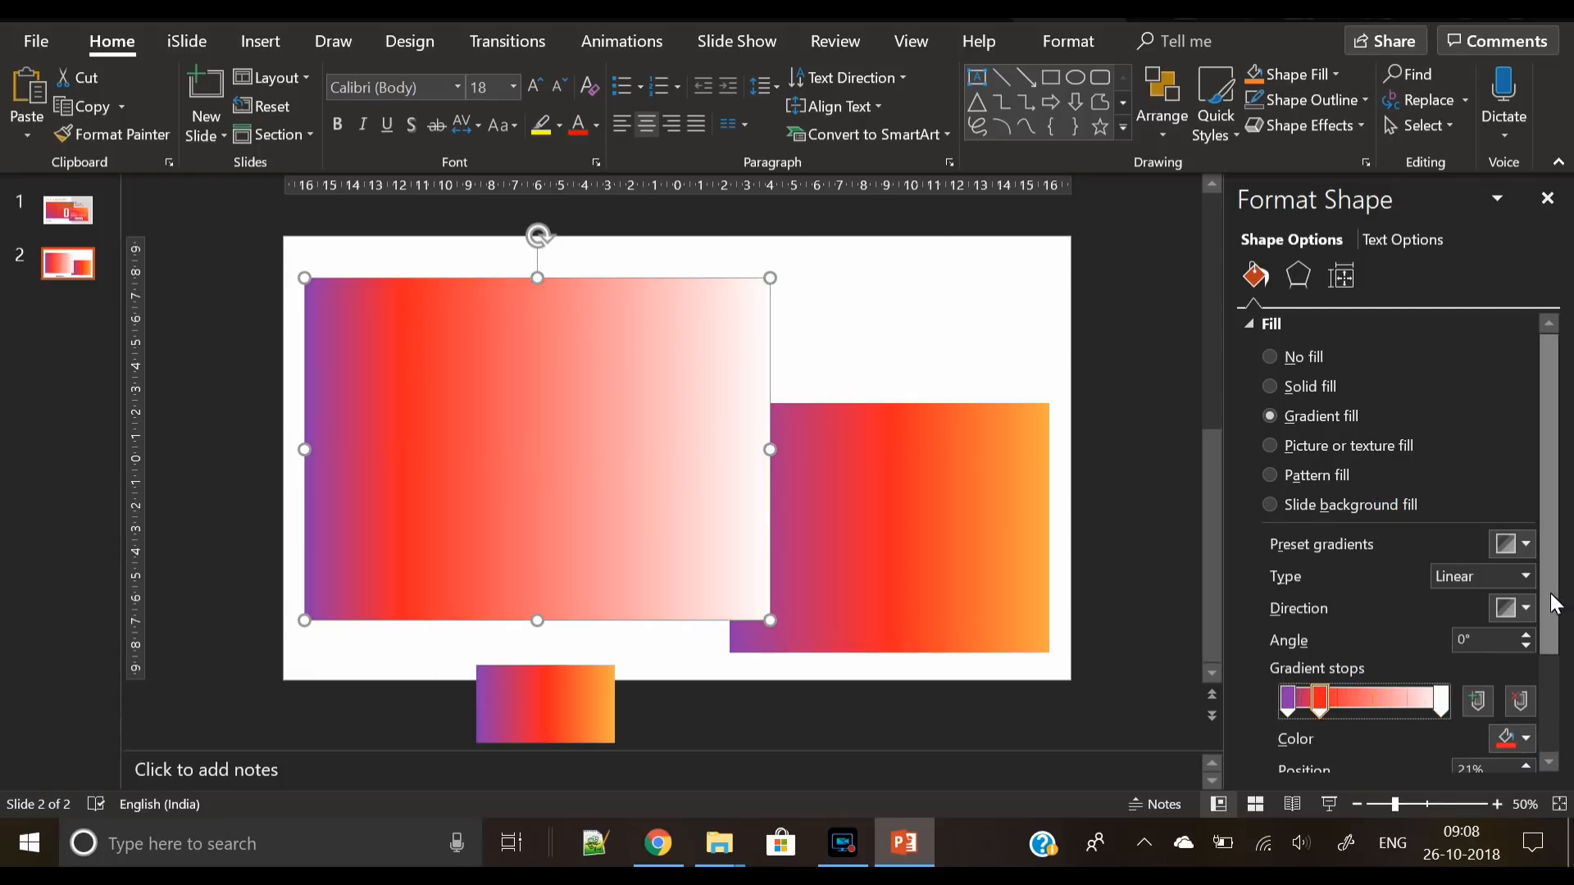
click(1505, 608)
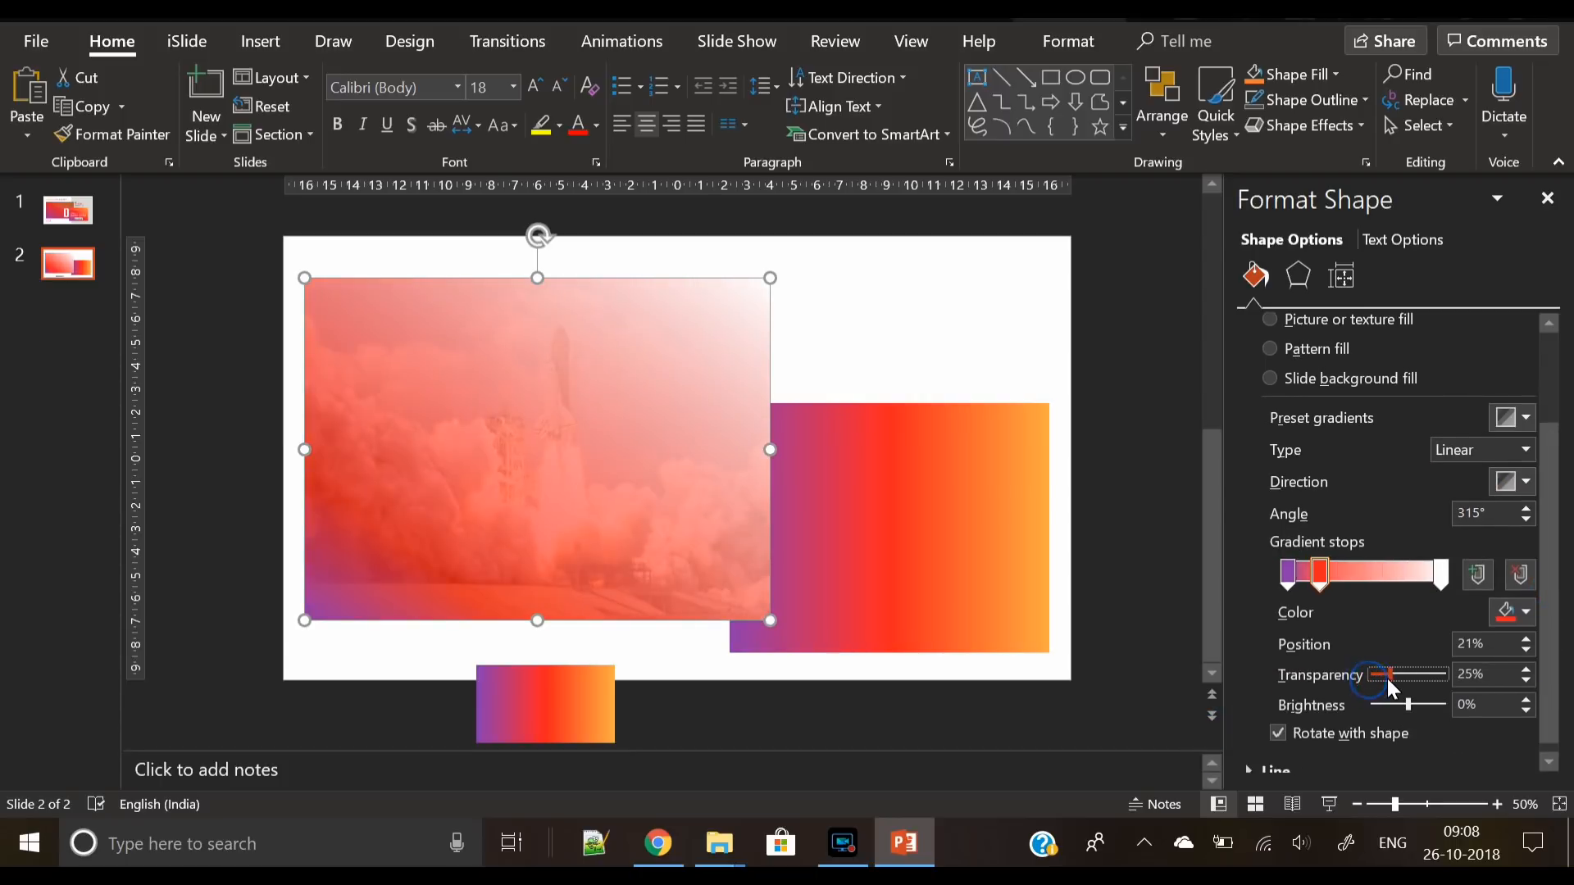
drag(1390, 674, 1400, 674)
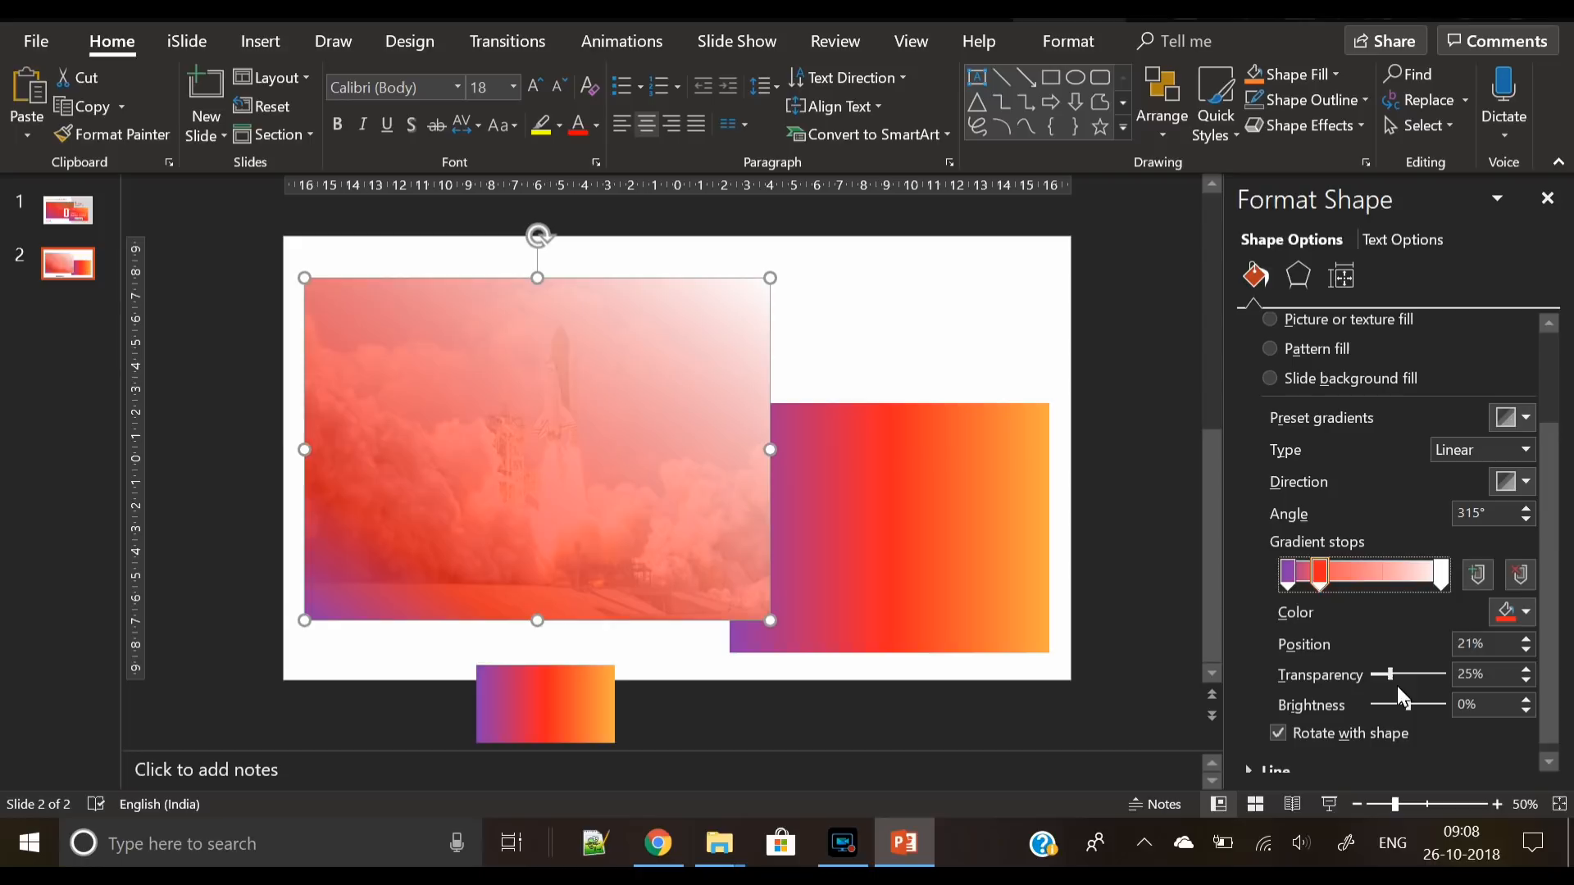
Fine-tune the transparency and fade the last stop to about 92% so the photo shows through
drag(1394, 675, 1373, 675)
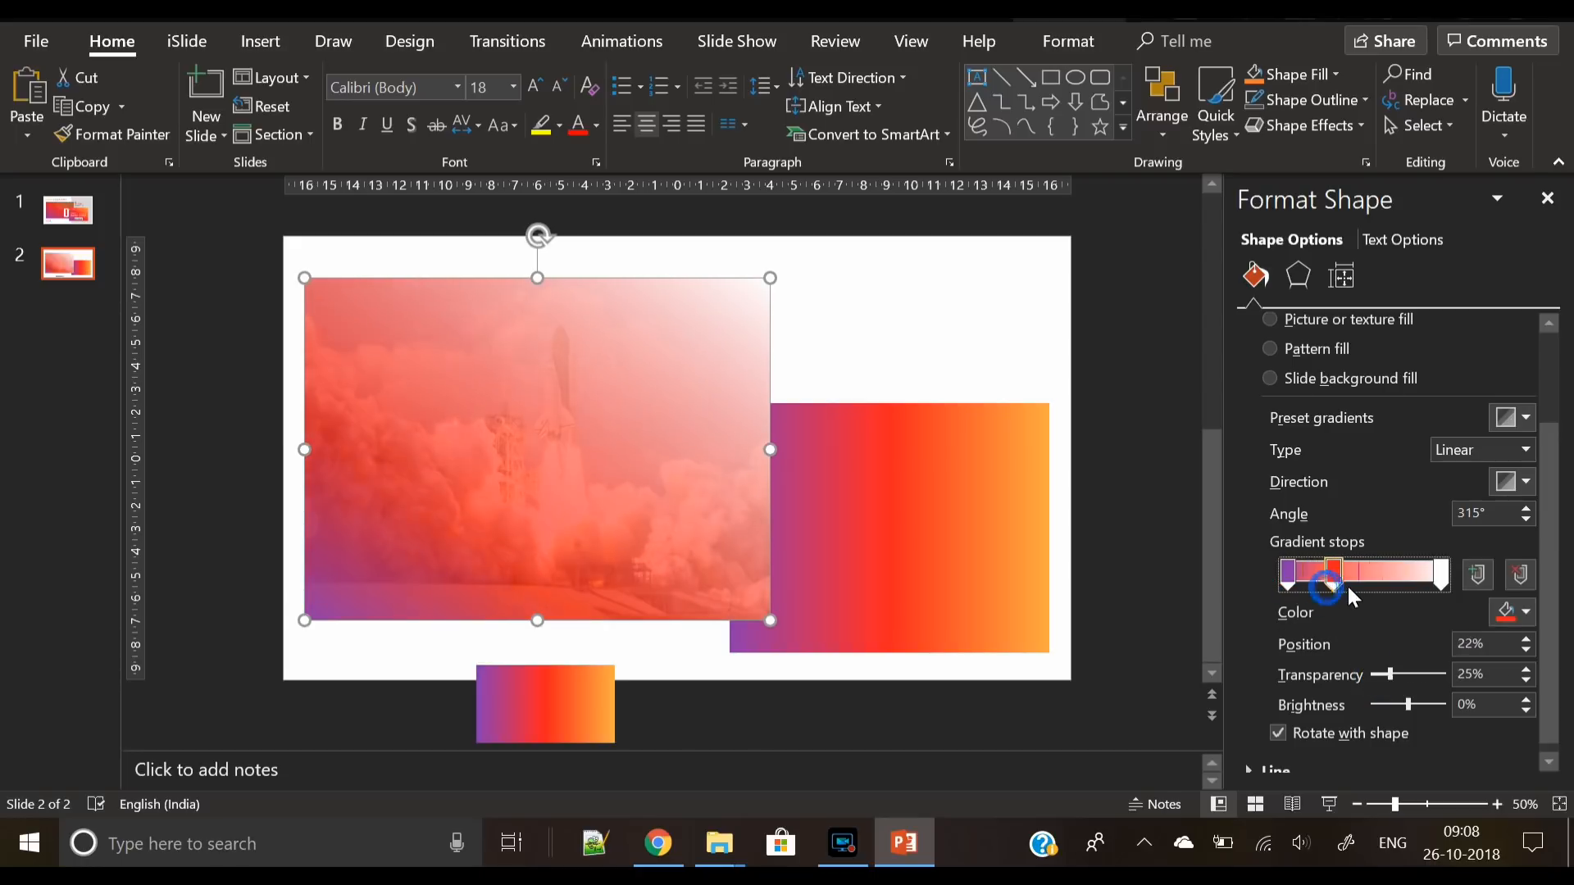
click(1438, 574)
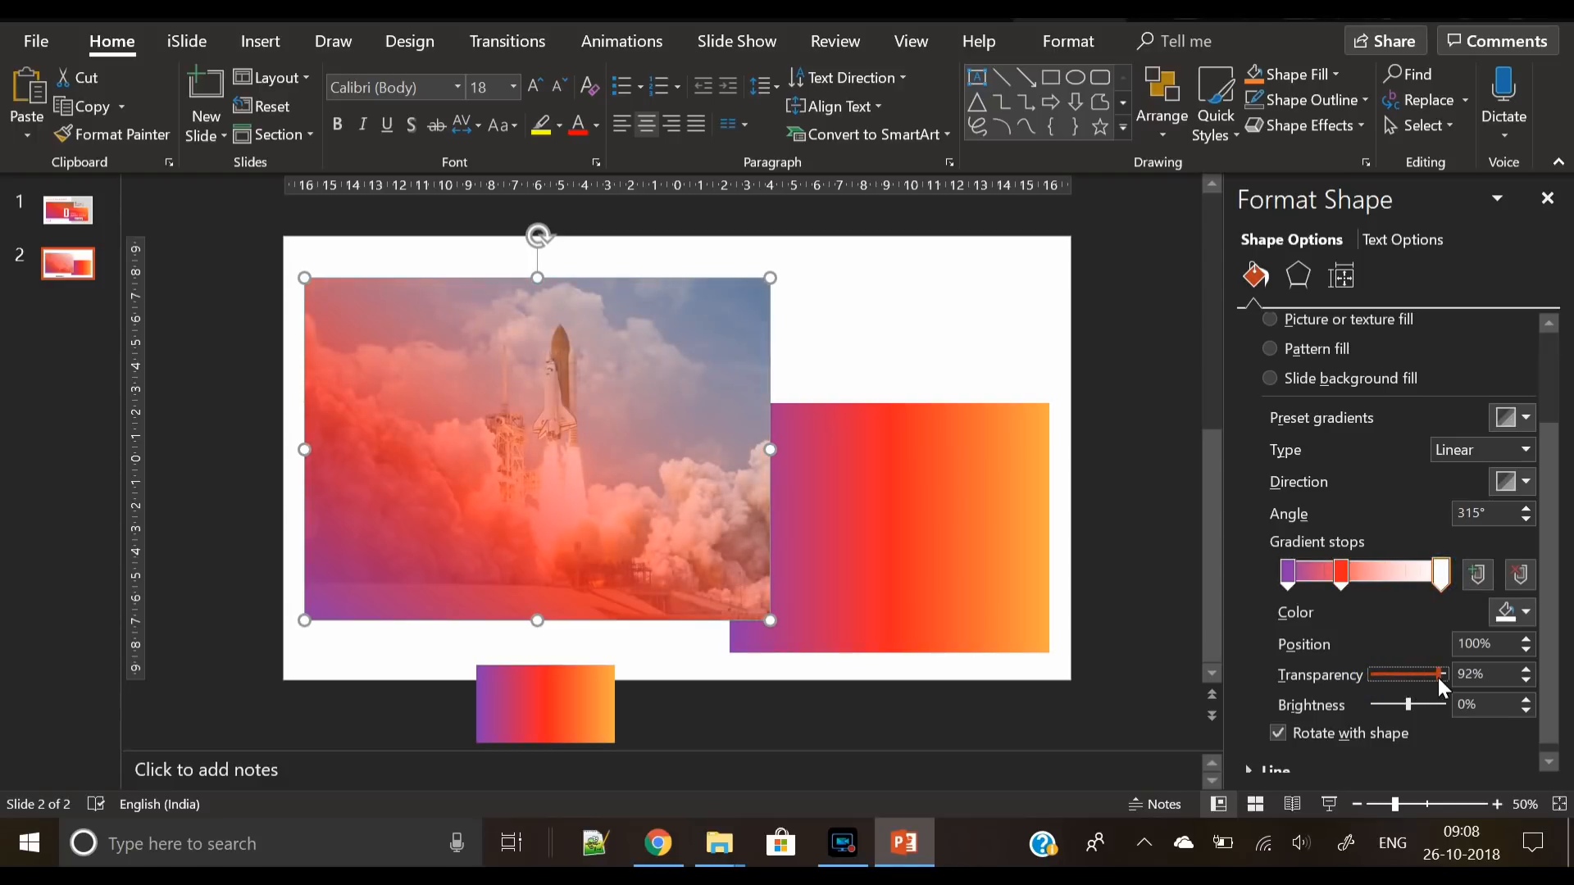
drag(1444, 674, 1435, 675)
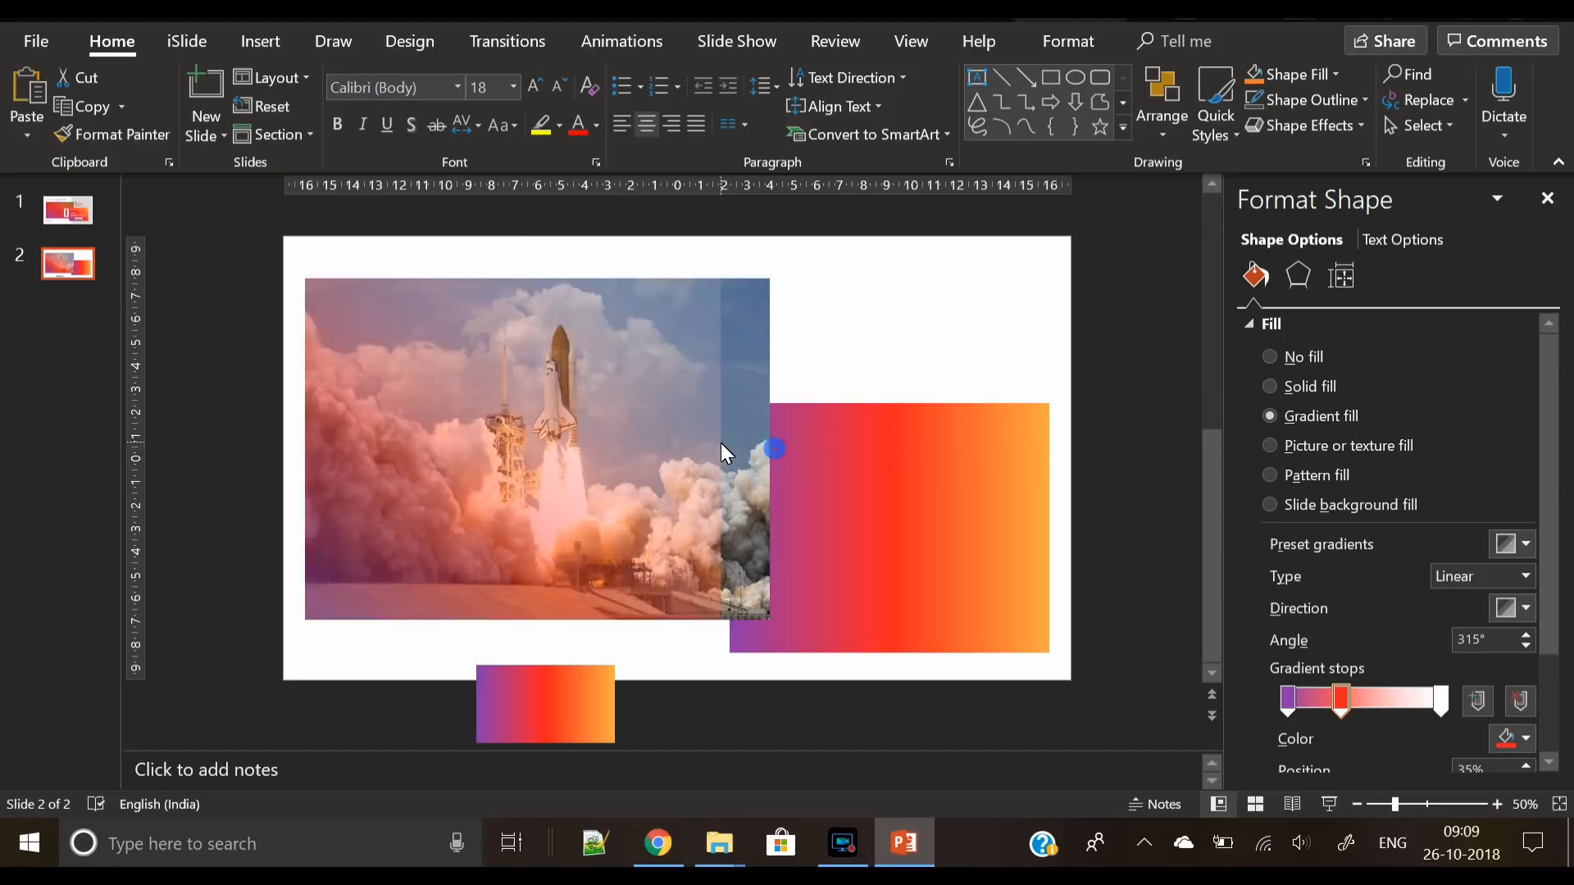
Give the photo and the right gradient rectangle Outer Offset Bottom Right drop shadows
click(501, 452)
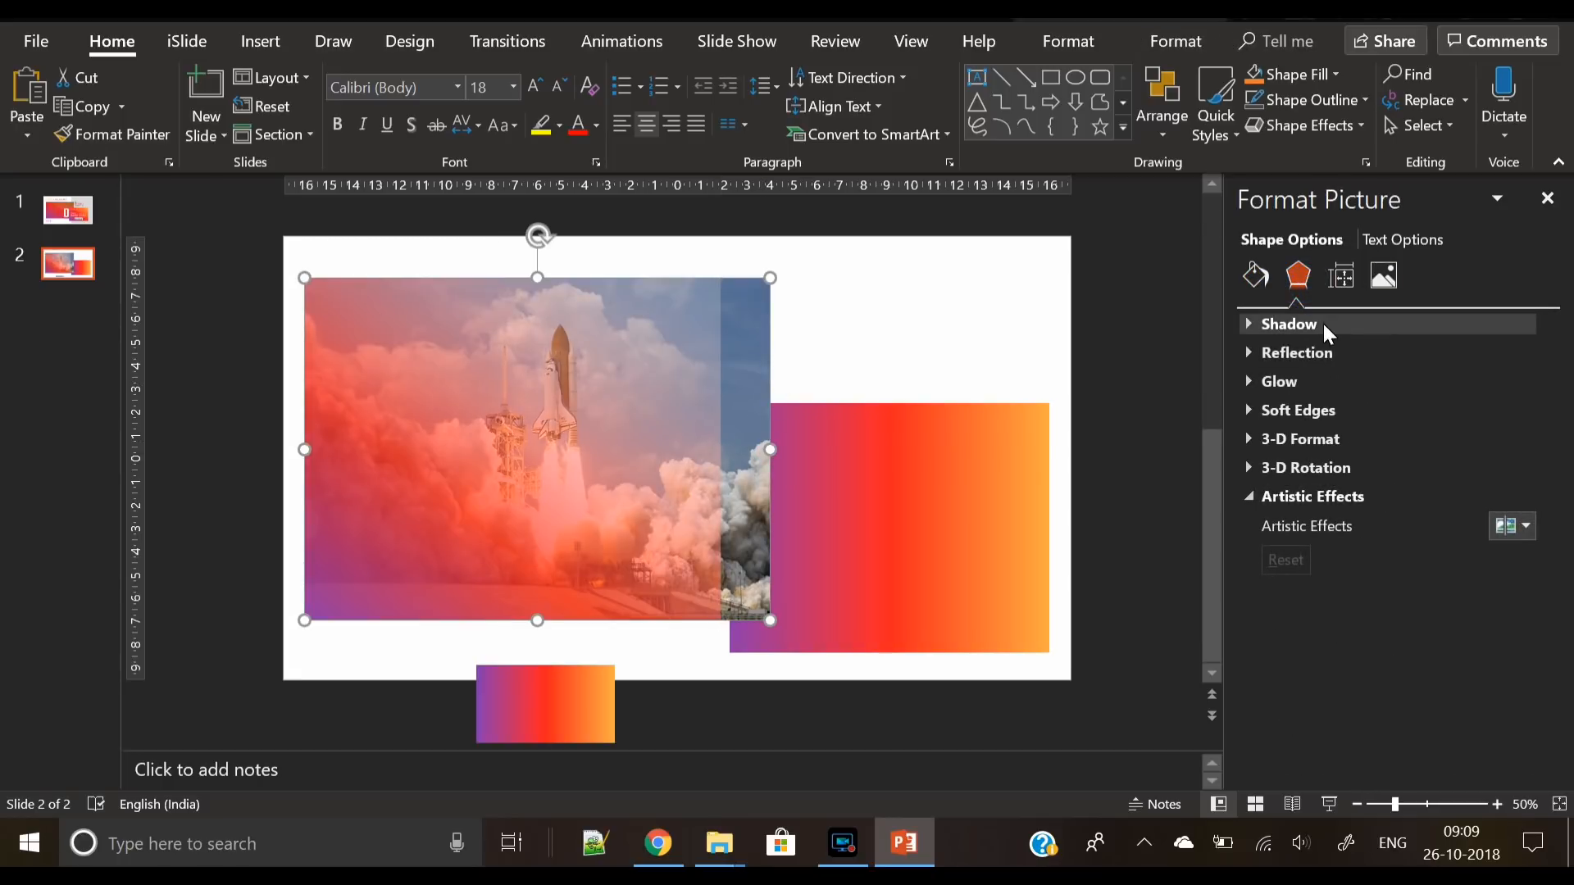
click(1287, 323)
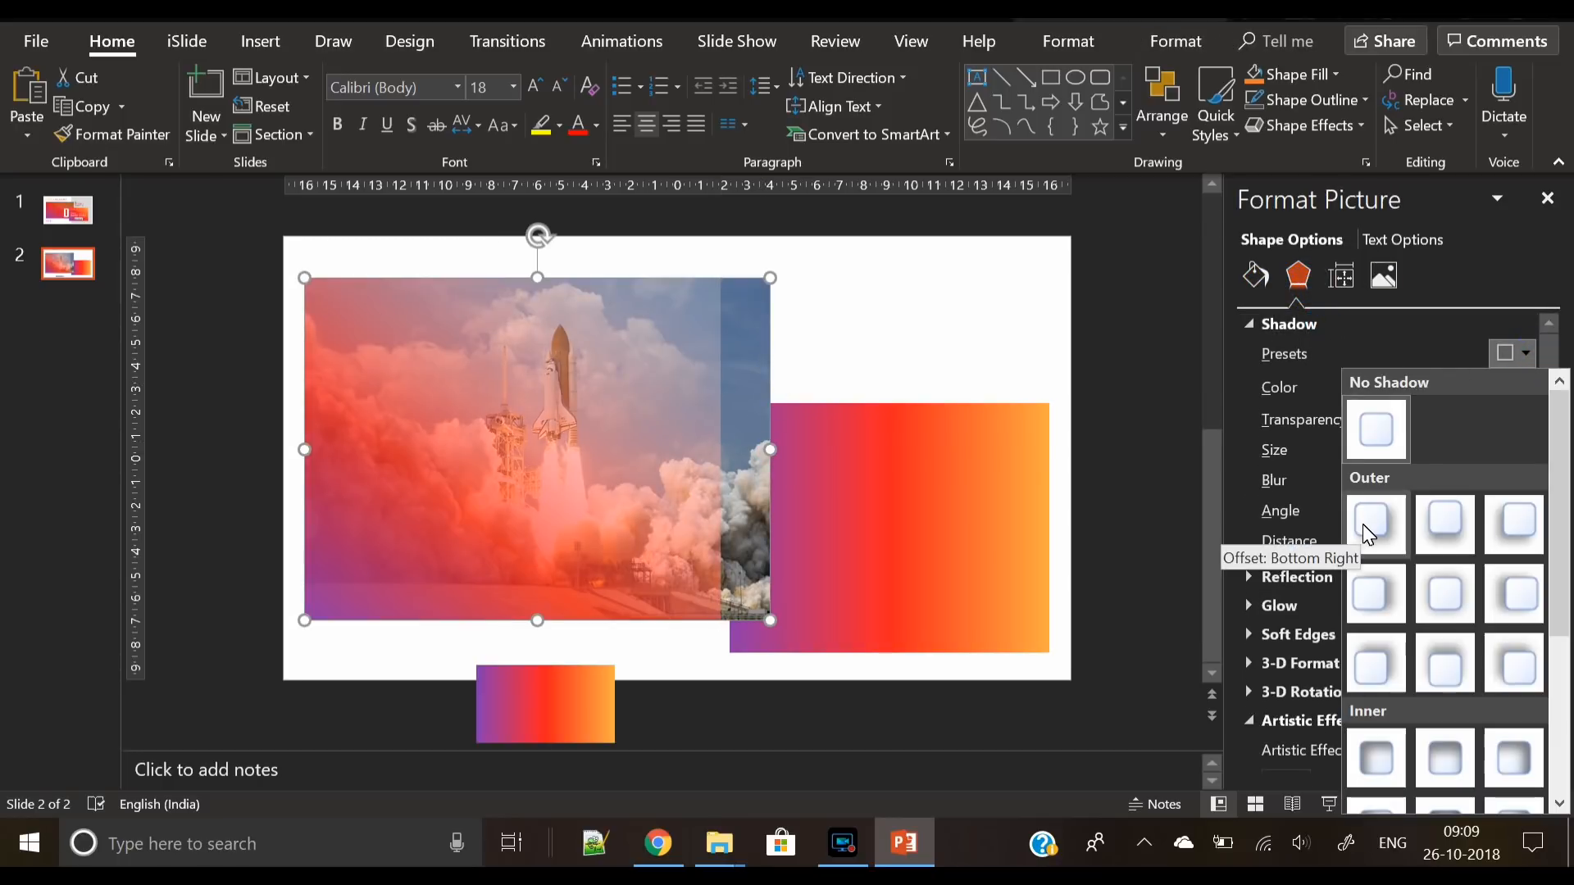
click(1373, 523)
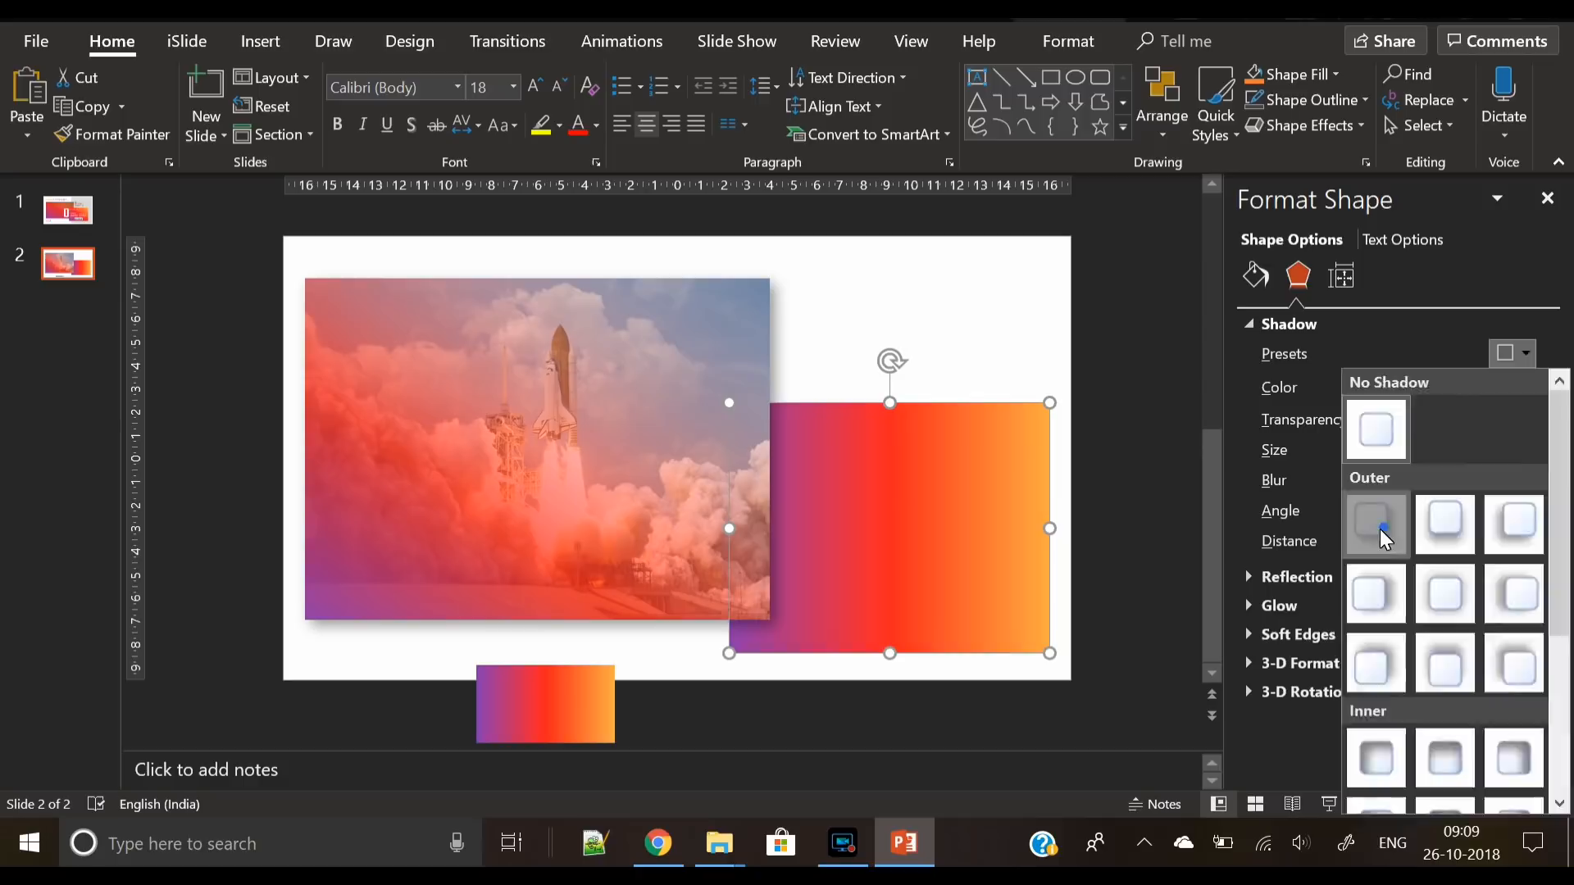
click(1375, 524)
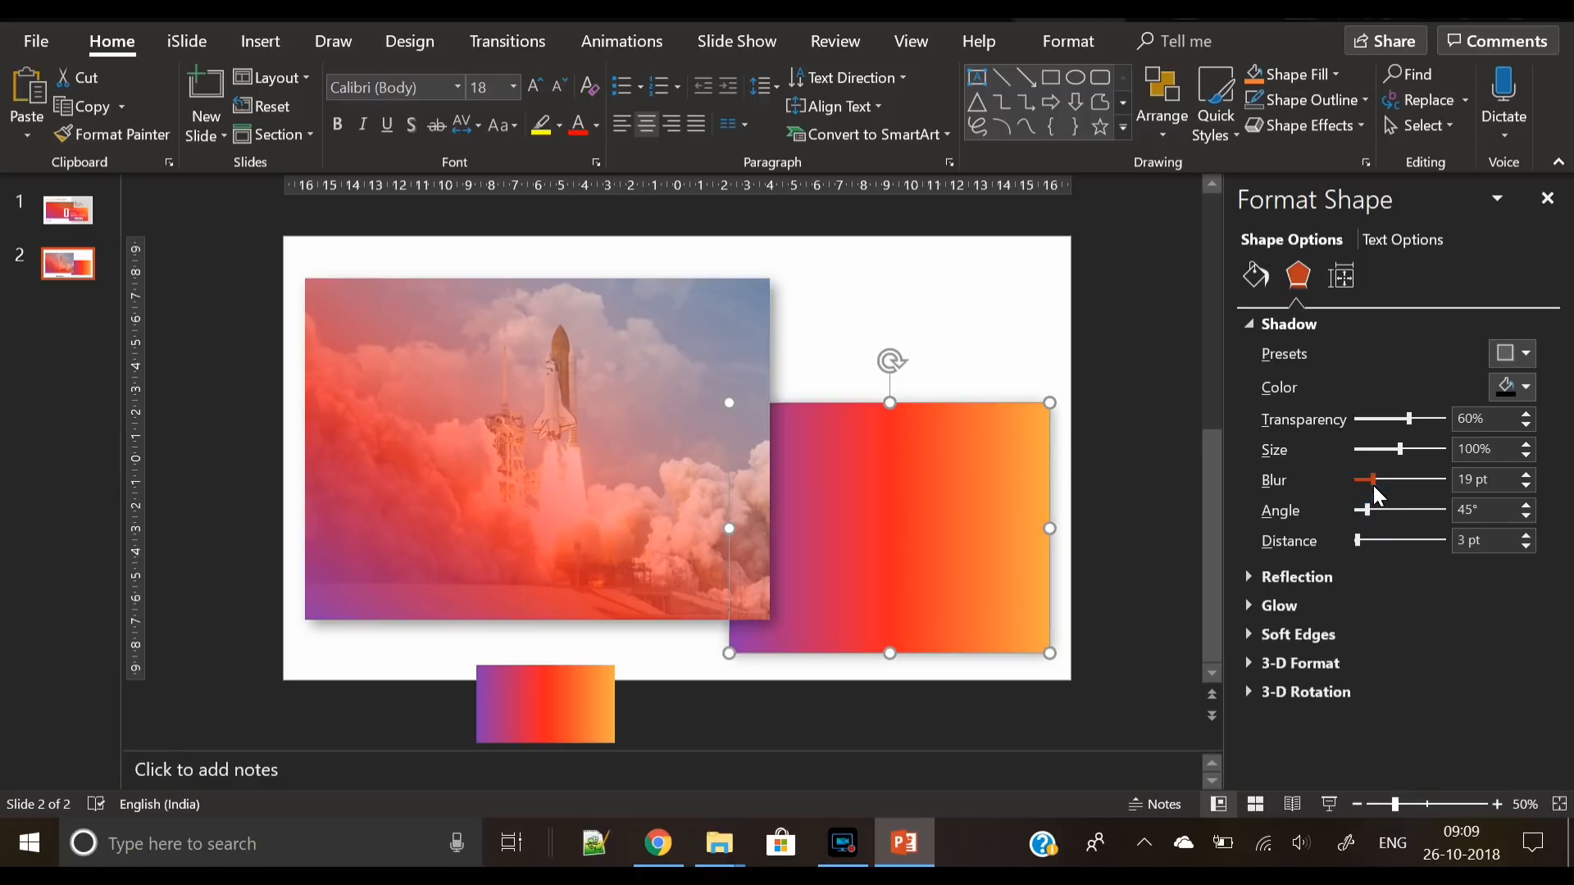
Soften the shadow's blur, distance and transparency, and set the gradient direction to diagonal
click(1525, 535)
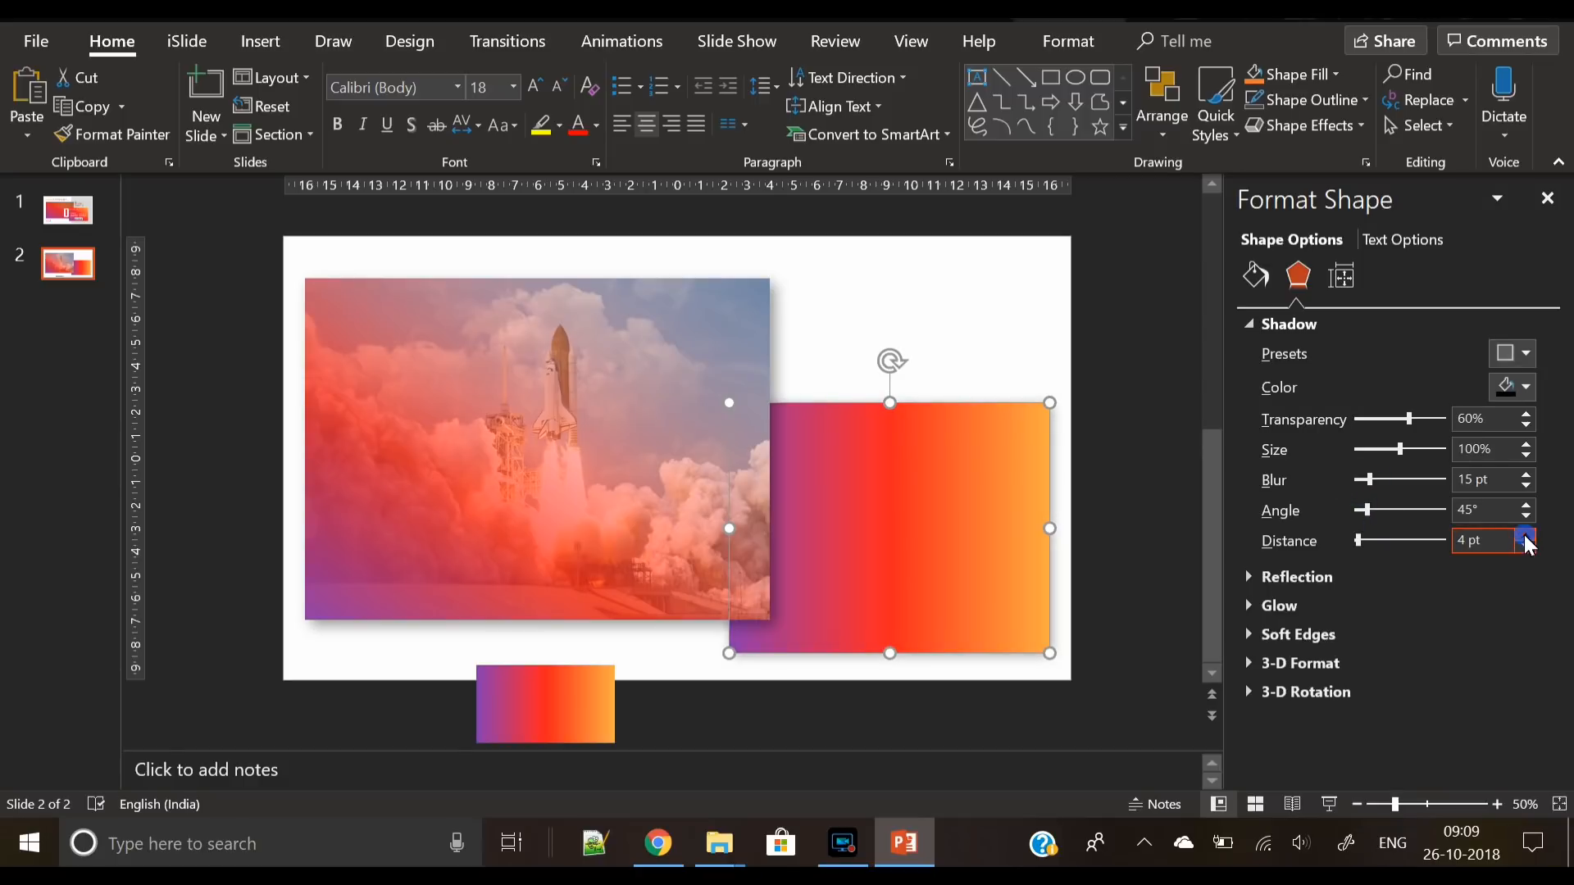
click(1524, 535)
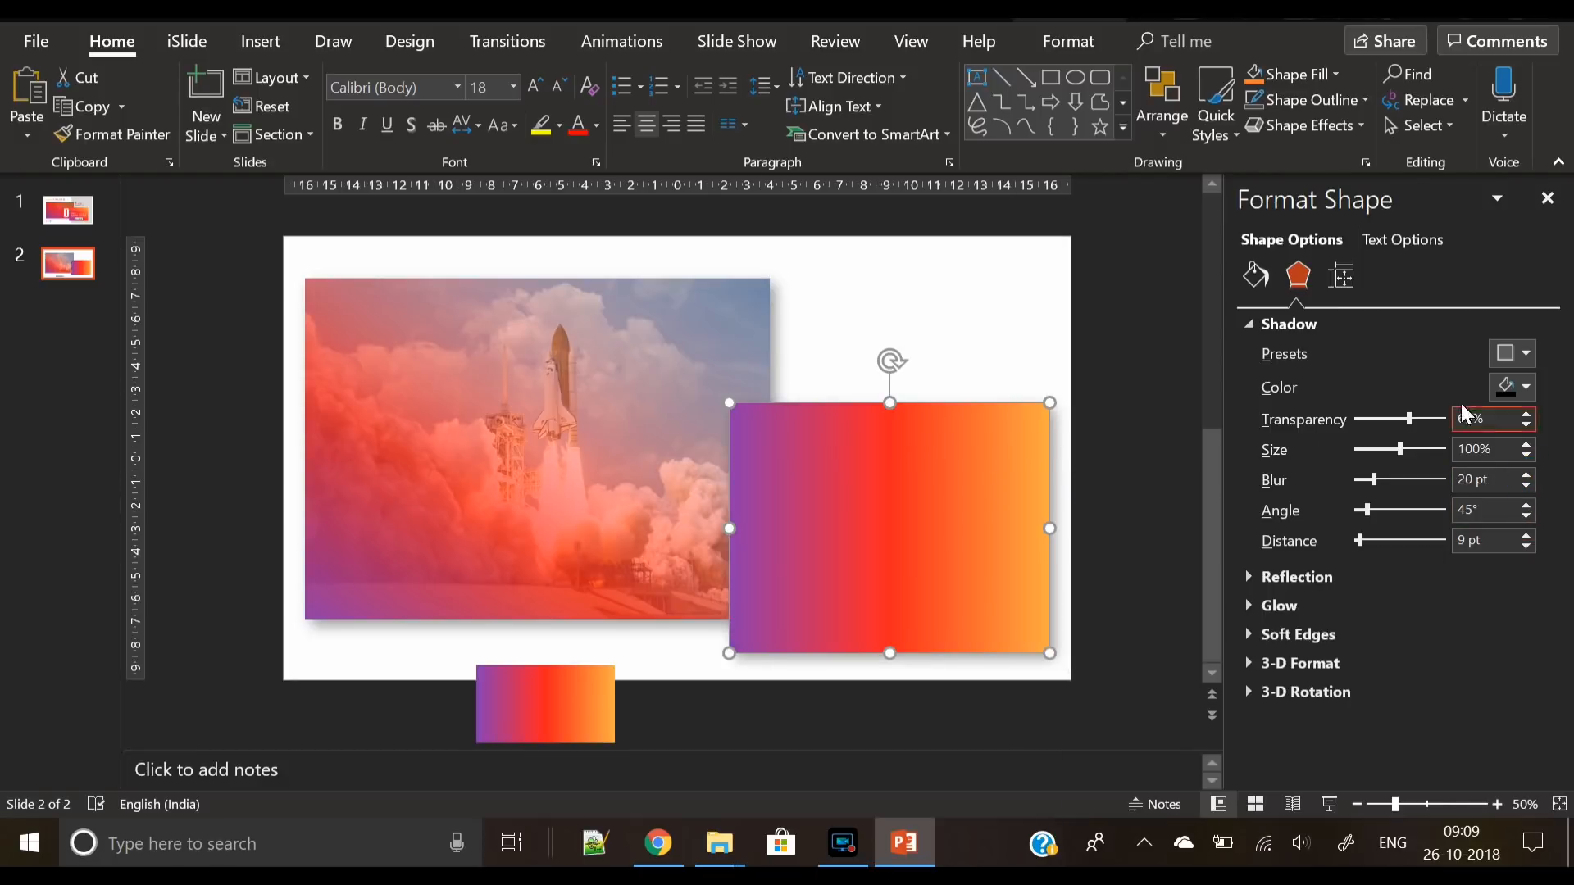
click(1255, 278)
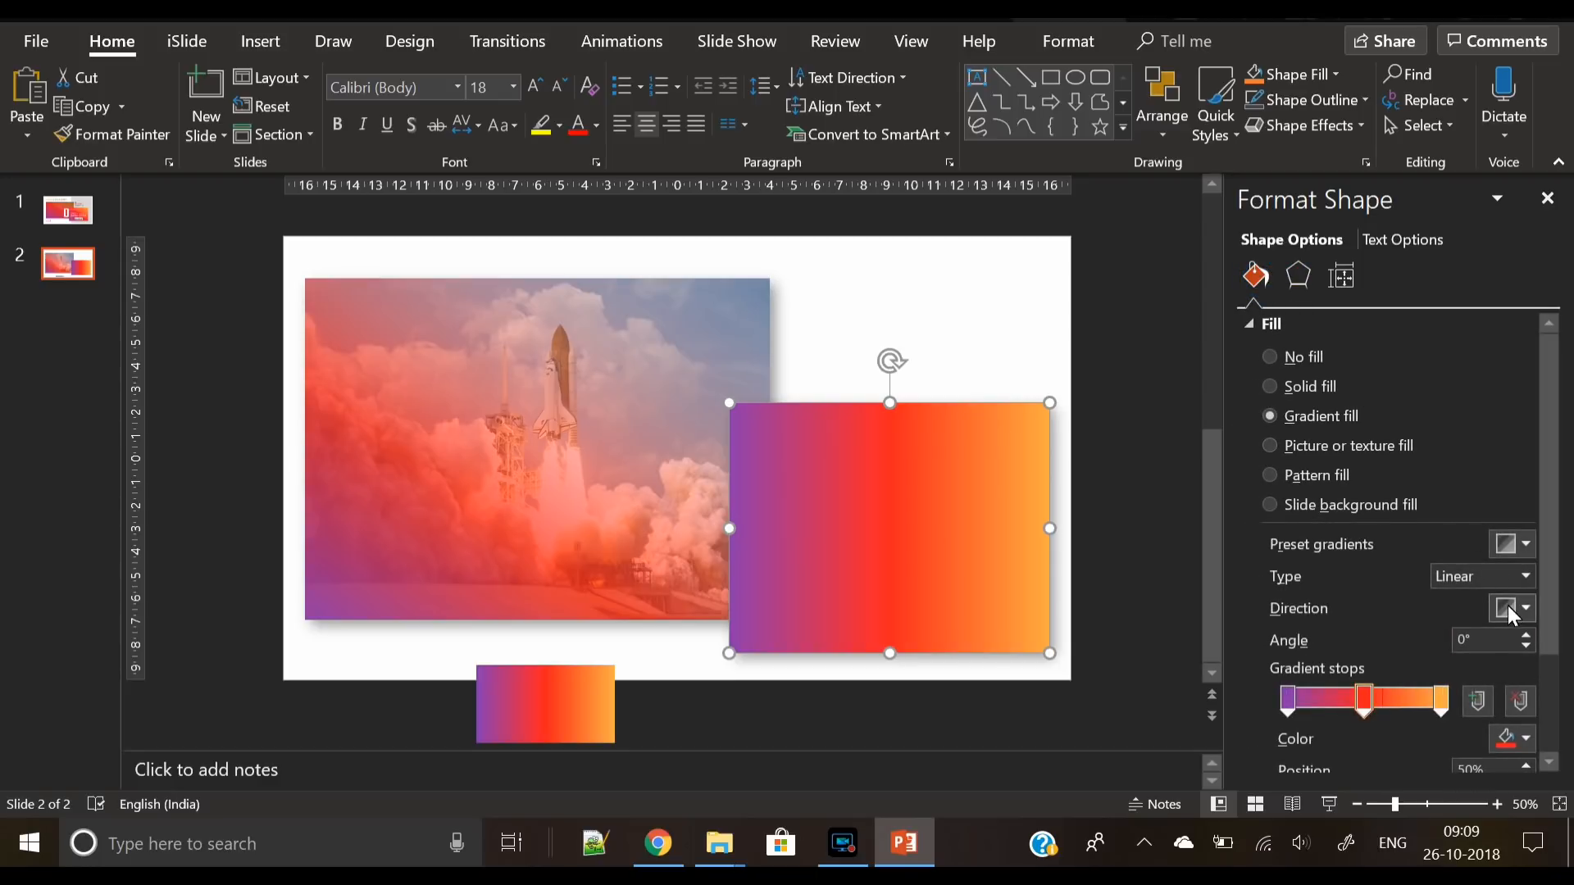
click(1505, 607)
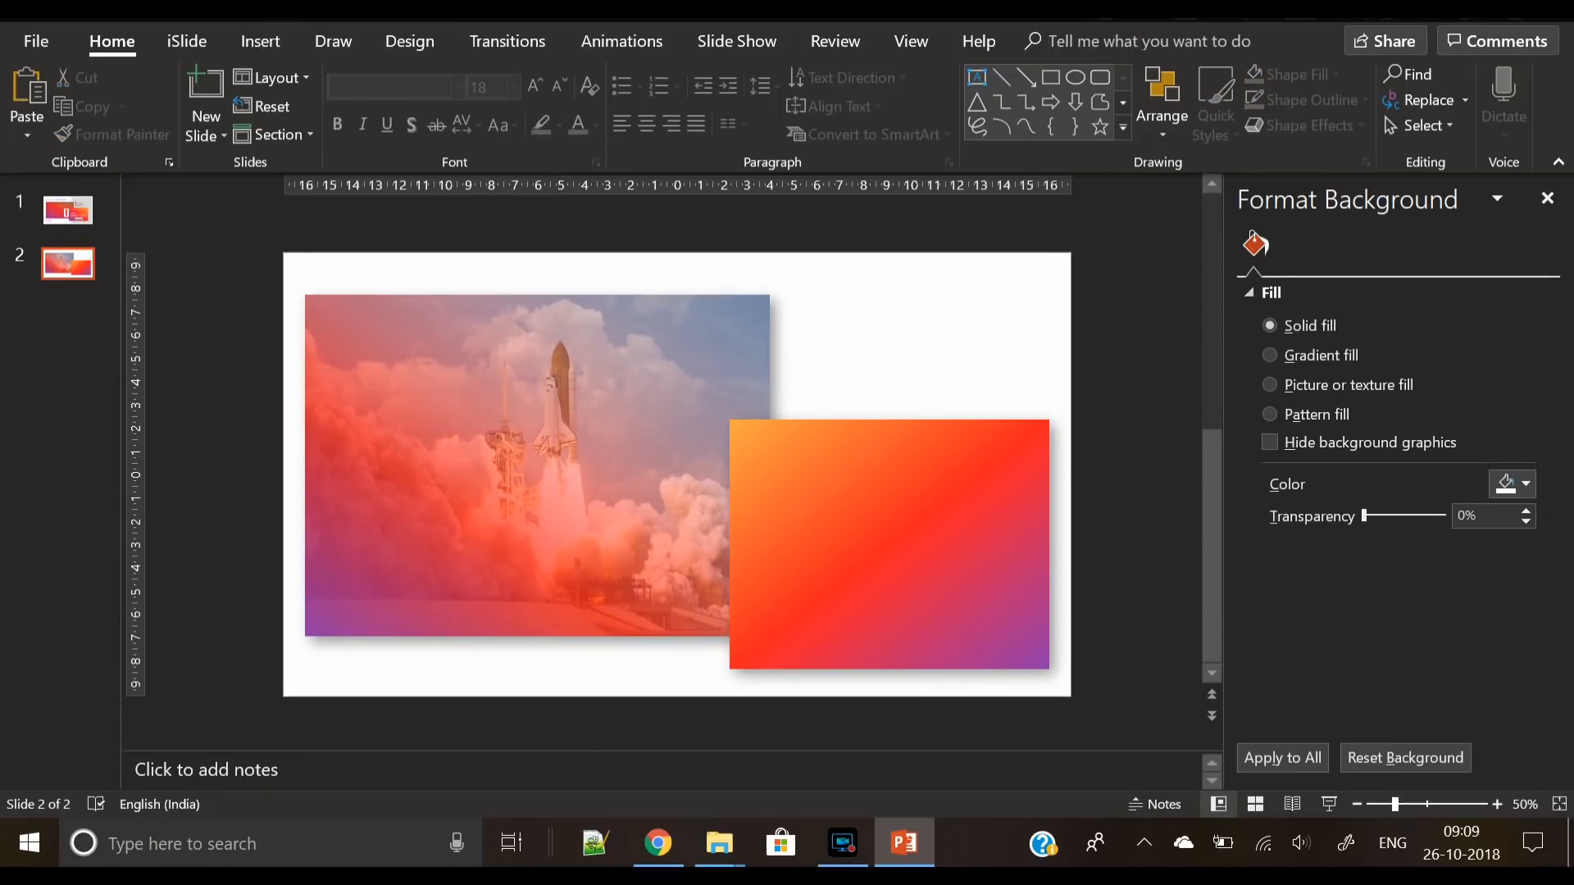
Flip the light grey triangle horizontally so it sits behind the photo and gradient box
click(386, 100)
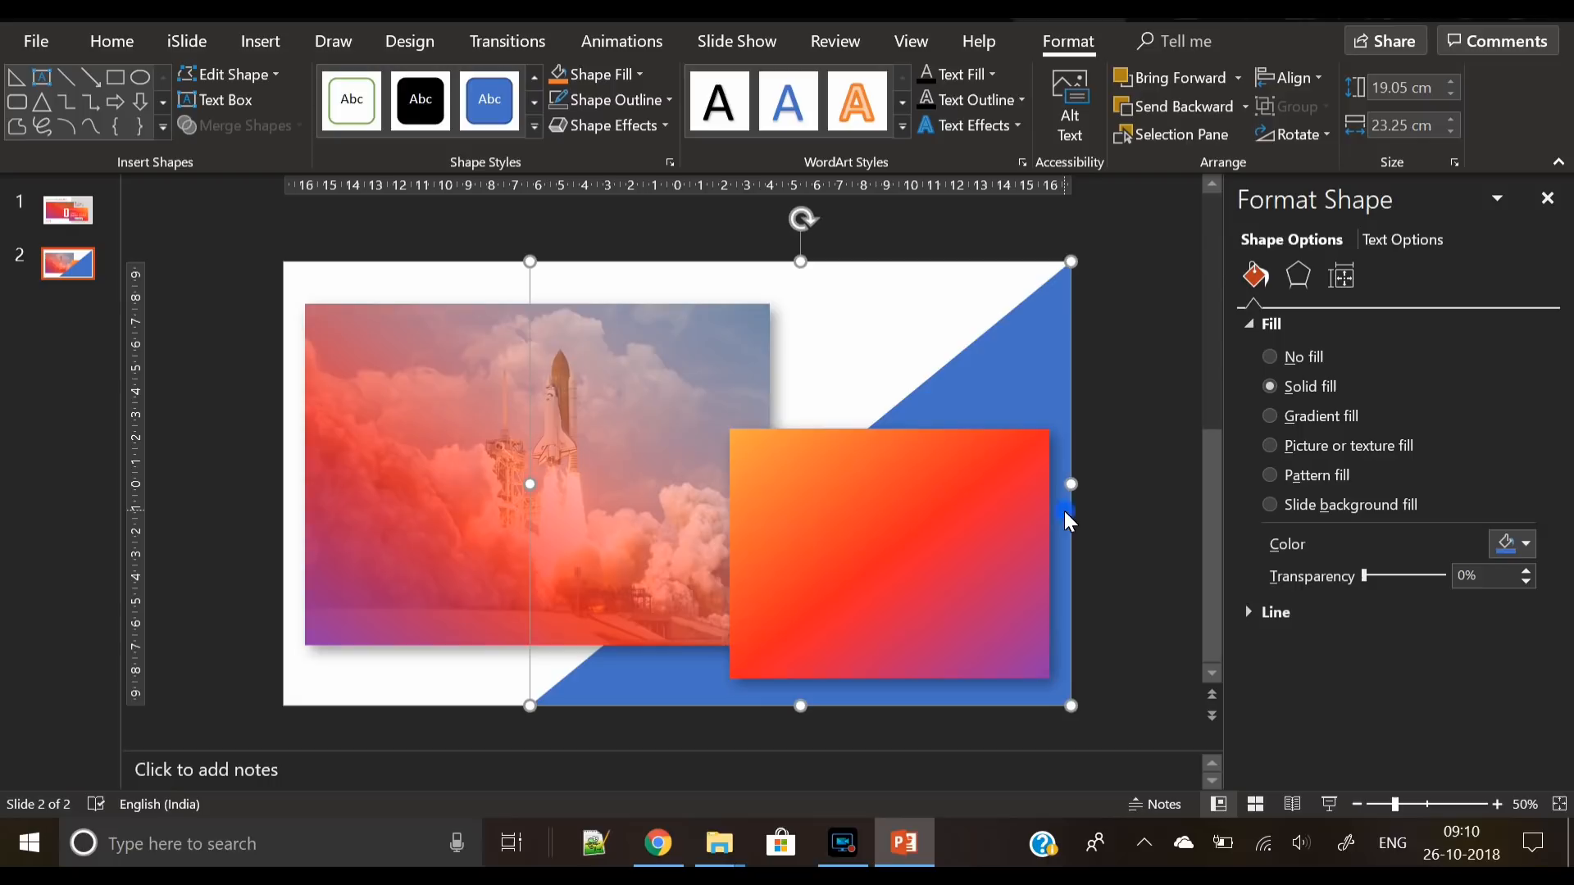
click(1523, 542)
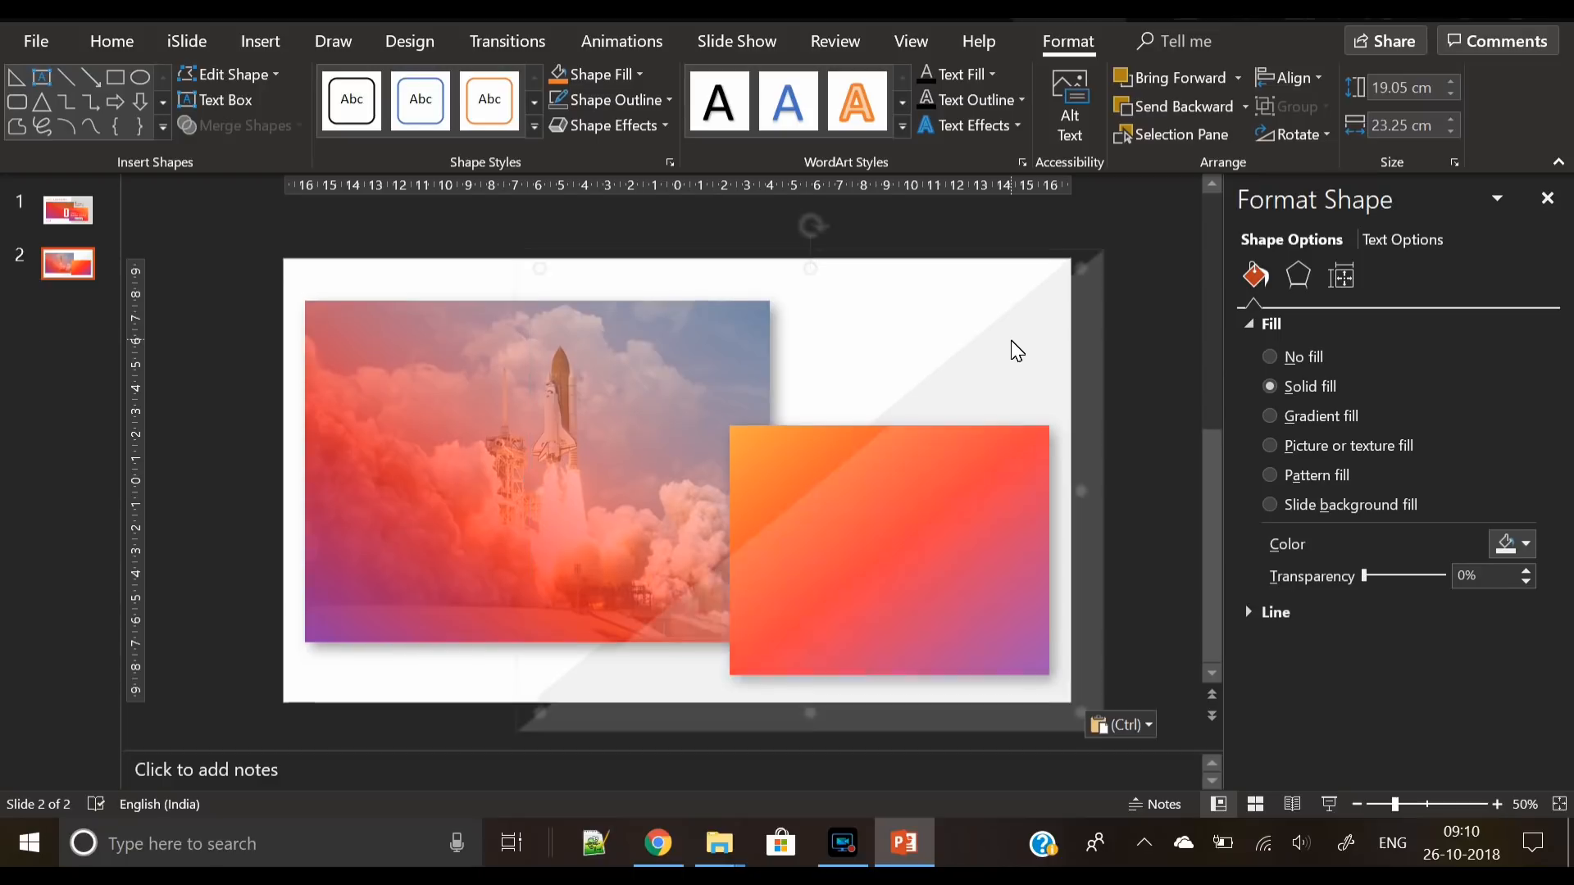
click(1291, 133)
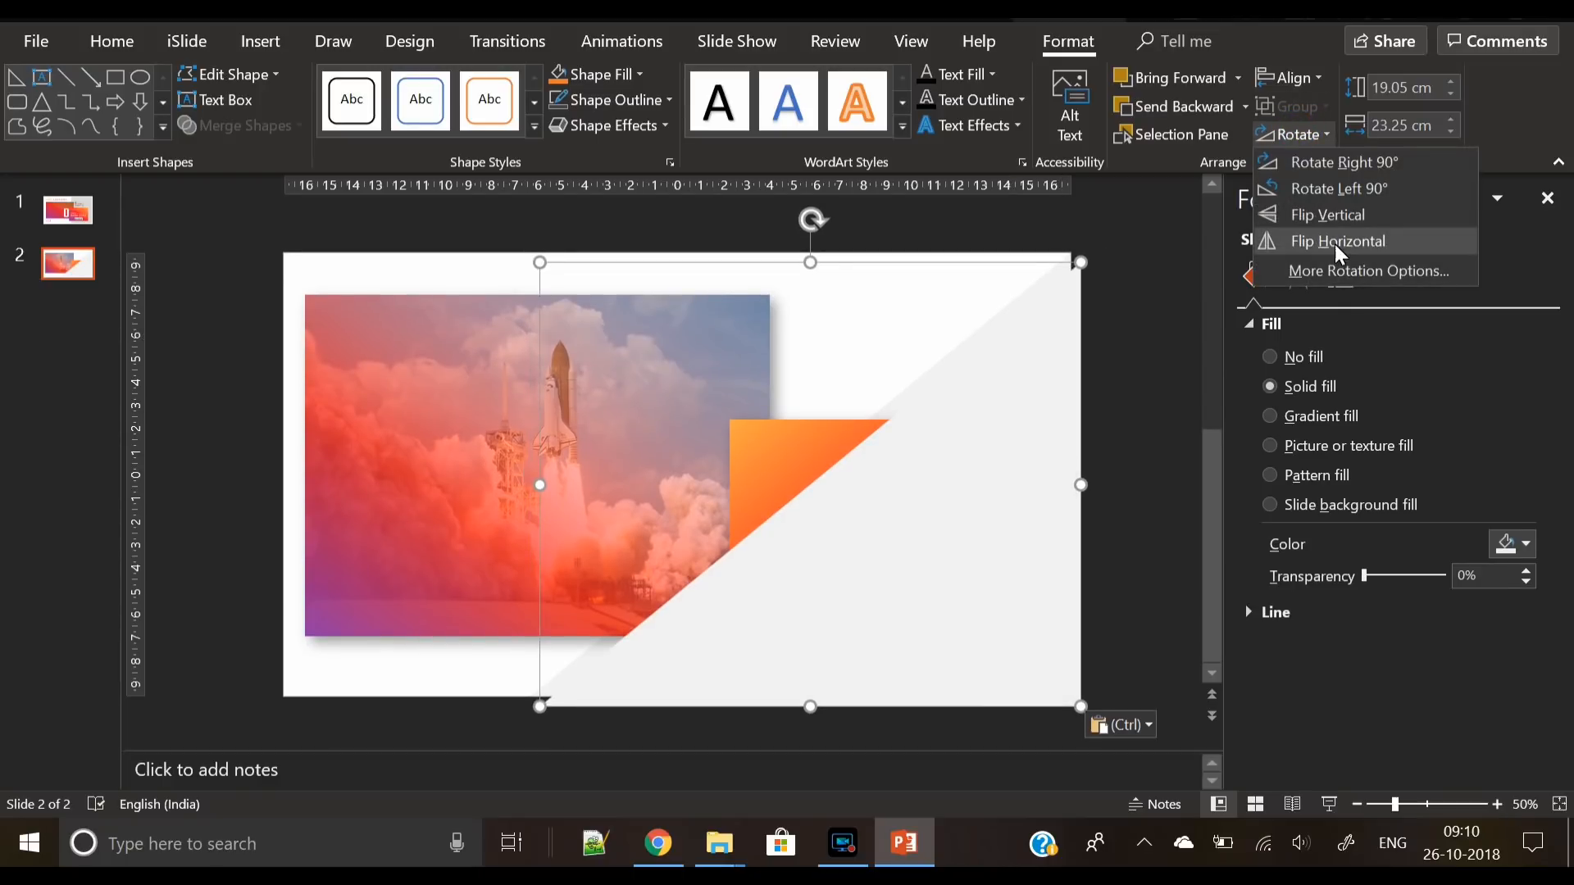
click(1337, 241)
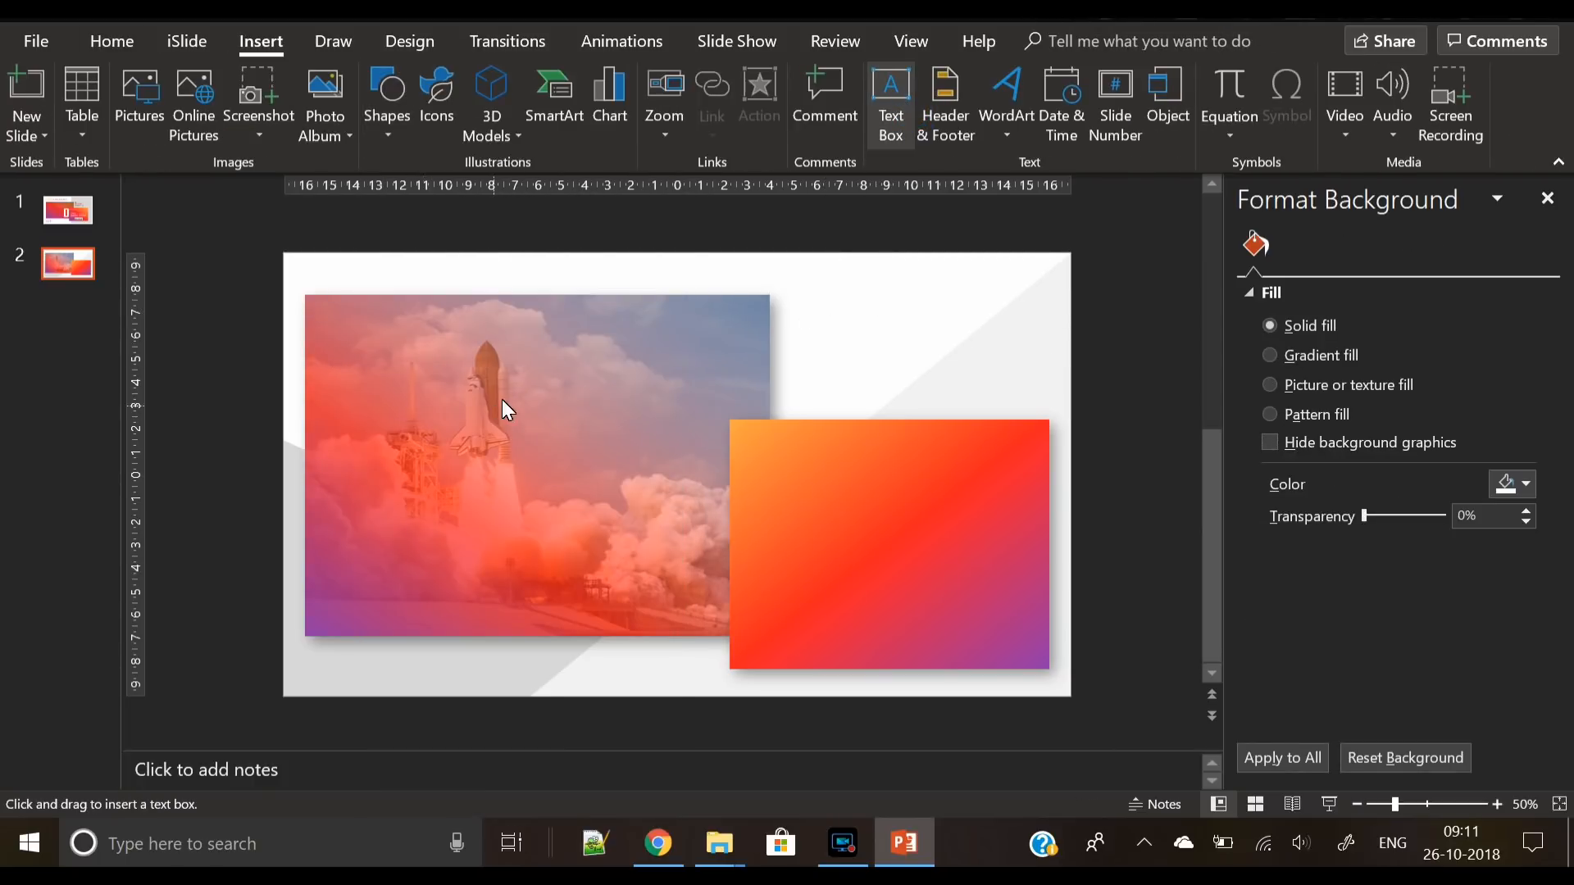
Add a text box with the letter O in Open Sans at size 239 over the photo
click(506, 410)
text(a)
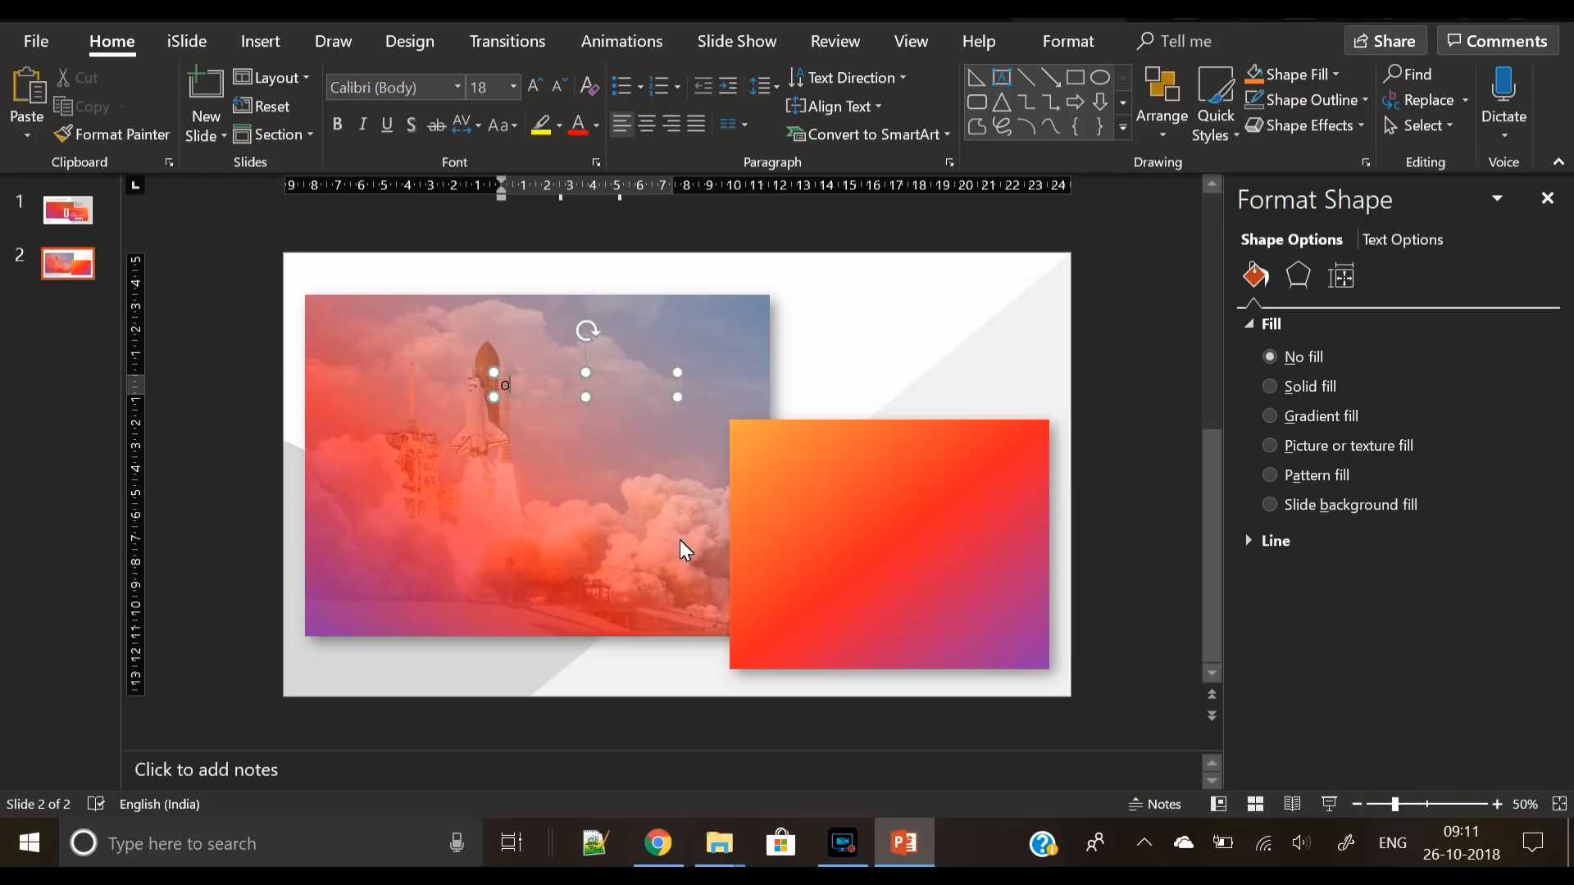
click(498, 125)
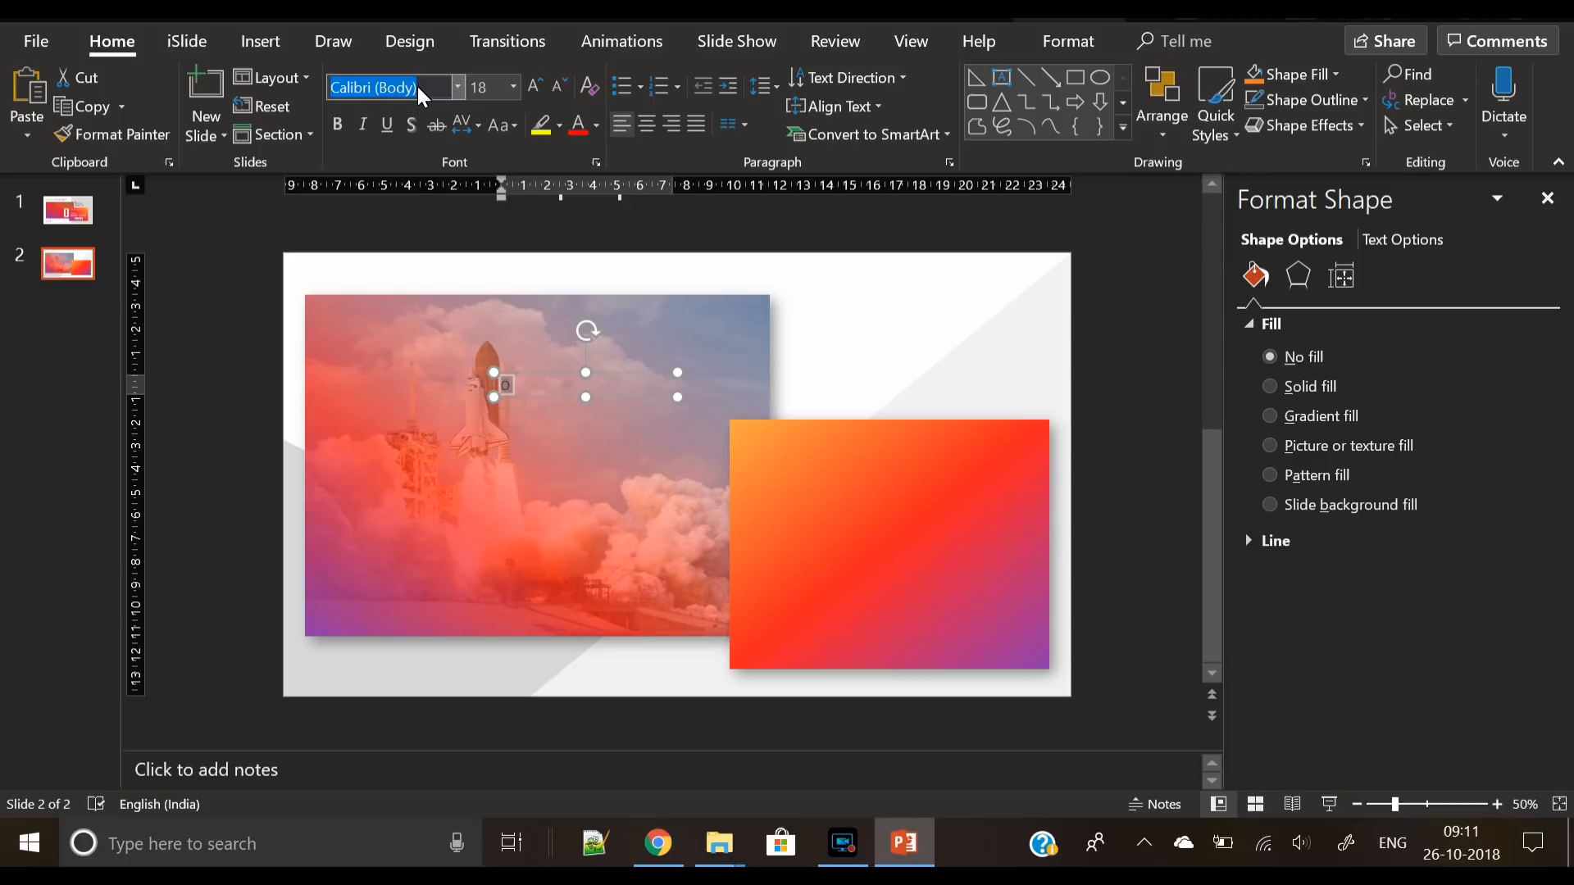
text(Open Sans)
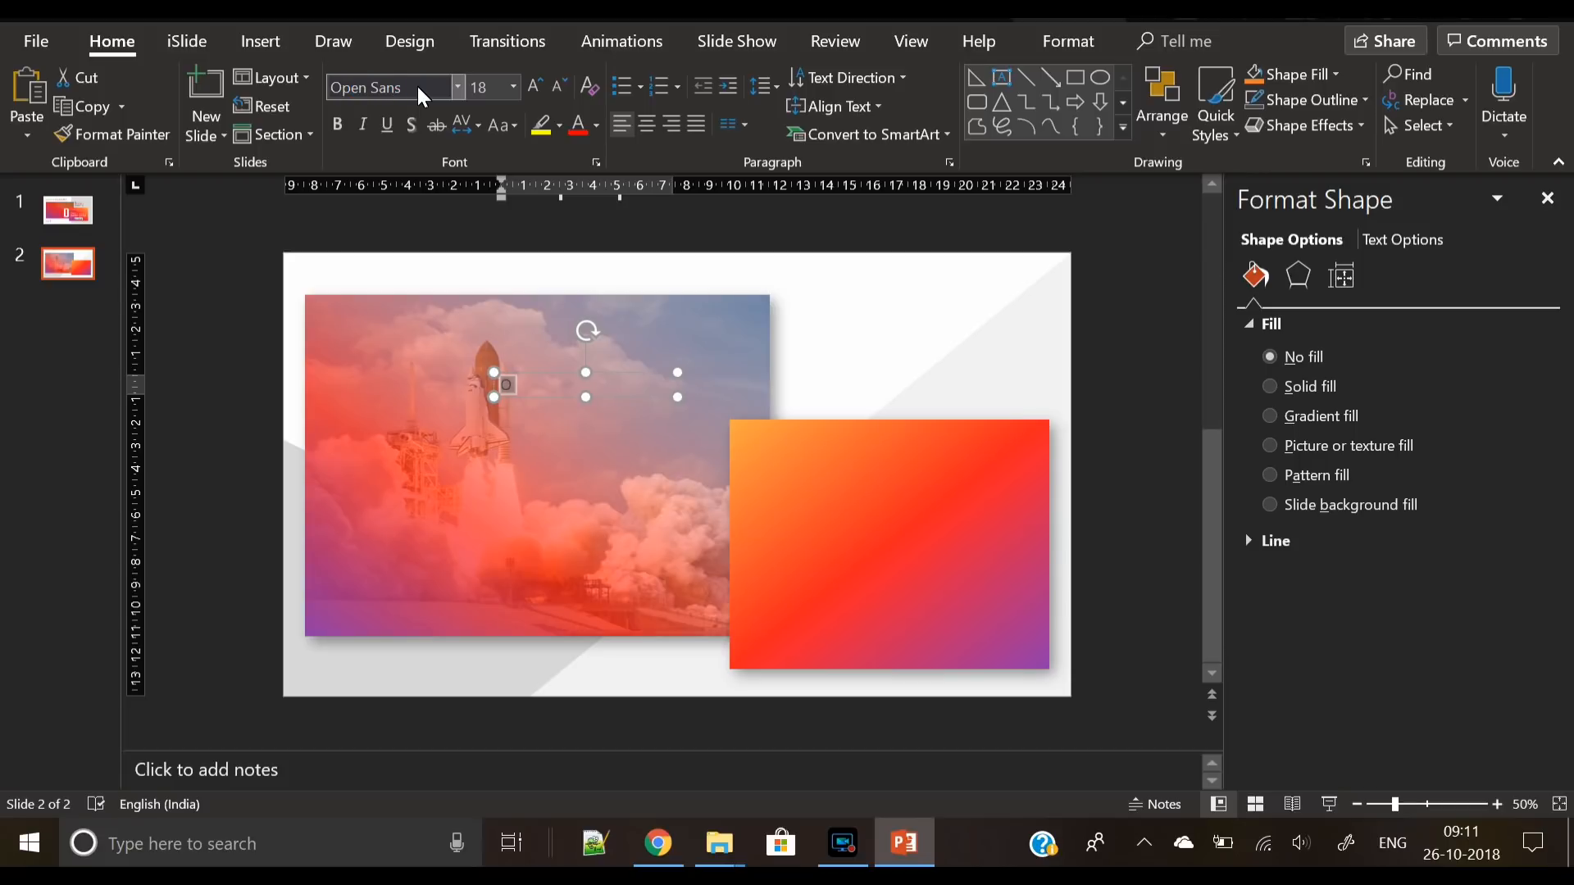
click(536, 88)
text(239)
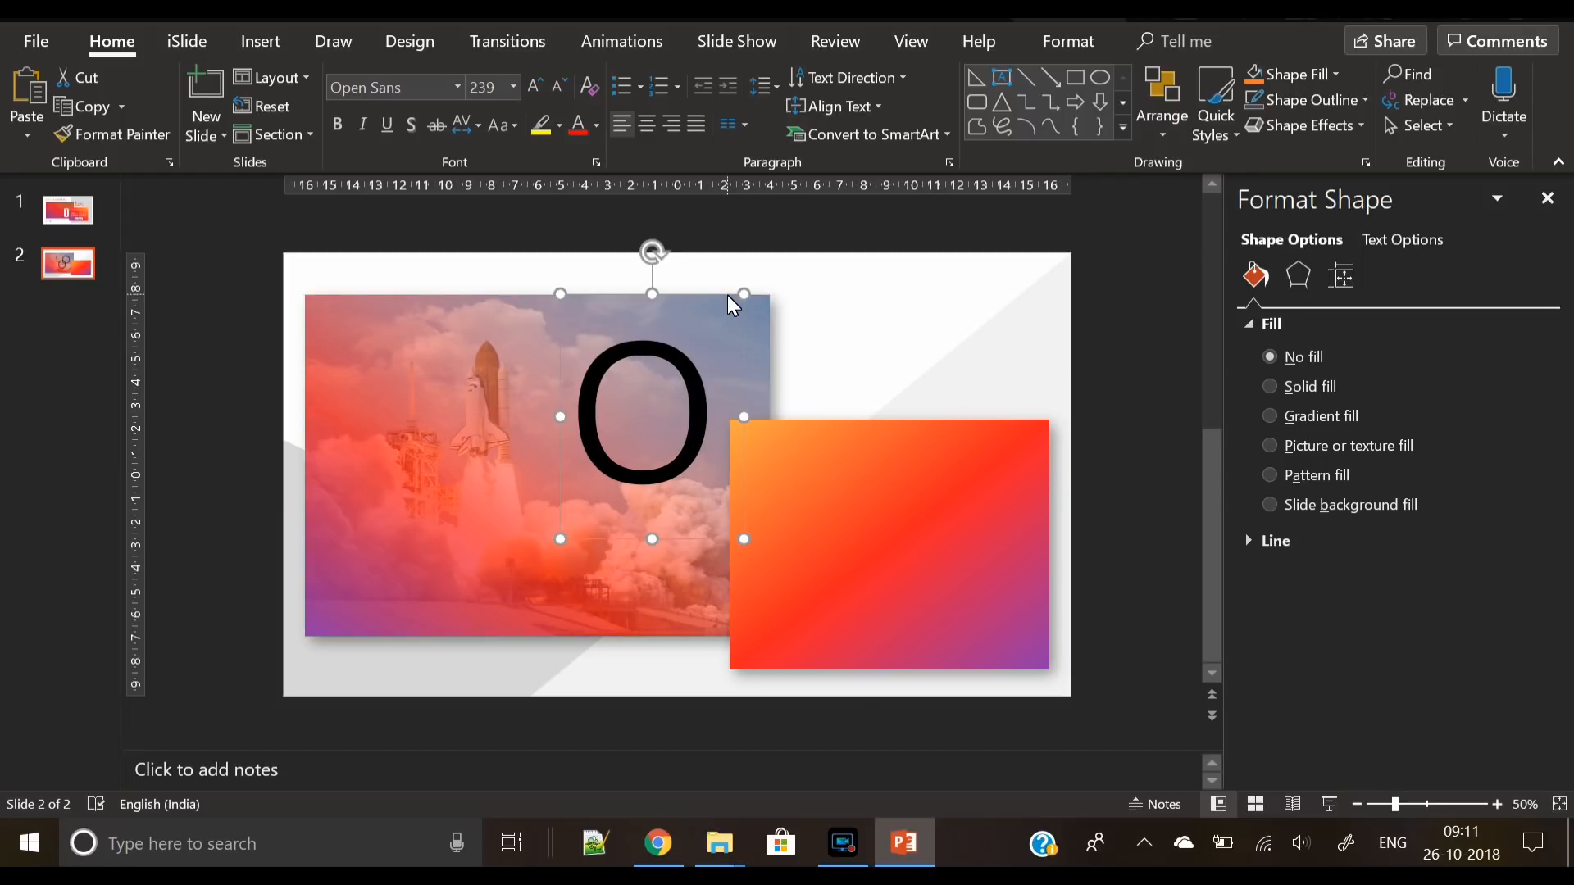
Make the O's white text fill about 48% transparent
click(591, 124)
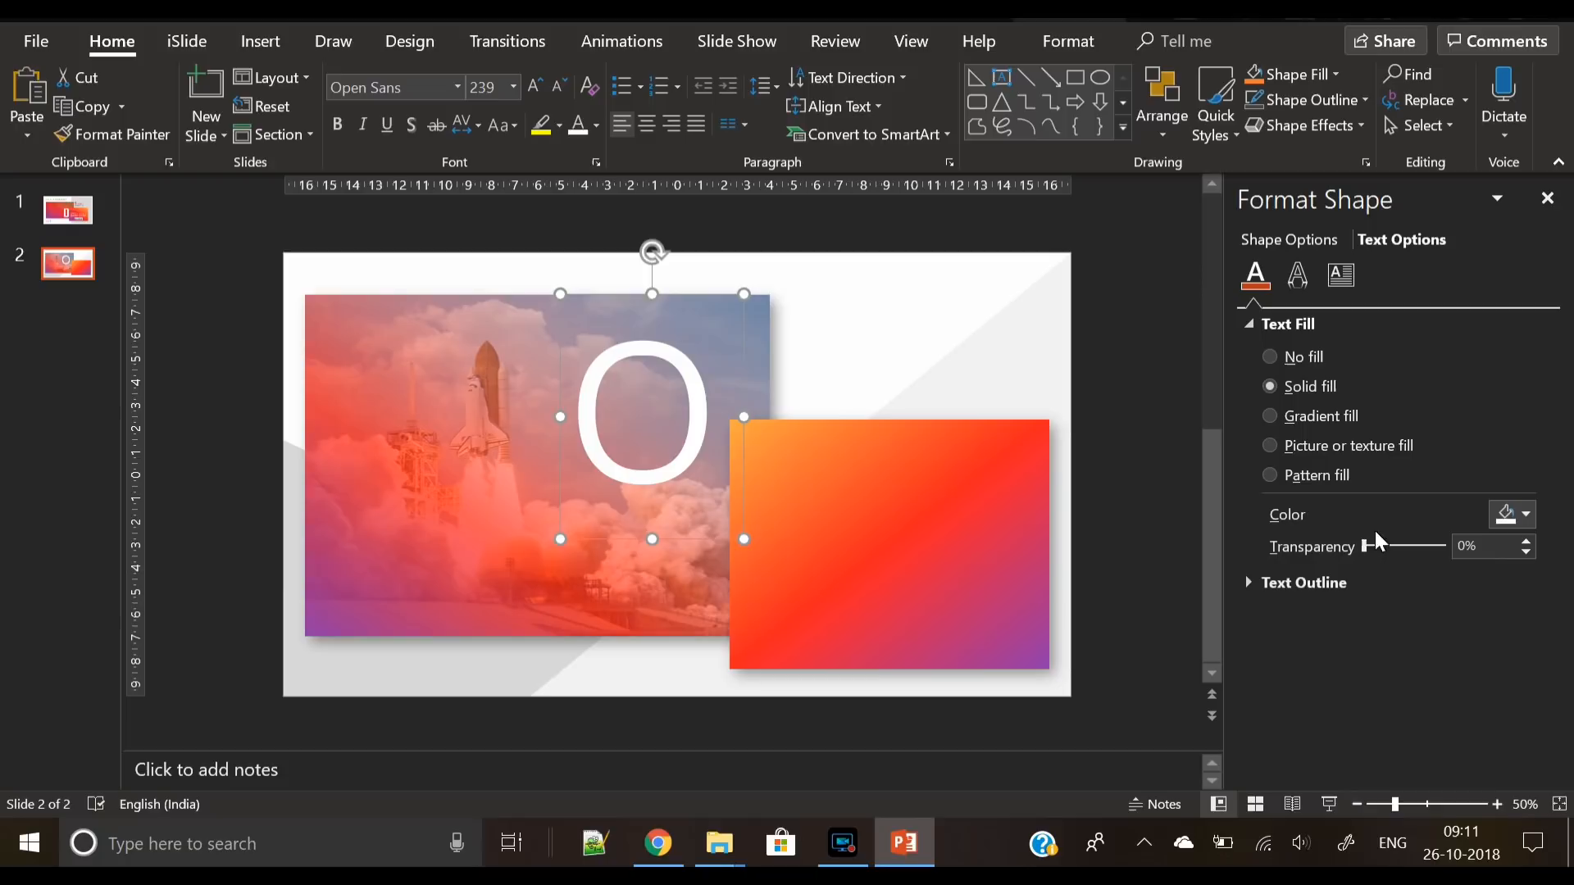
drag(1380, 546, 1403, 546)
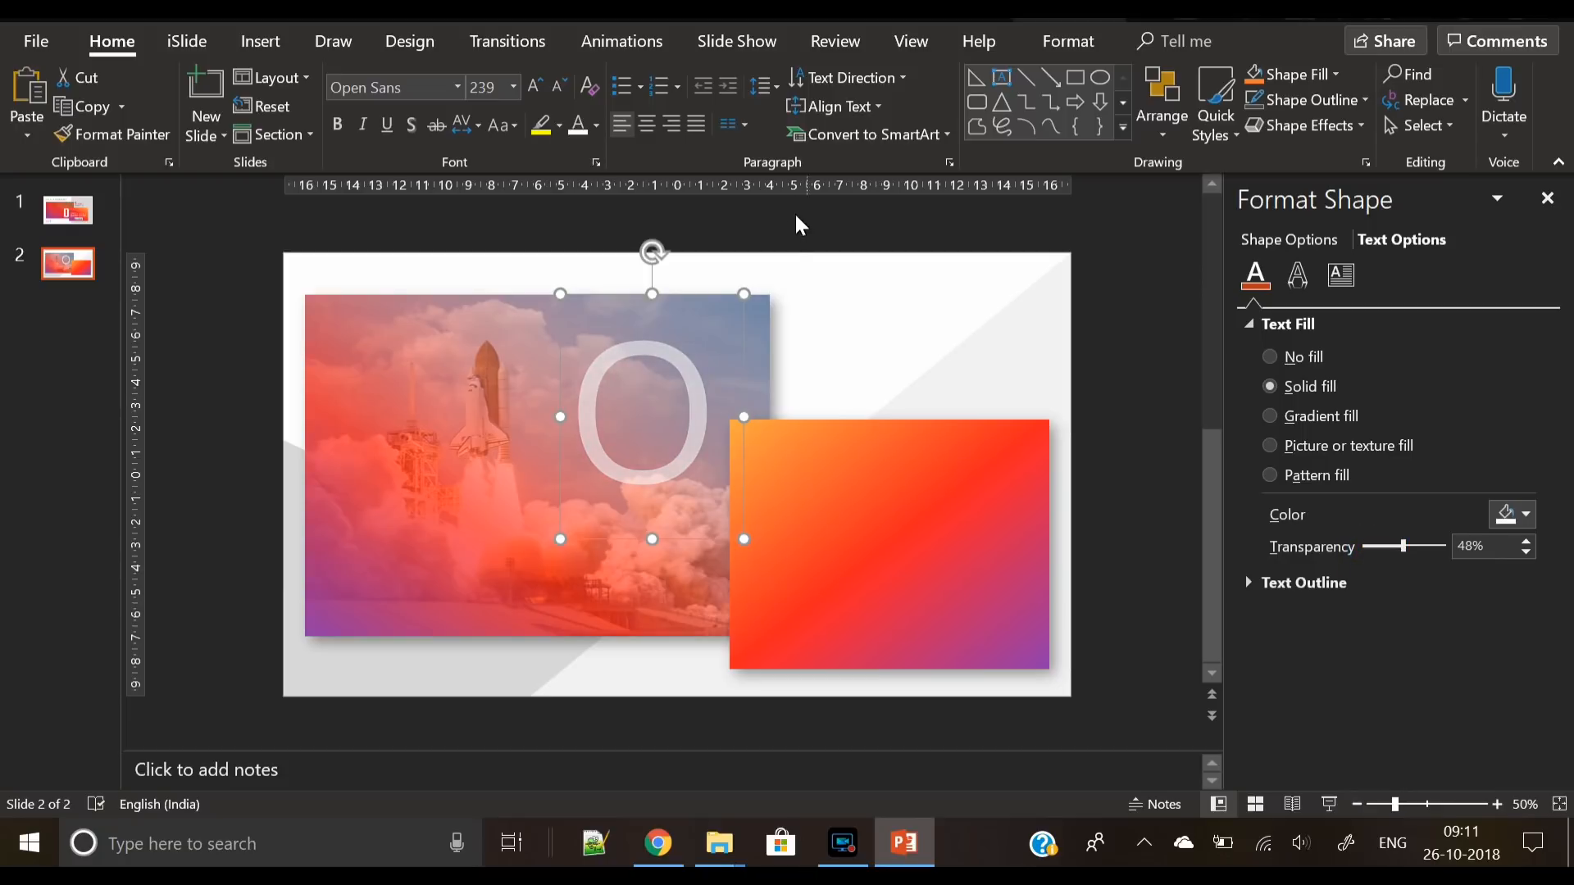
click(260, 41)
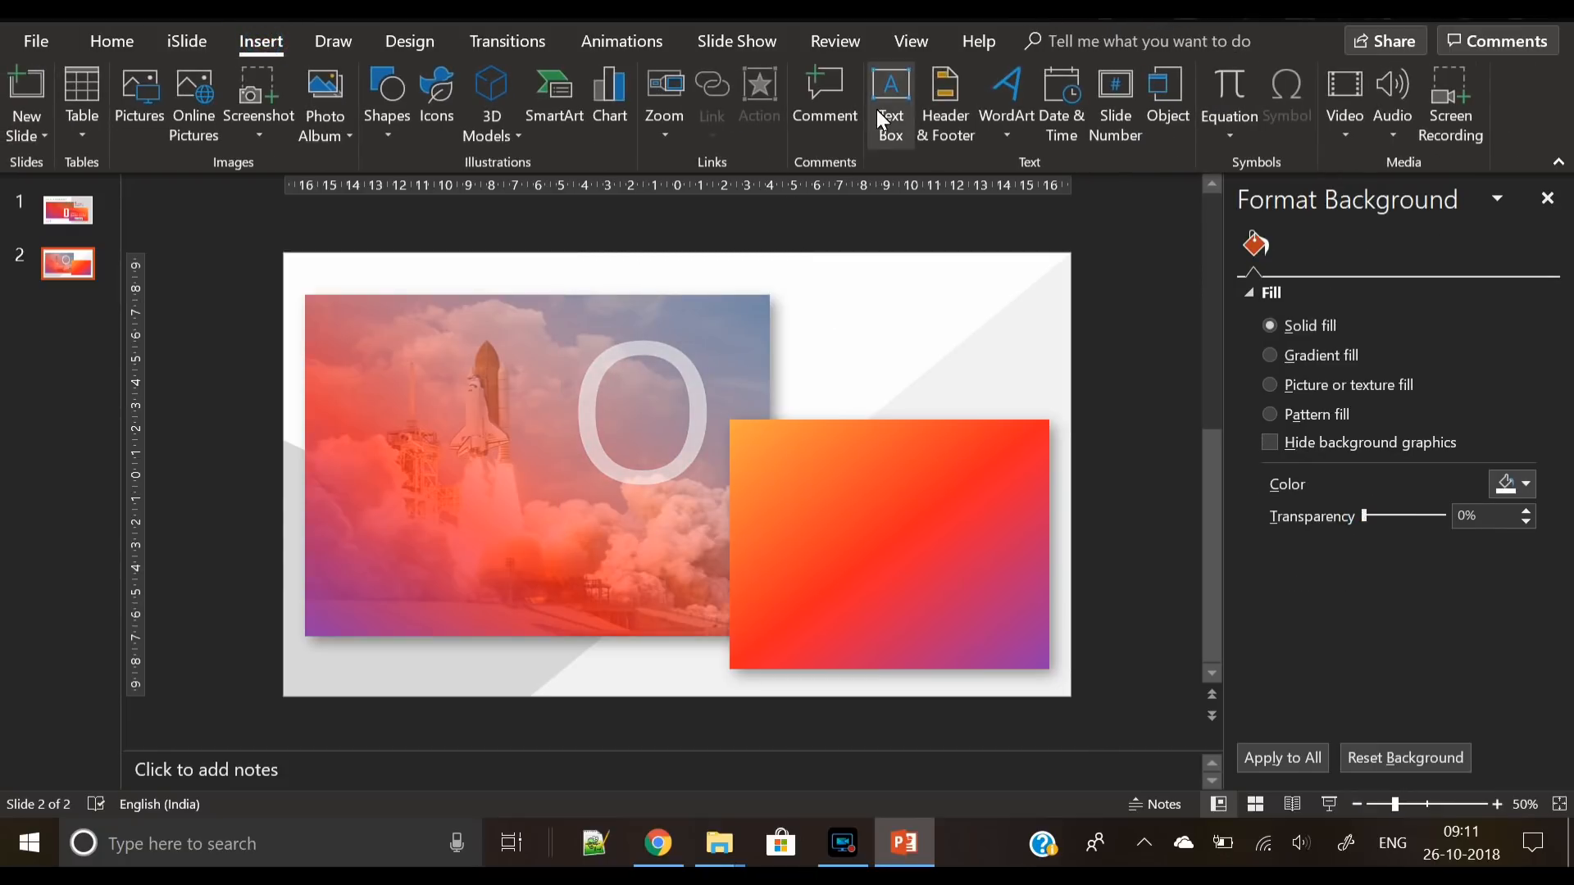
Add a text box reading bjective in white Open Sans caps on the gradient box beside the O
drag(737, 440, 898, 495)
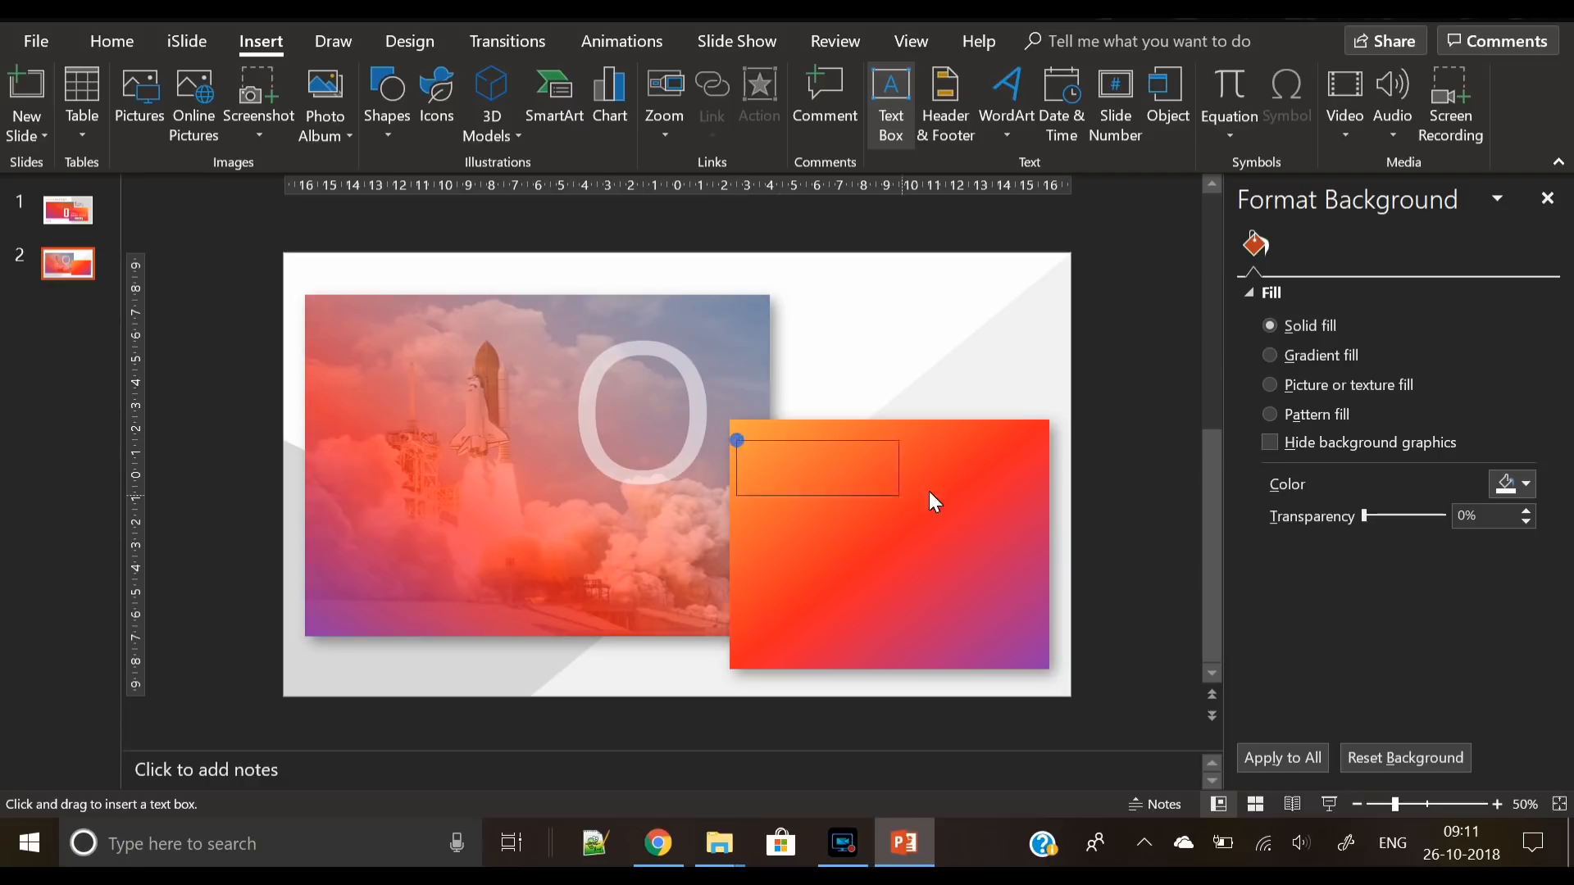
text(bjective)
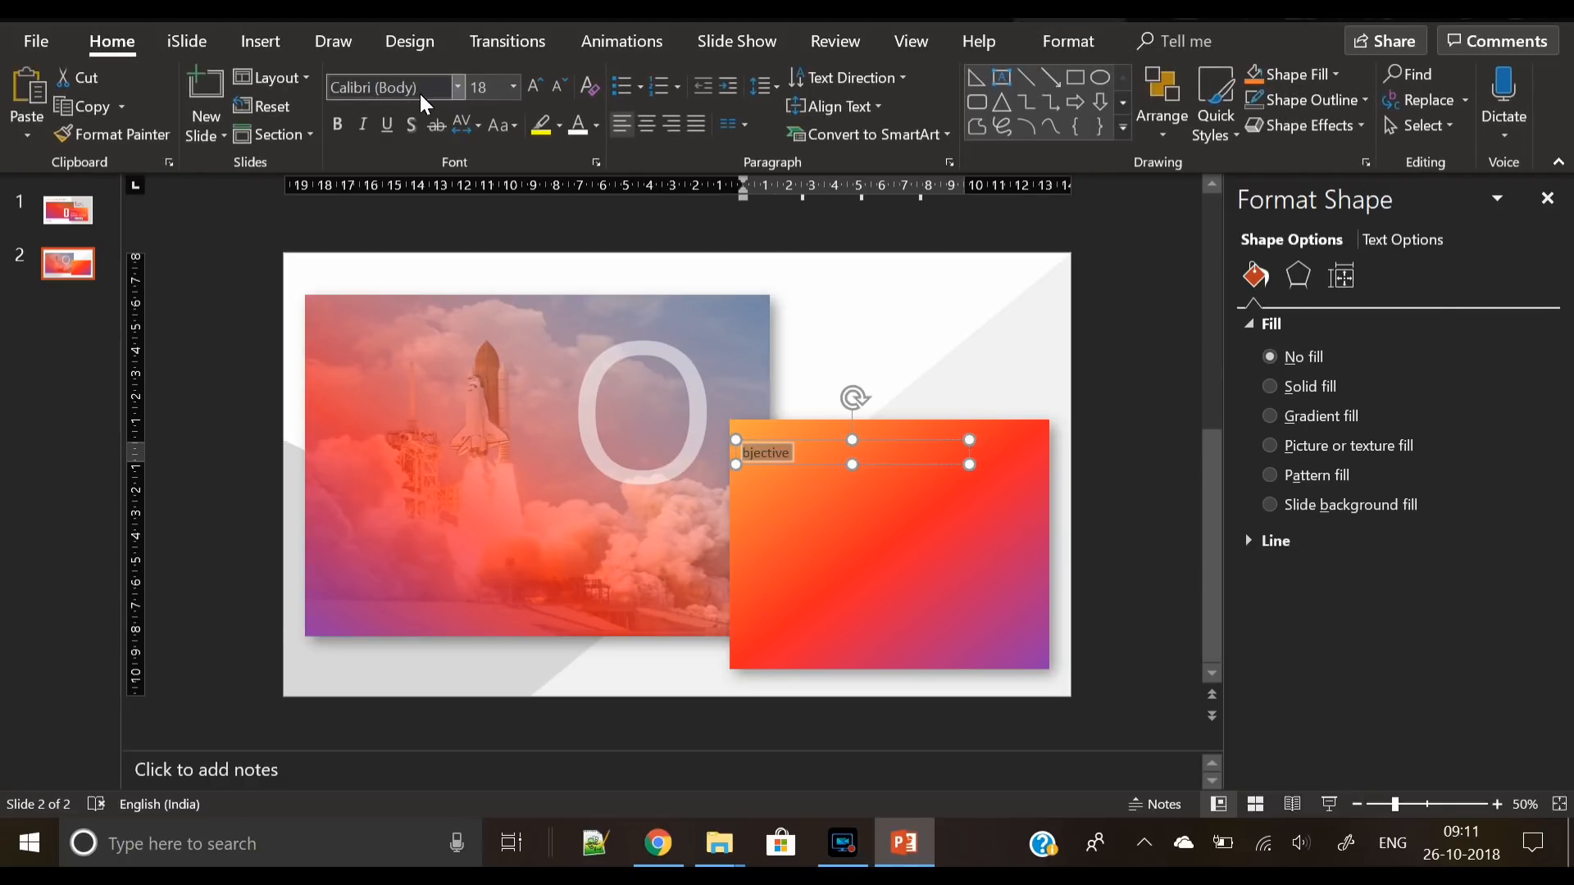
text(Open Sans)
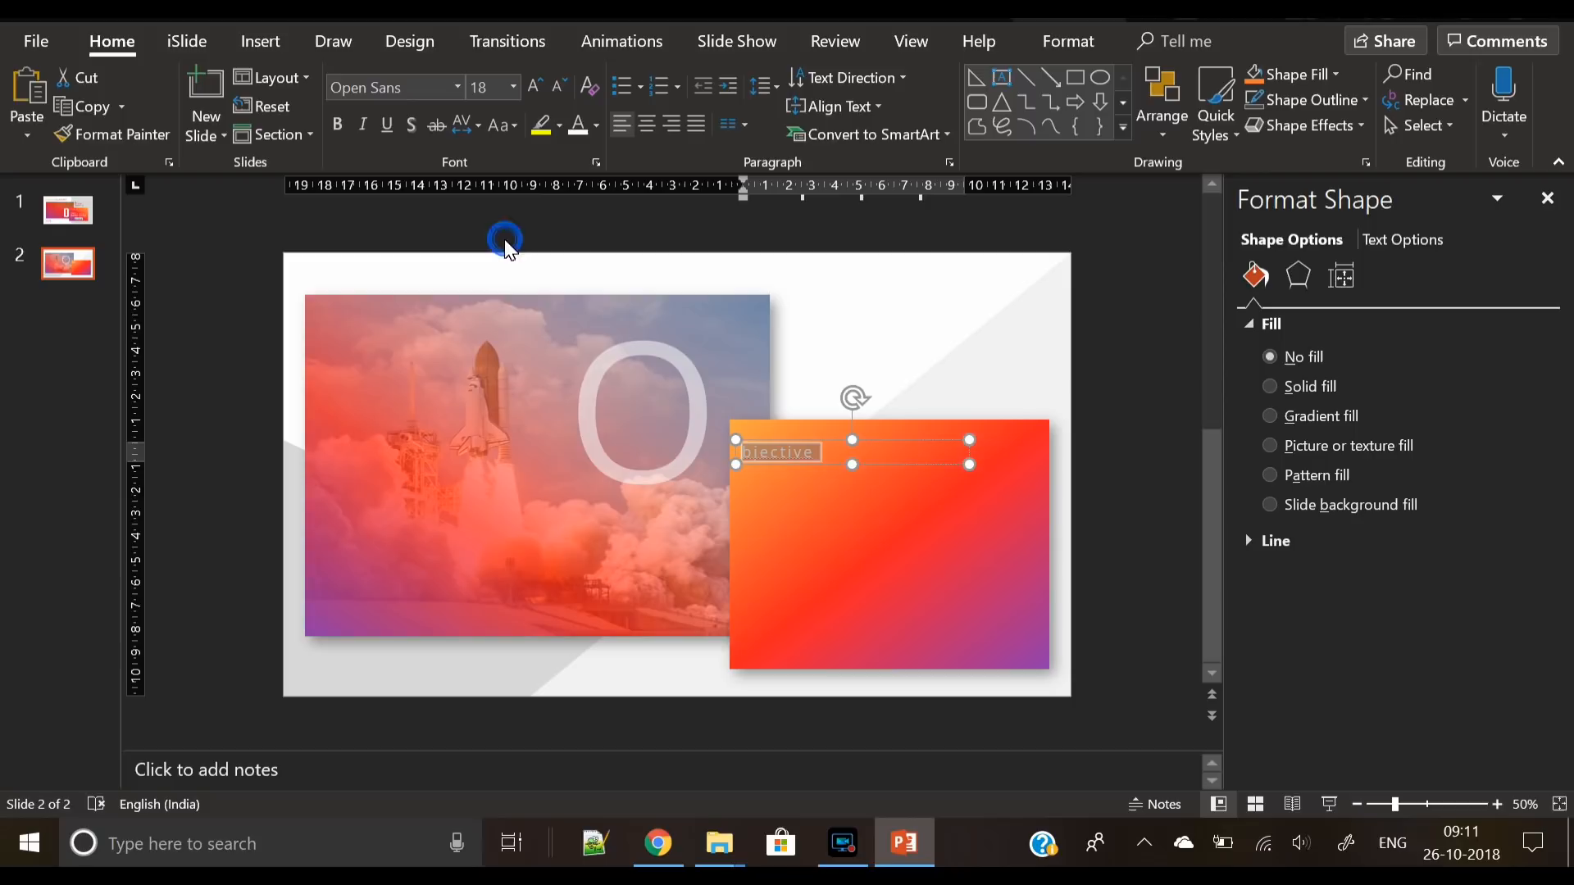
click(536, 88)
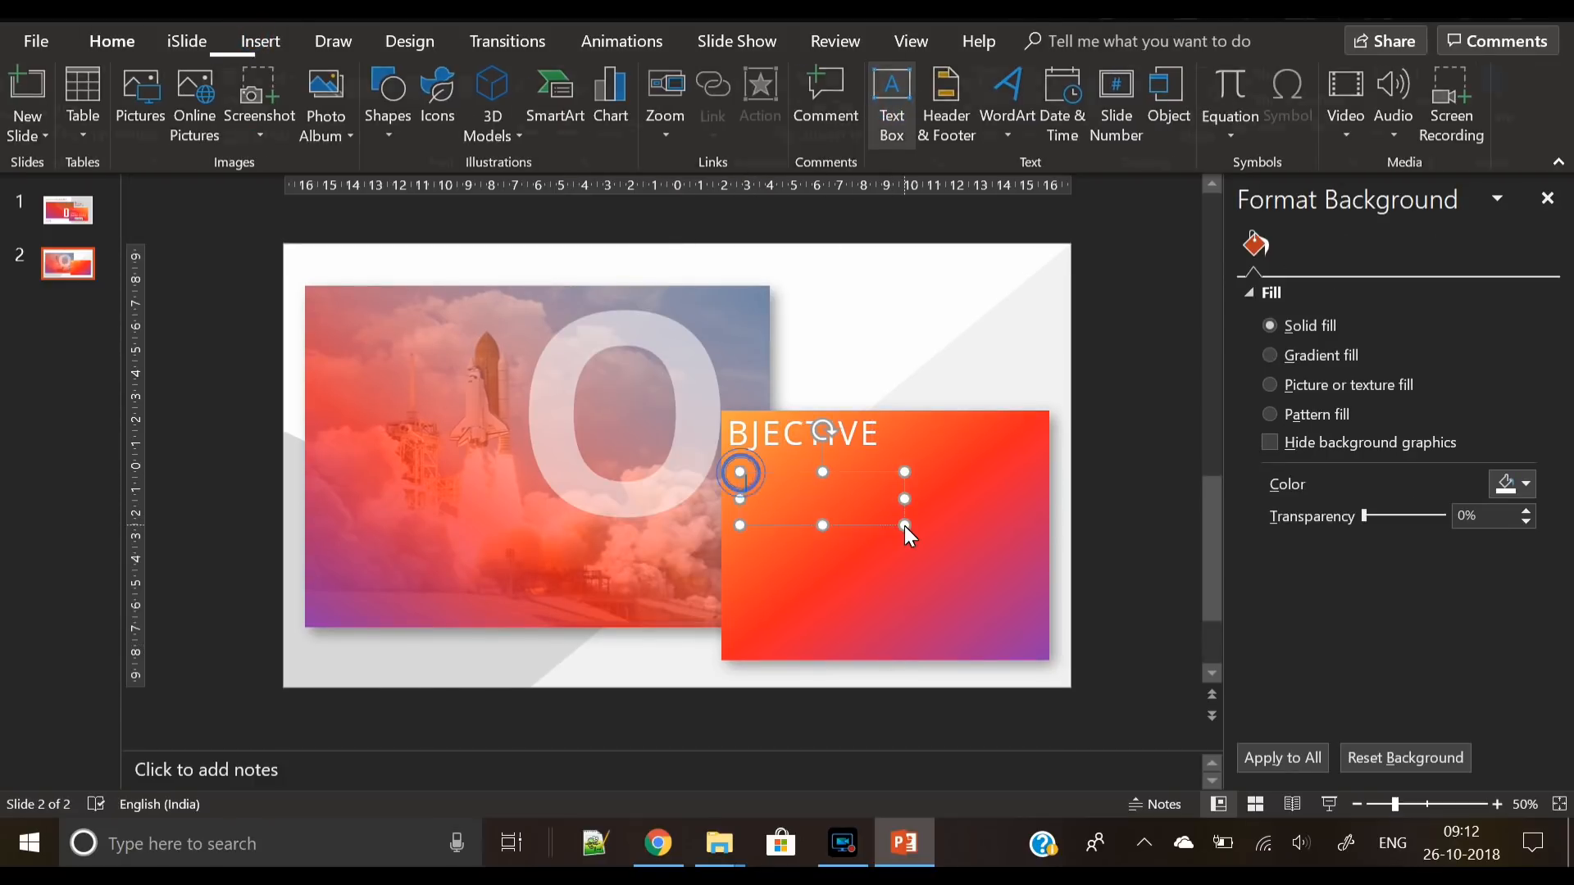
Insert =lorem() placeholder text, shrink it to size 10 white, justify it and copy it lower right
text(=lorem()
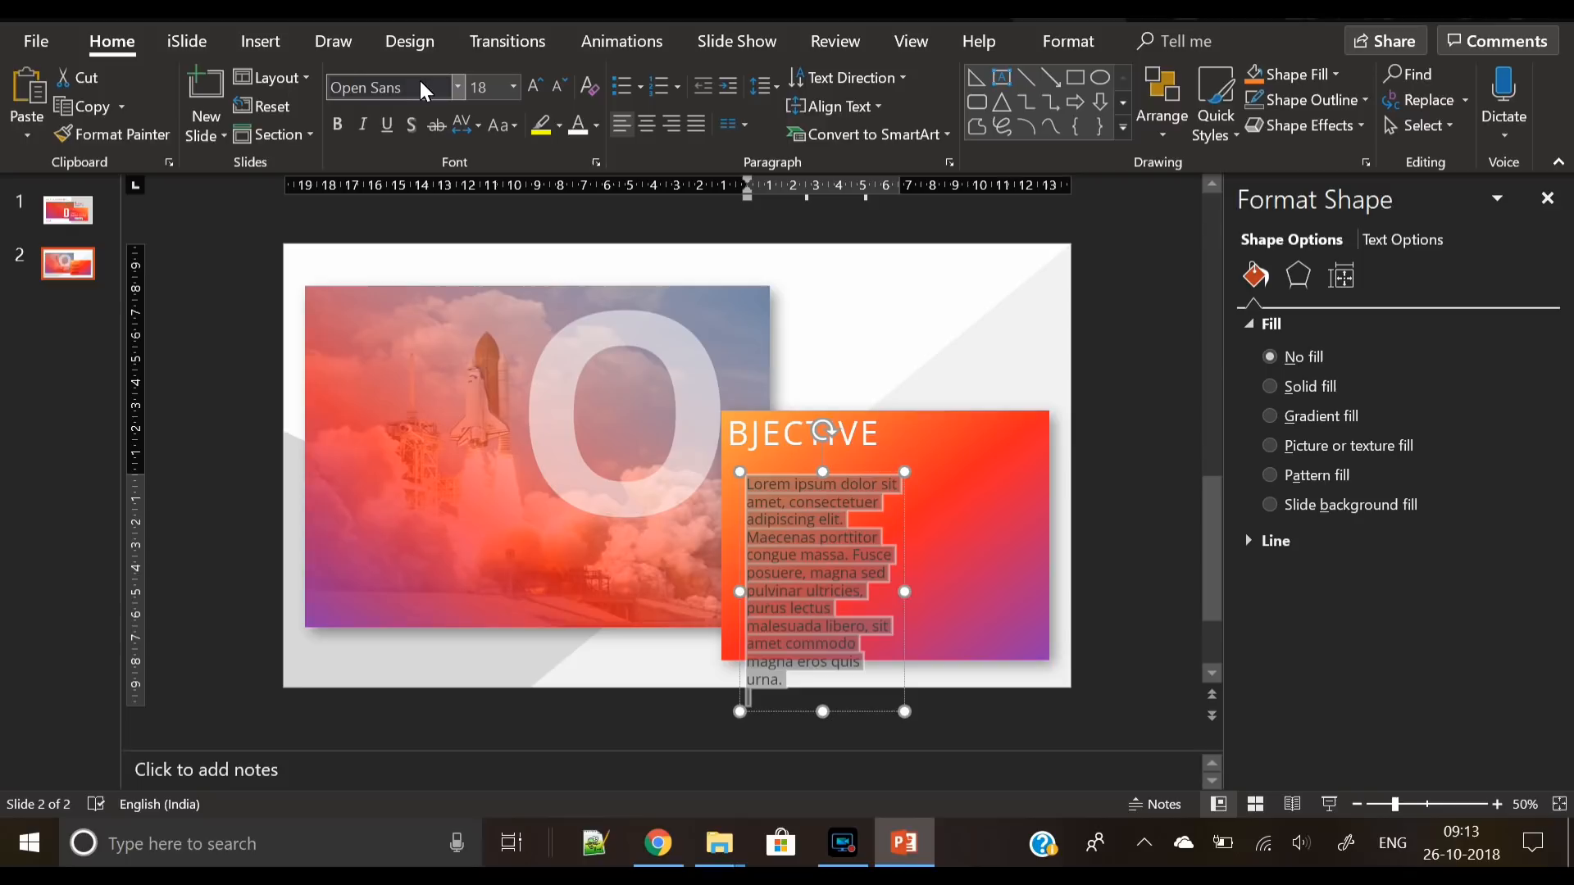
click(556, 87)
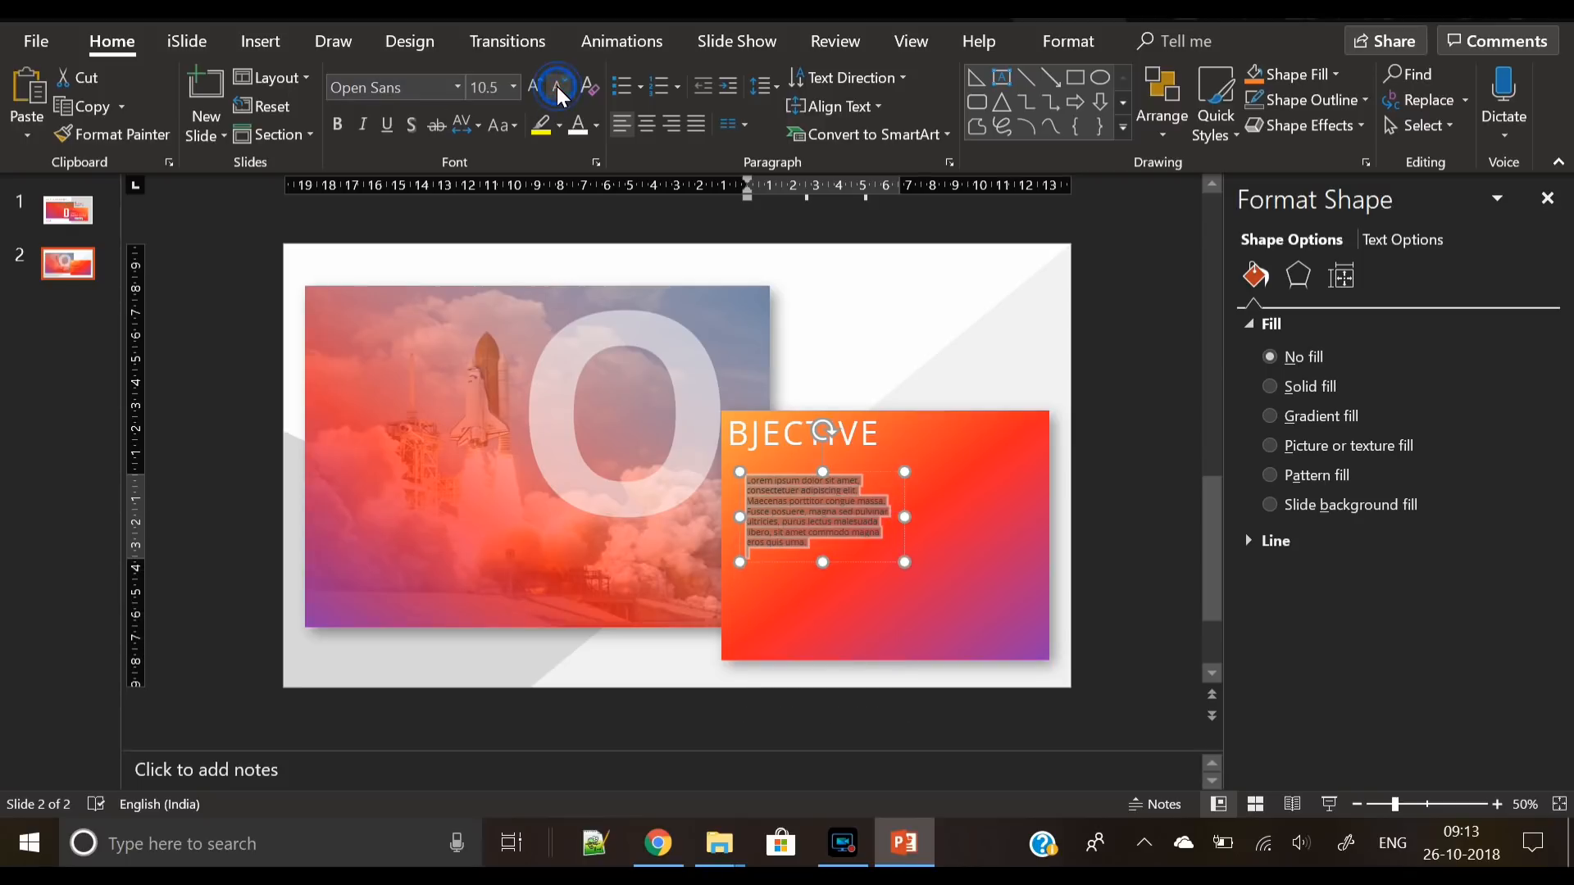
click(557, 88)
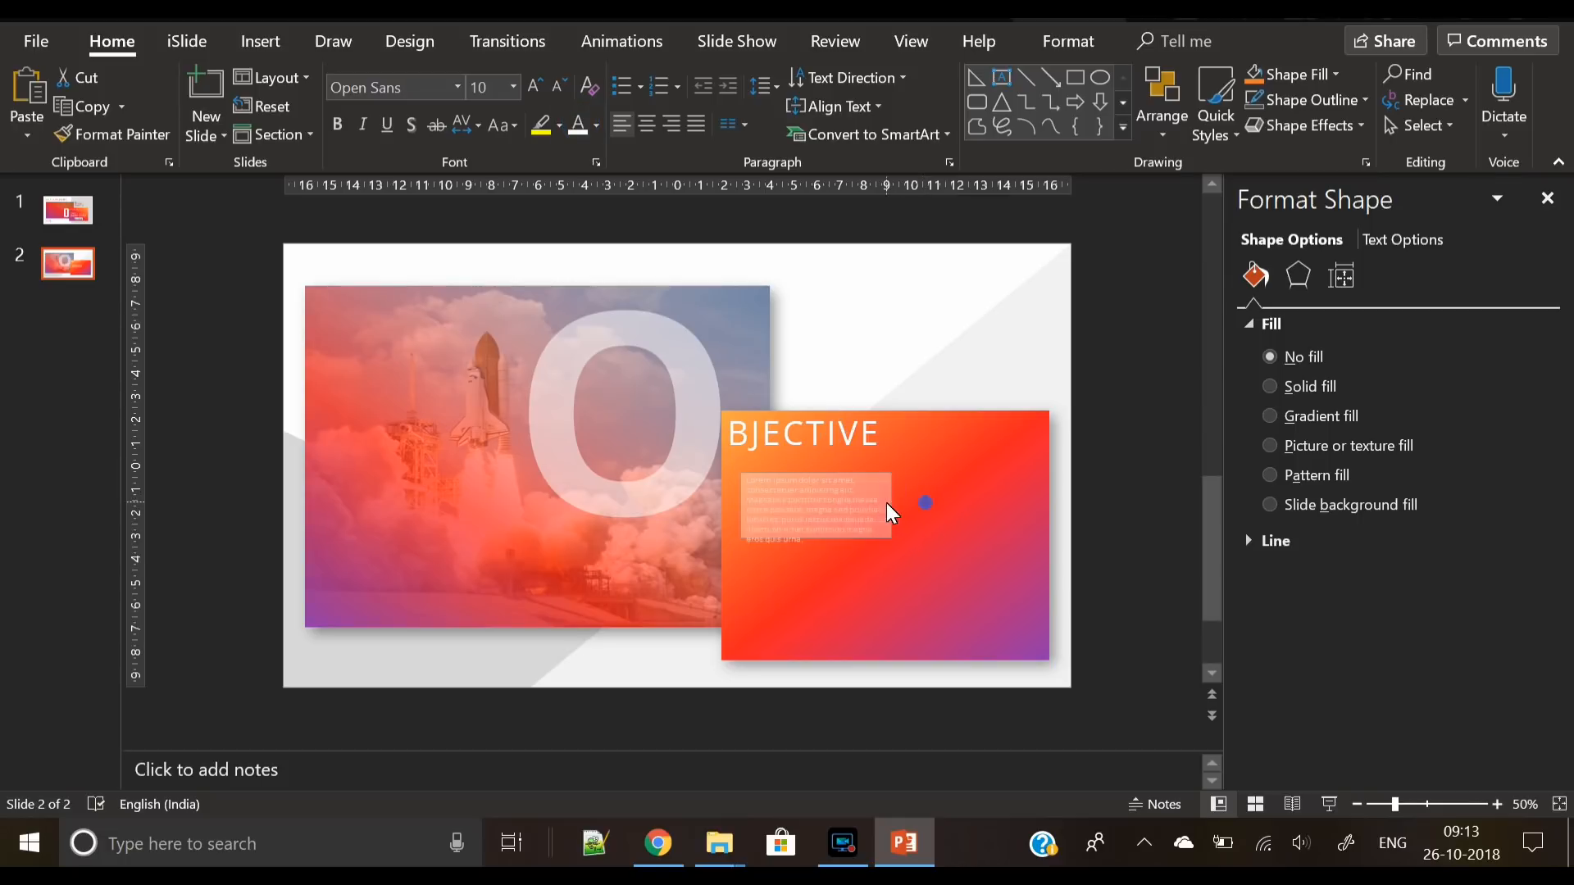
click(813, 511)
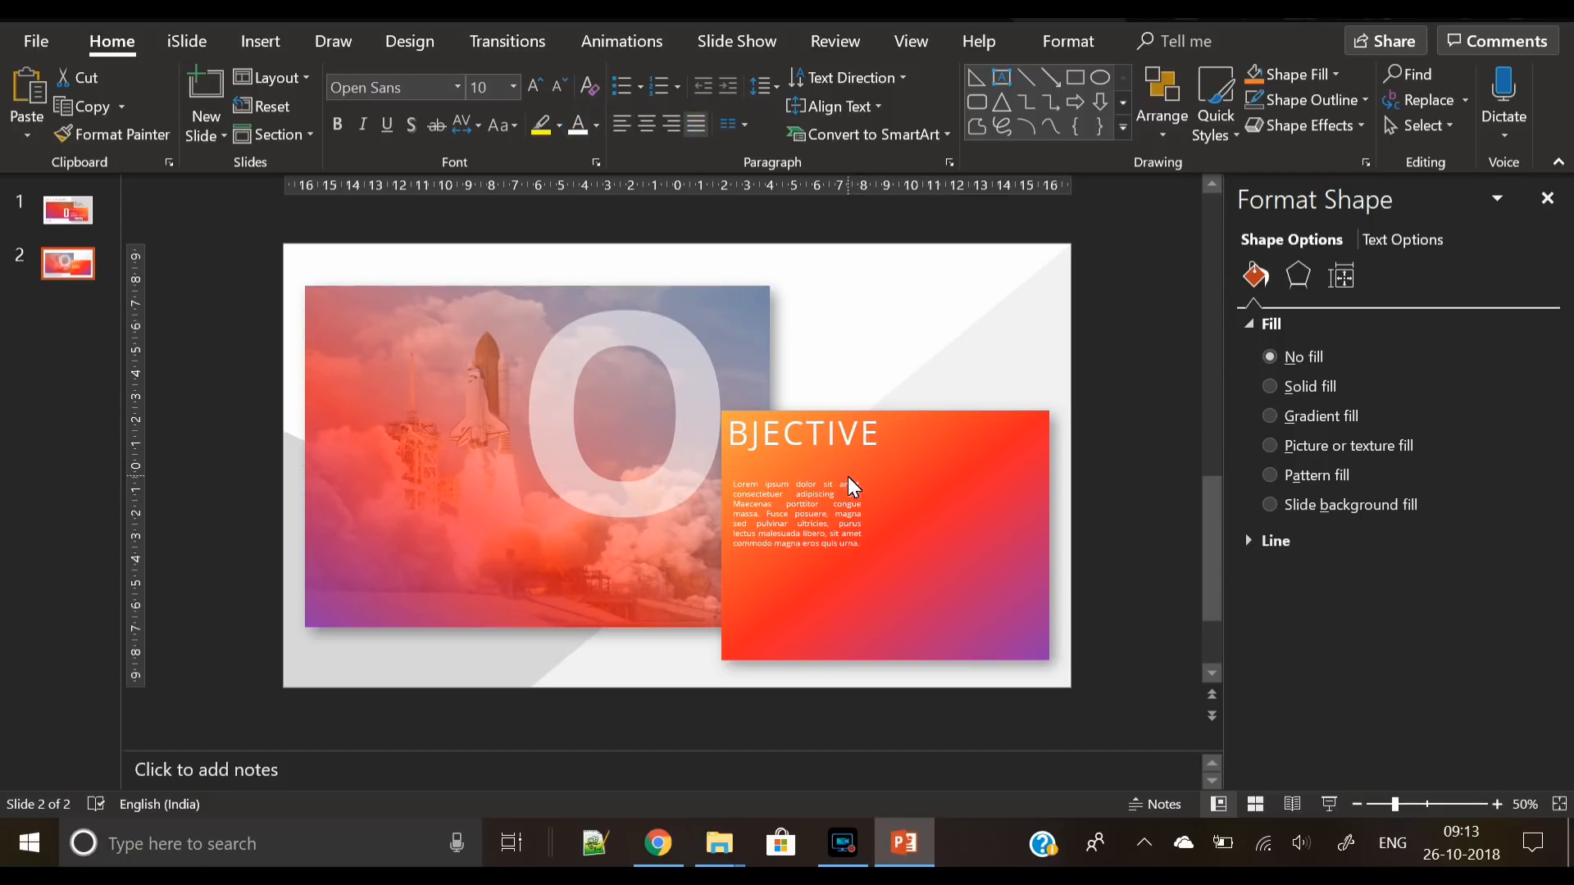
click(803, 511)
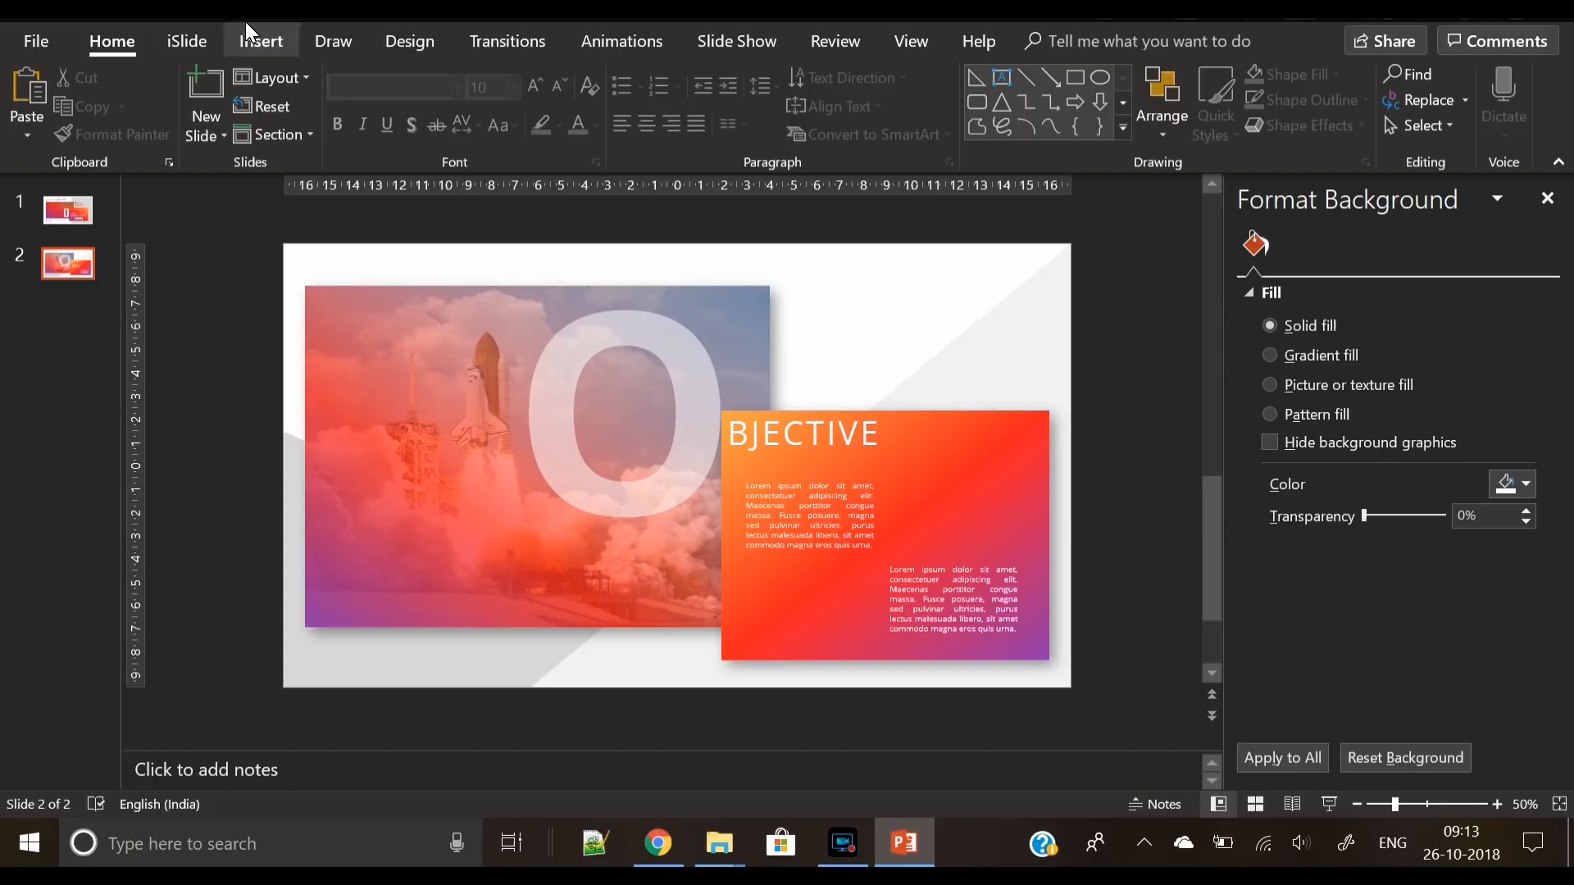
Draw a white rectangle below the upper paragraph with 83% fill transparency
click(259, 41)
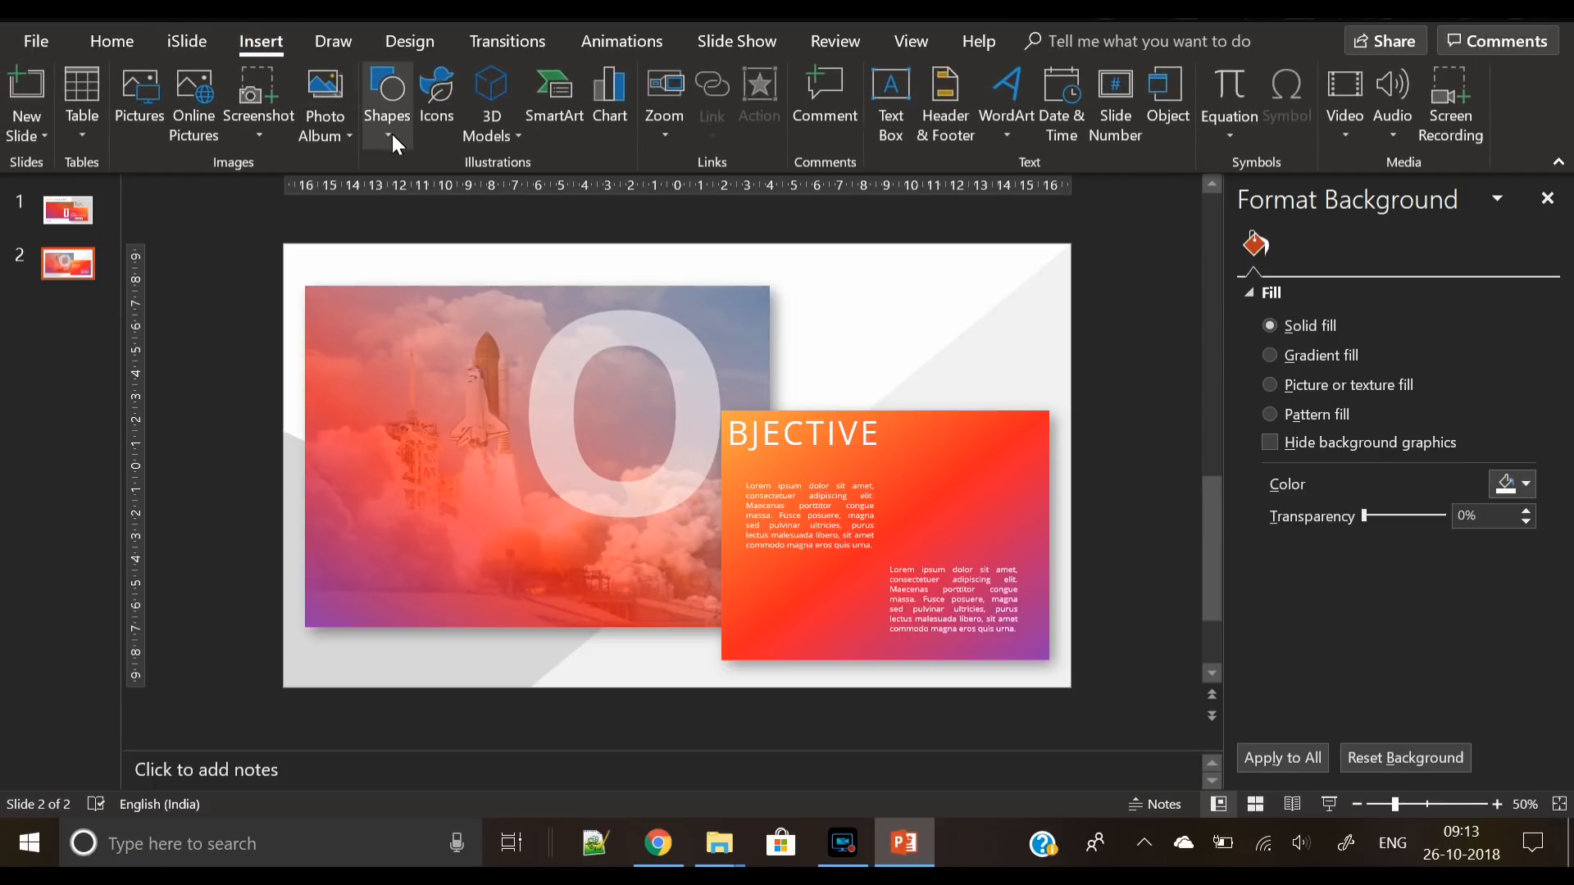
click(386, 106)
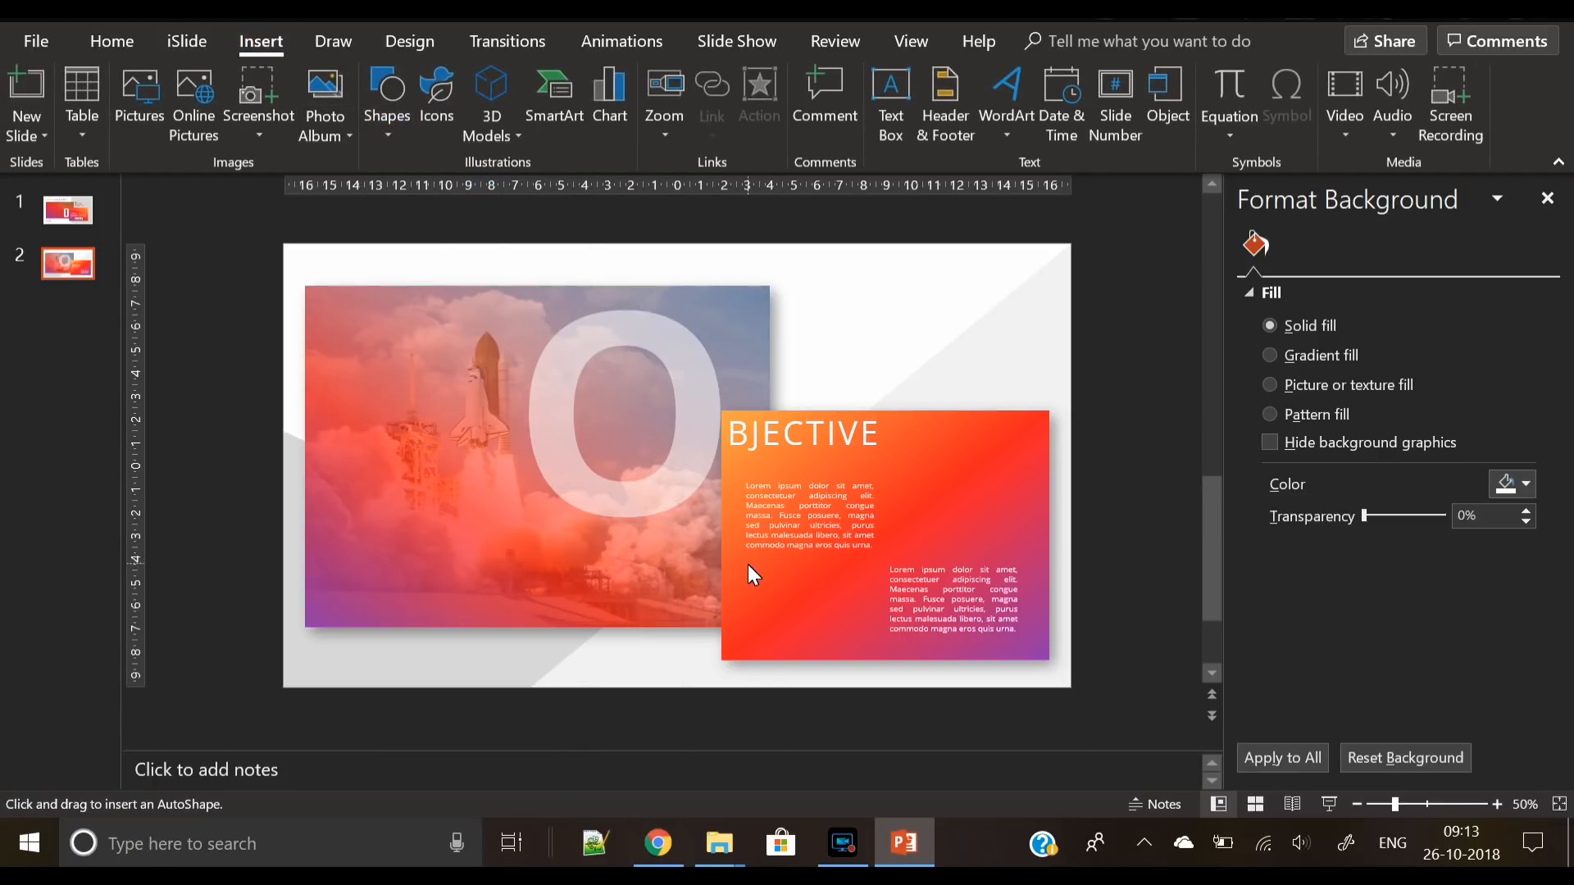
drag(754, 573, 881, 648)
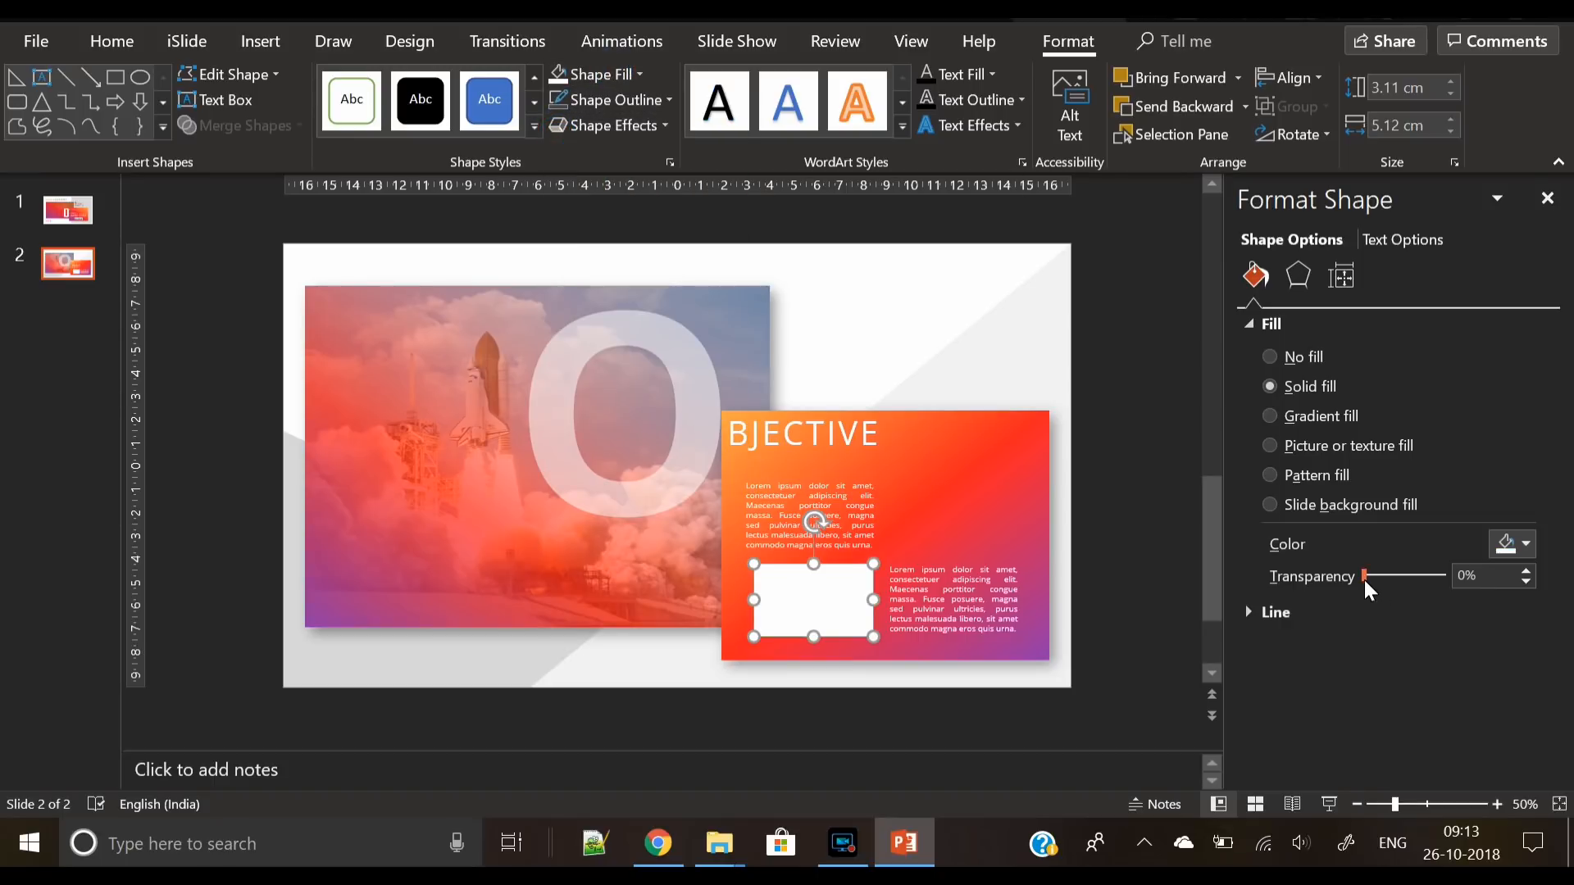
drag(1362, 576, 1426, 575)
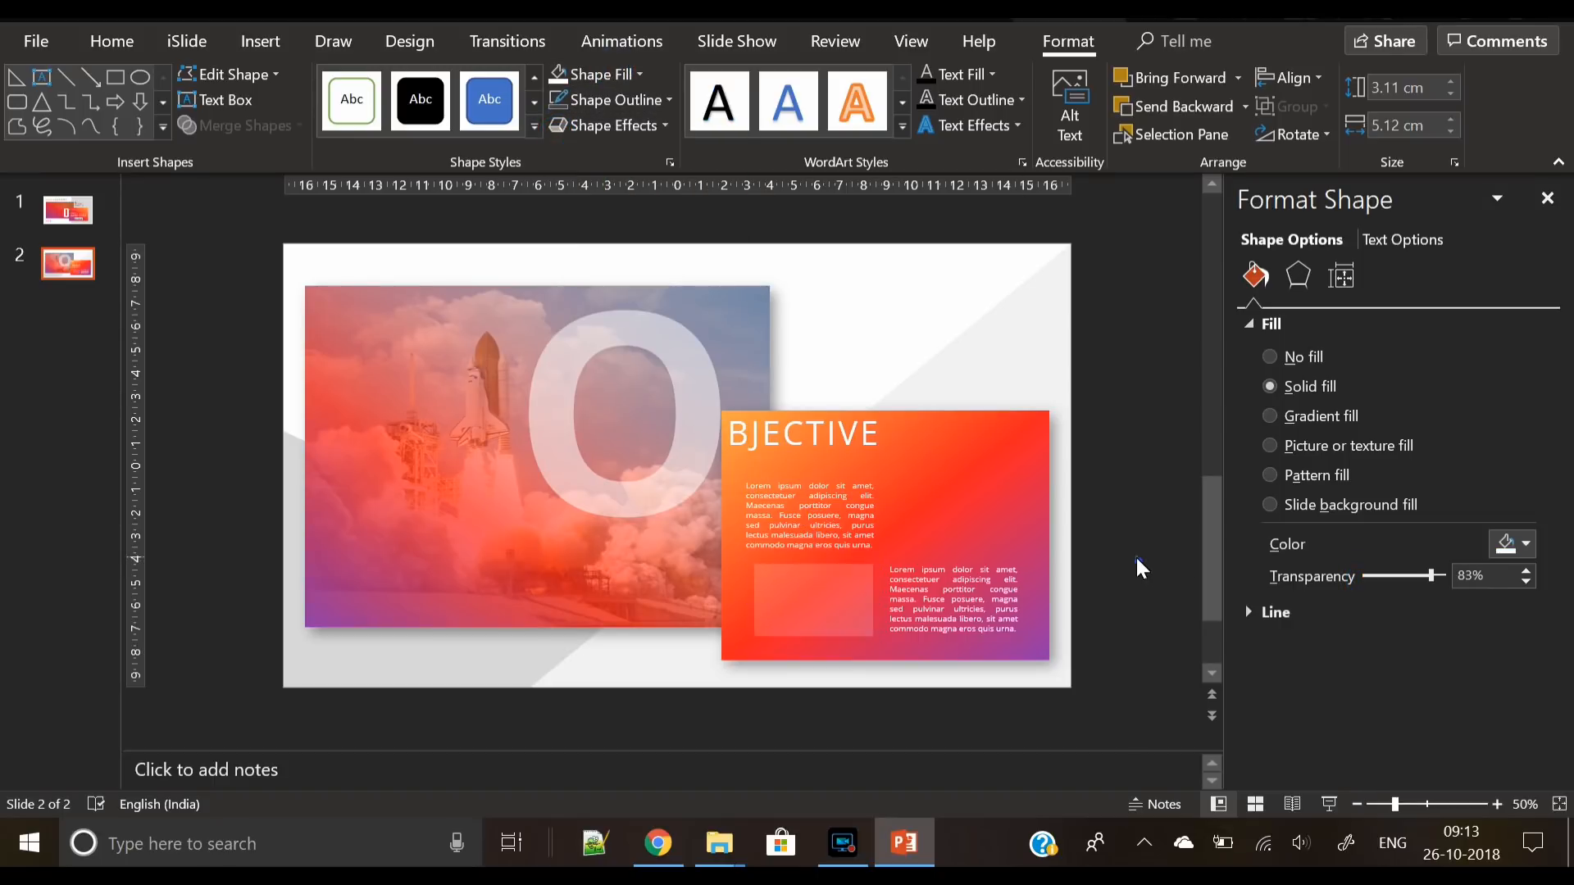
Copy the translucent box to the upper right and start a 66.7 text box inside it
click(813, 603)
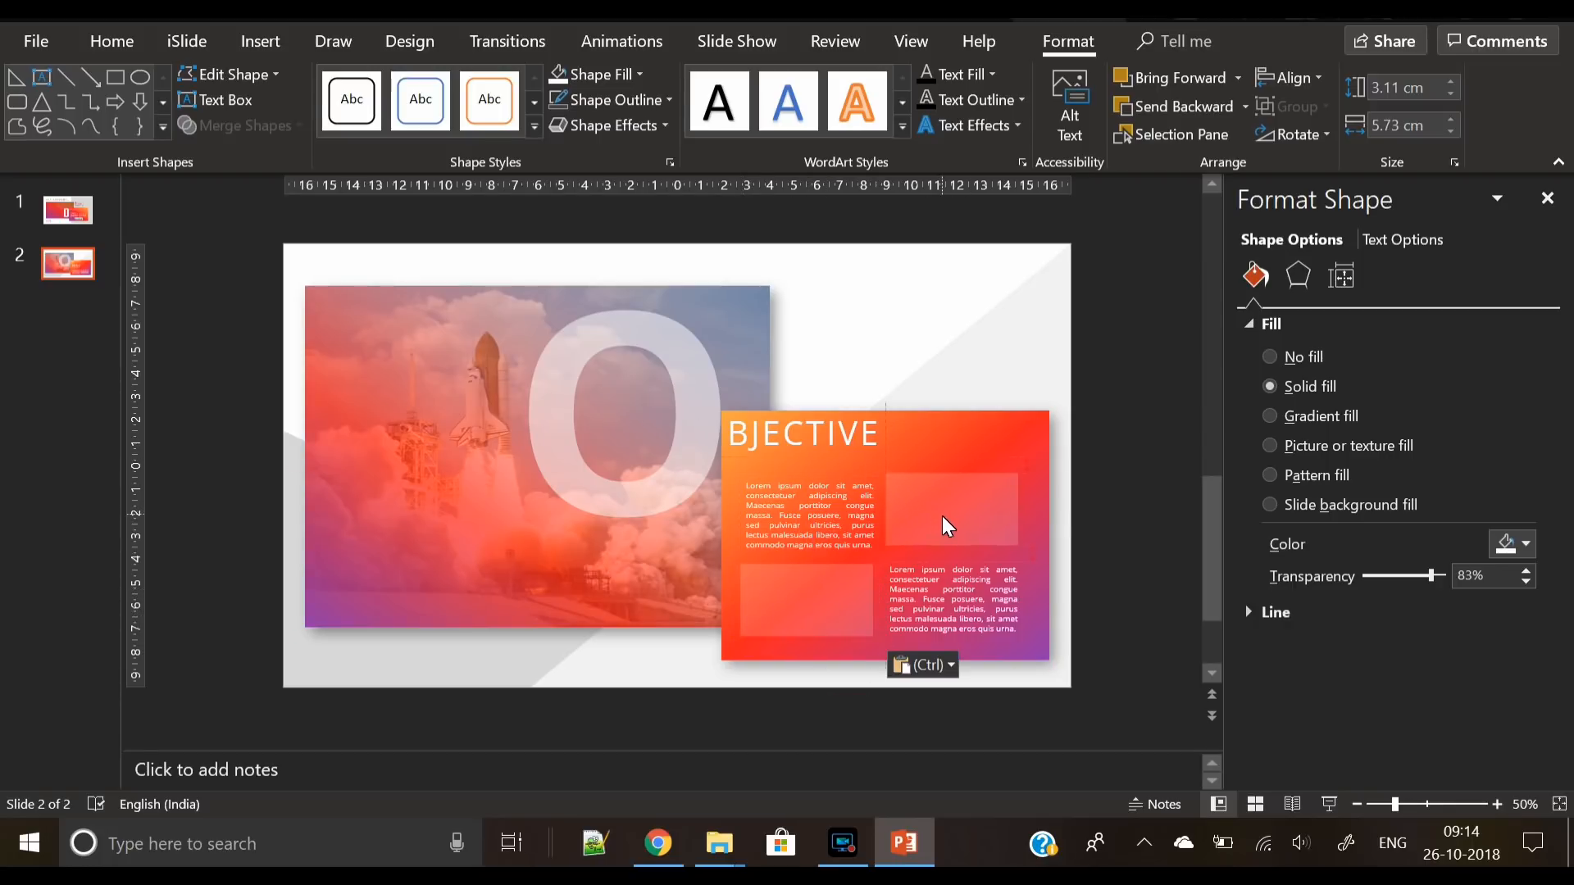
click(948, 522)
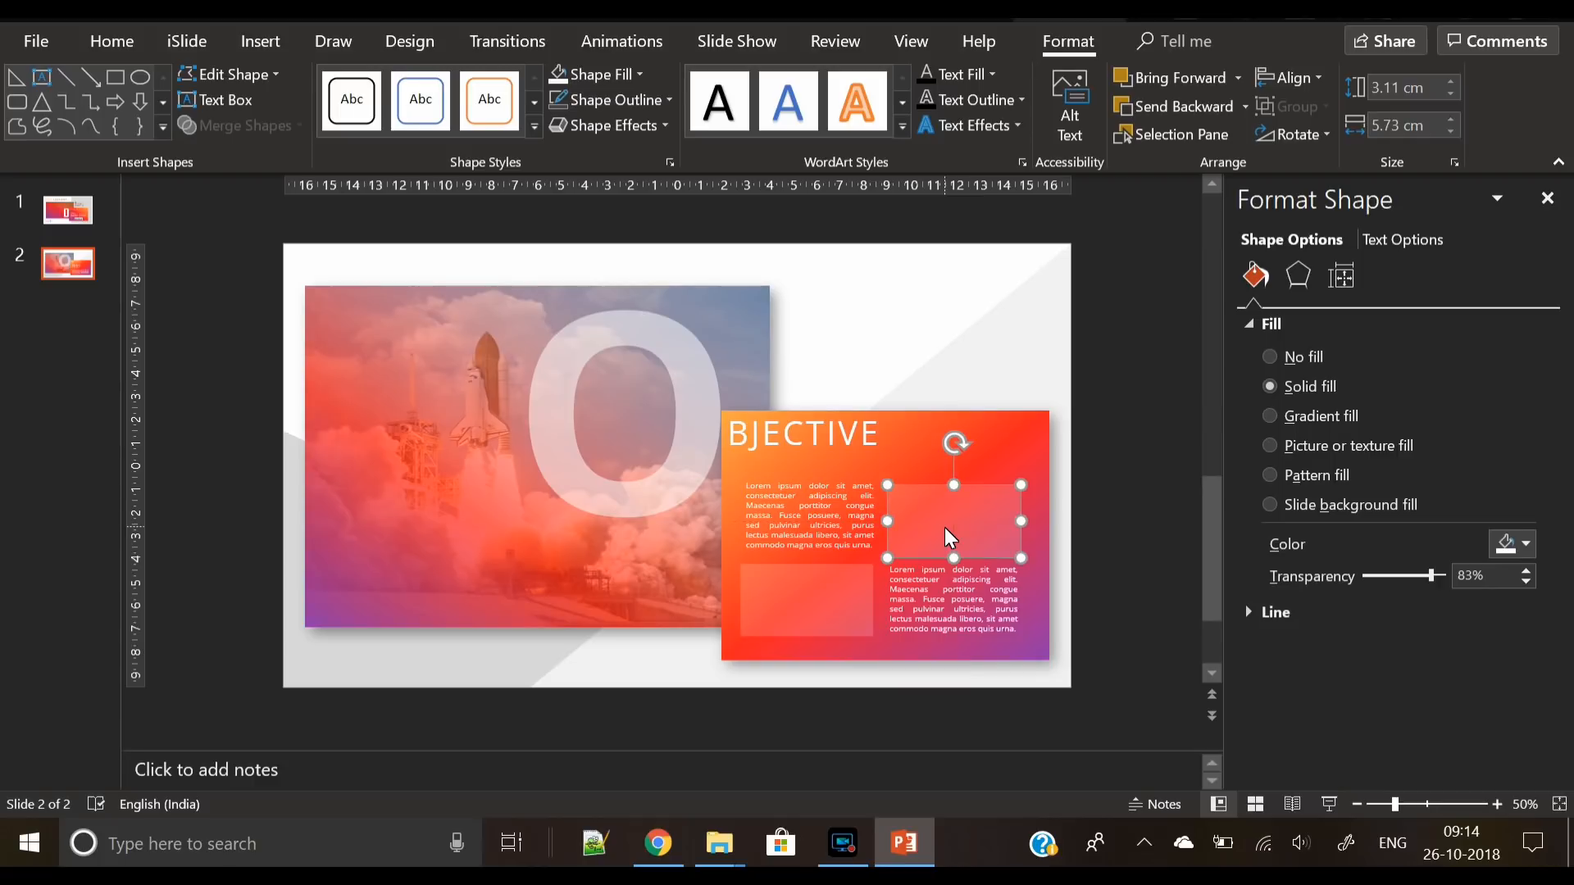
click(259, 41)
text(66.7)
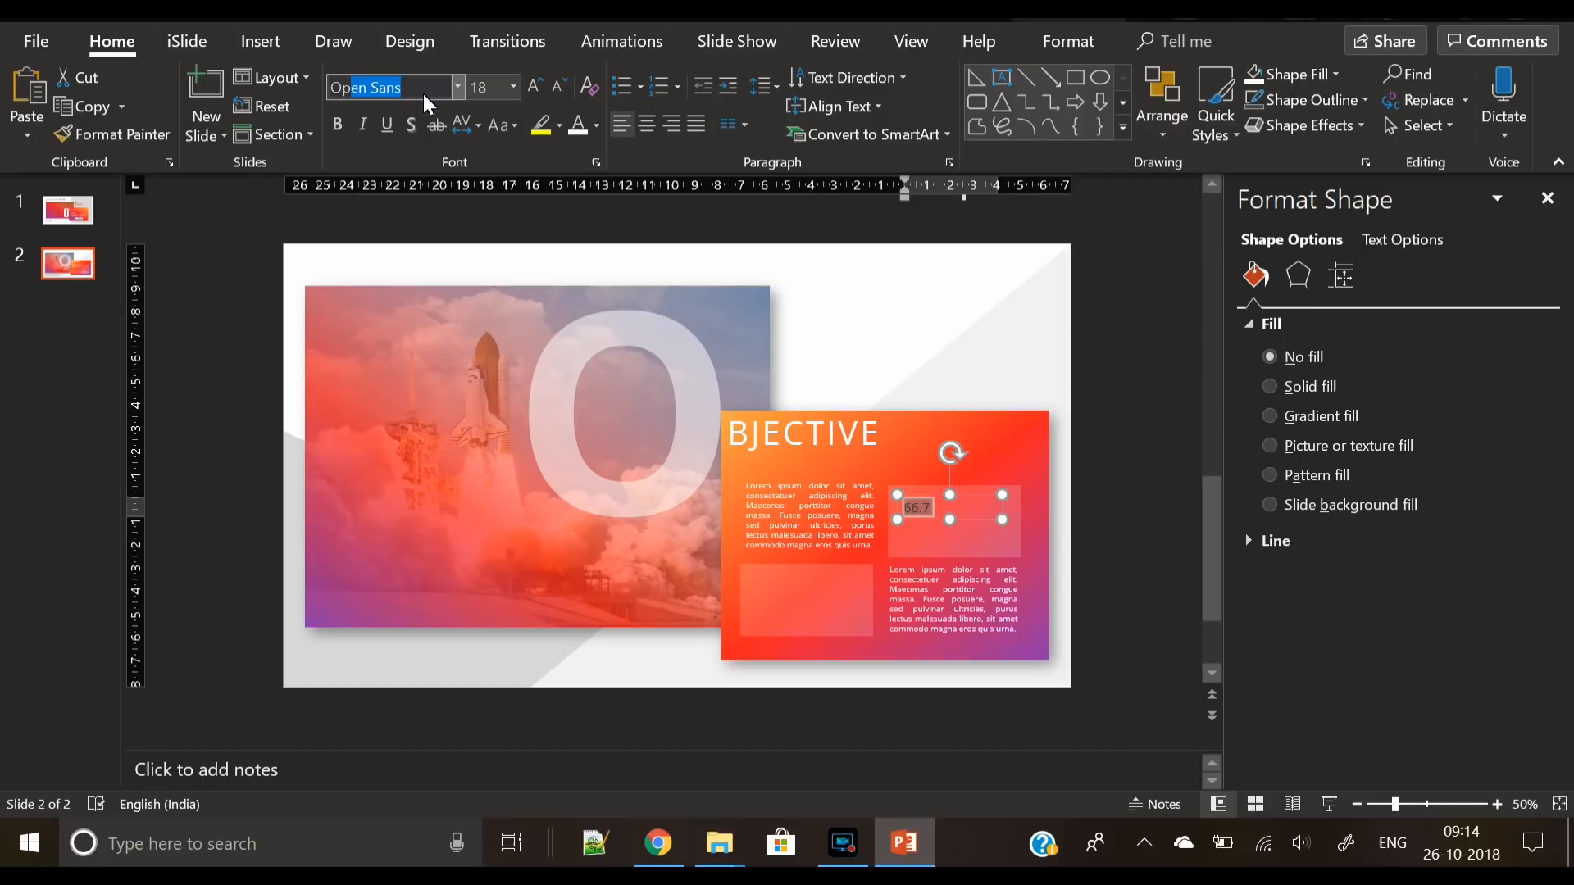
Enlarge 66.7 into a big white centred number, duplicate it as 86.7, and make the O solid white
click(537, 86)
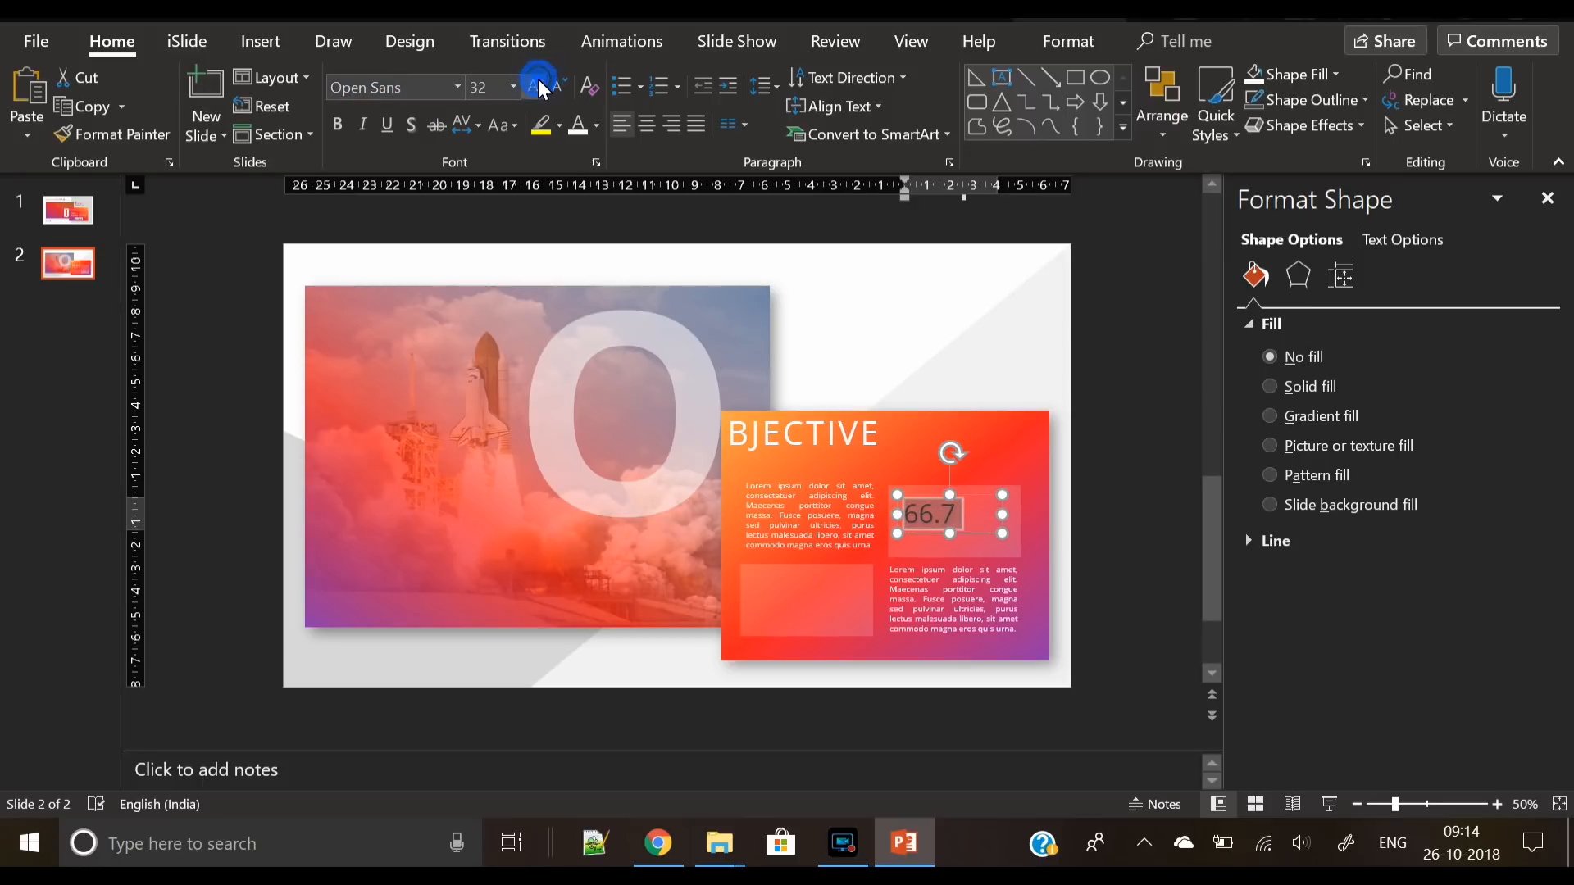
click(537, 85)
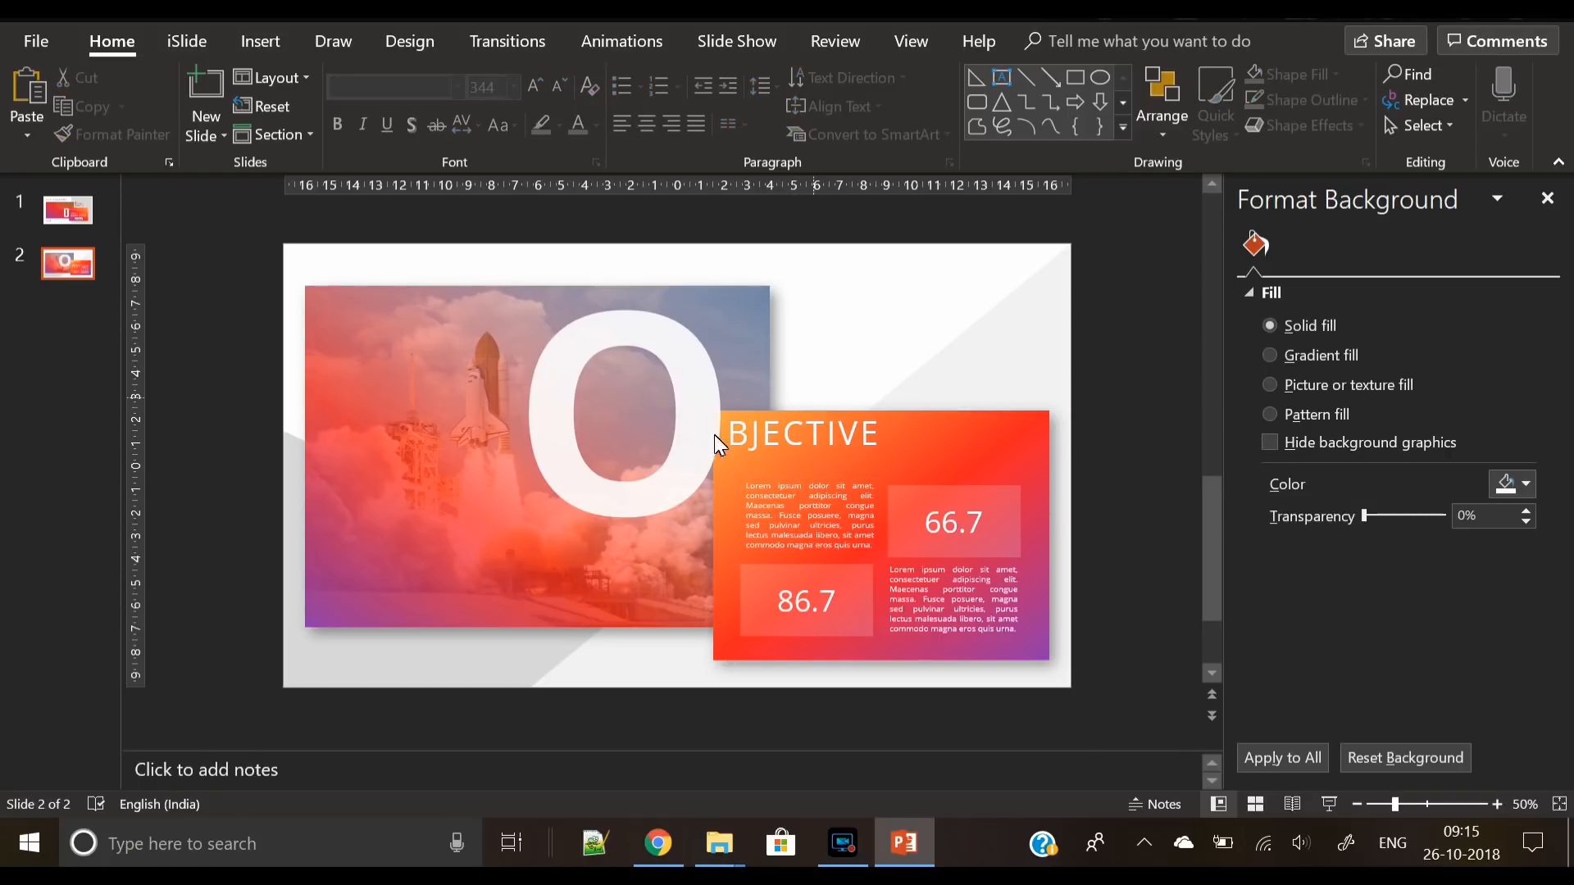
click(656, 423)
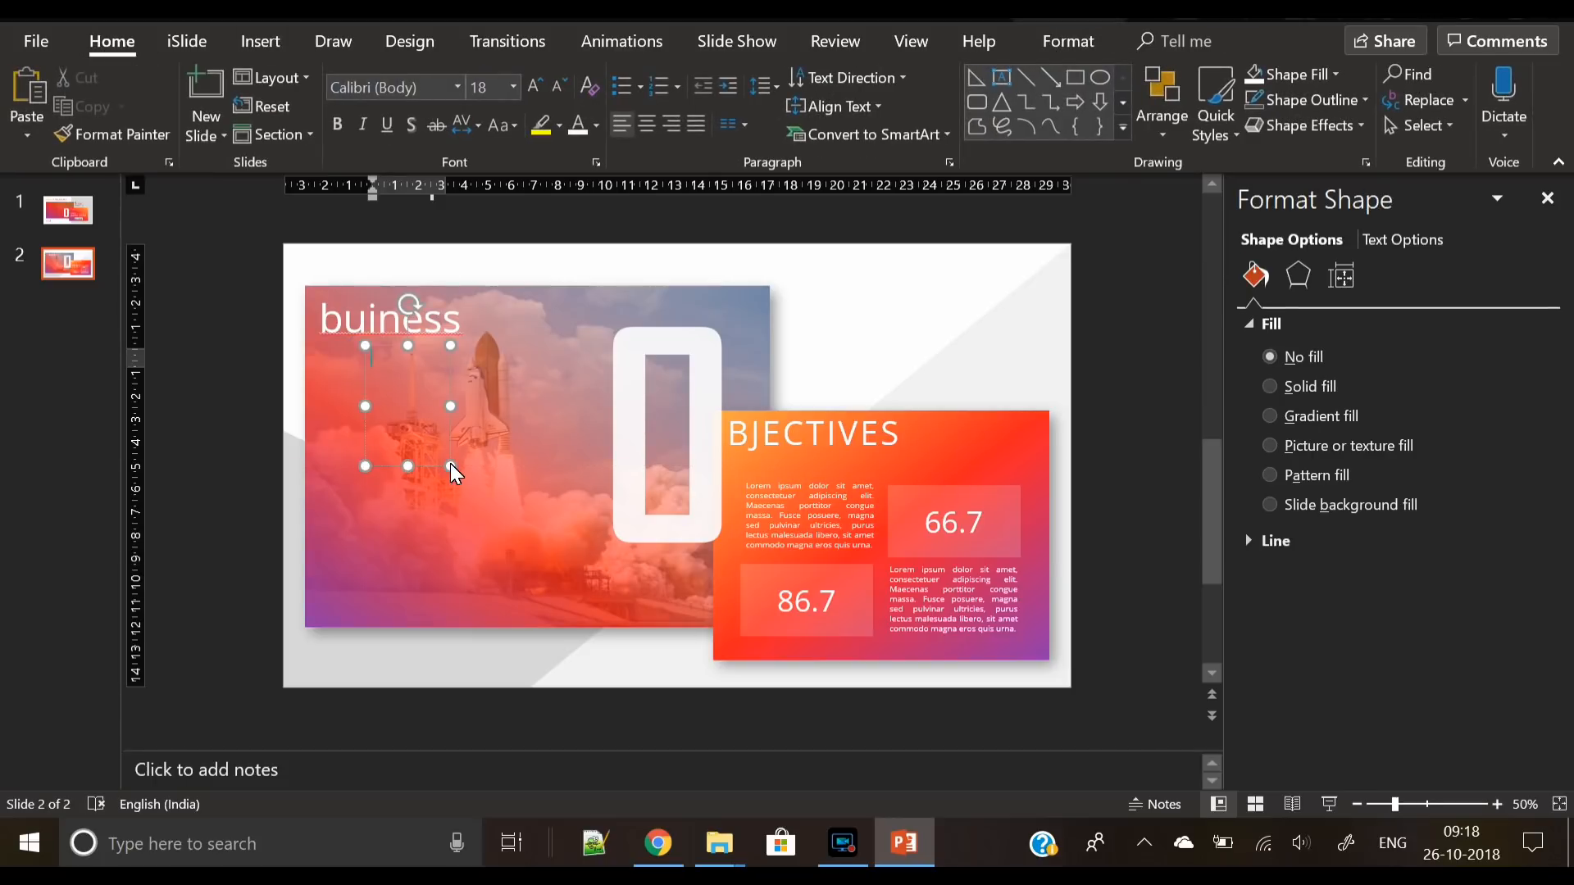
Grow the S letter to 138 pt, retype the heading as Business and place the S over it
click(389, 88)
text(Agency FB)
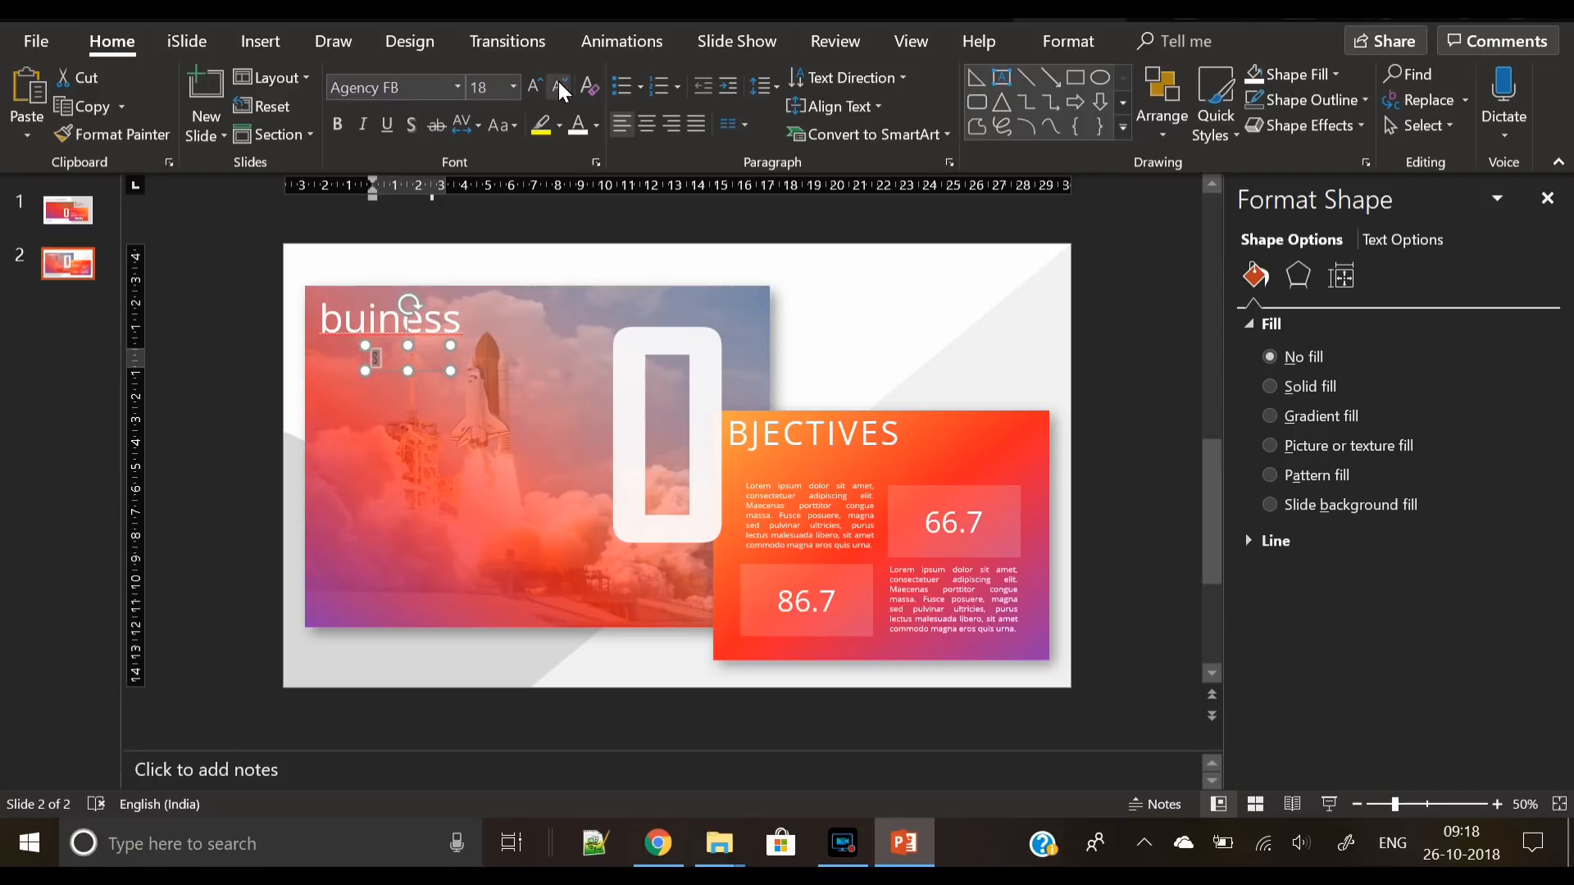
click(535, 88)
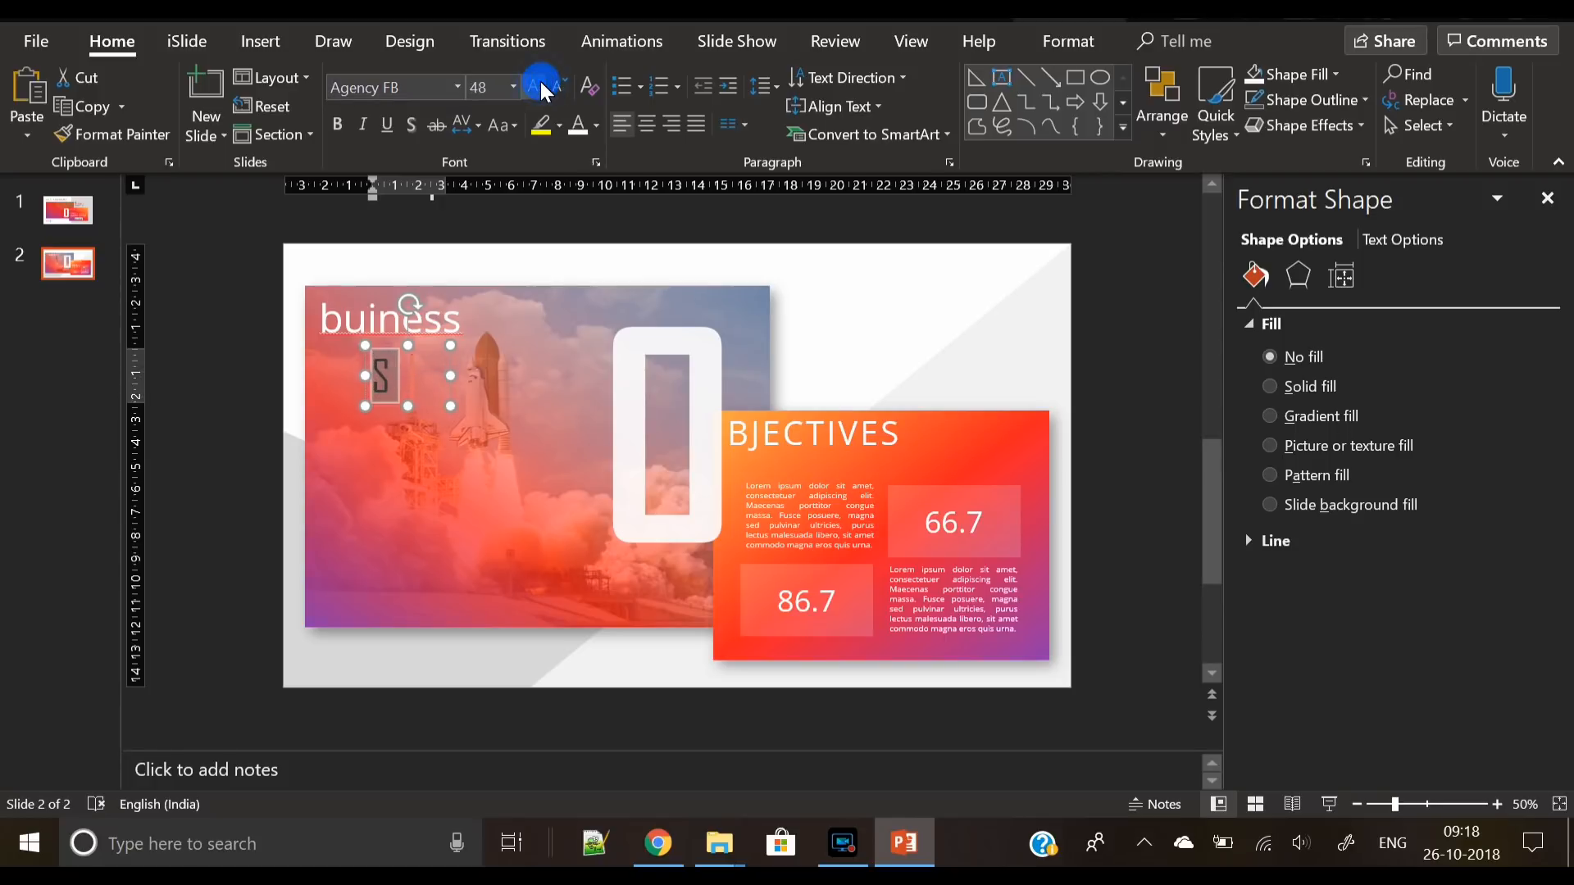
click(536, 86)
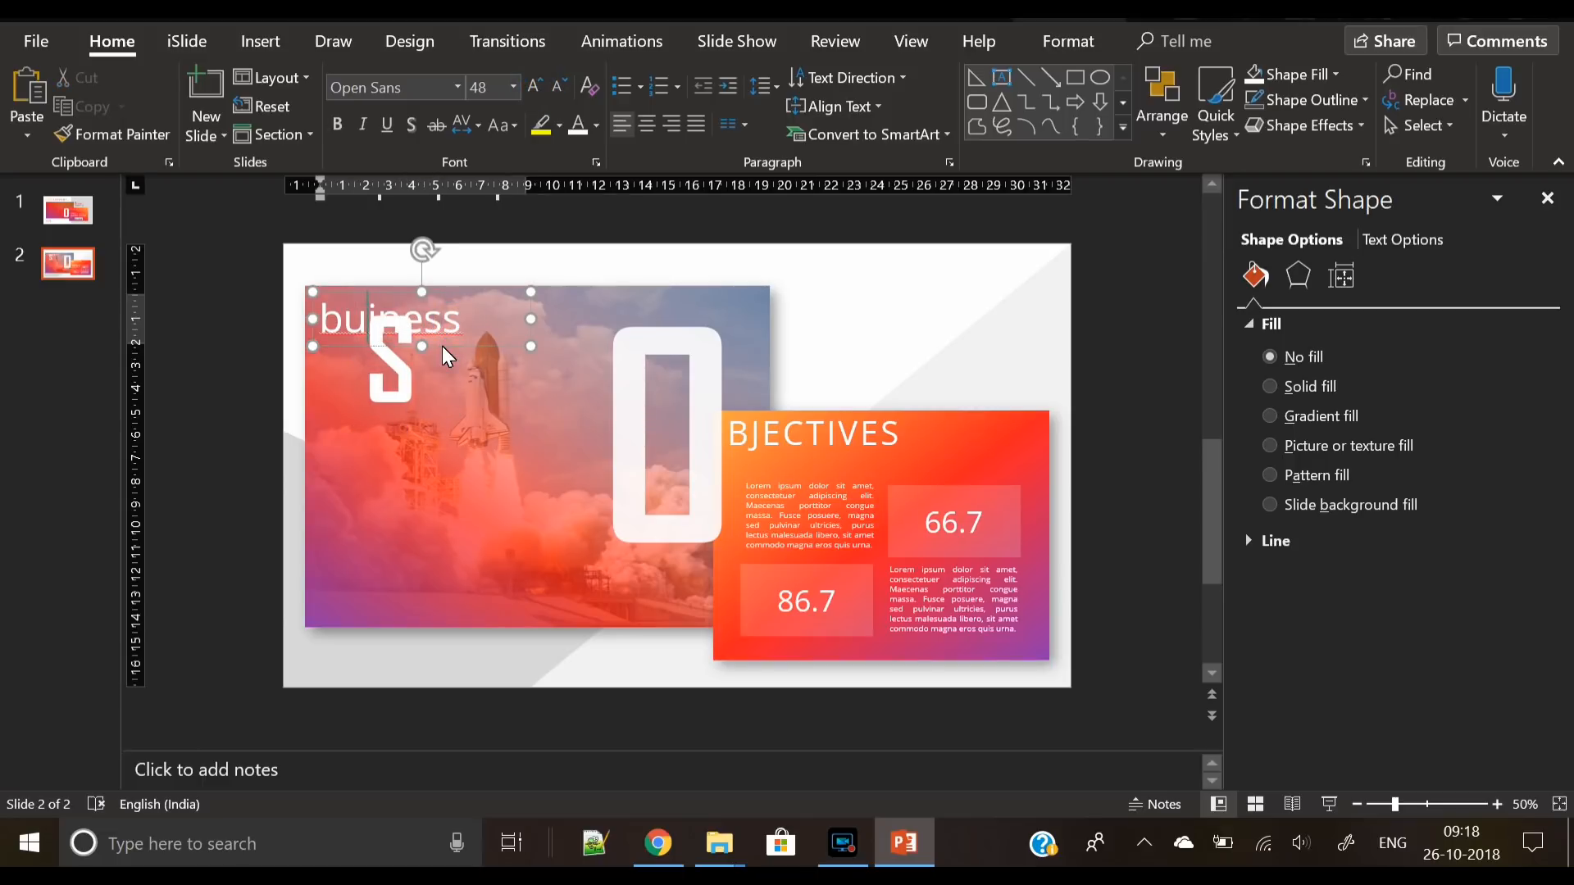
text(Business)
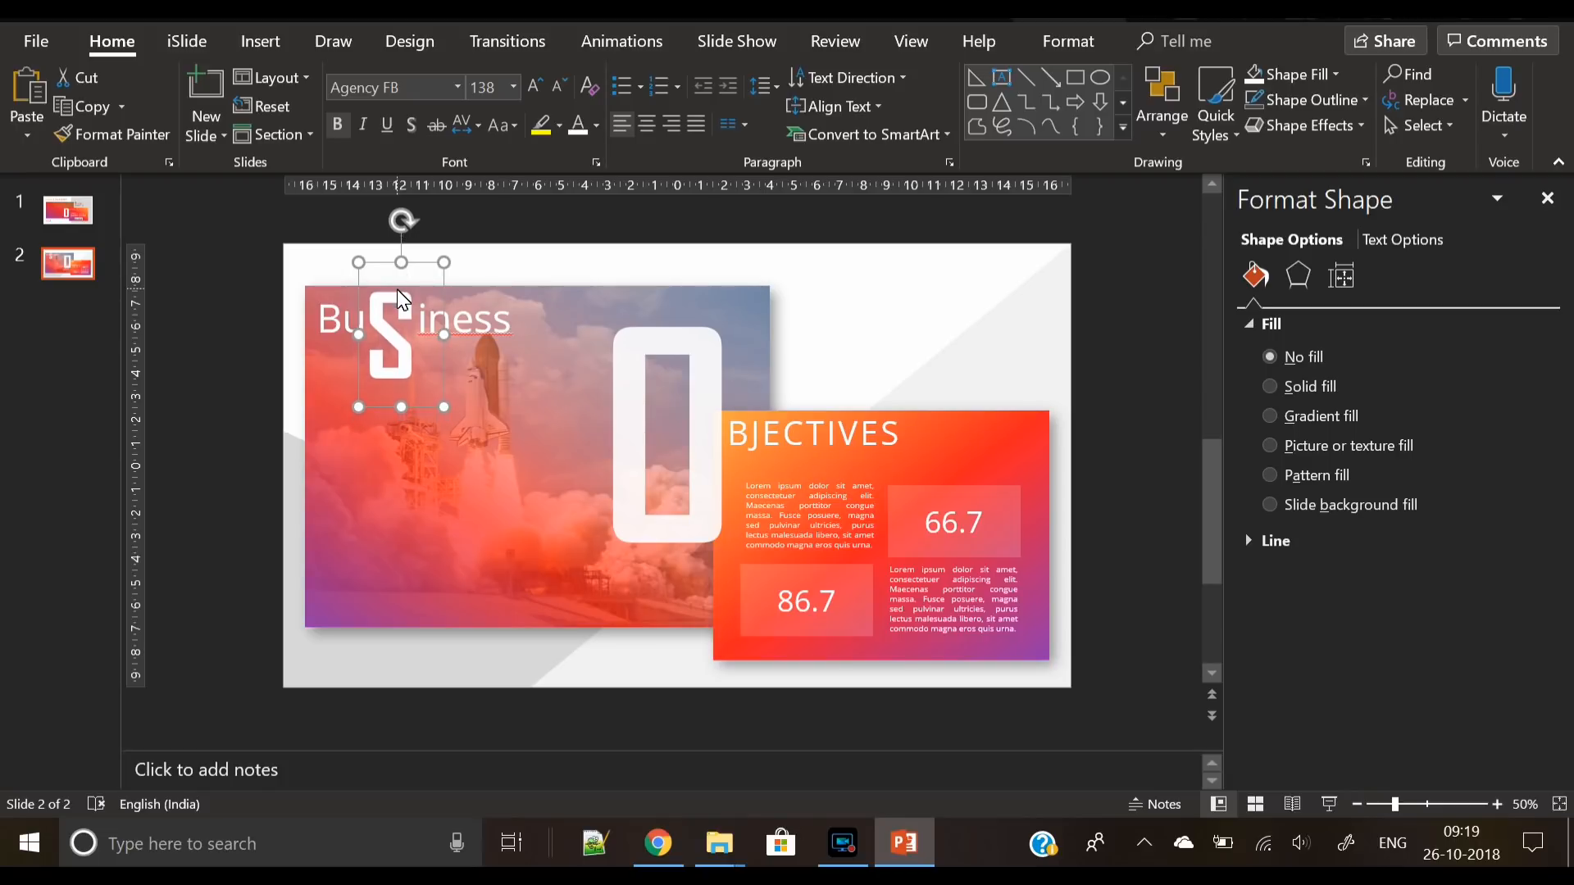
mouse_move(492, 359)
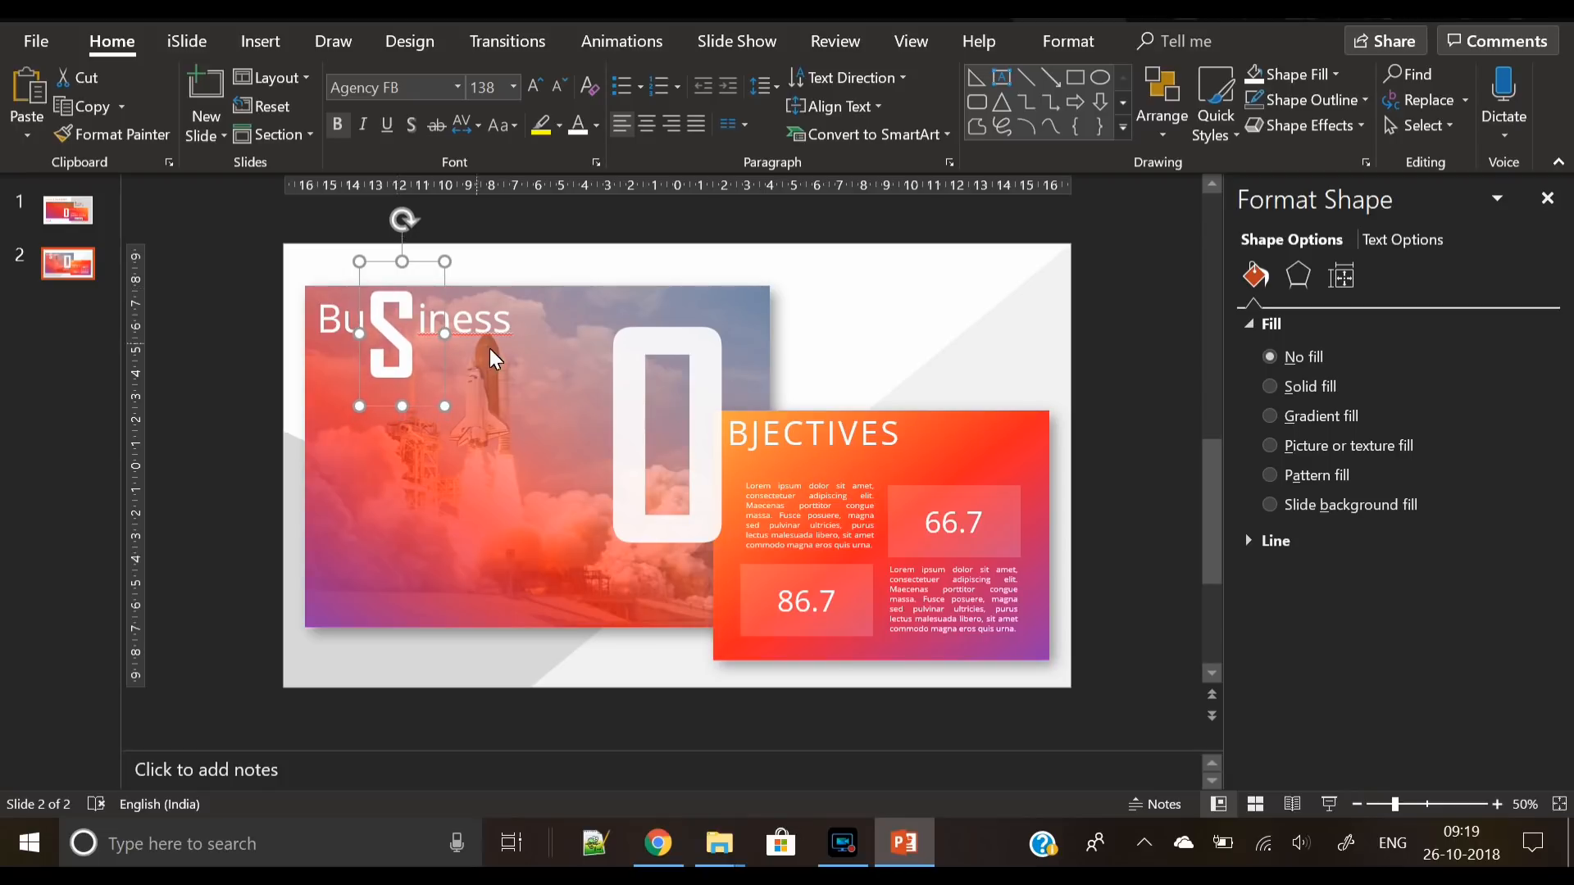
click(500, 125)
text(tr)
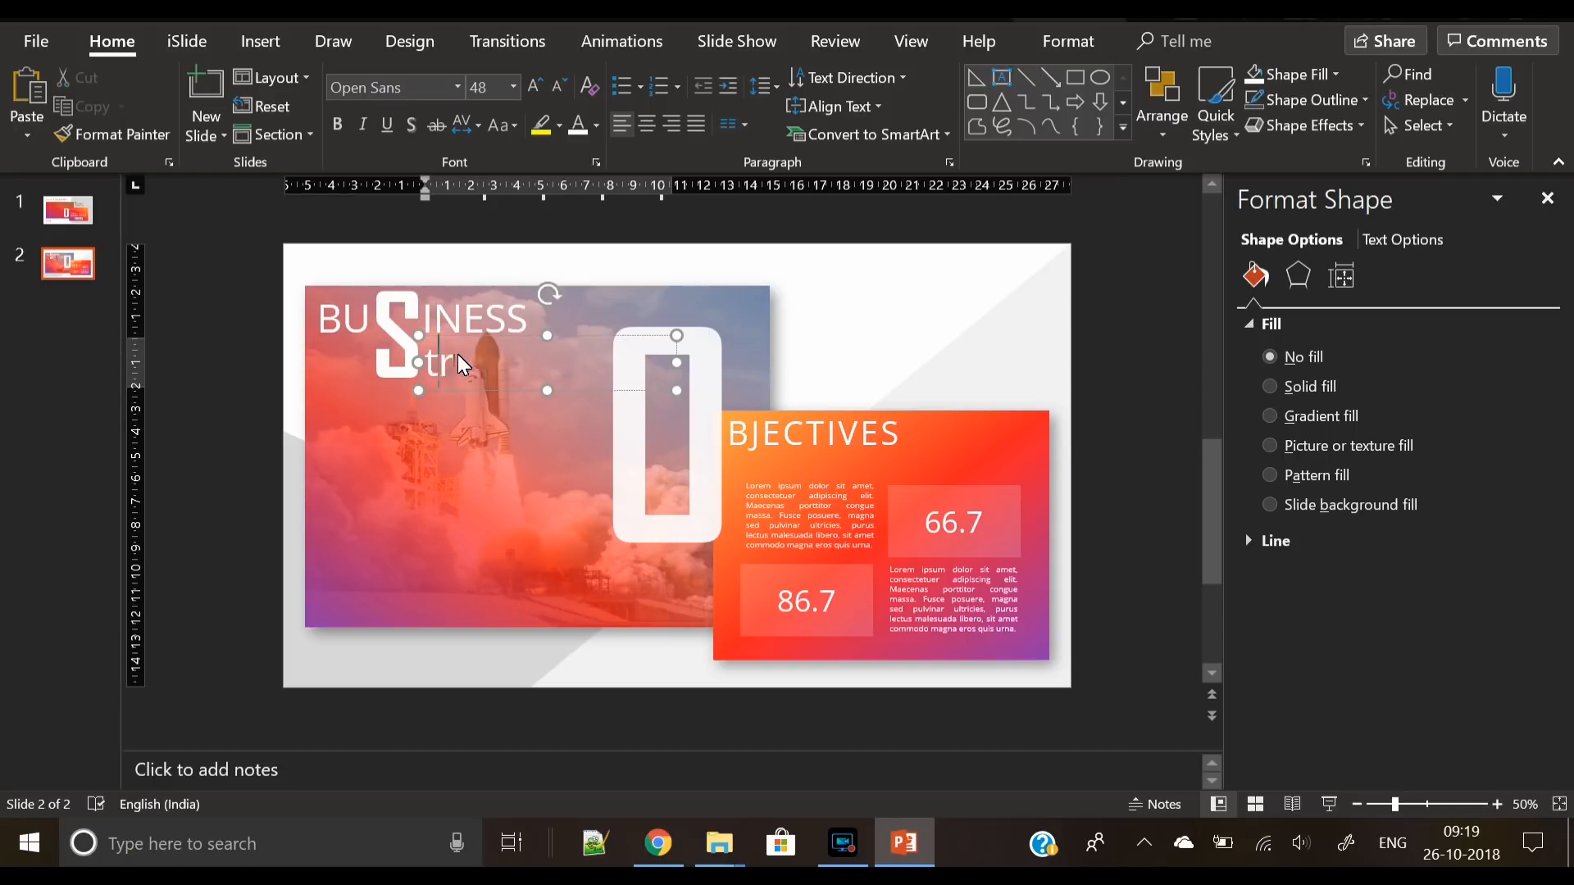
Finish typing Strategic and make it uppercase, smaller, with loose letter spacing
text(ategic)
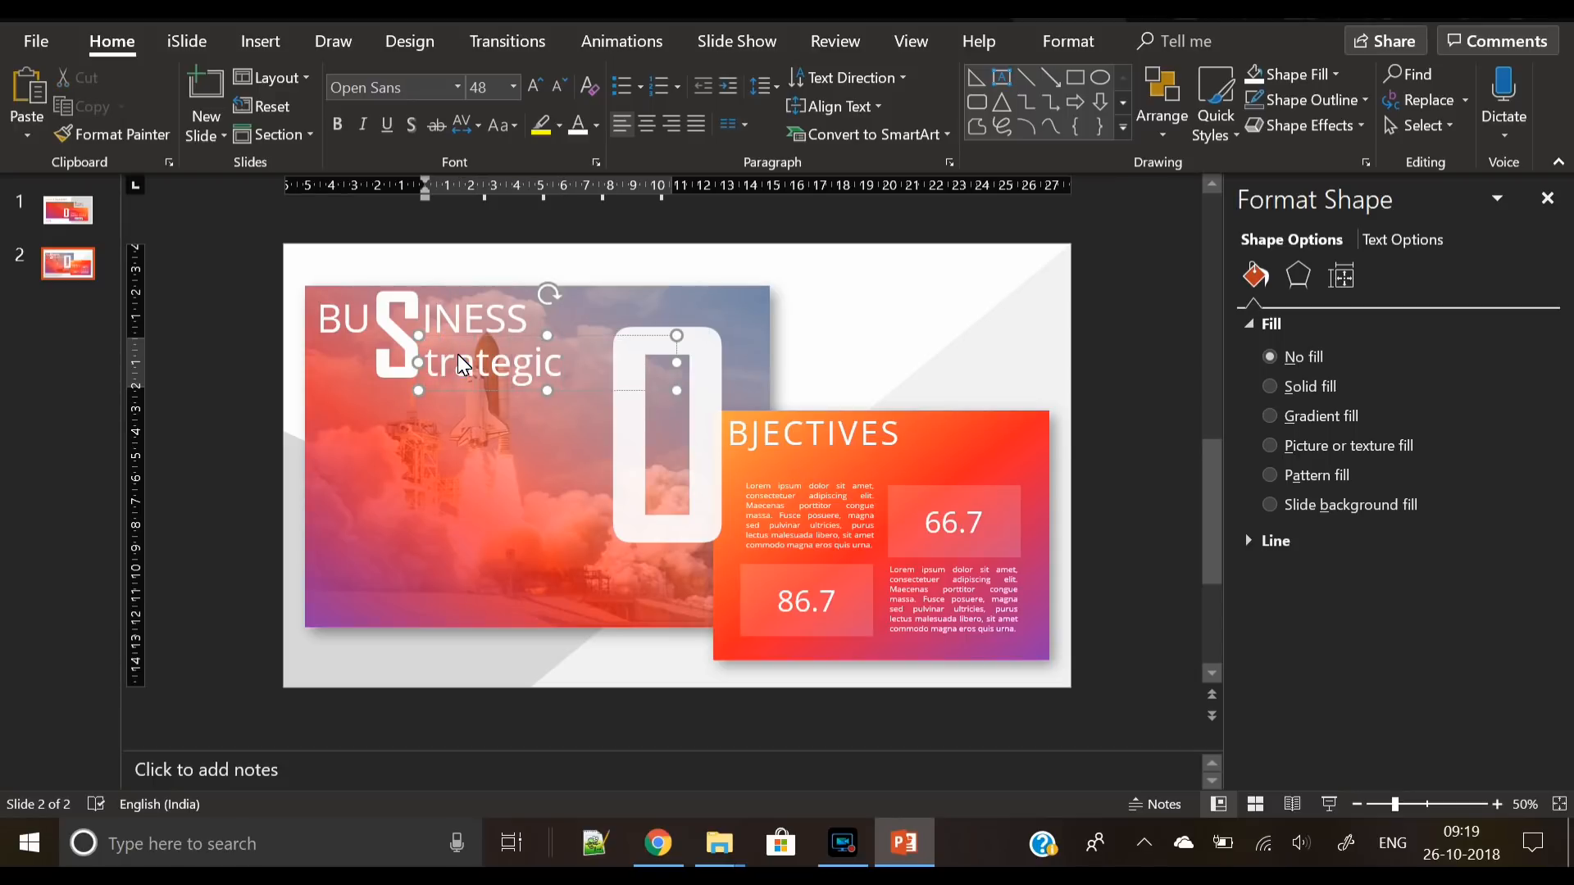
click(500, 124)
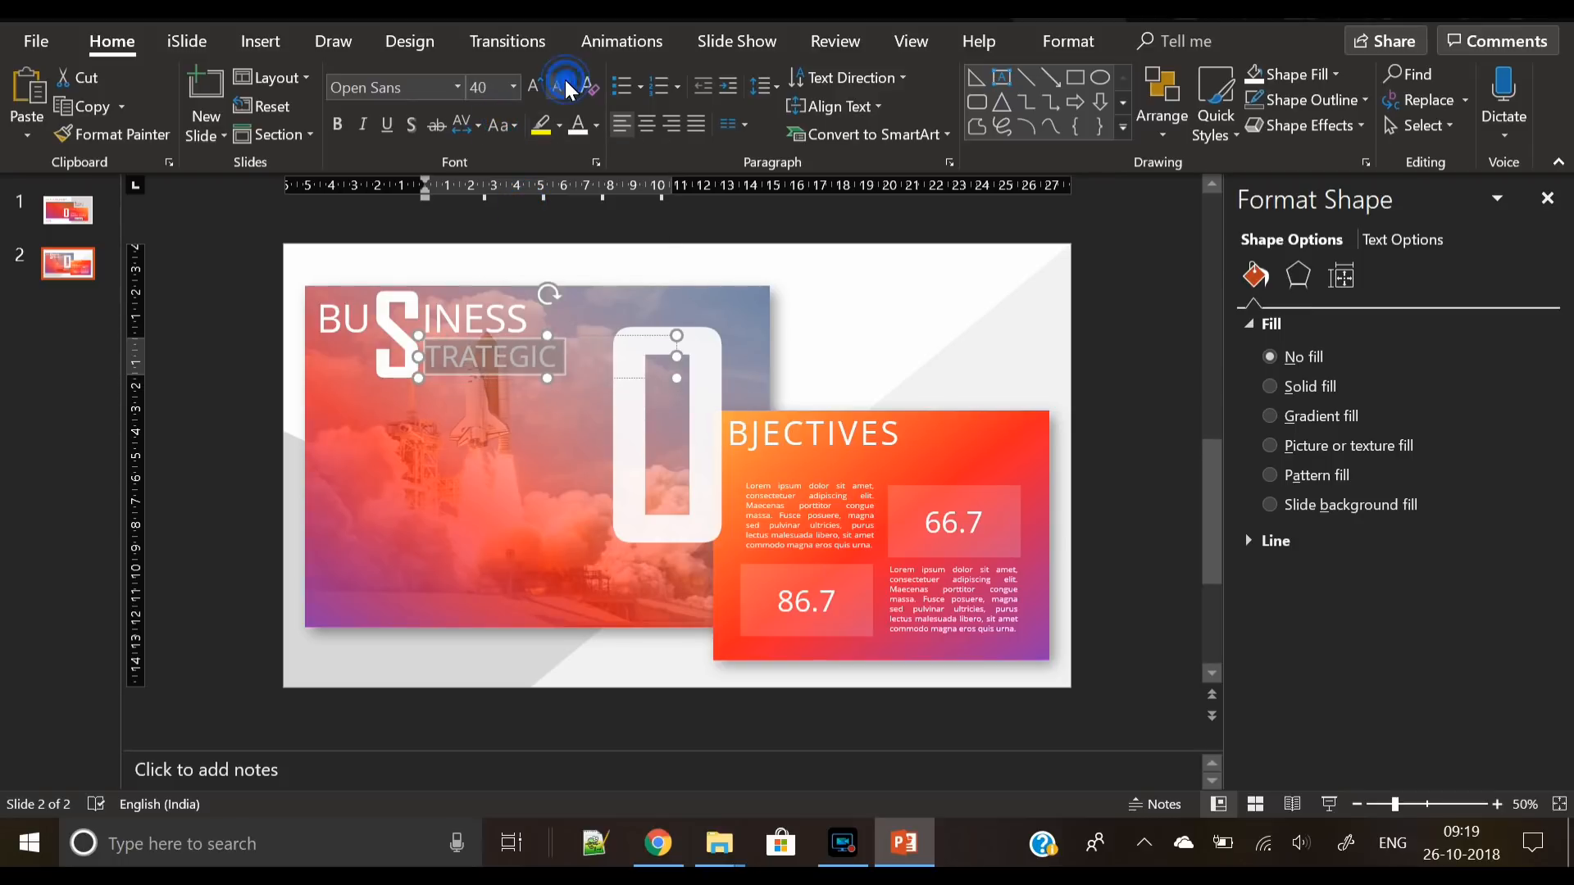
click(462, 125)
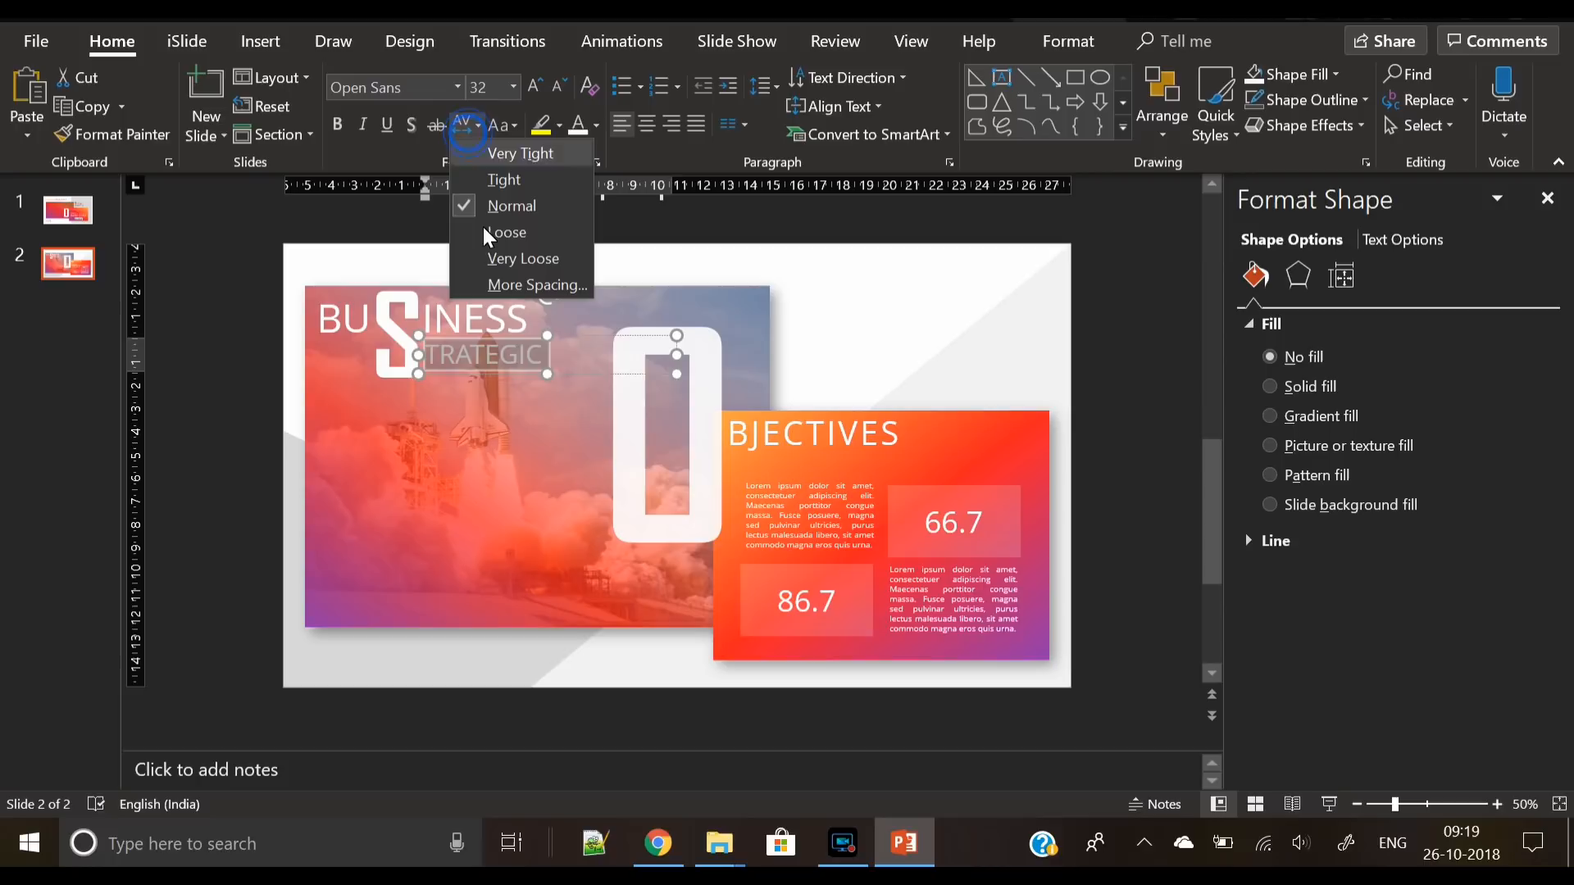
click(507, 232)
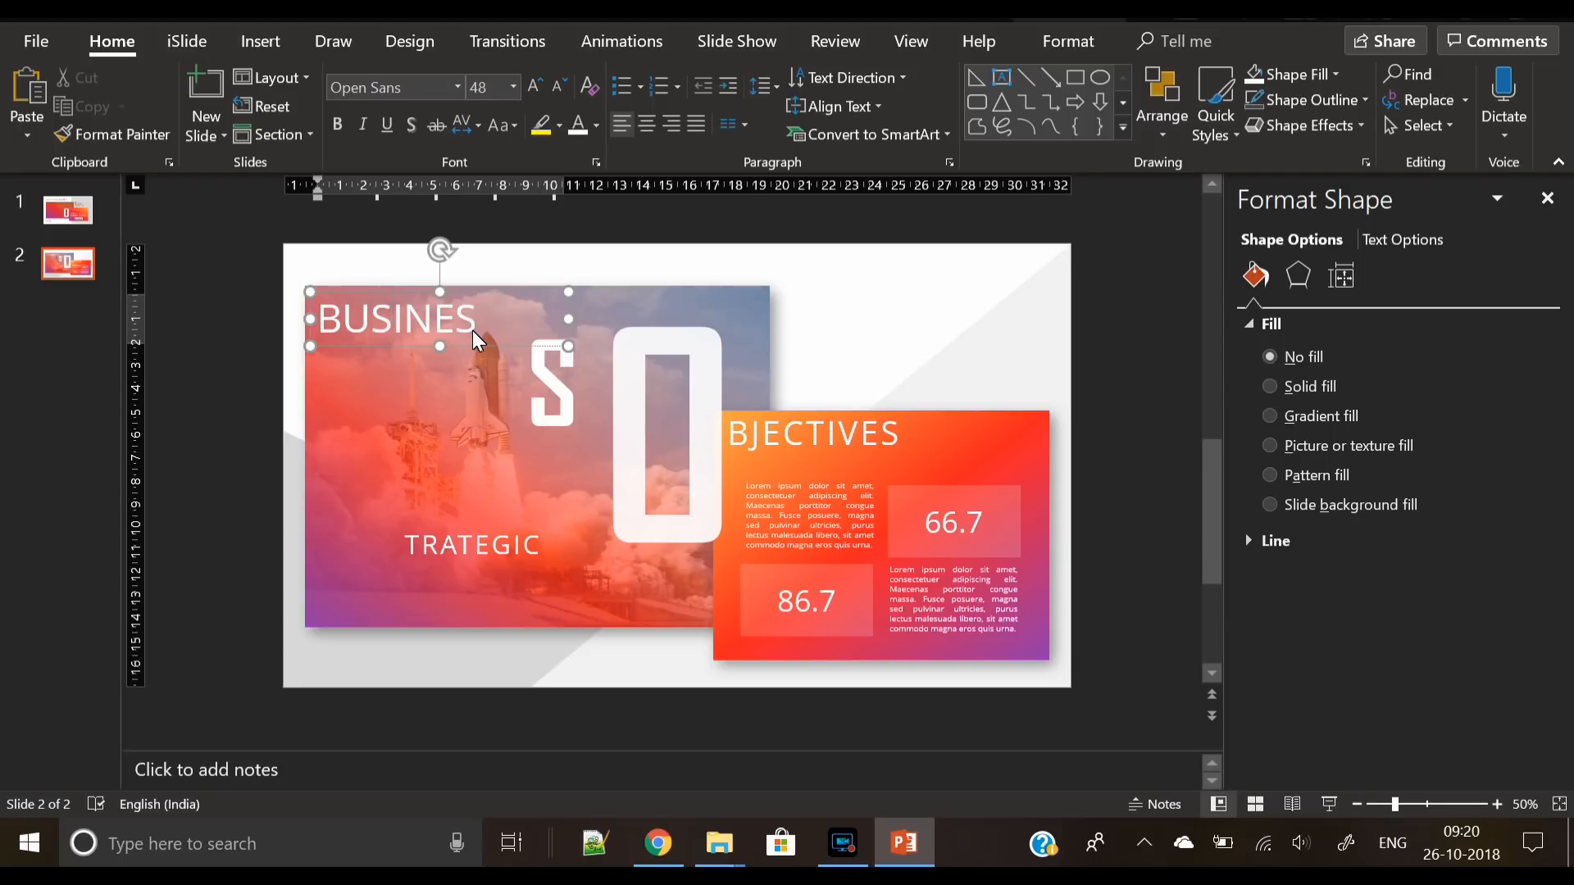
Move the big S to end BUSINES and stack TRATEGIC vertically beneath it
click(550, 383)
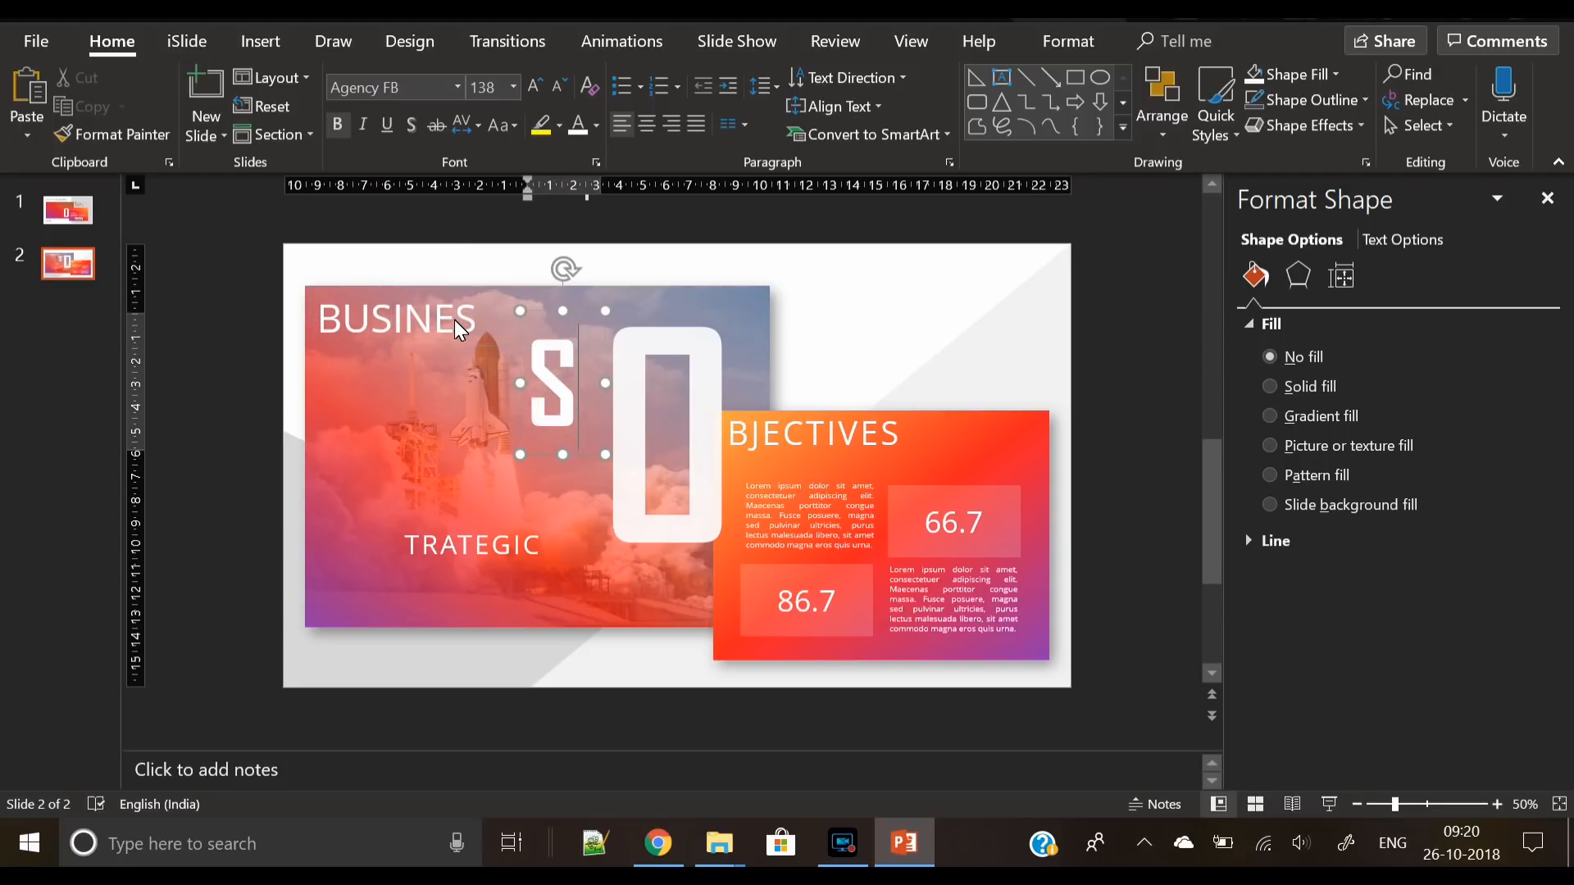
click(469, 125)
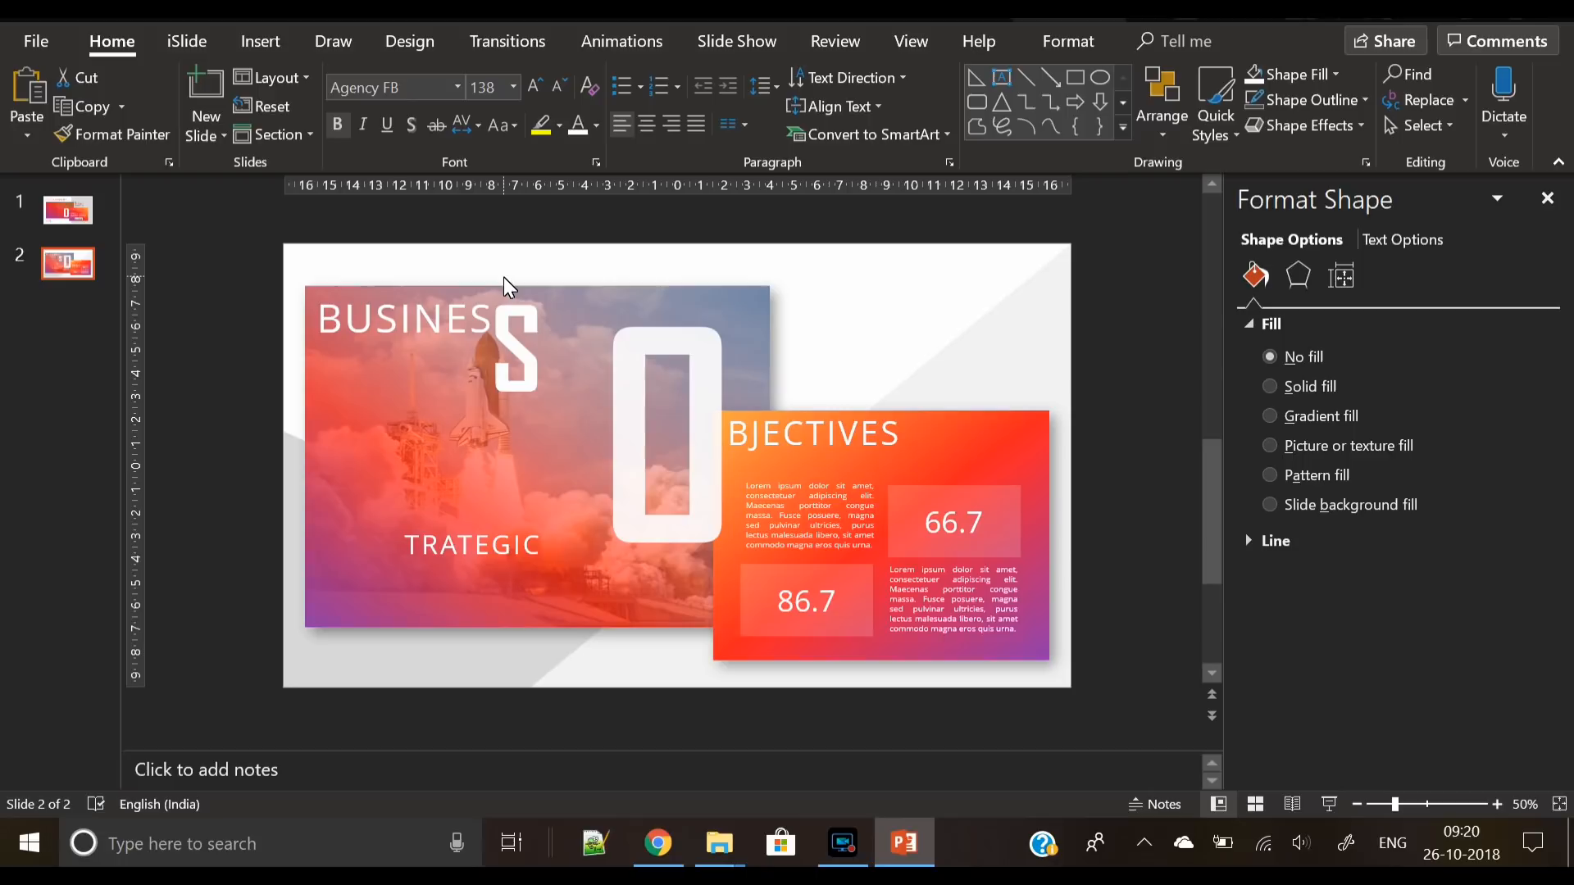
click(470, 545)
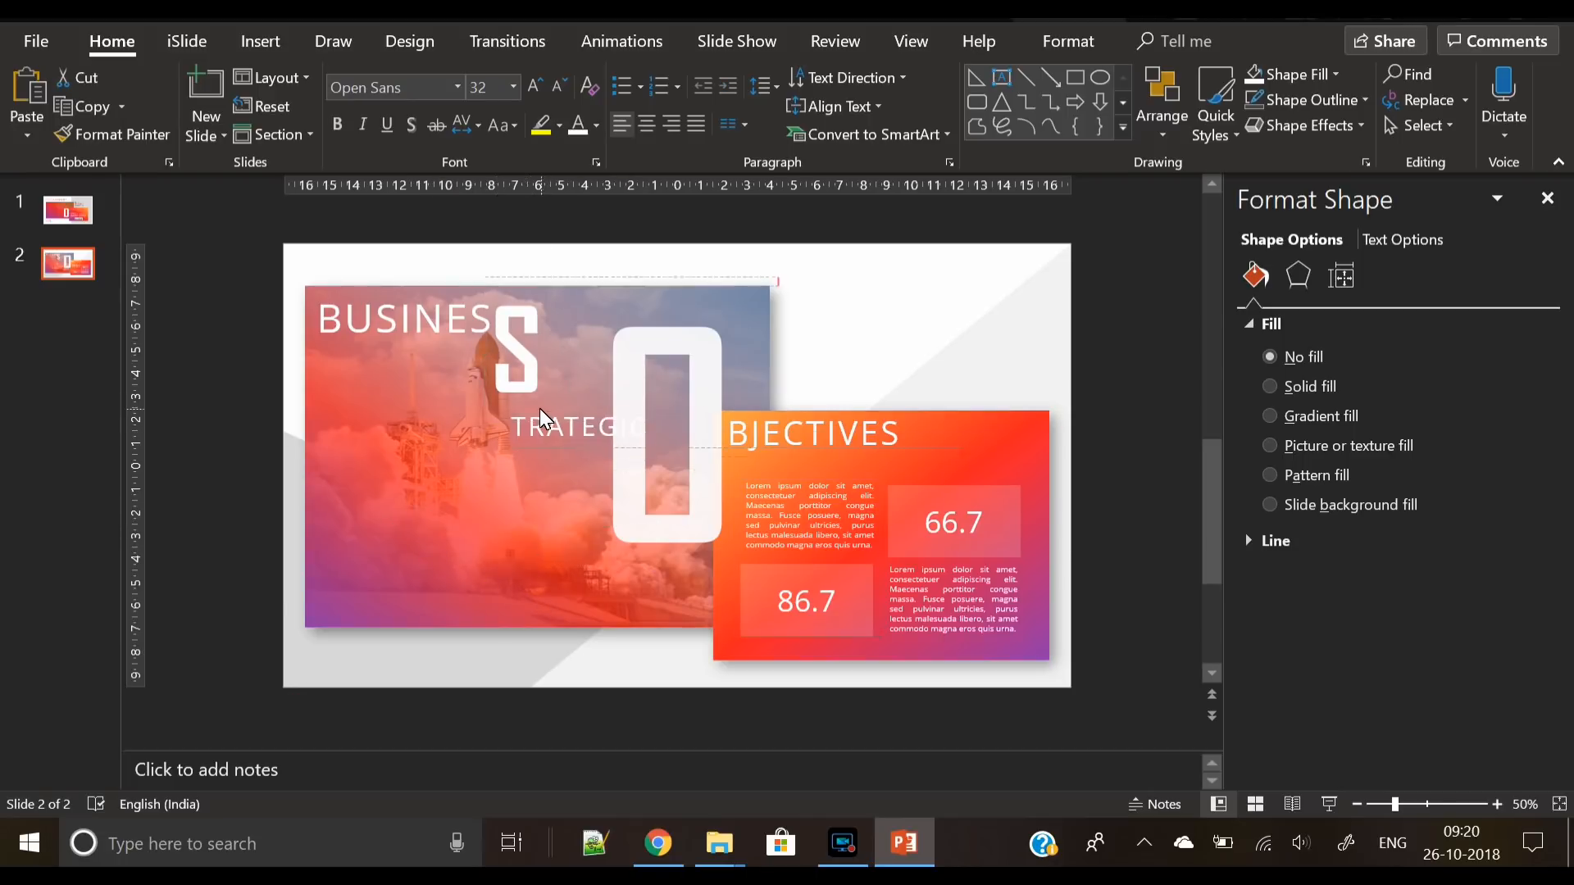
click(542, 426)
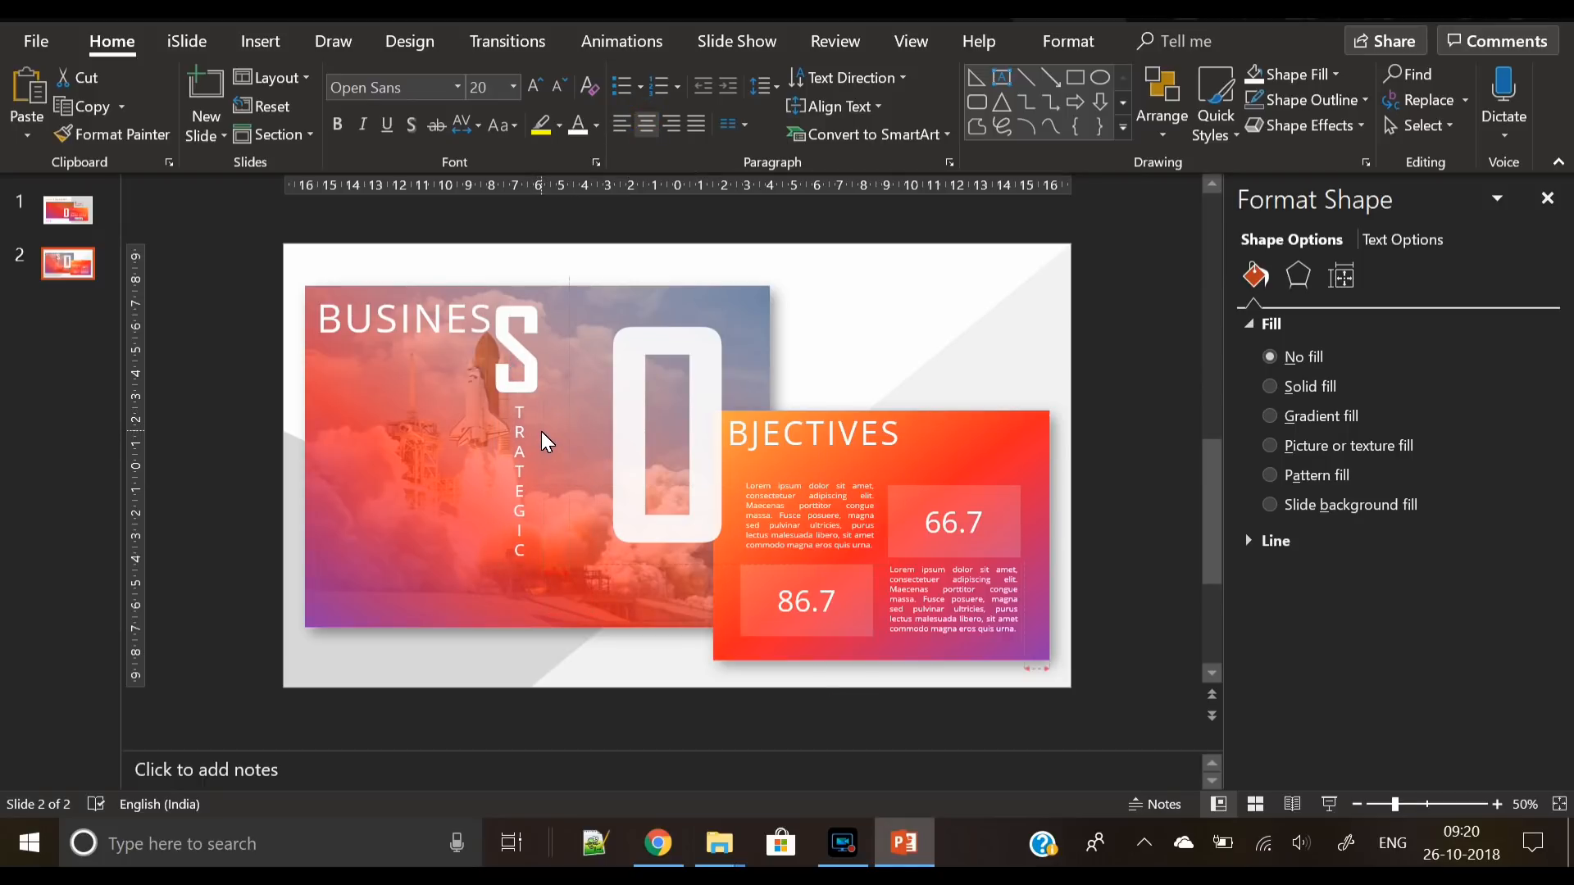
click(519, 482)
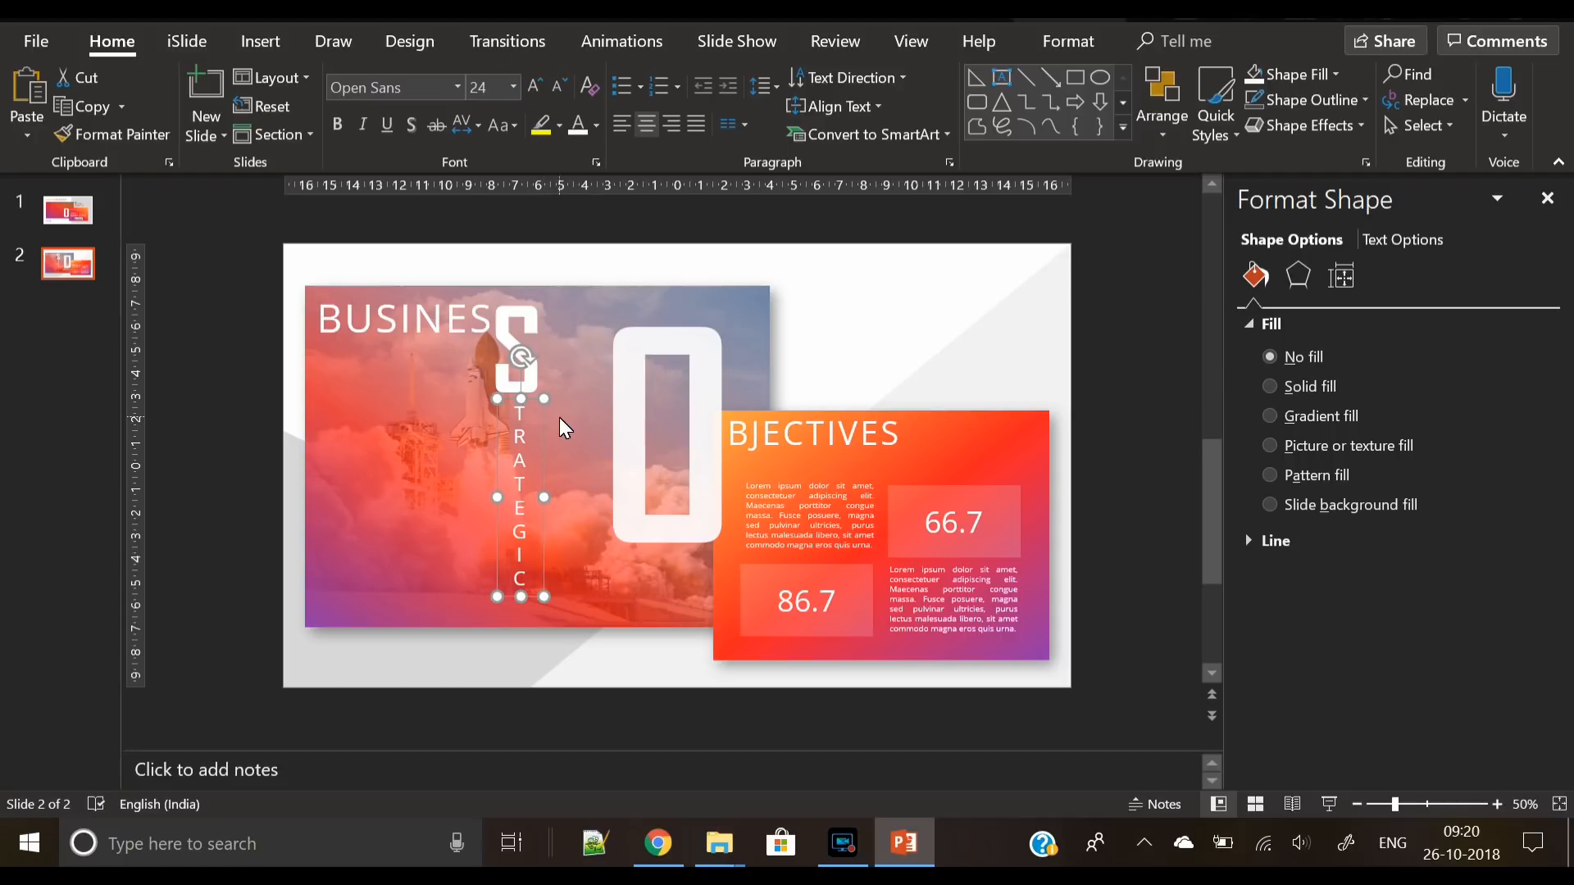
Draw a tall rectangle around the vertical TRATEGIC letters with No Fill
click(386, 100)
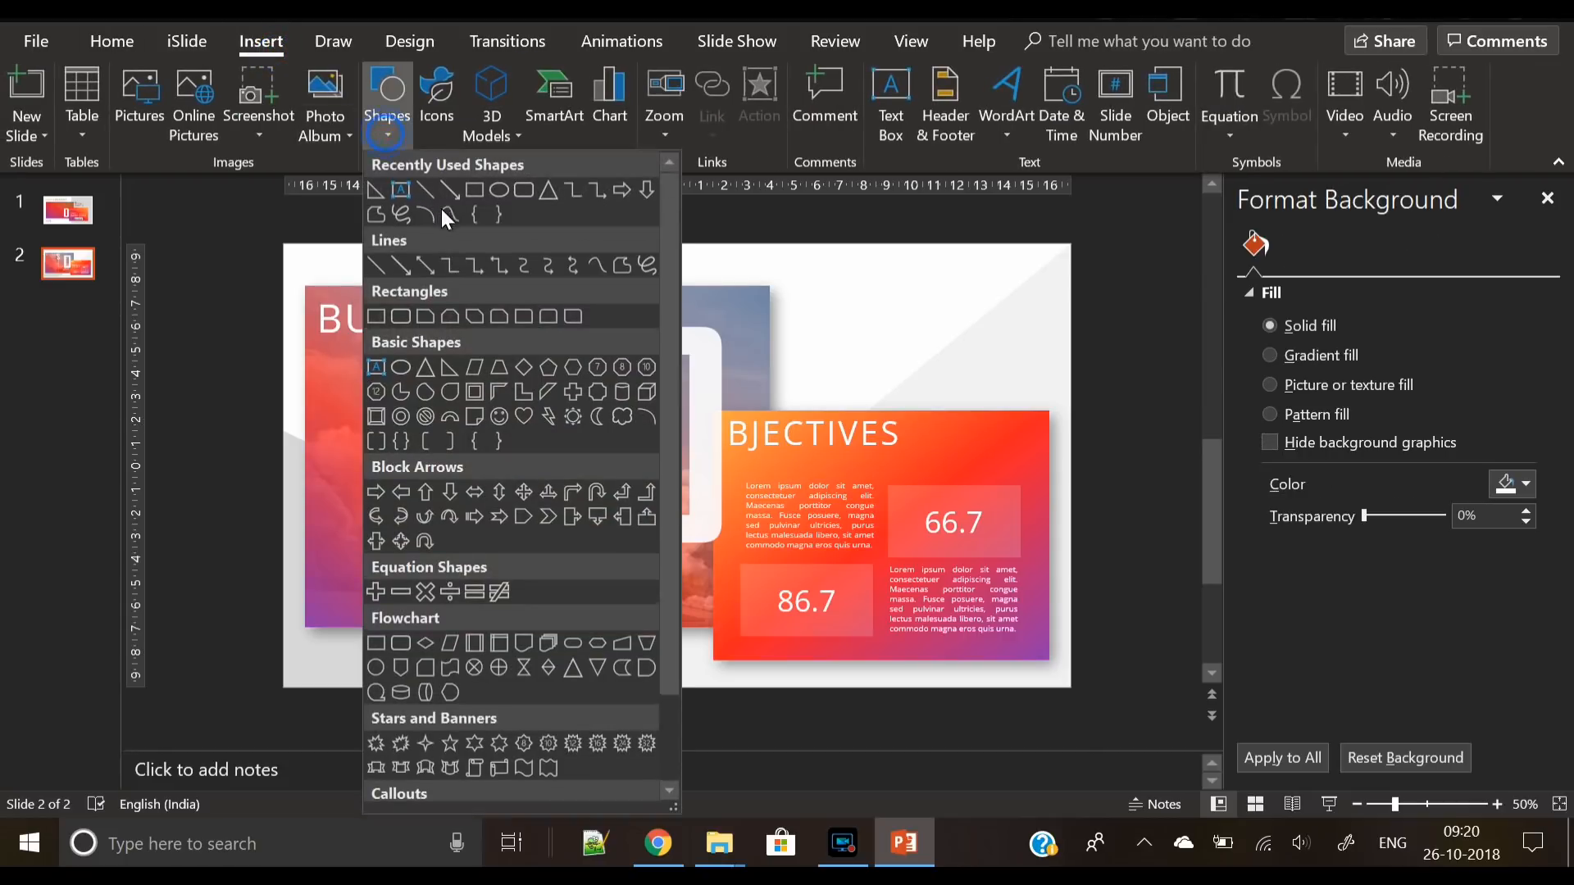
click(399, 215)
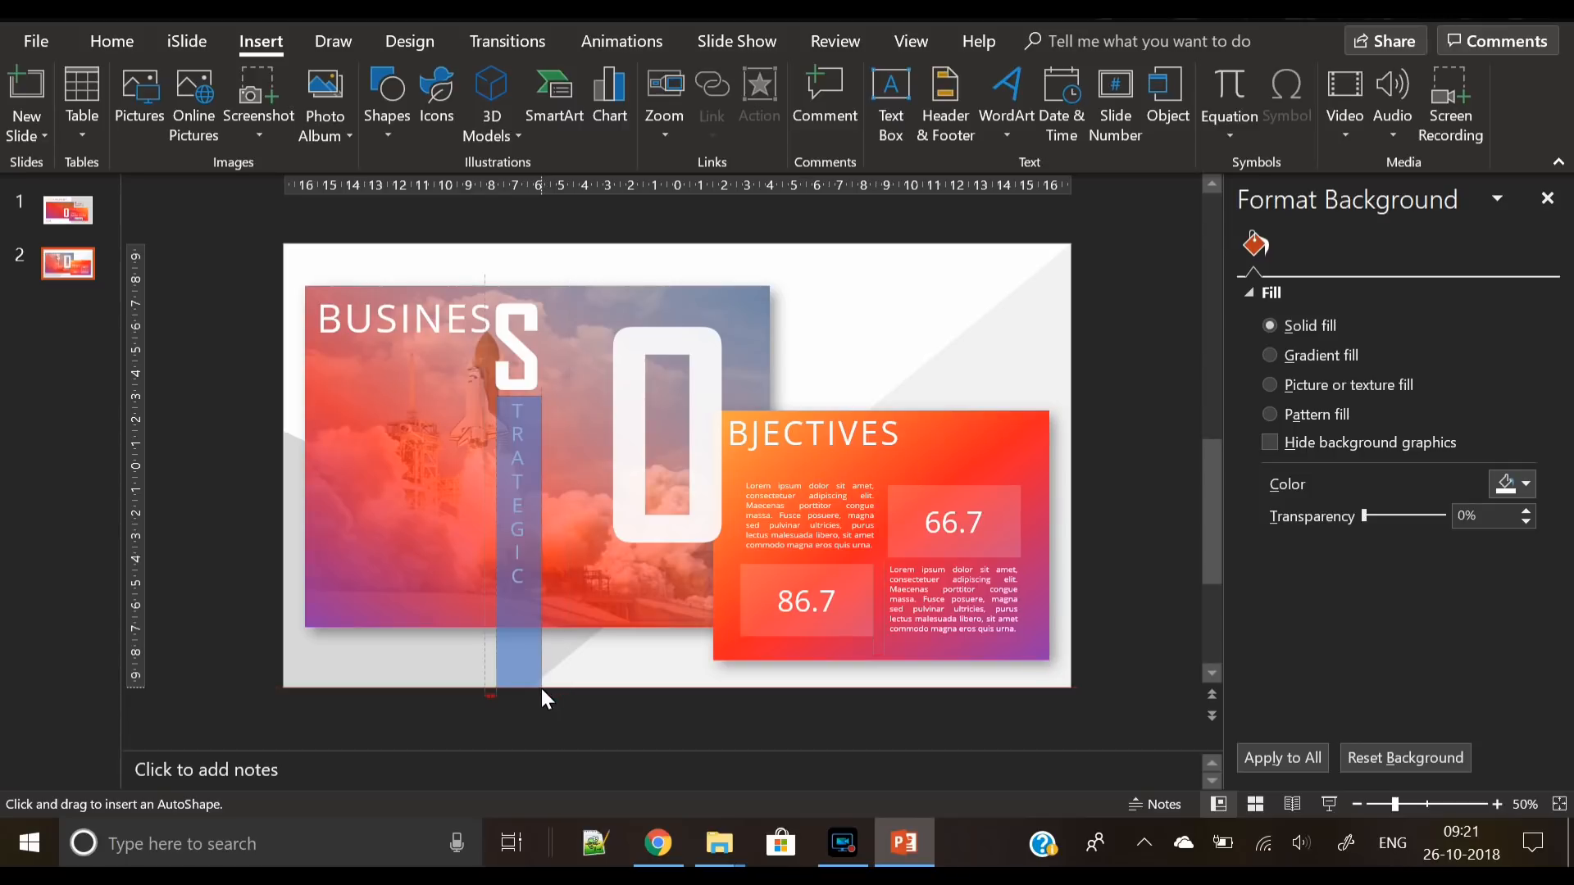
click(590, 74)
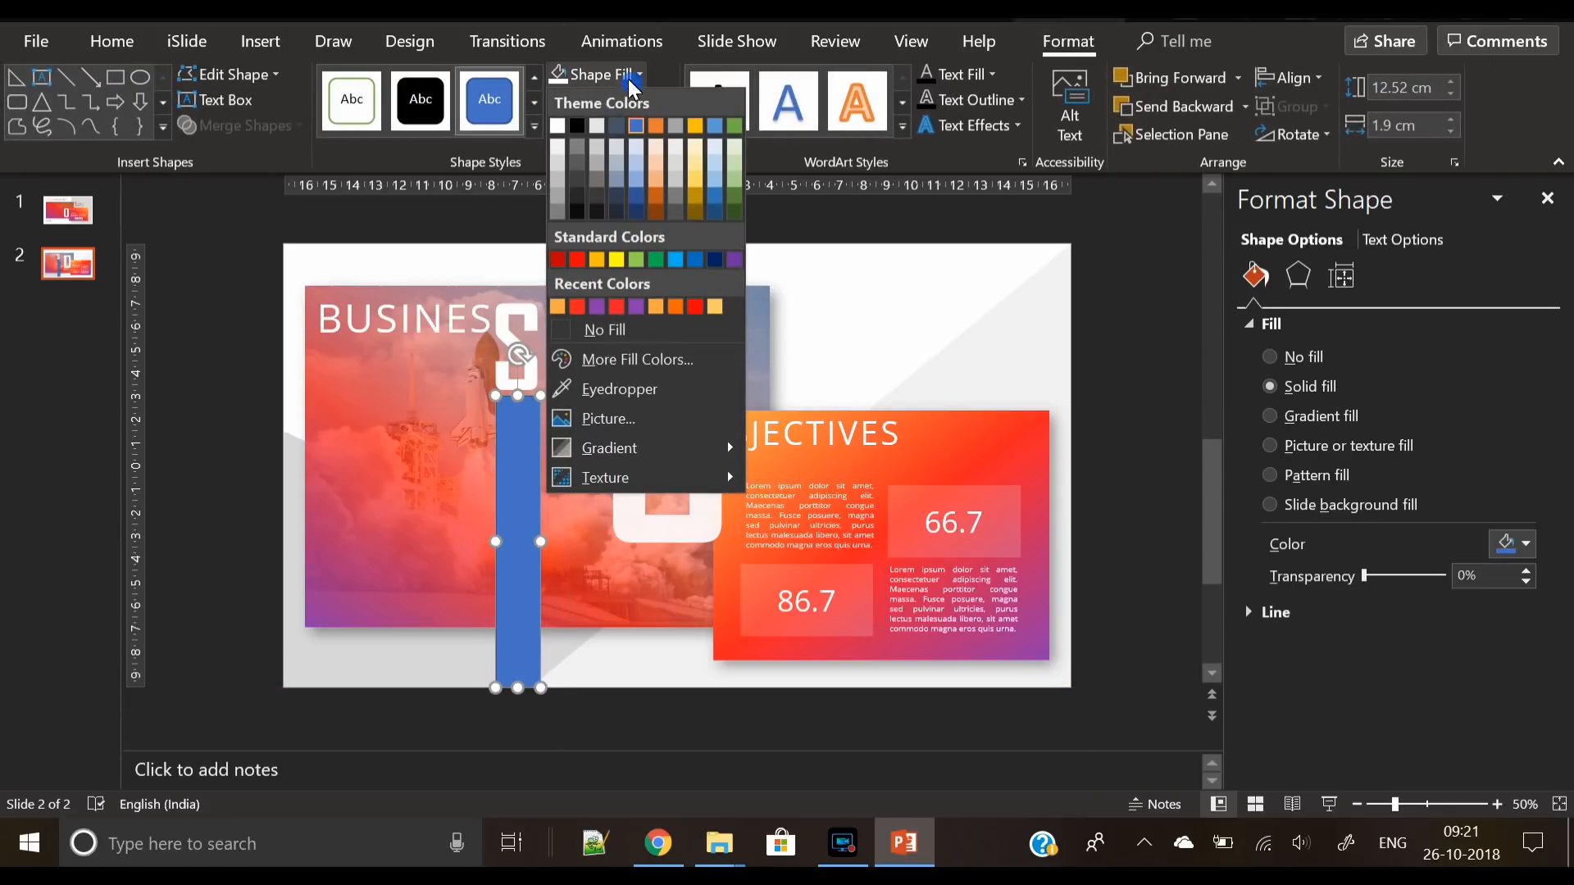
click(604, 329)
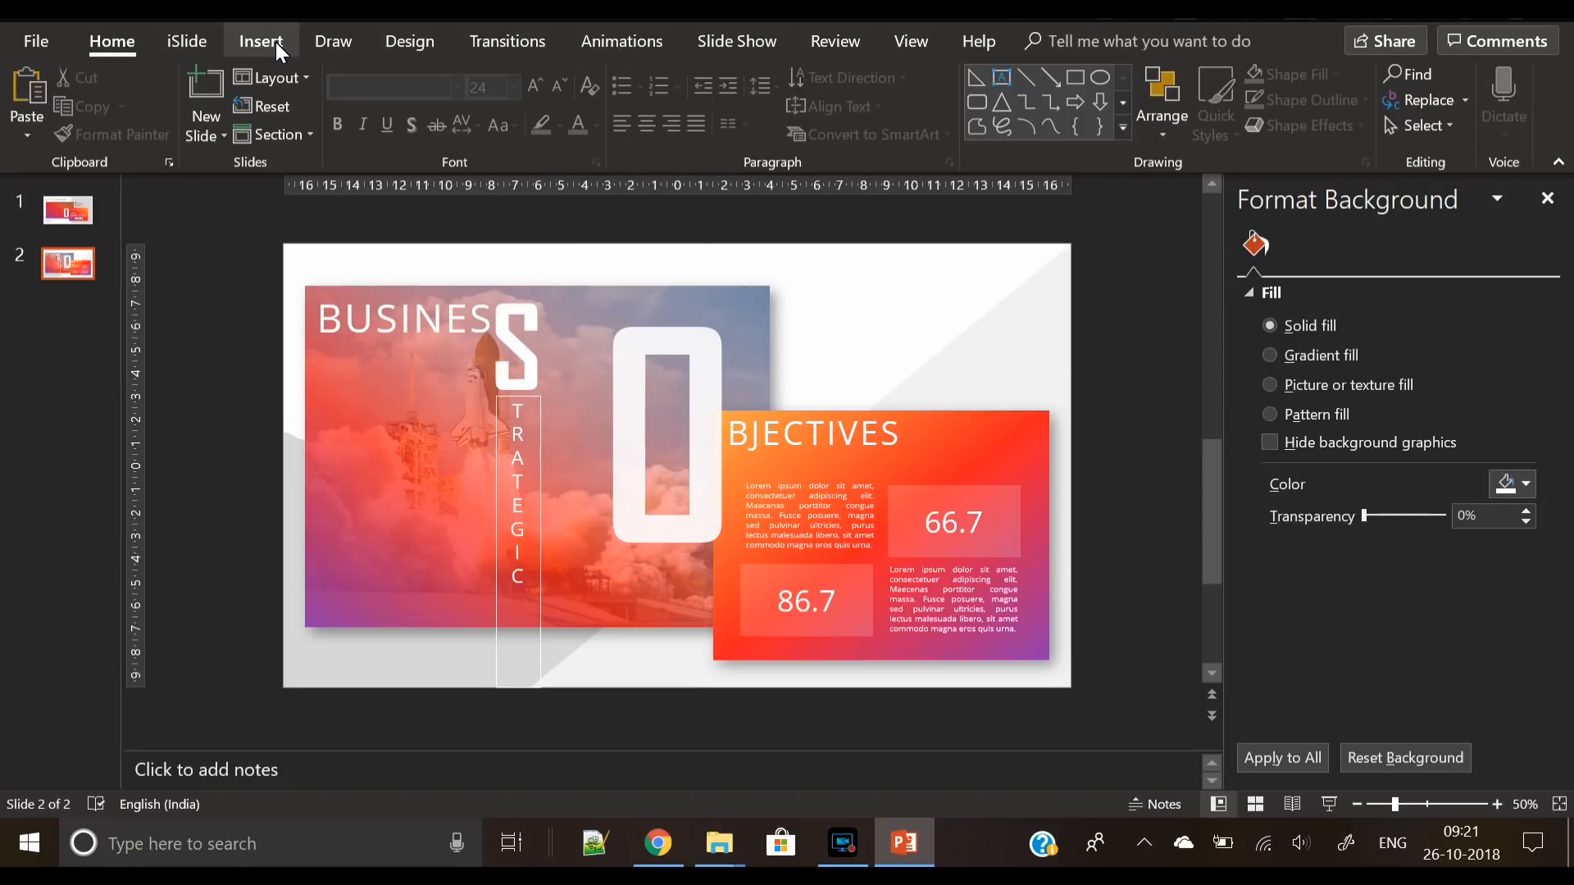
Draw a wide rectangle along the top of the slide and set it to No Fill
click(261, 41)
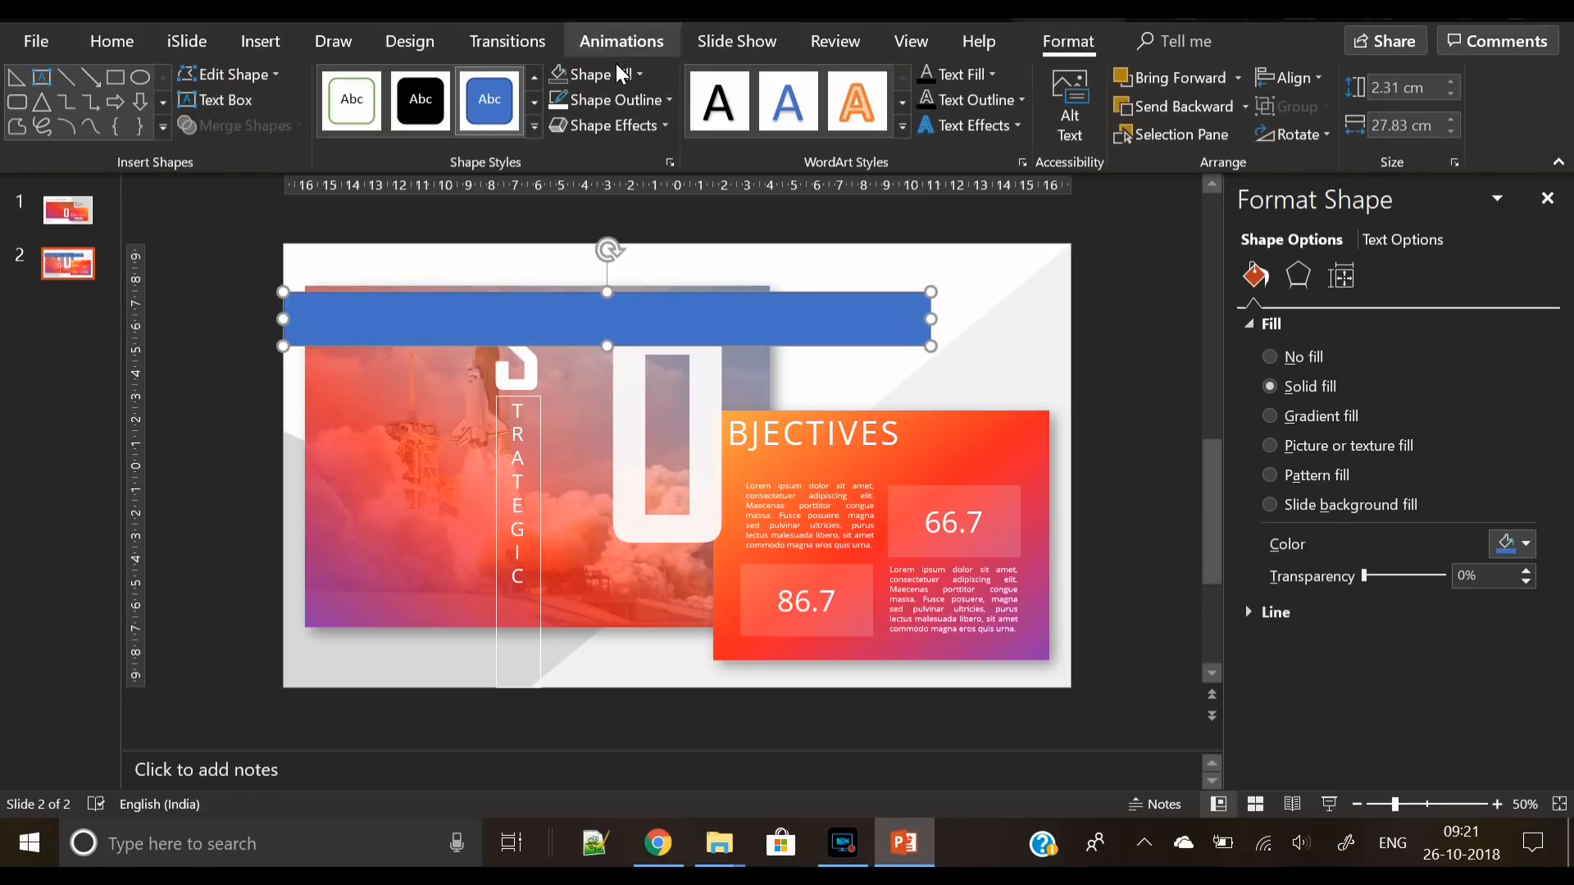
click(1269, 356)
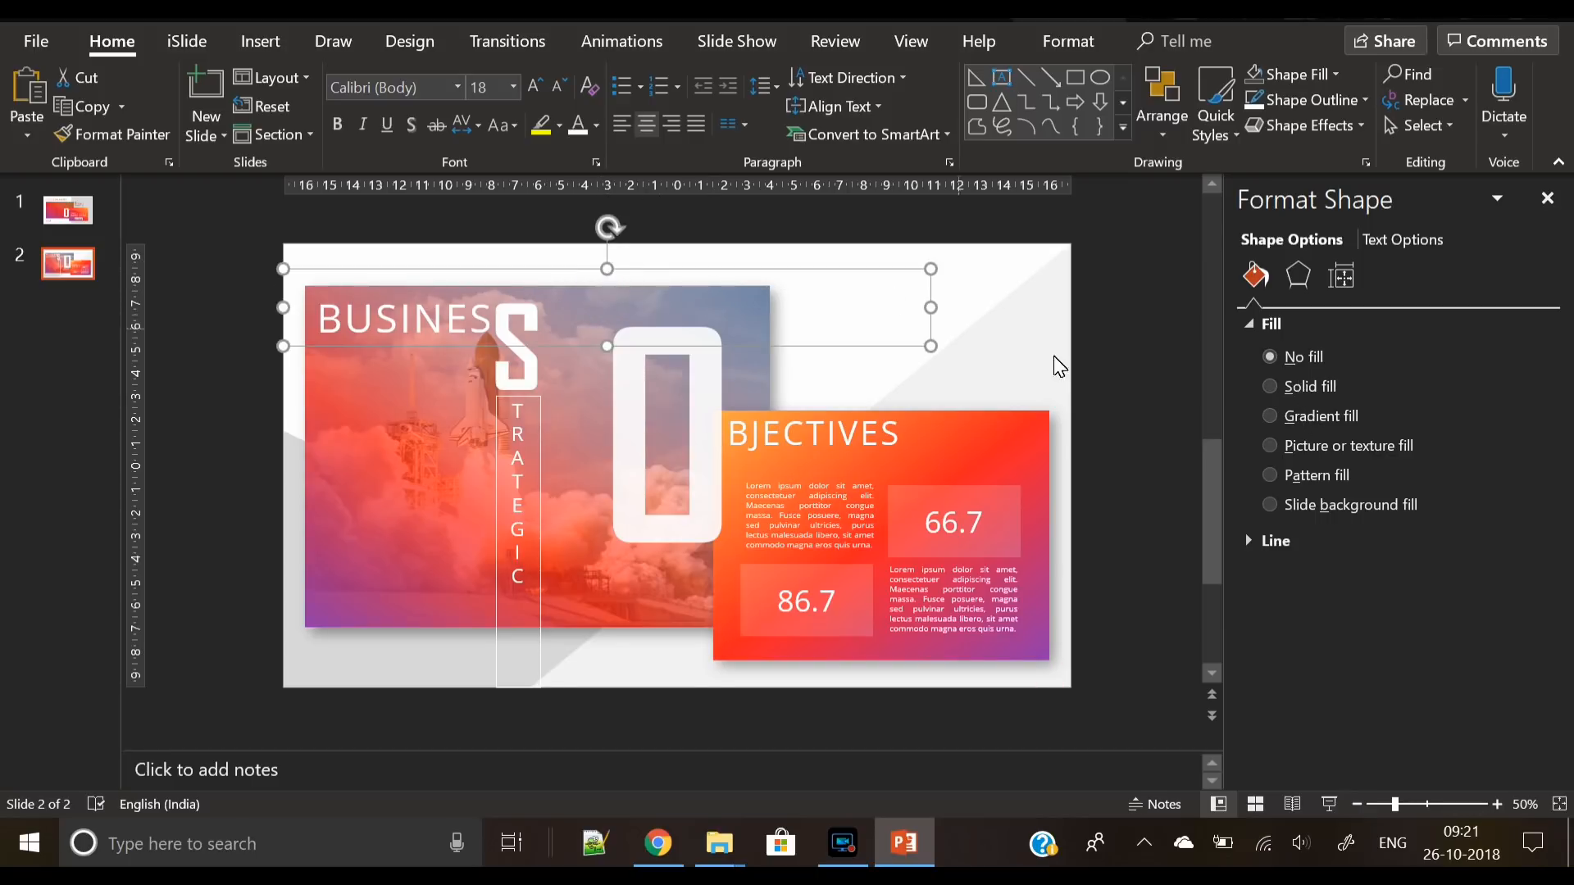
mouse_move(1342, 281)
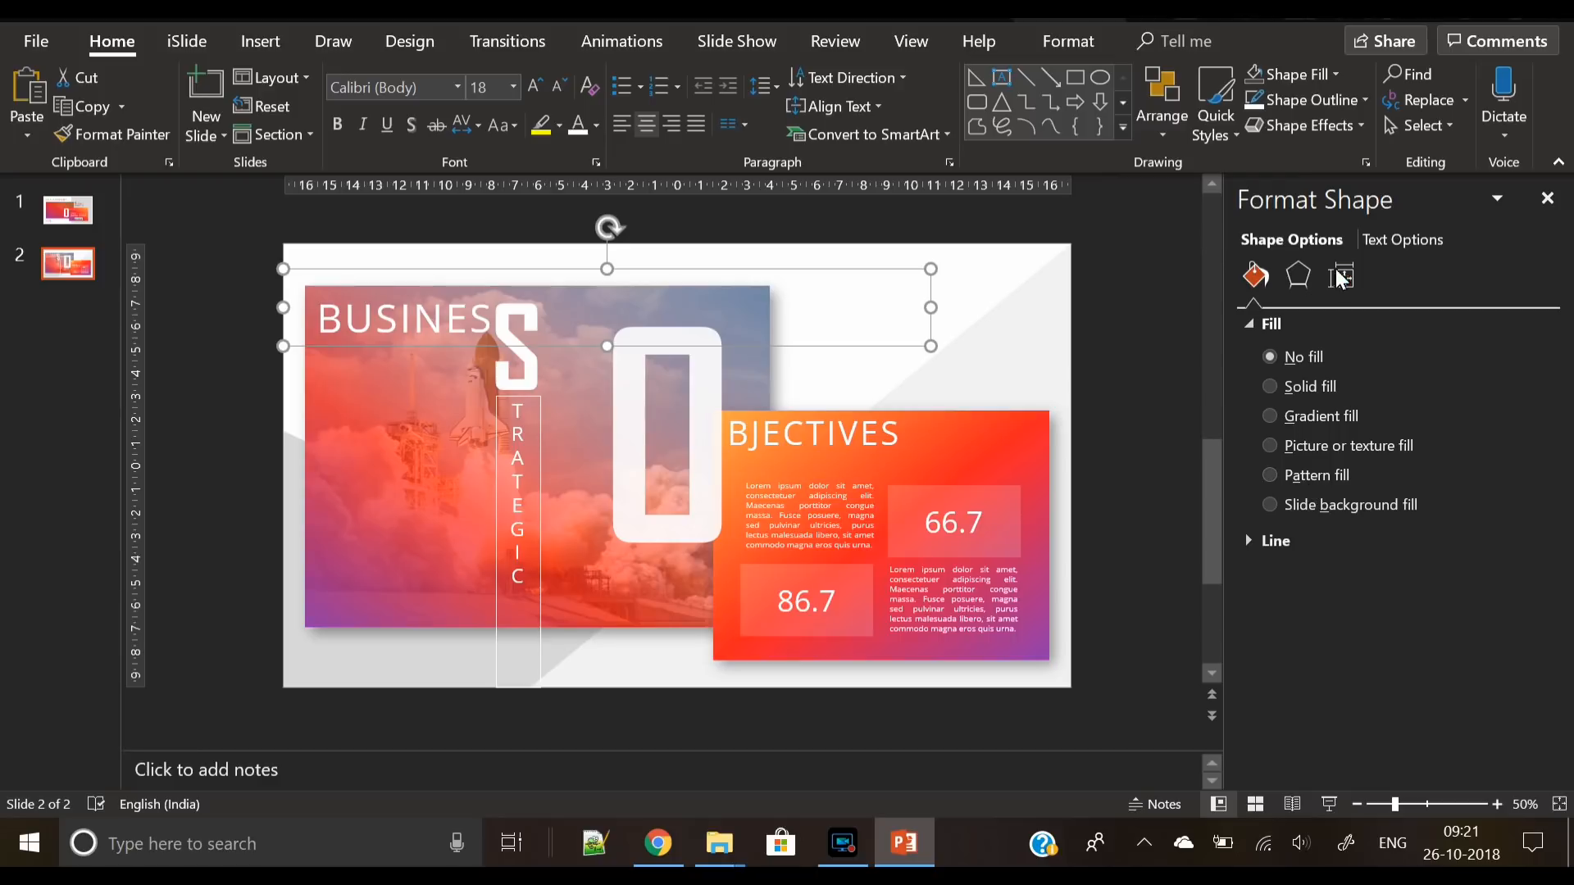
click(1274, 541)
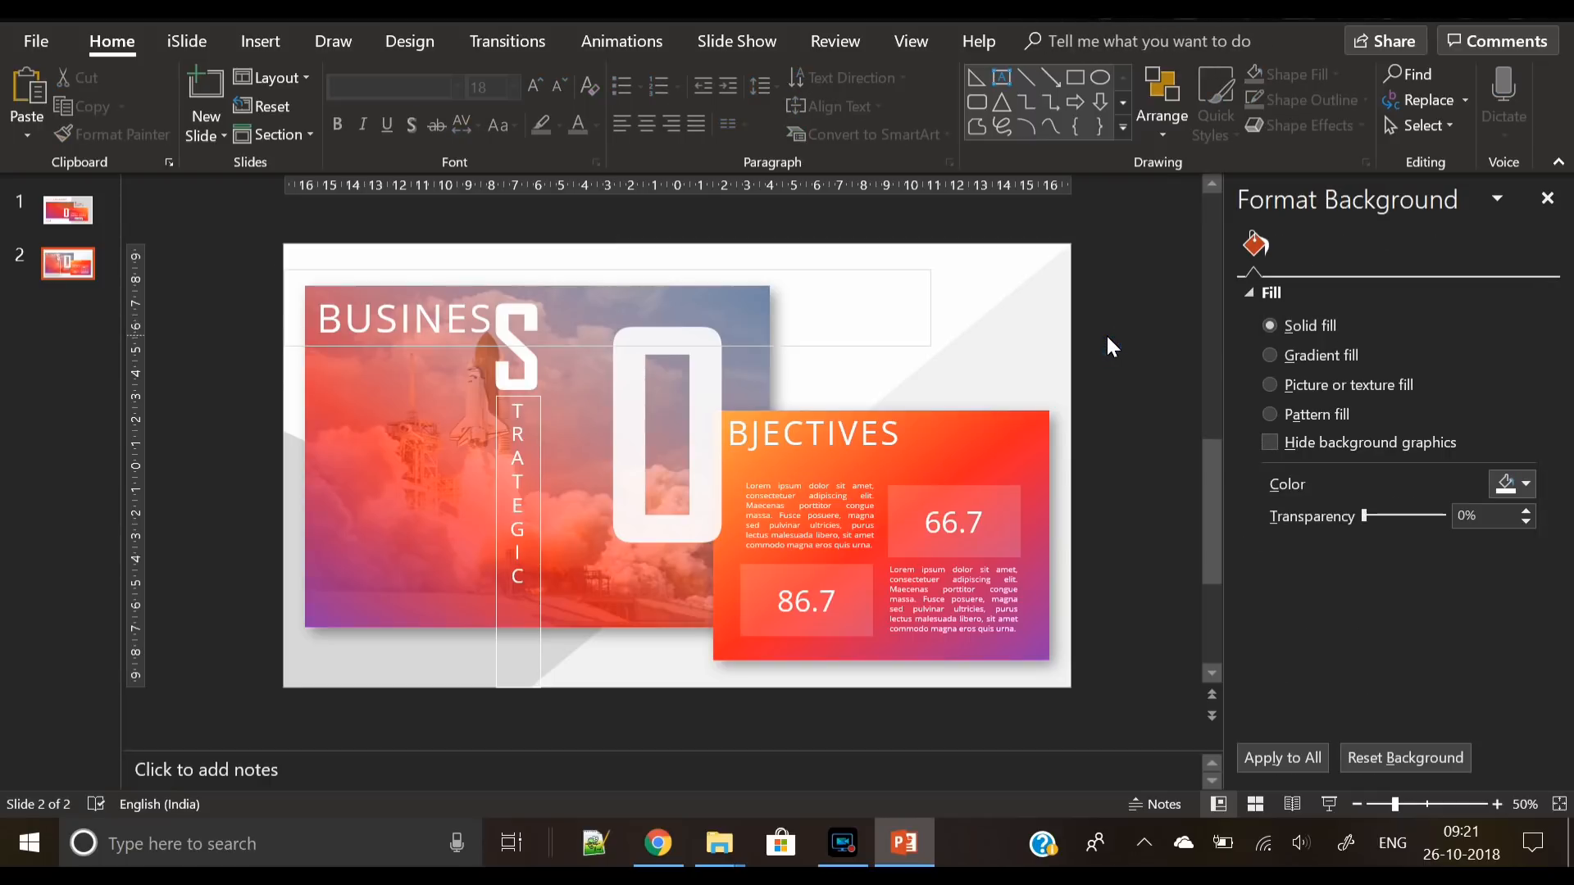
mouse_move(719, 389)
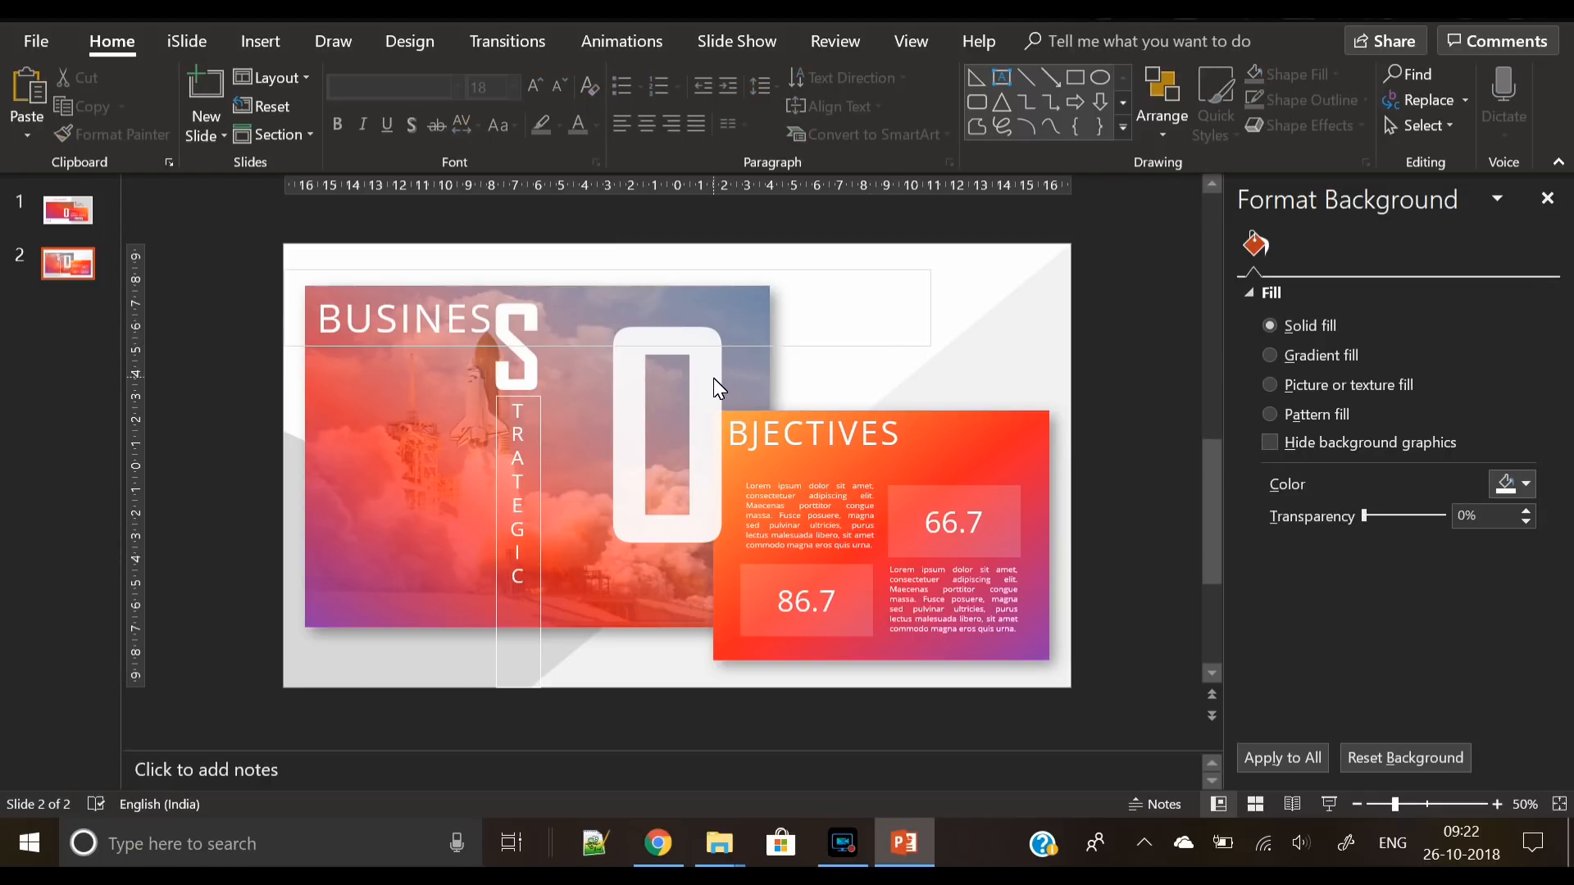
Add a soft, blurred shadow to the big O via Format Shape Effects
right_click(748, 261)
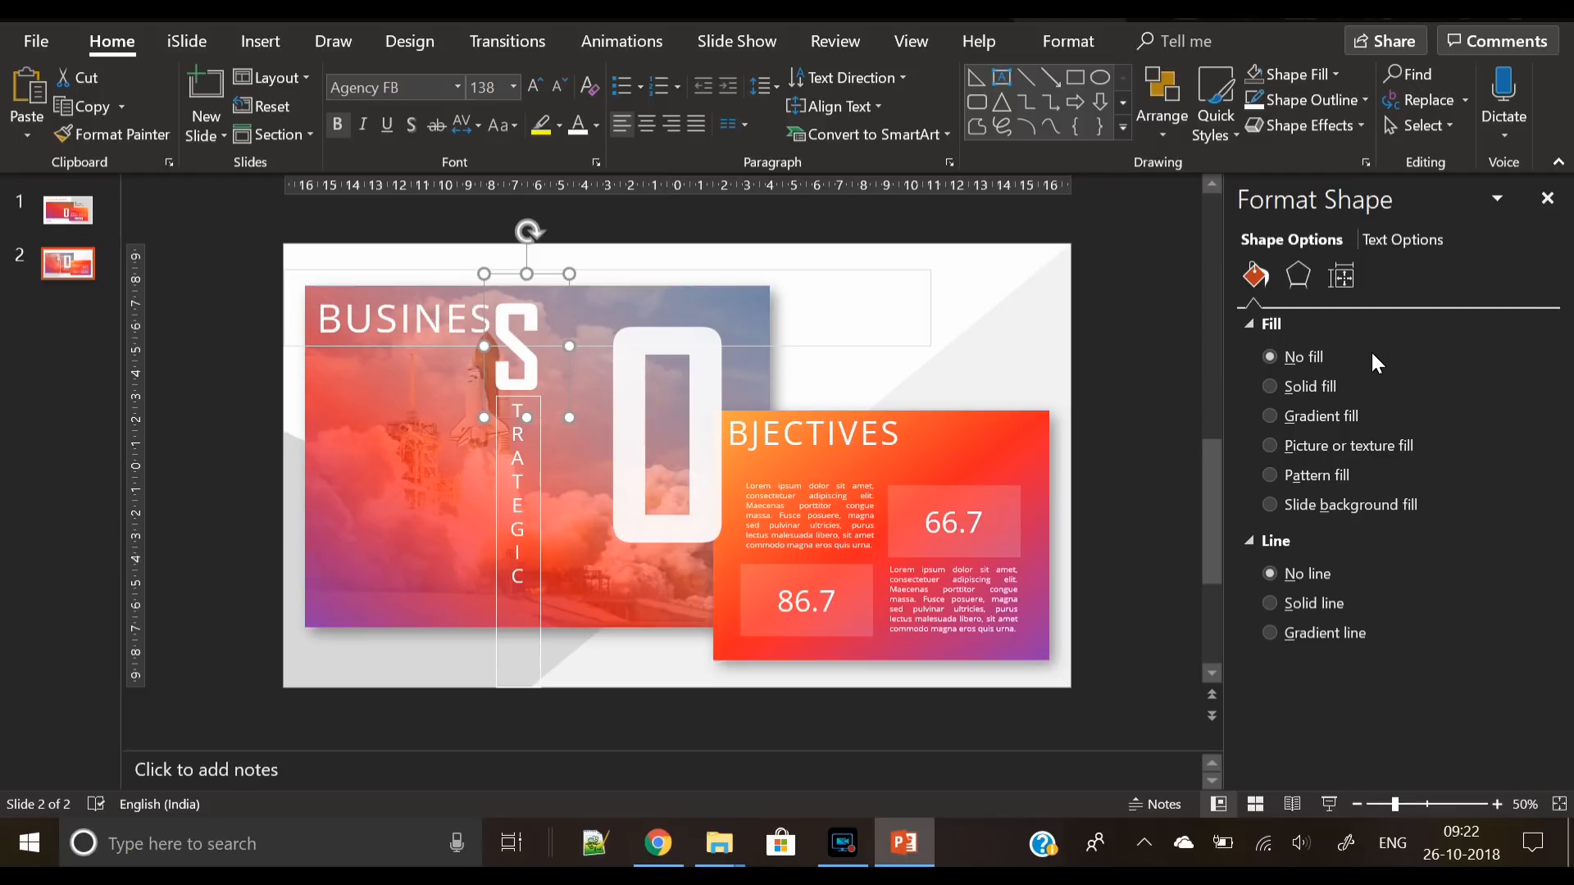
click(1402, 239)
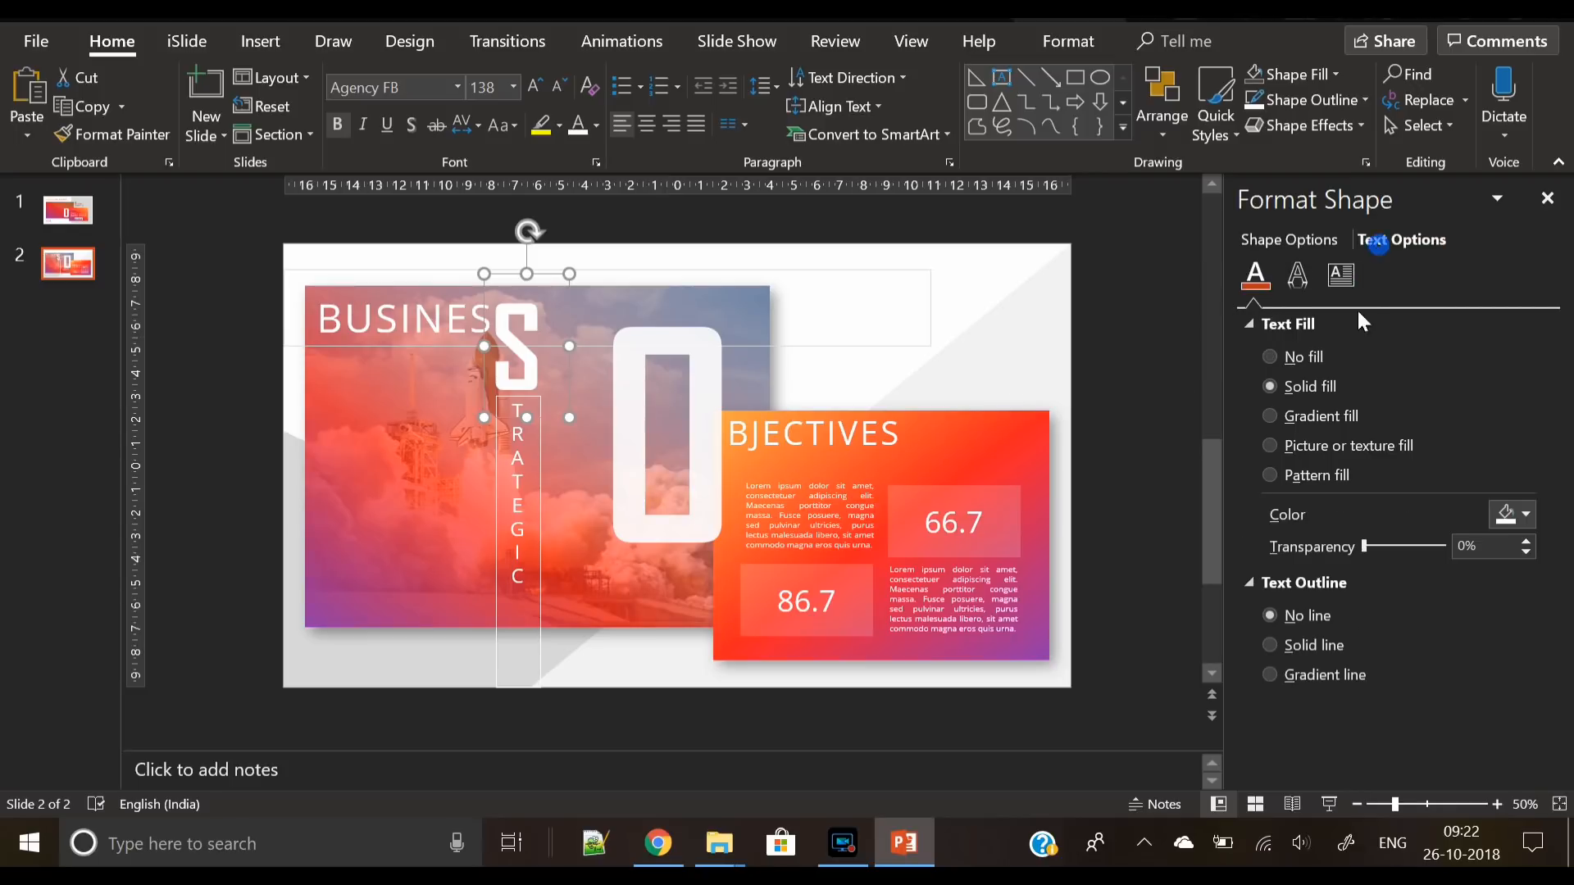
click(1296, 275)
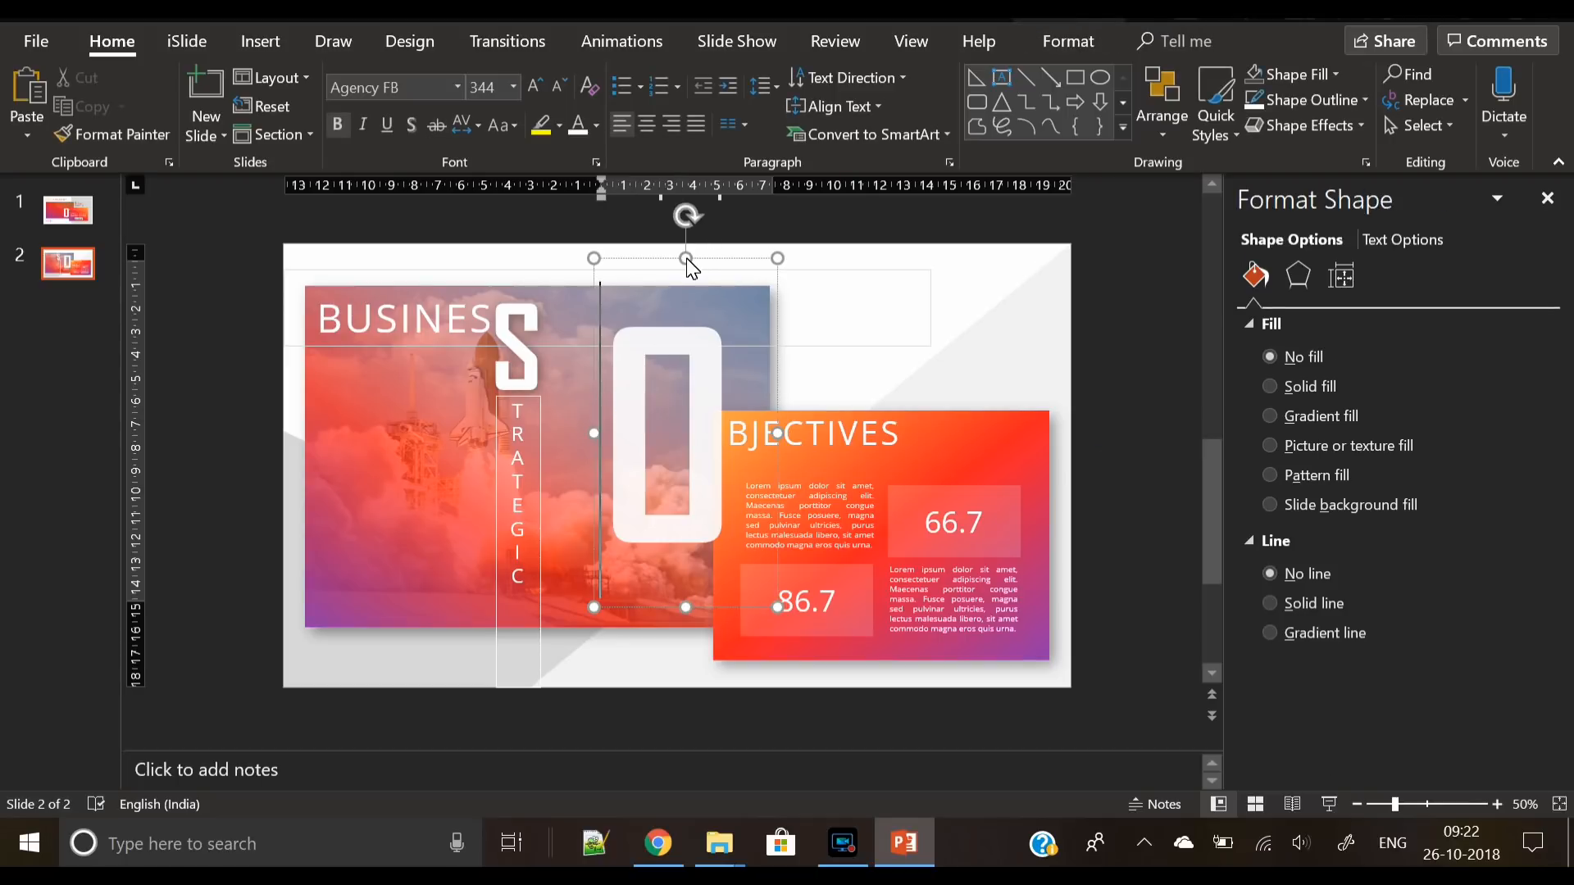
click(1296, 276)
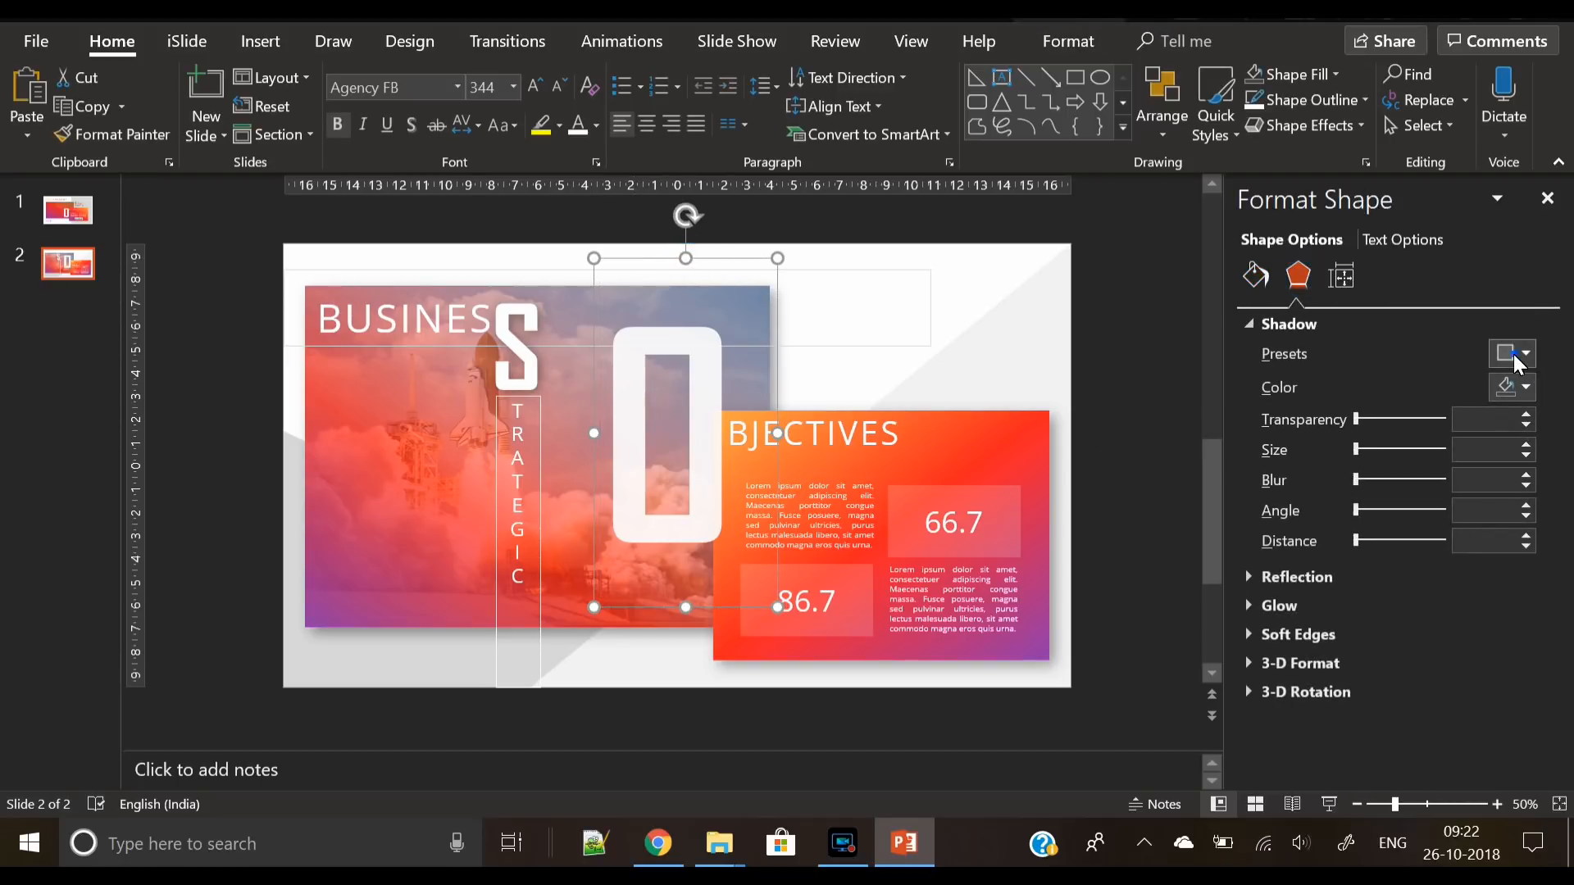
click(1505, 353)
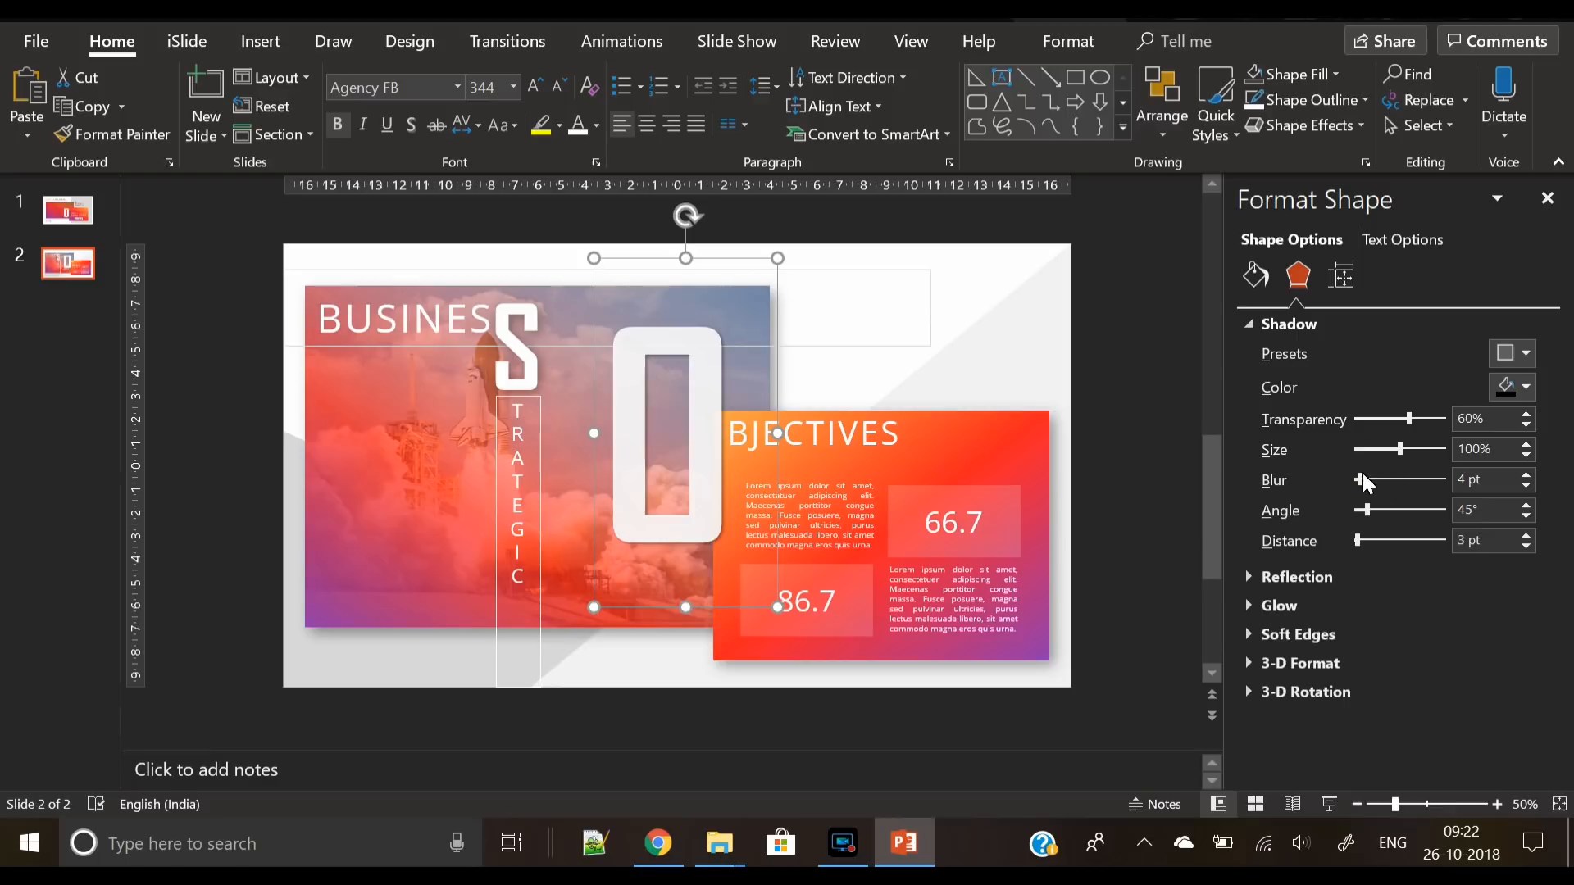
drag(1363, 480, 1383, 479)
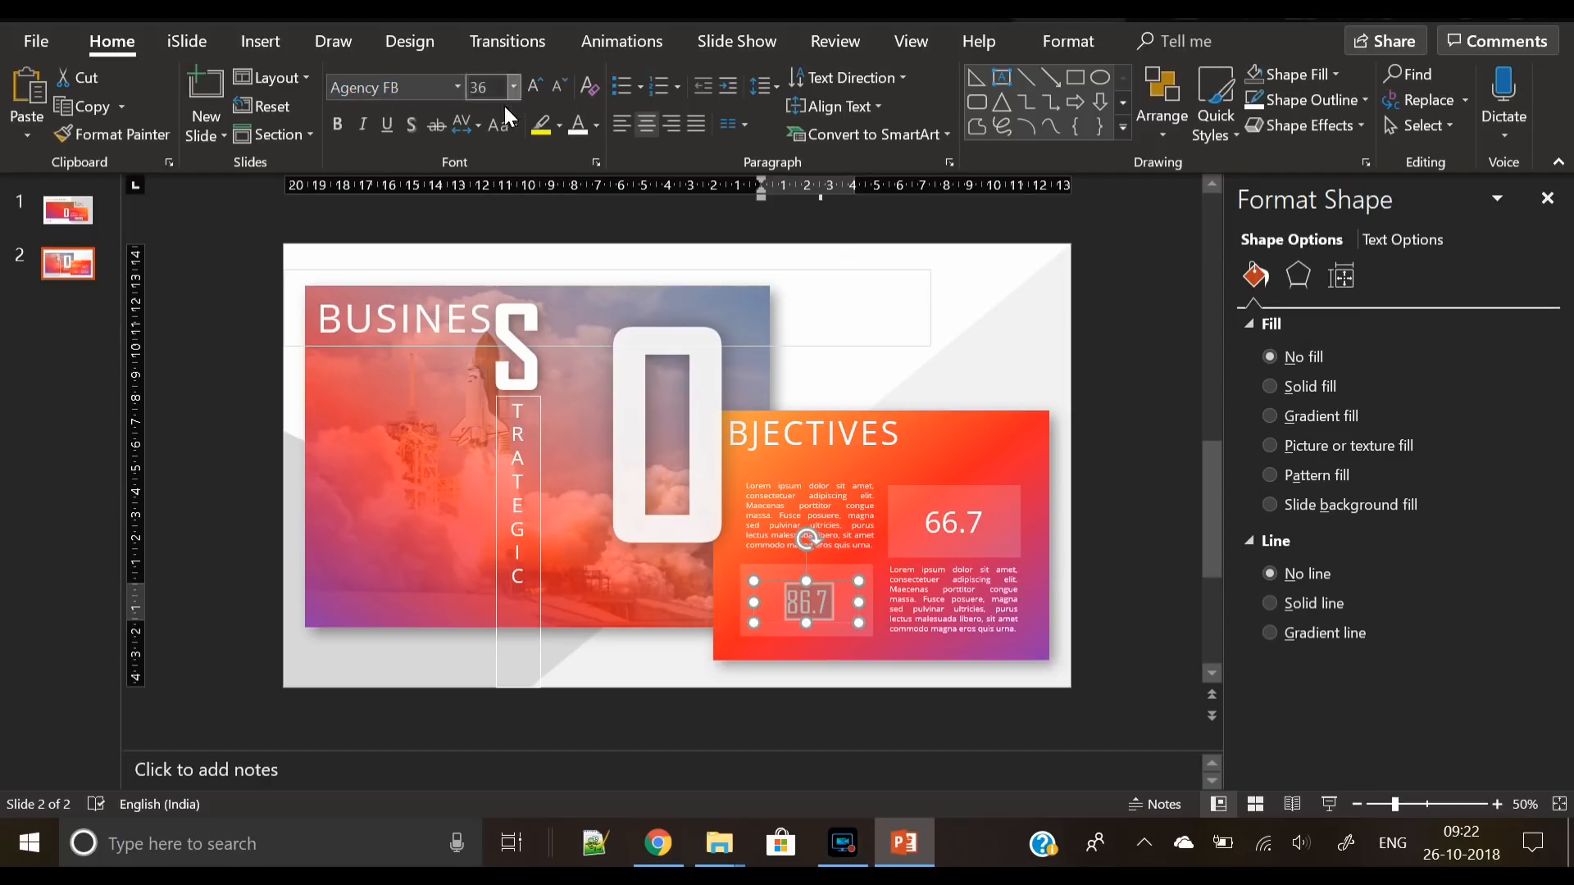
Set the 66.7 figure's font to Agency FB to match 86.7
click(466, 126)
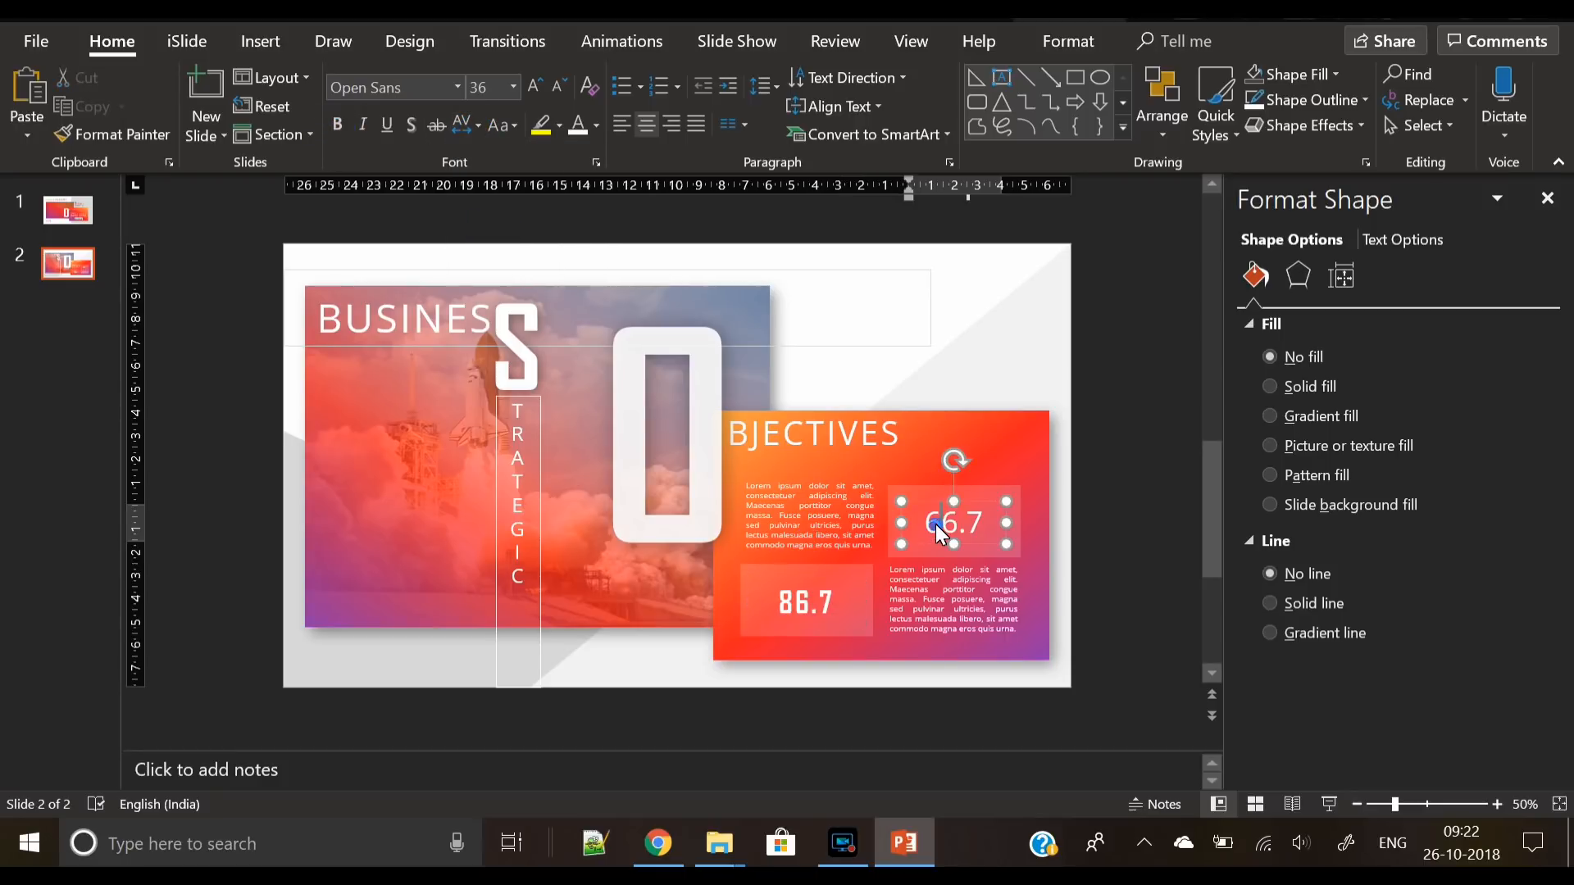
click(390, 88)
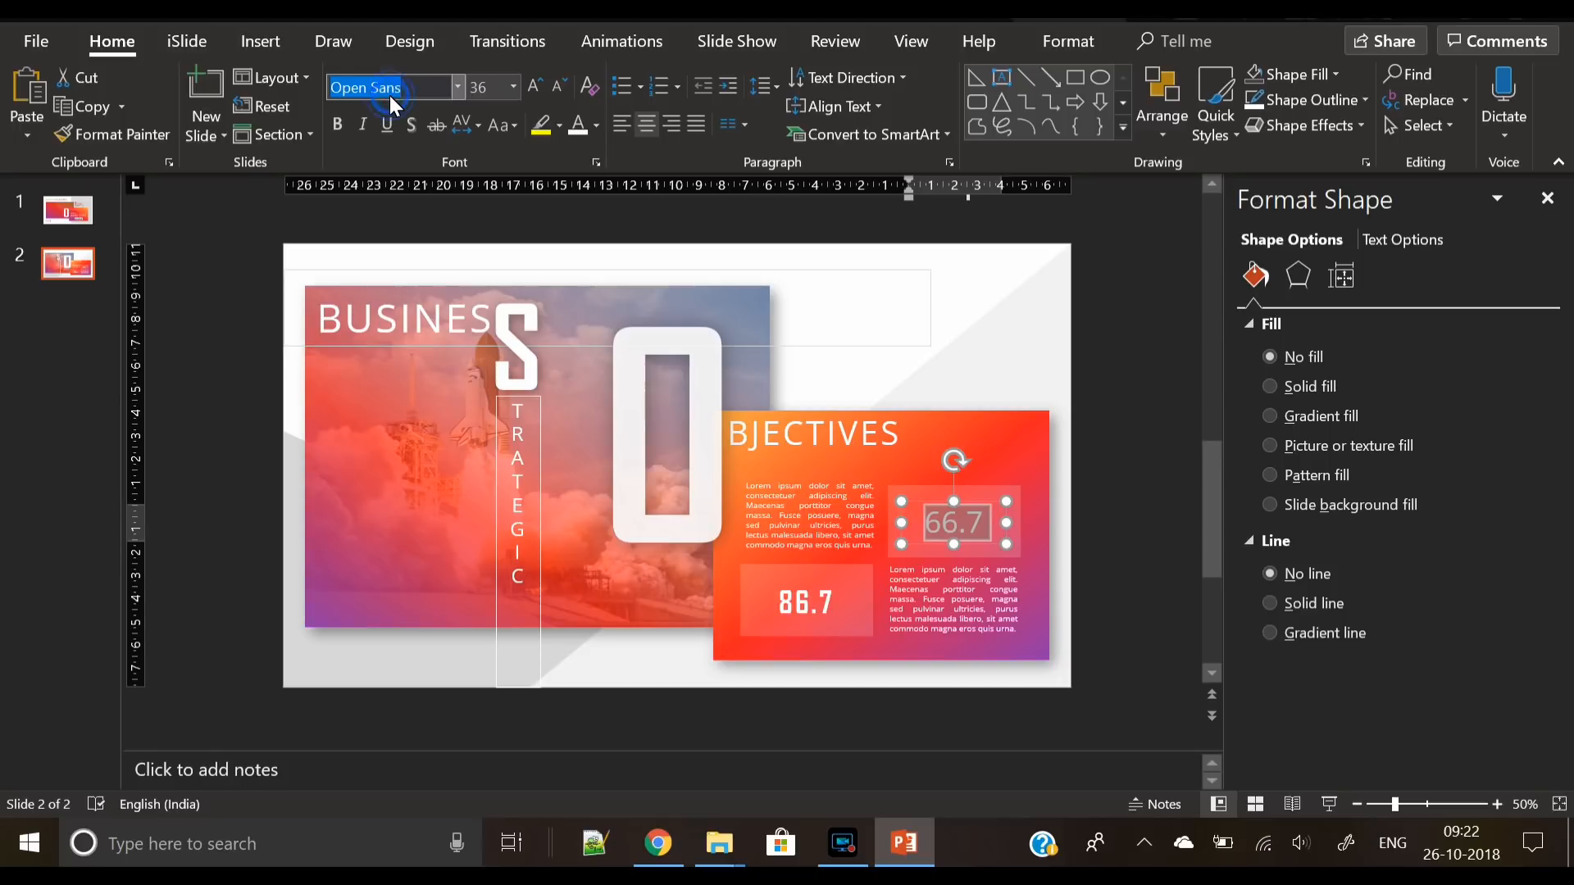
text(Agency FB)
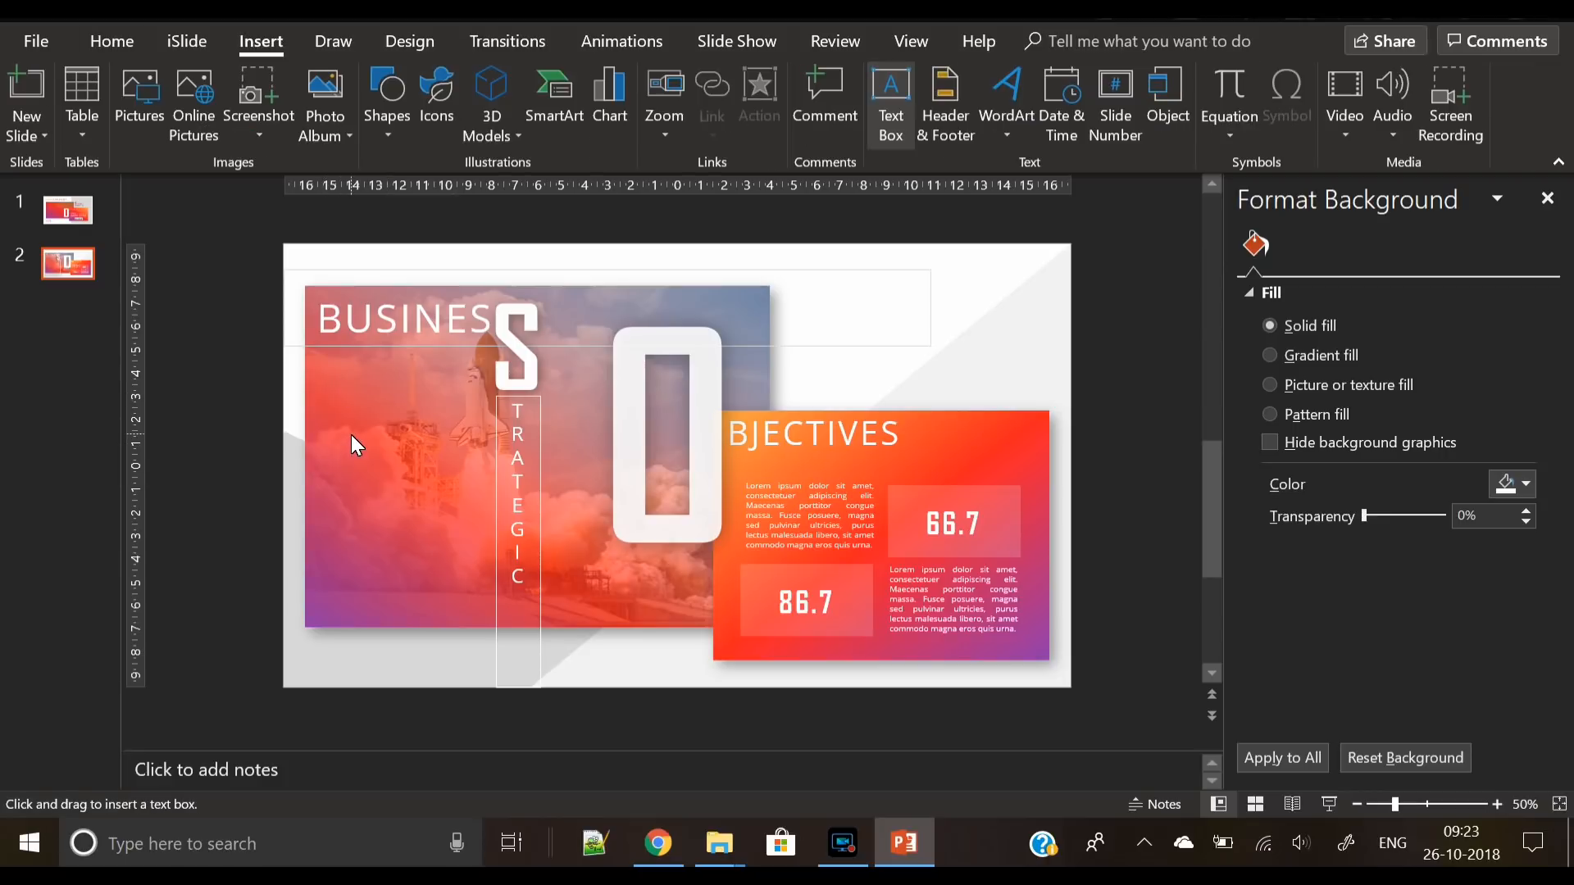
mouse_move(841, 379)
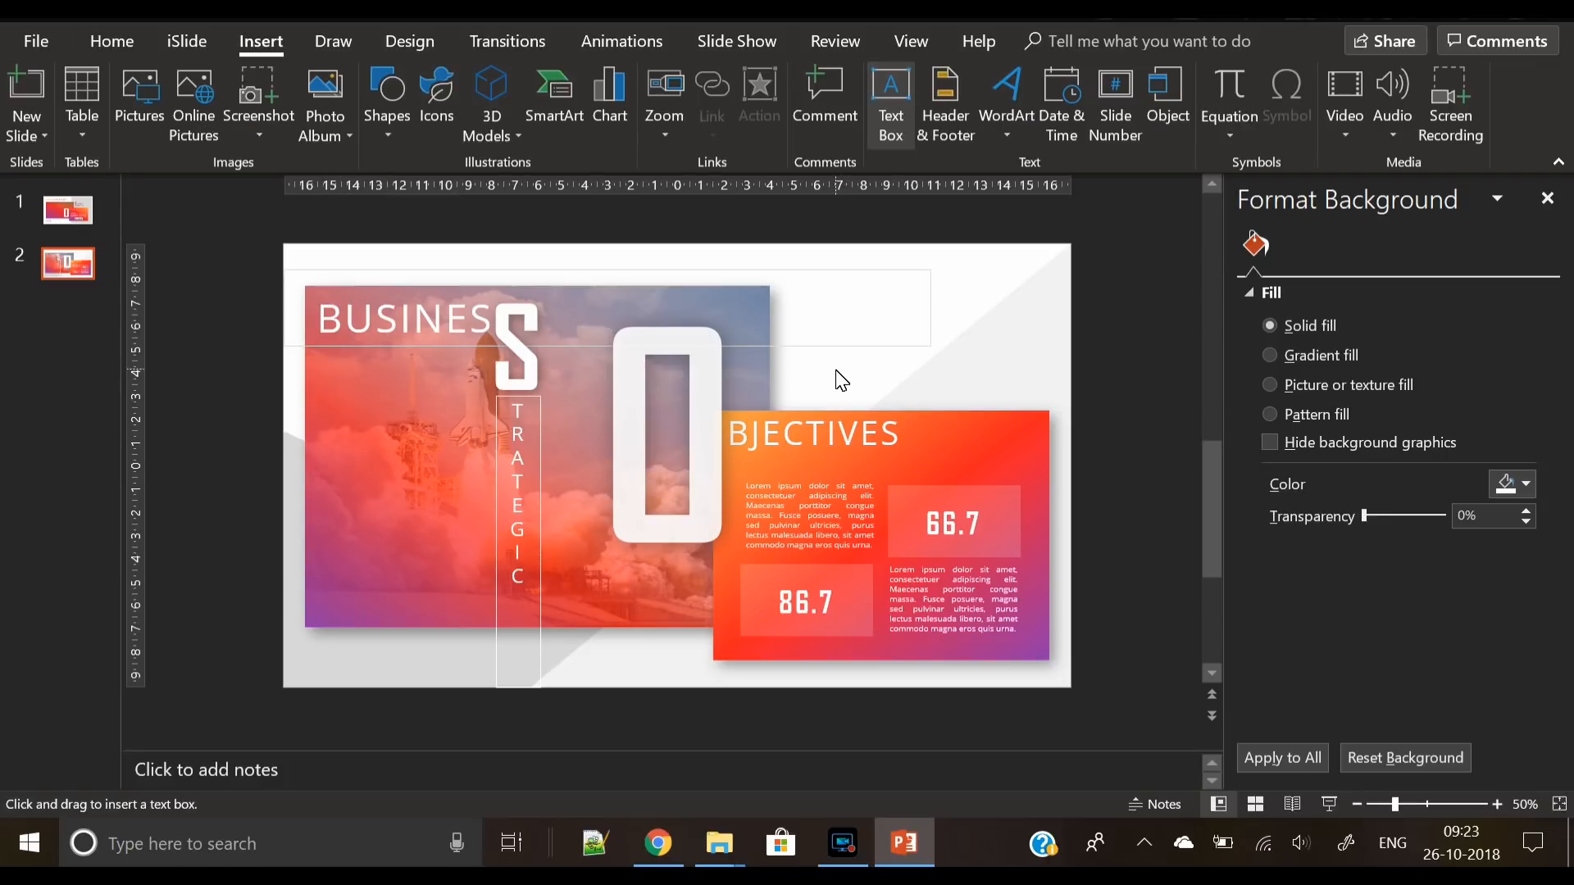
Add a text box reading 2019 at the upper right and enlarge it in Agency FB
drag(796, 361, 1034, 406)
text(20)
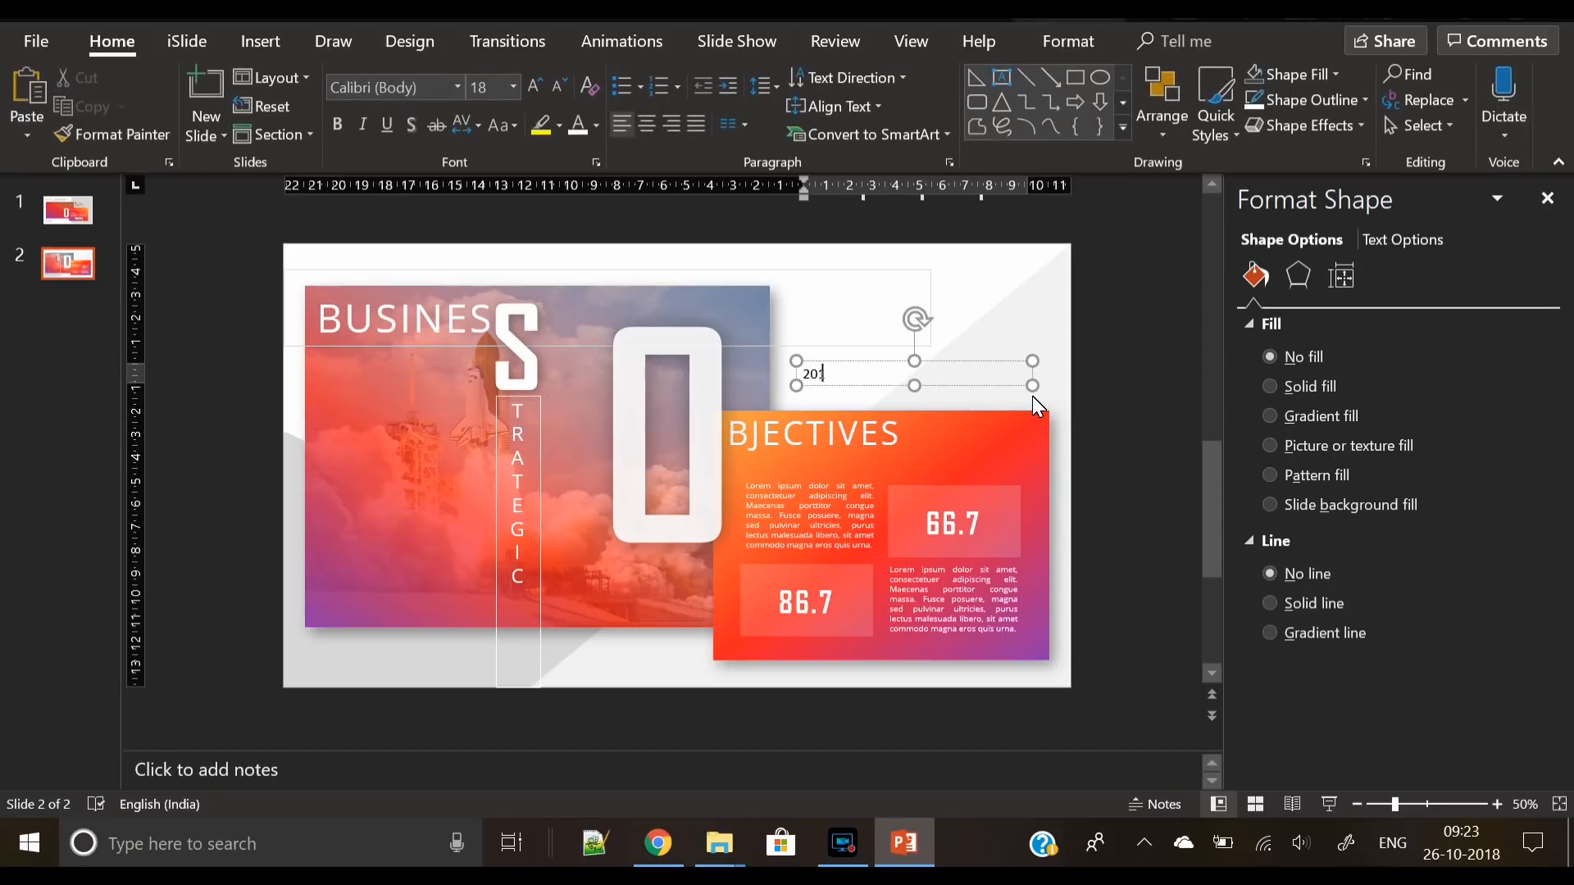
text(9)
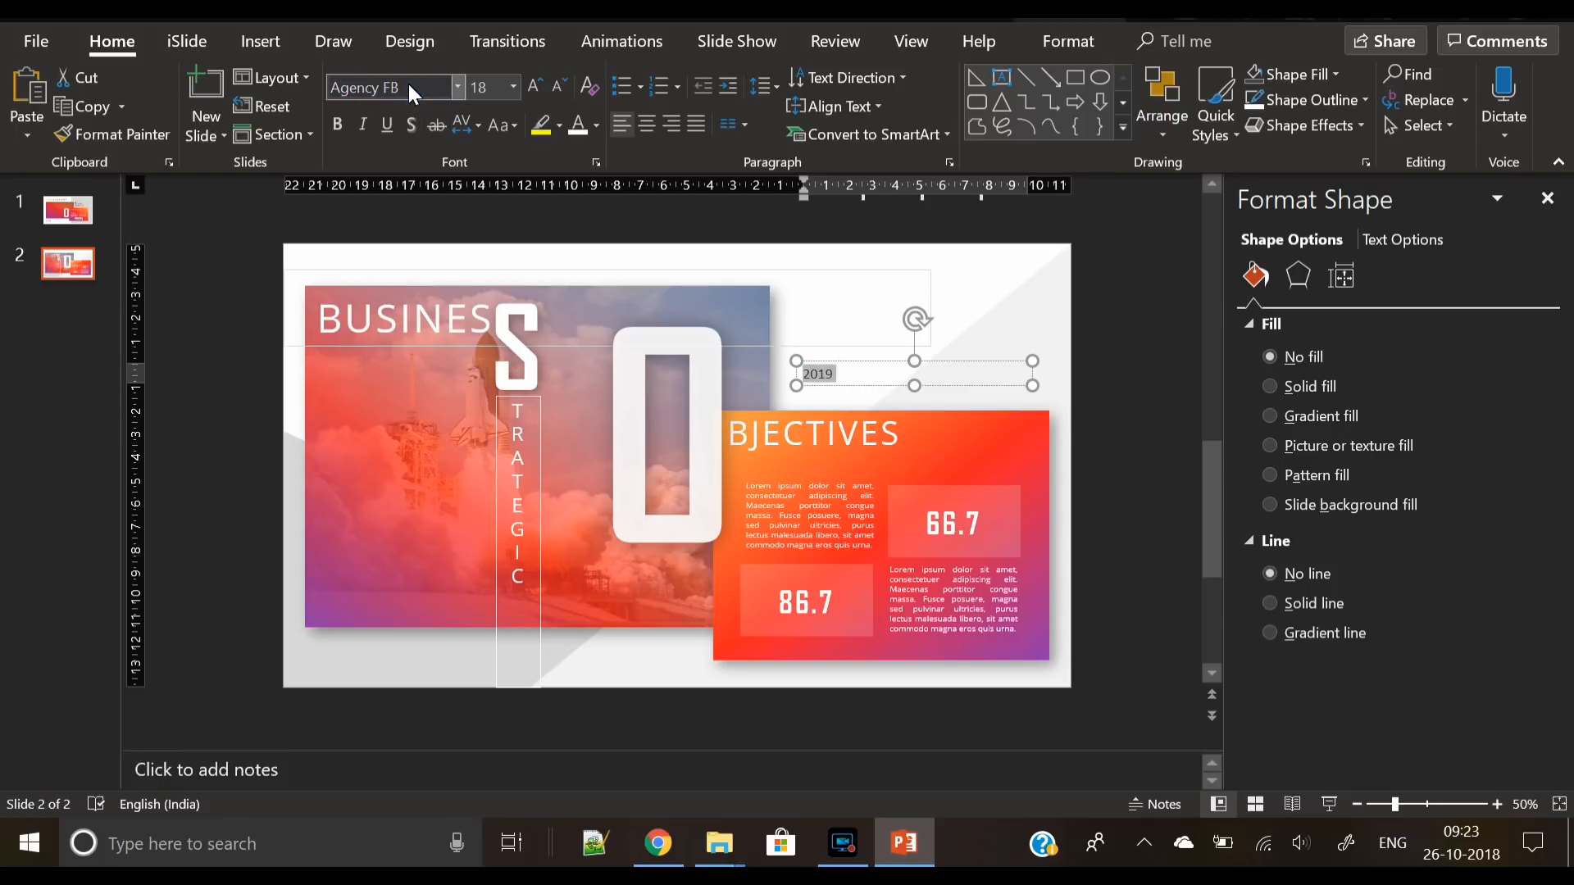
click(461, 124)
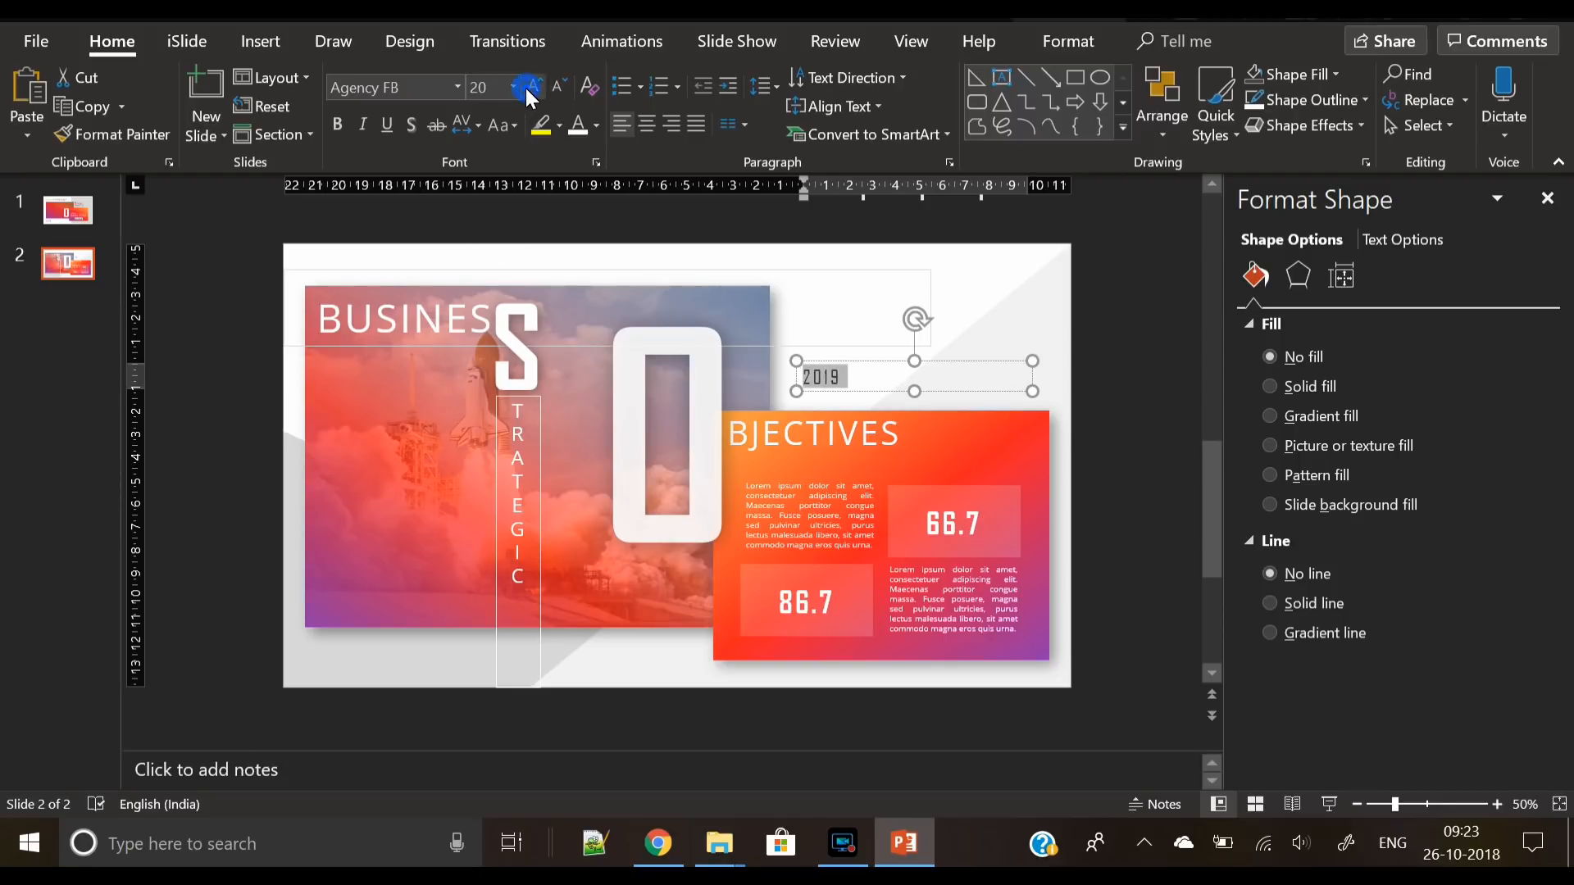
click(535, 87)
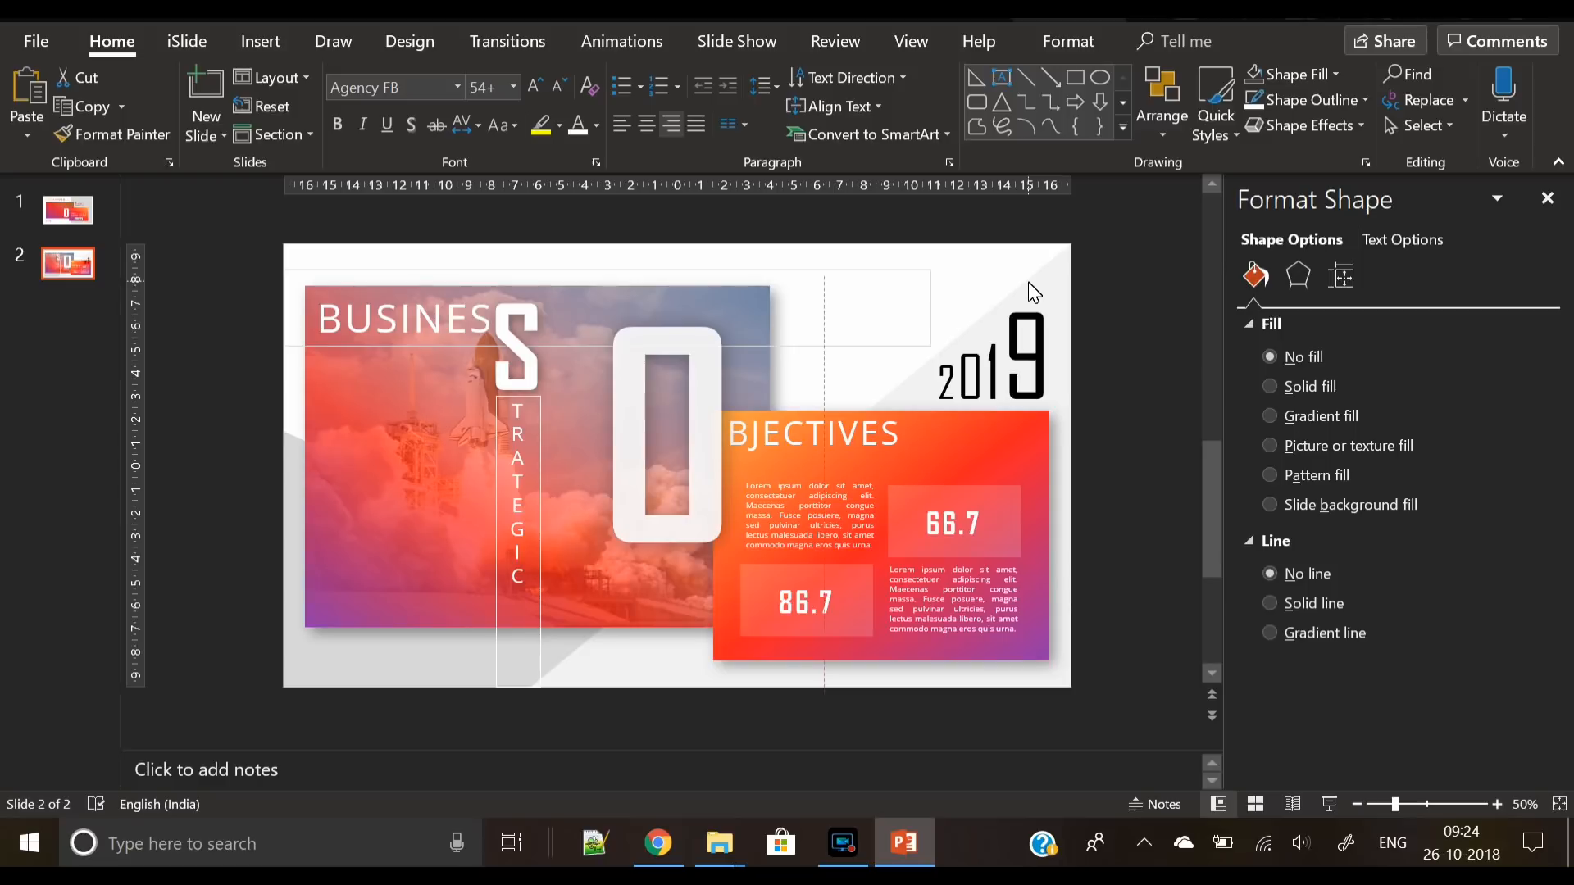
Make the 2019 text fill about 58% transparent
click(992, 357)
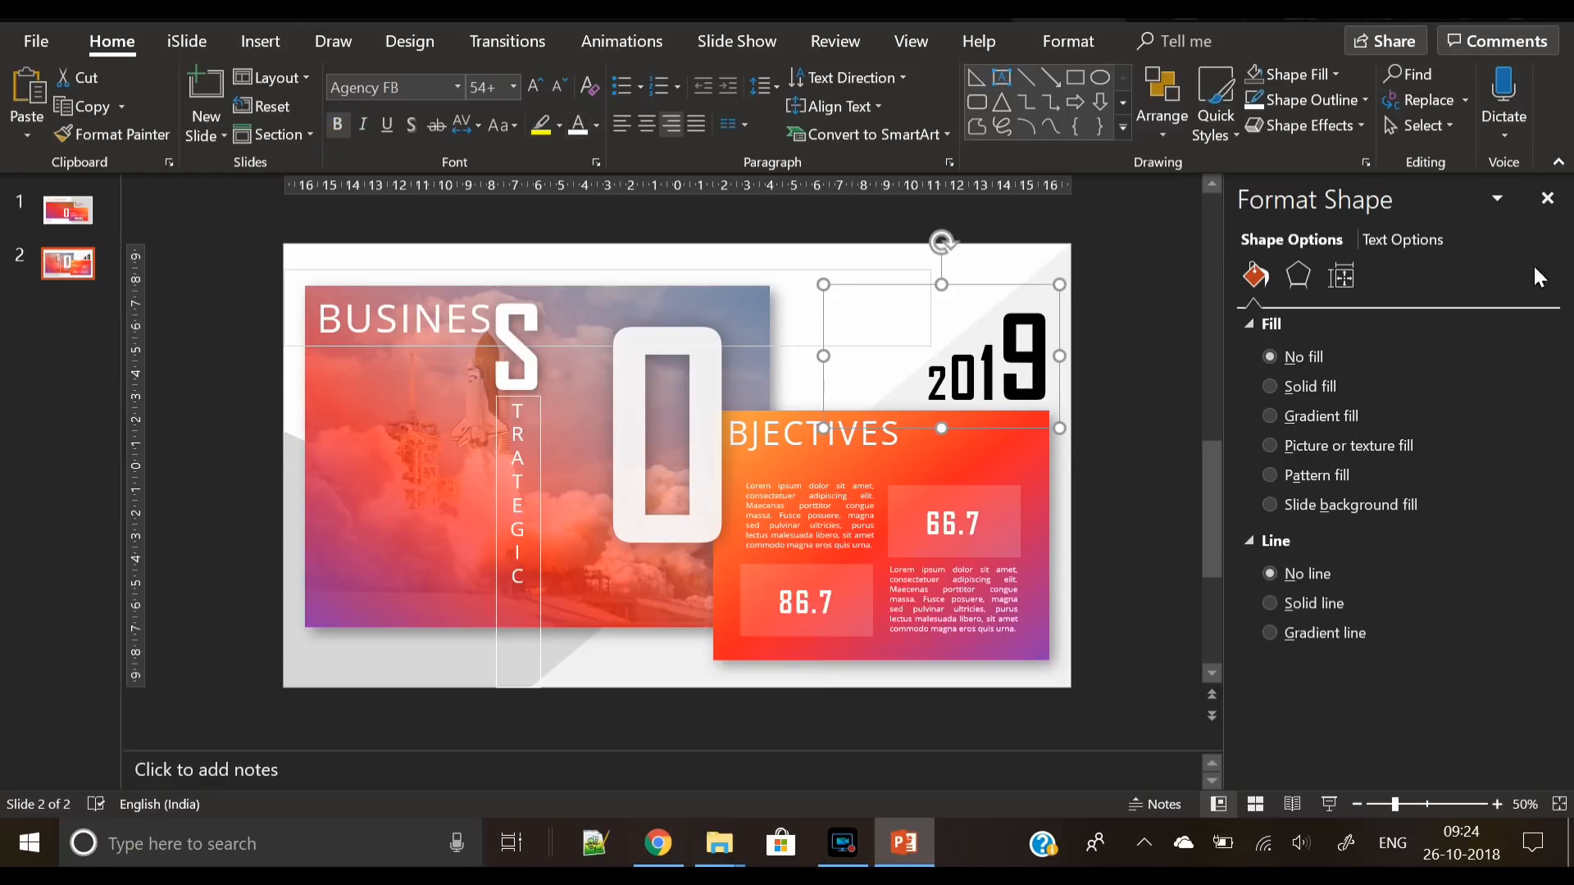
click(1403, 240)
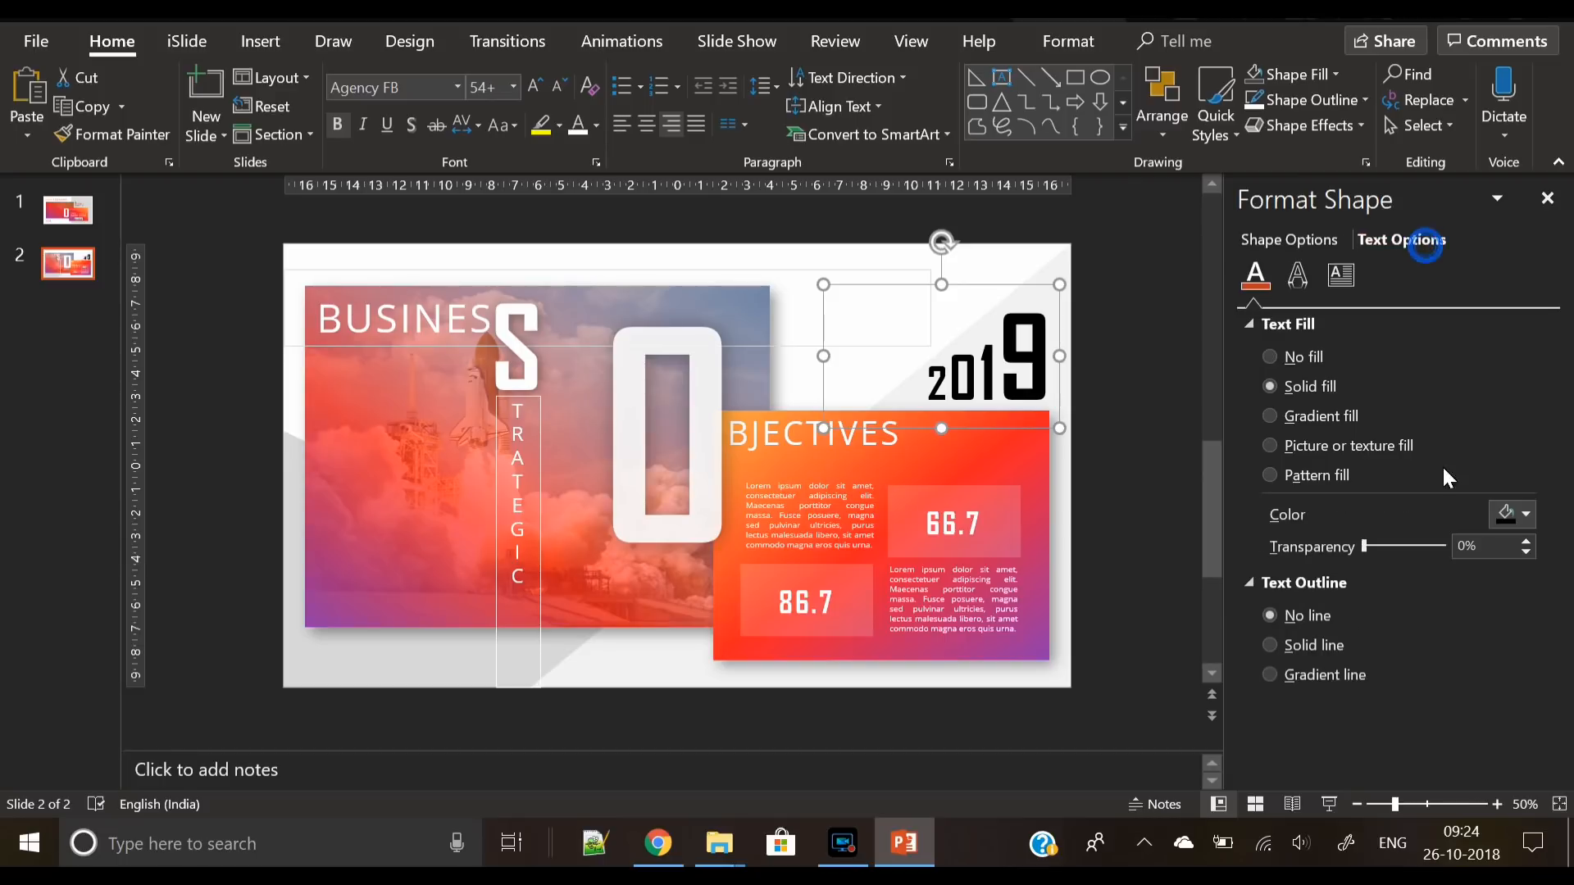
drag(1383, 546, 1409, 547)
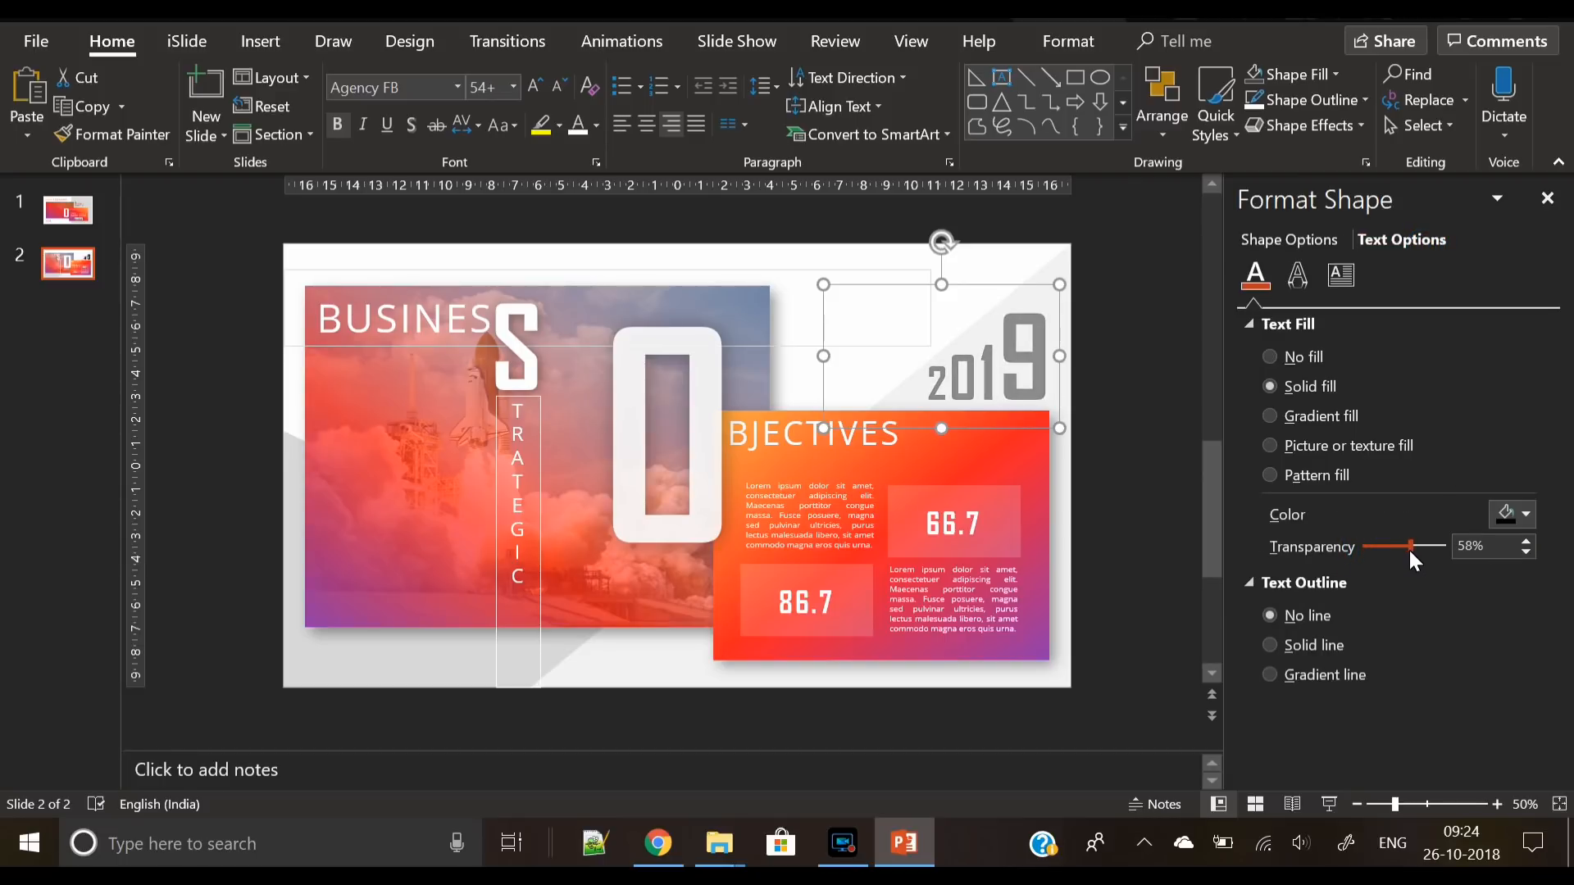
click(260, 41)
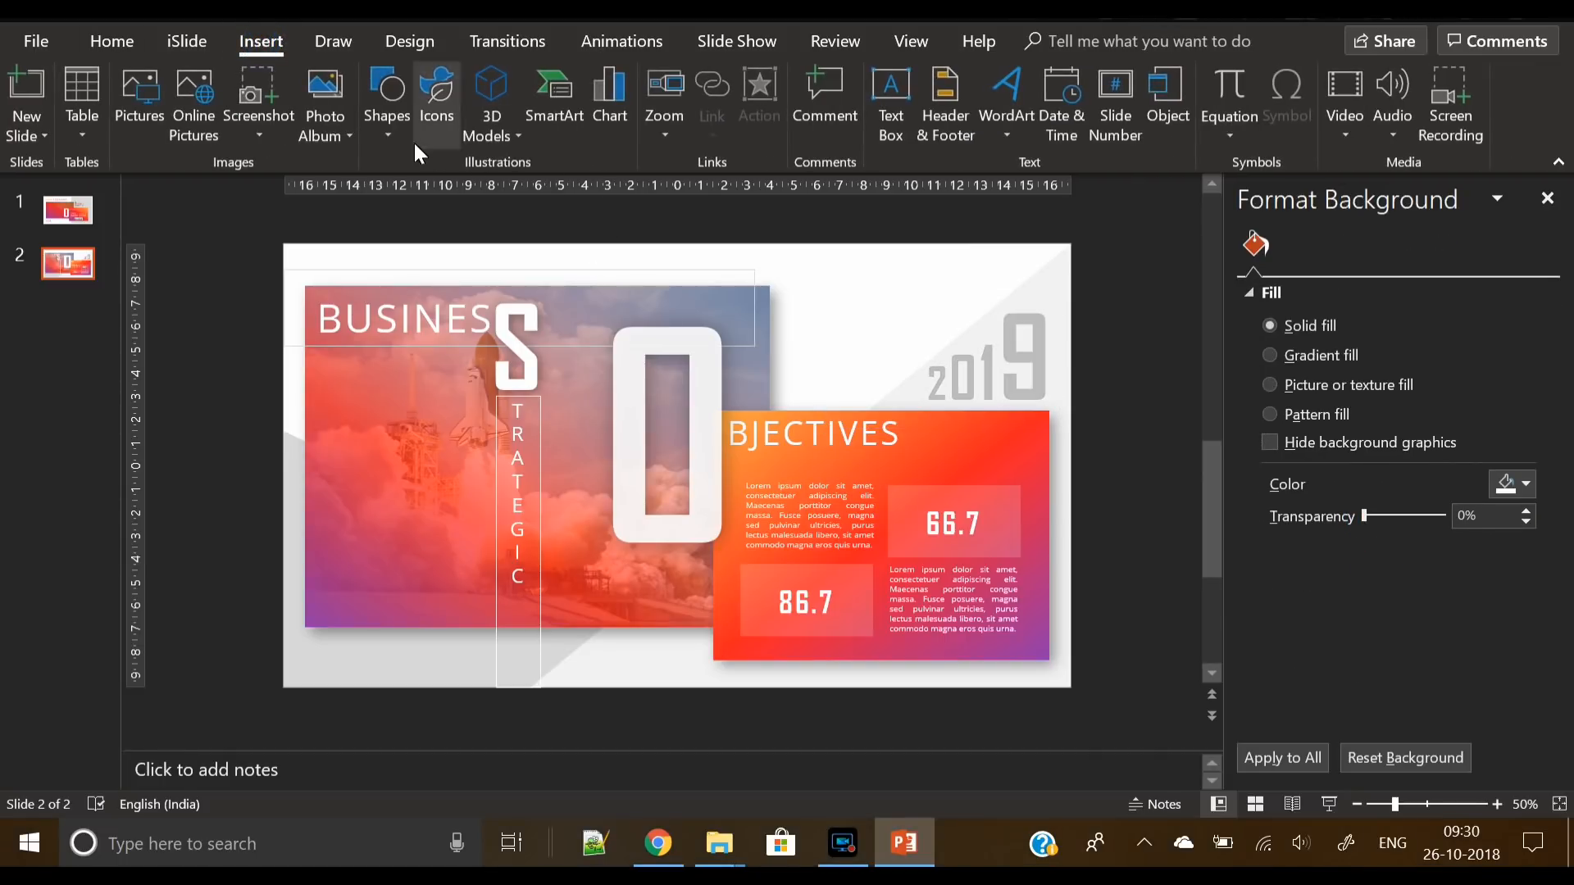
Draw a large parallelogram and flip it horizontally to slant across the slide
click(386, 103)
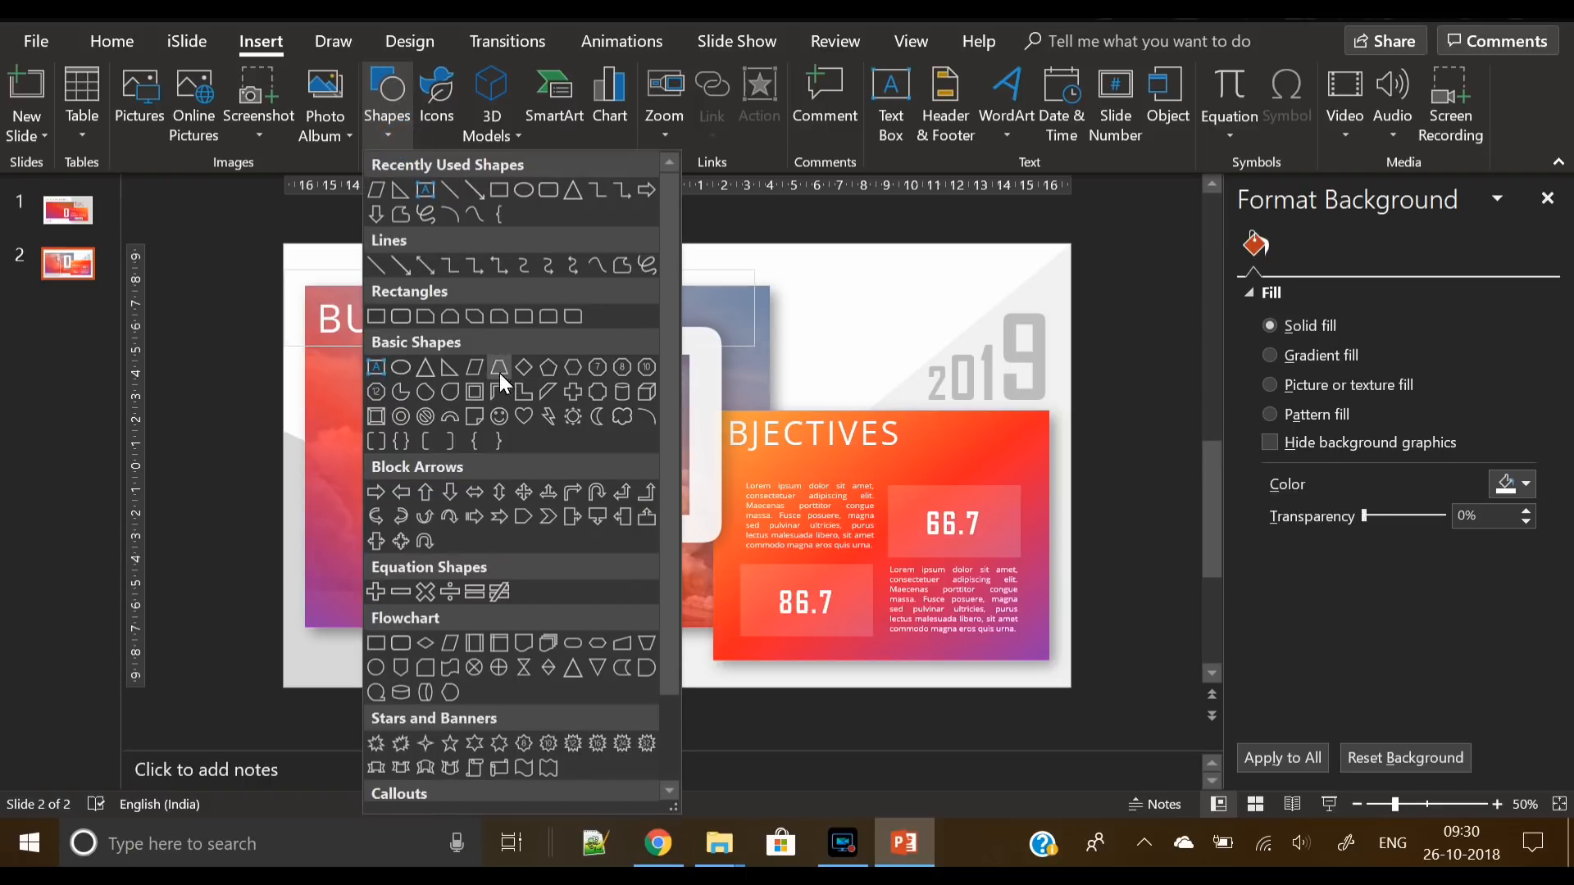
click(499, 367)
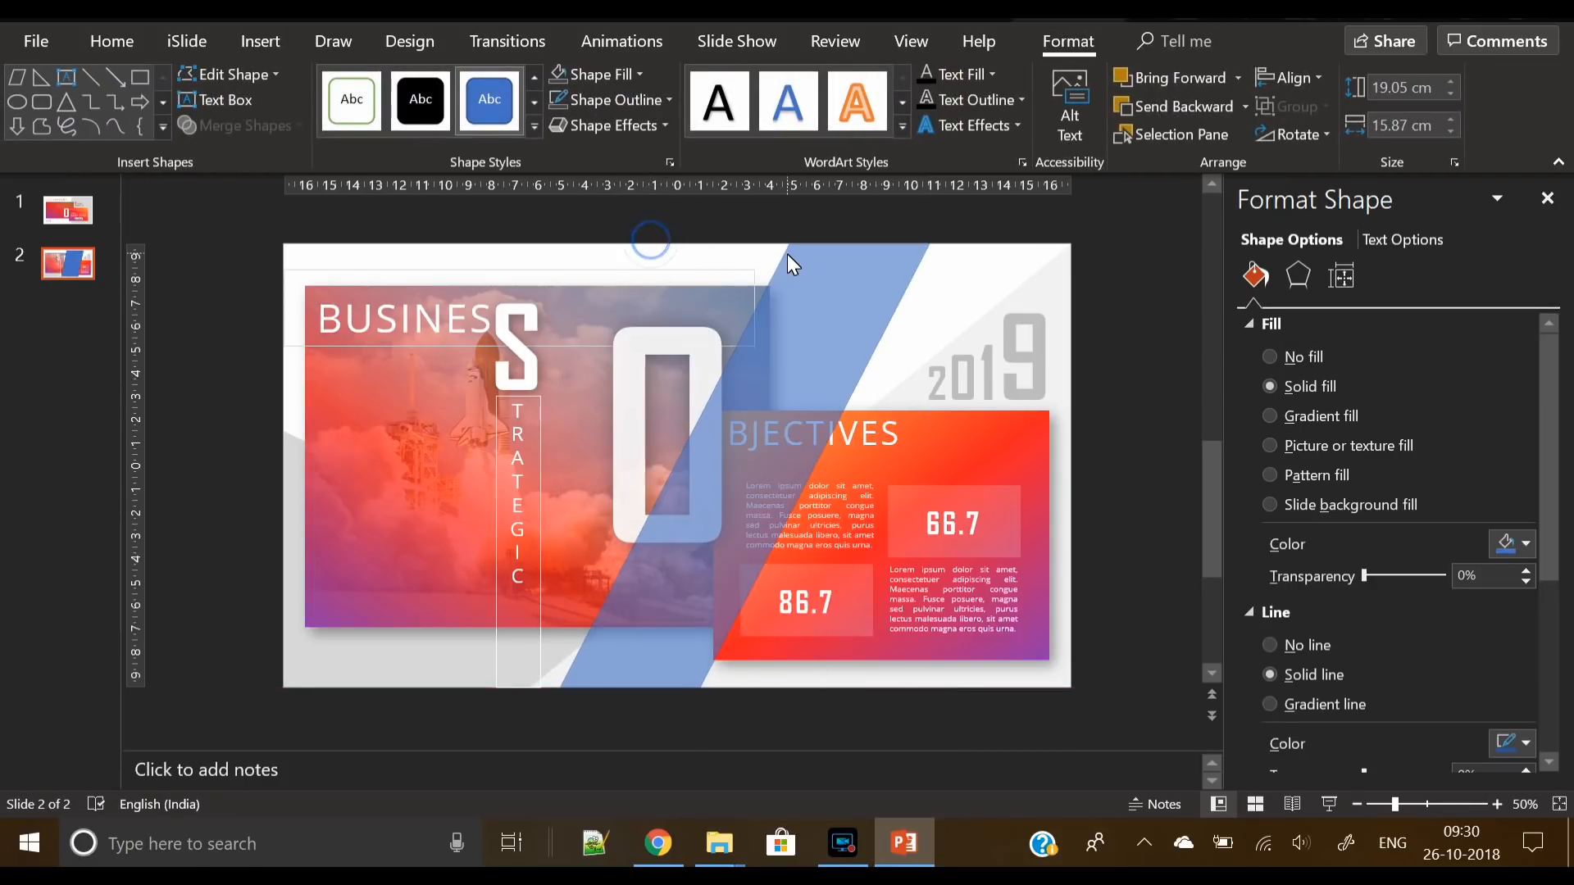
click(1296, 133)
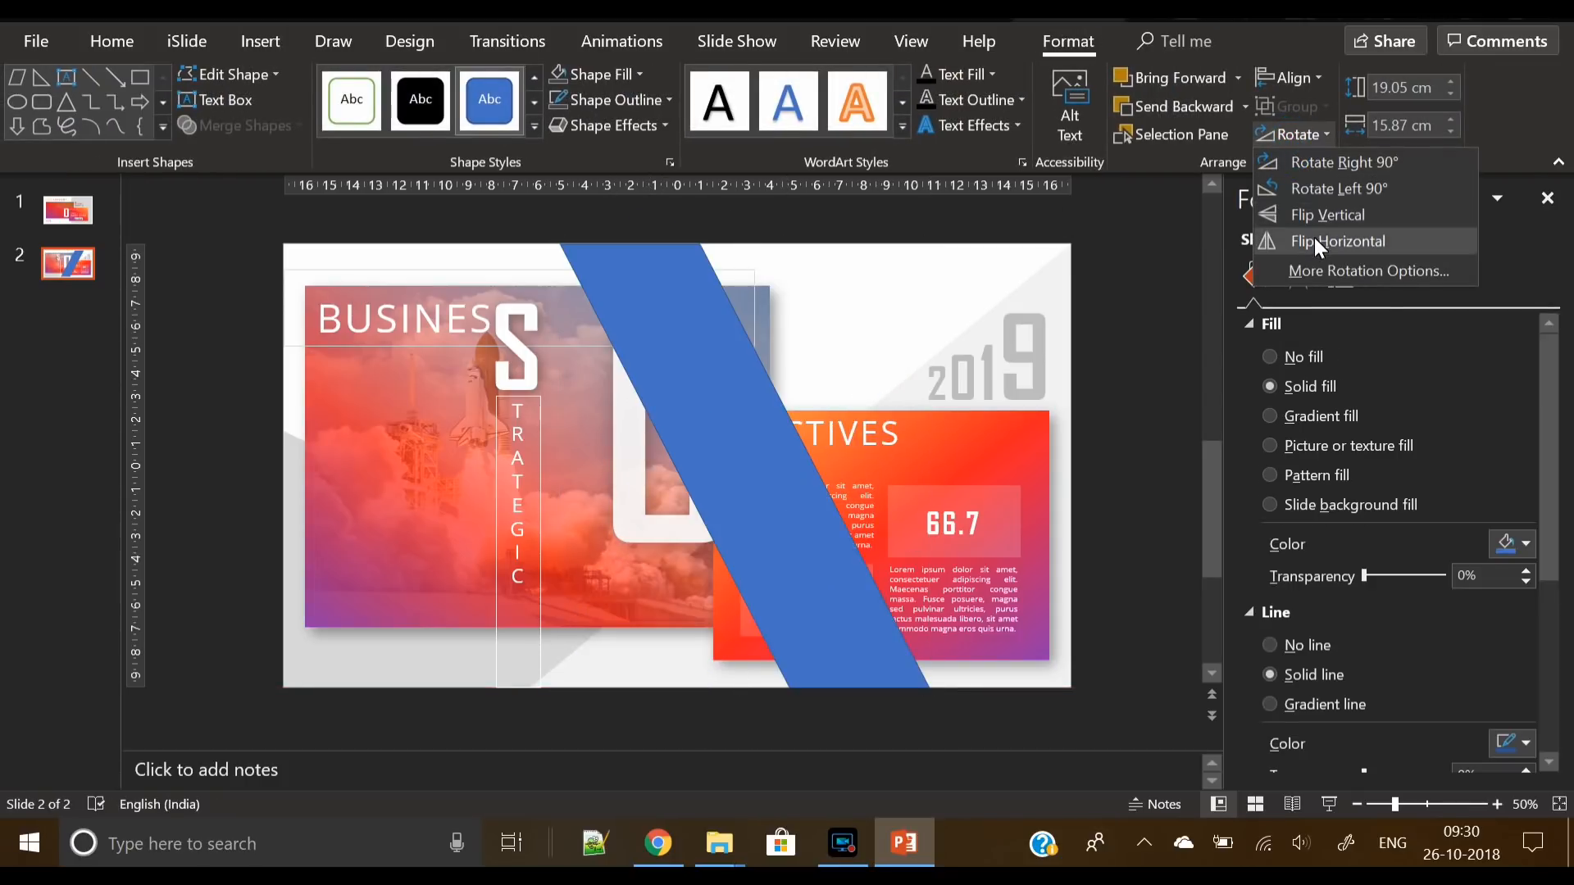
click(1336, 241)
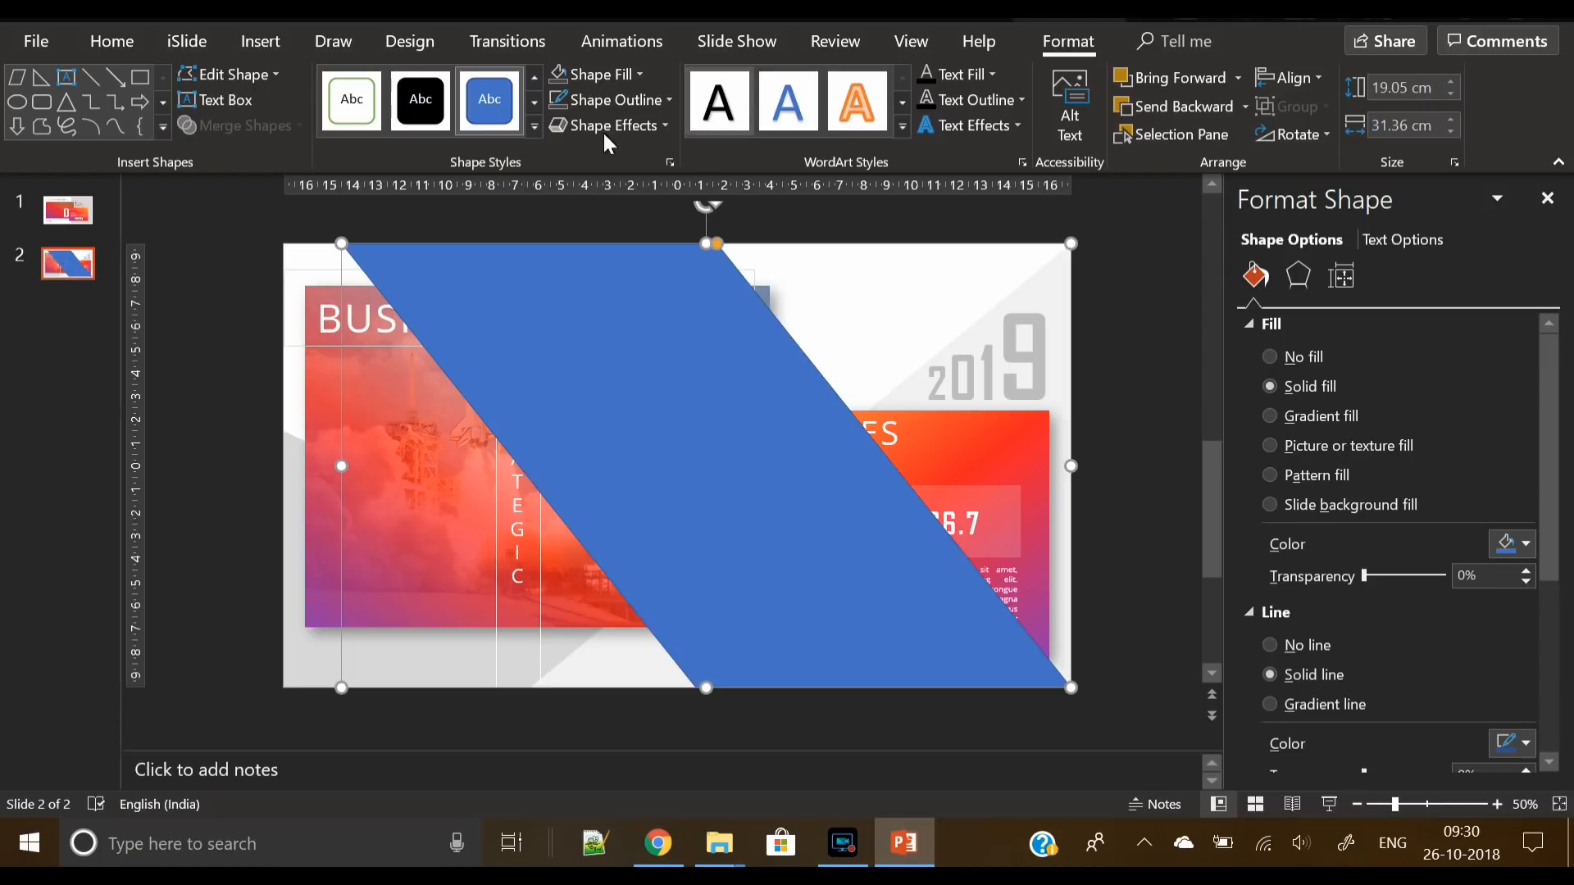
Give the parallelogram no line, a gradient fill angled to 330°, and send it to back
click(1269, 644)
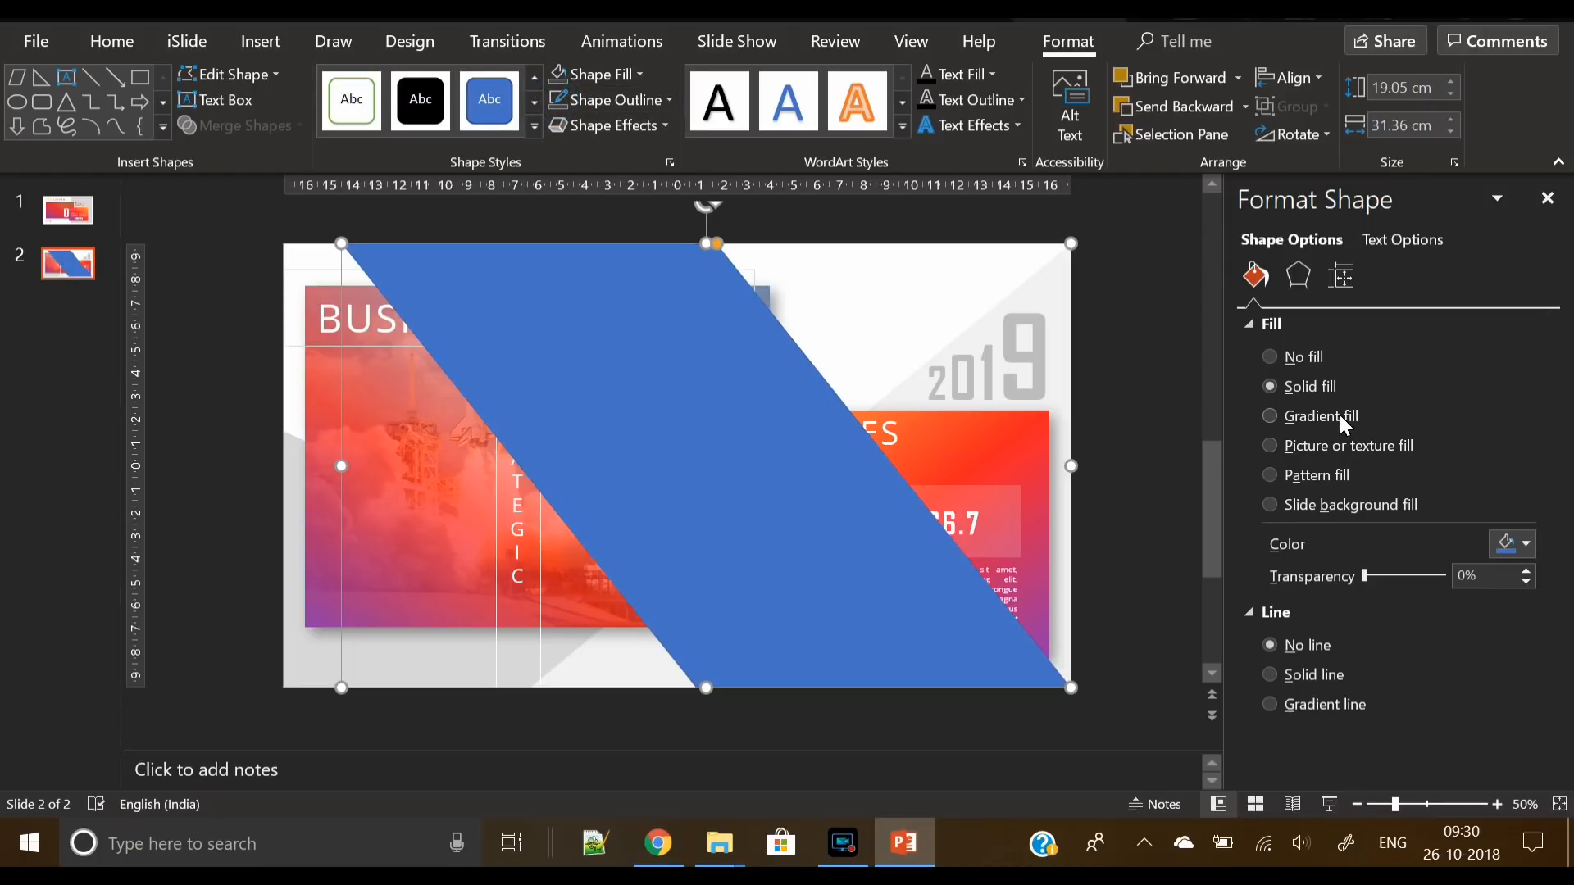
click(1268, 415)
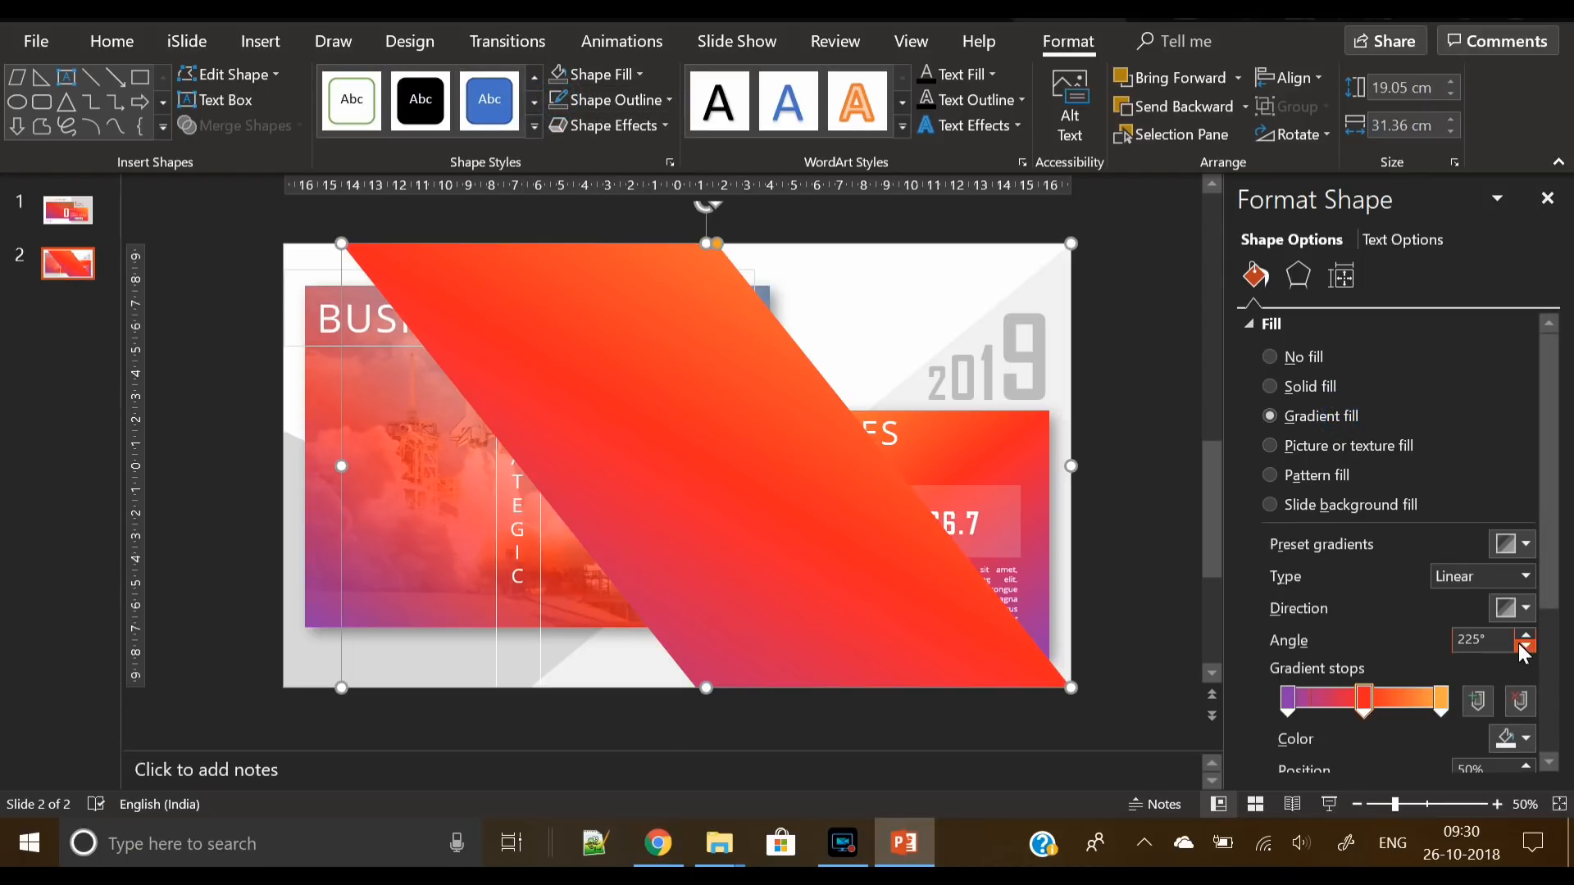
click(1524, 635)
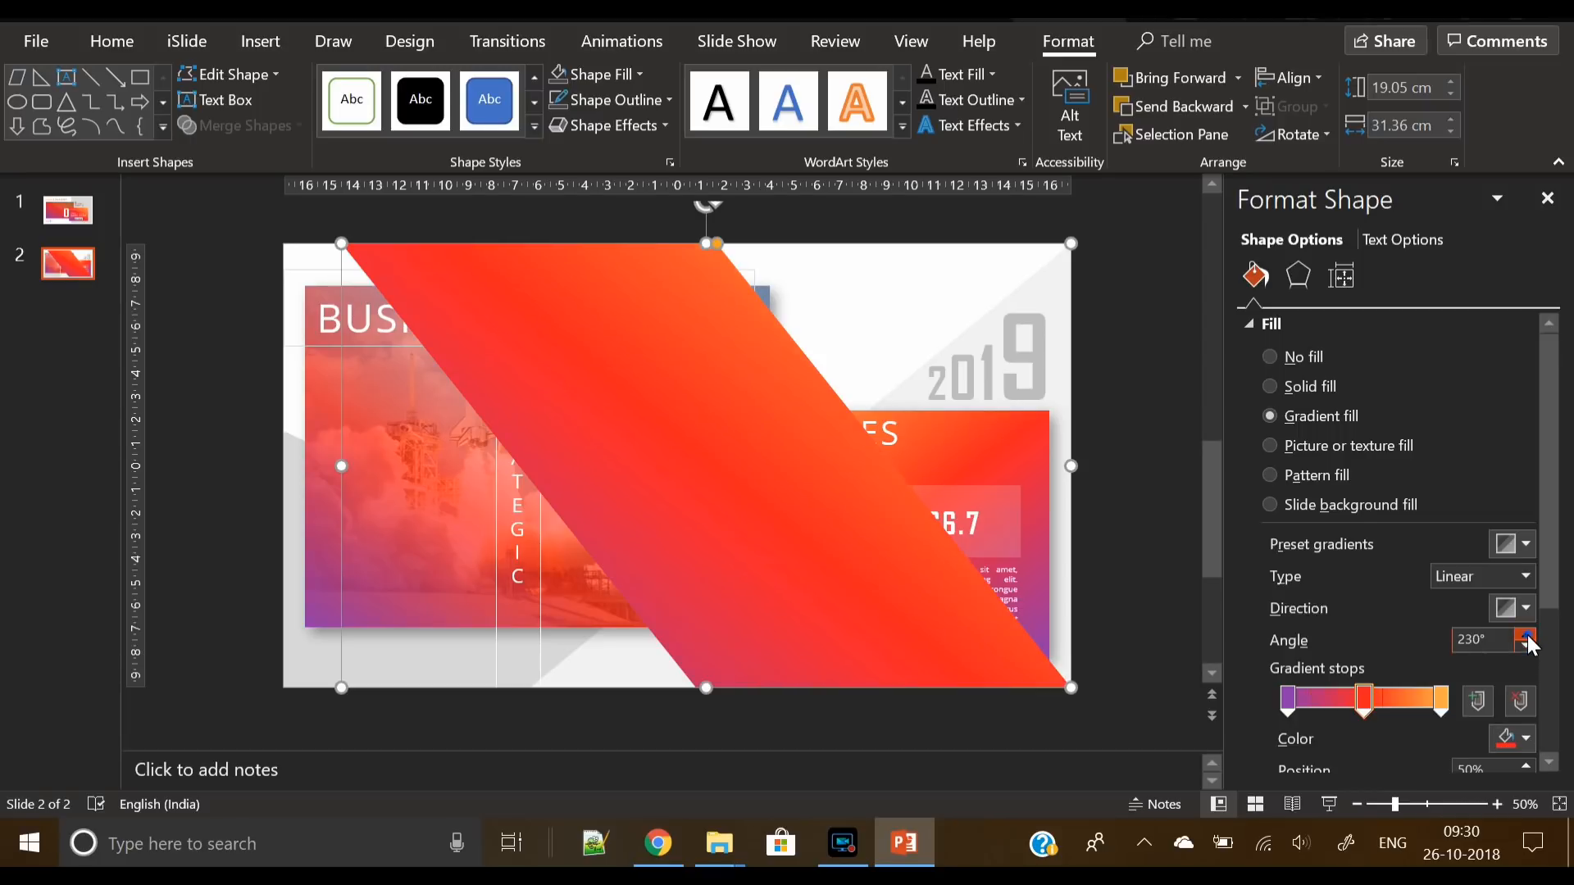
click(1521, 634)
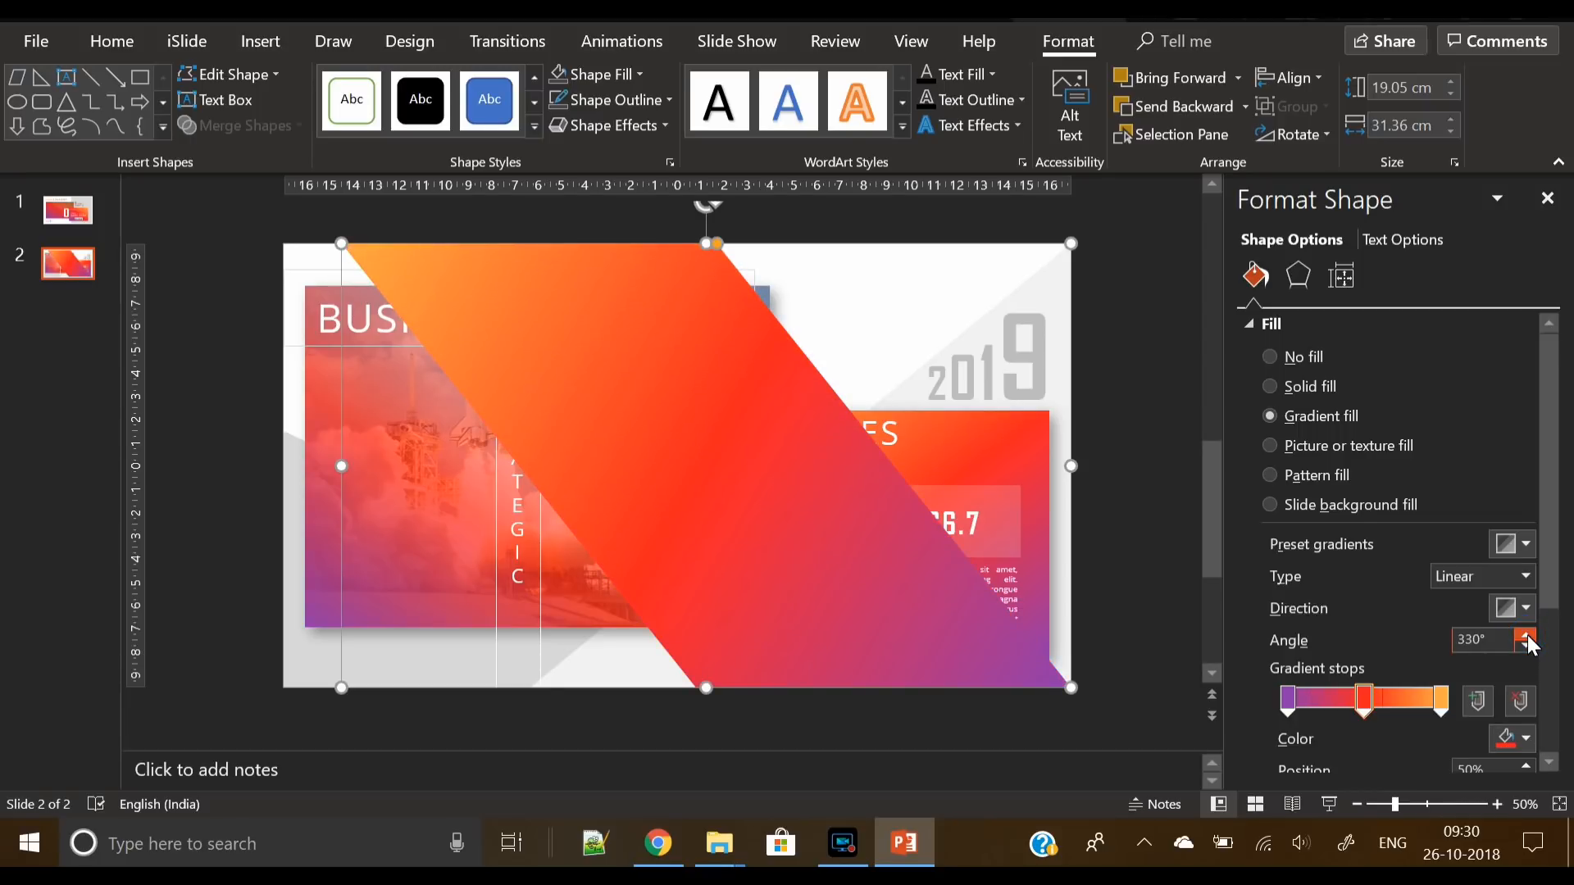
right_click(803, 452)
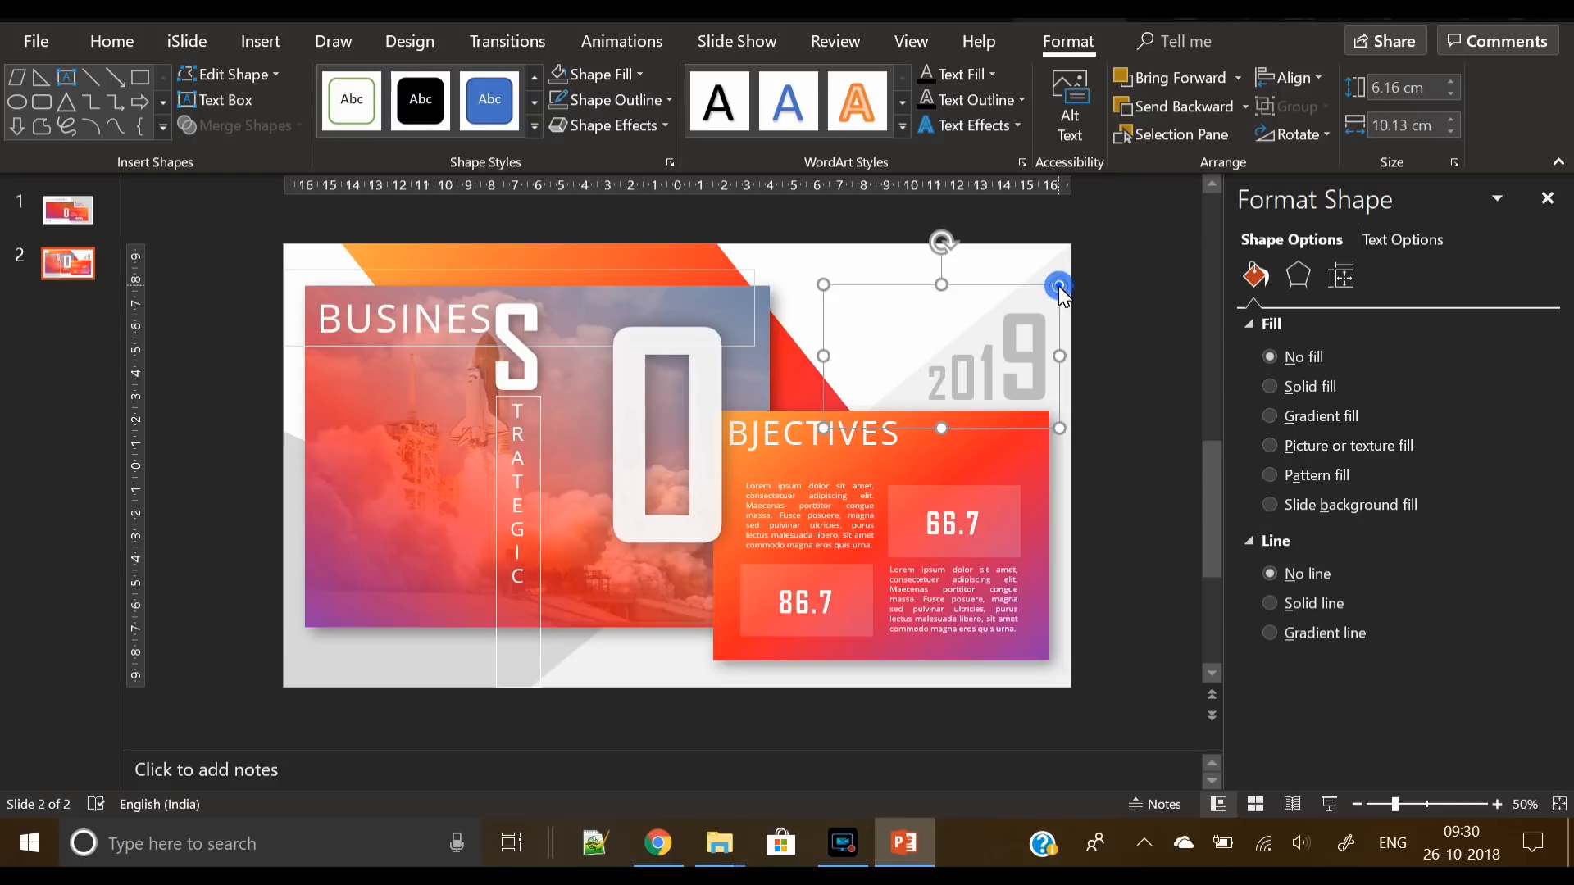
right_click(1059, 286)
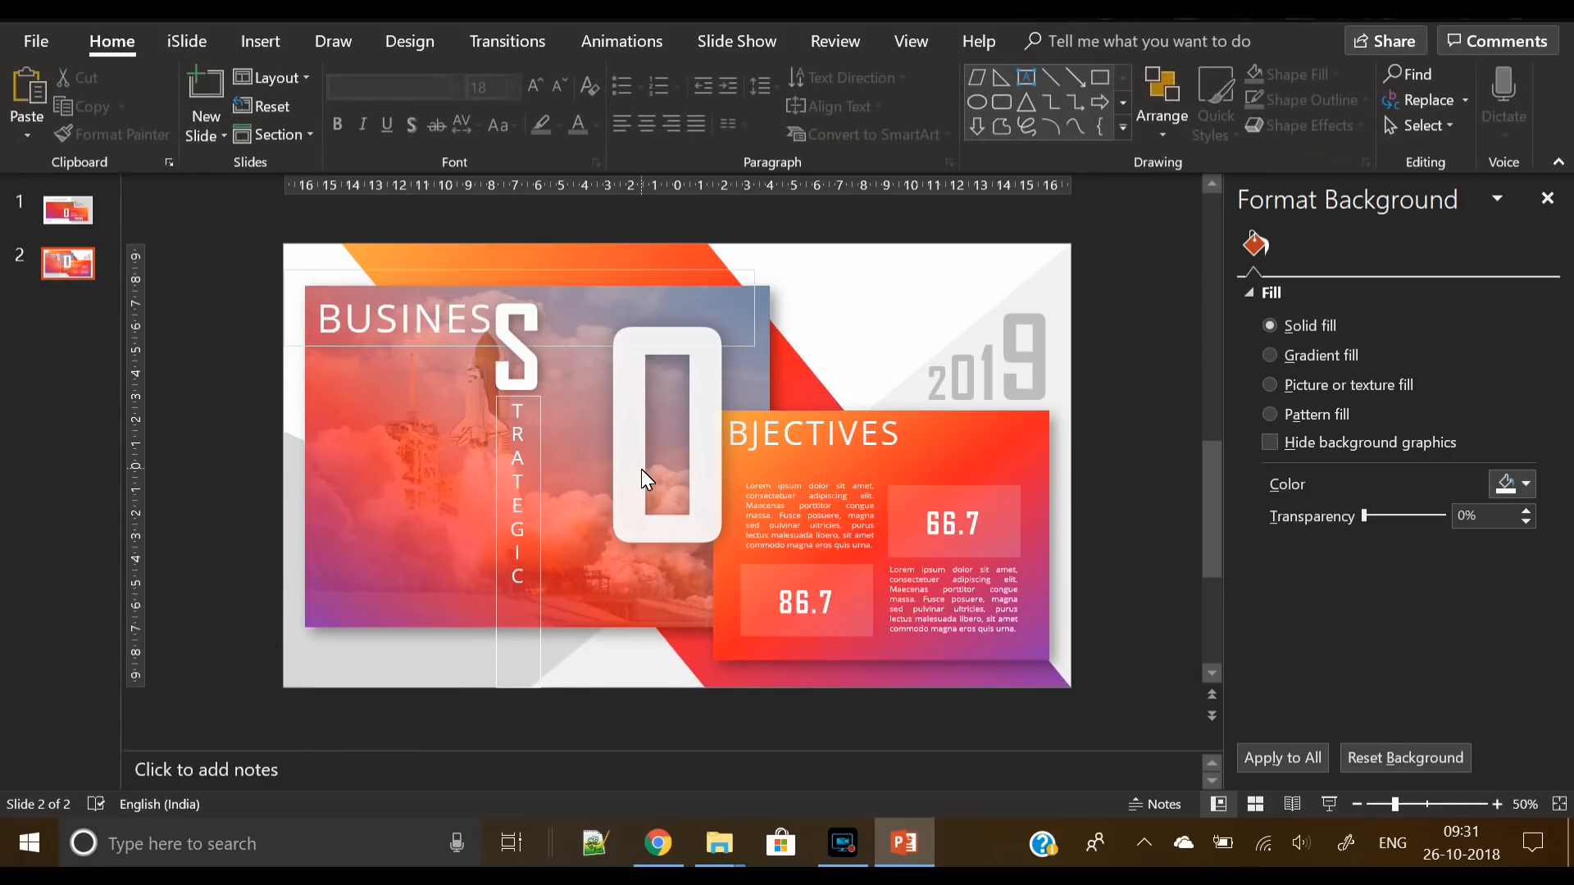
click(662, 432)
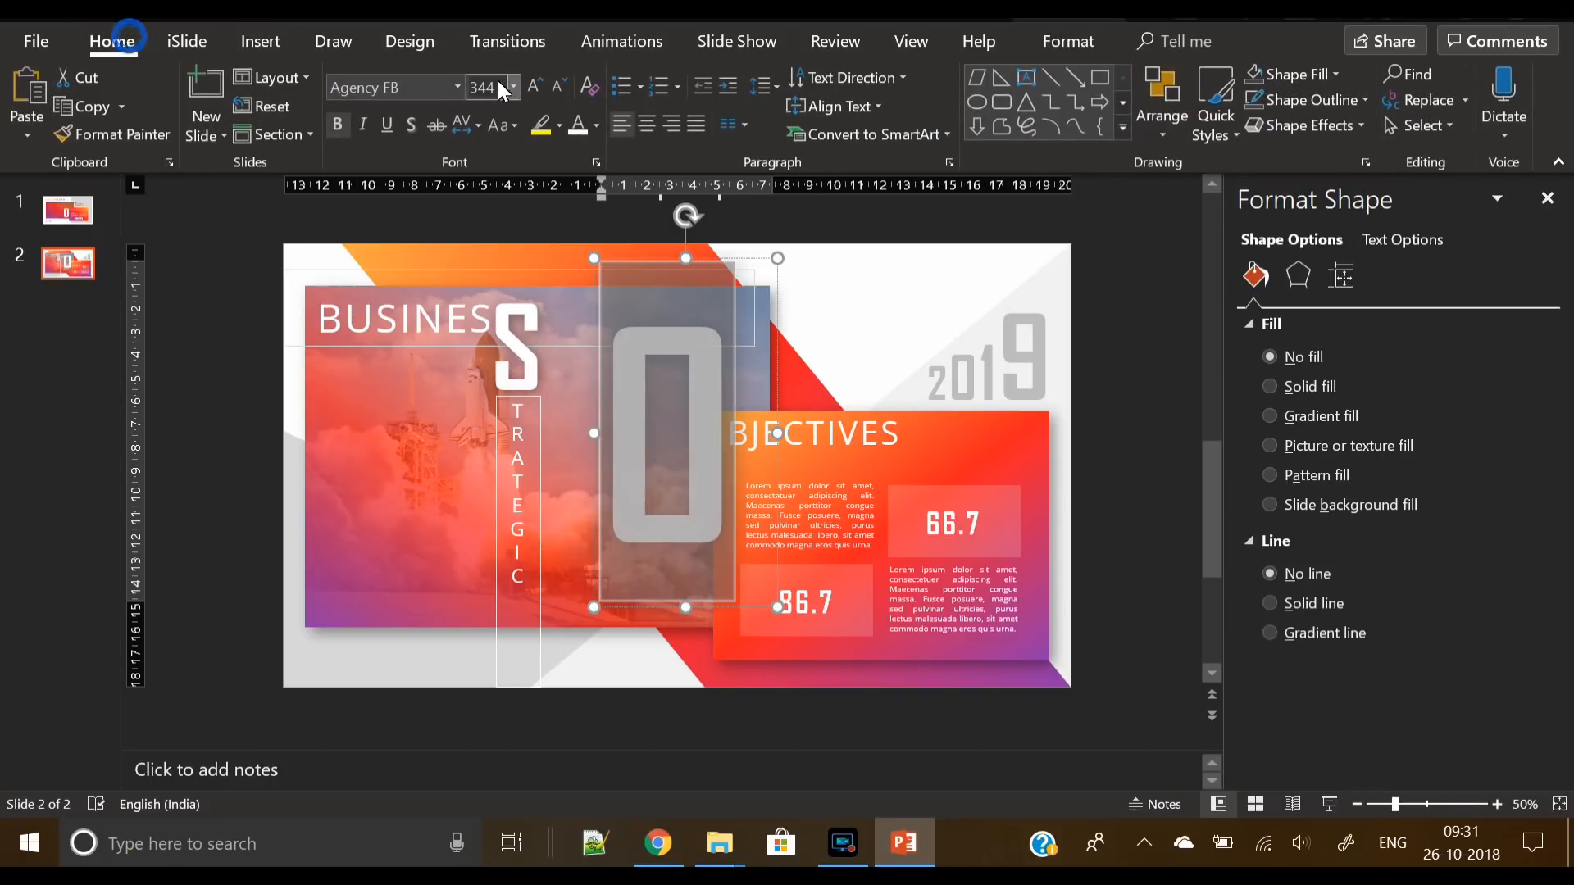